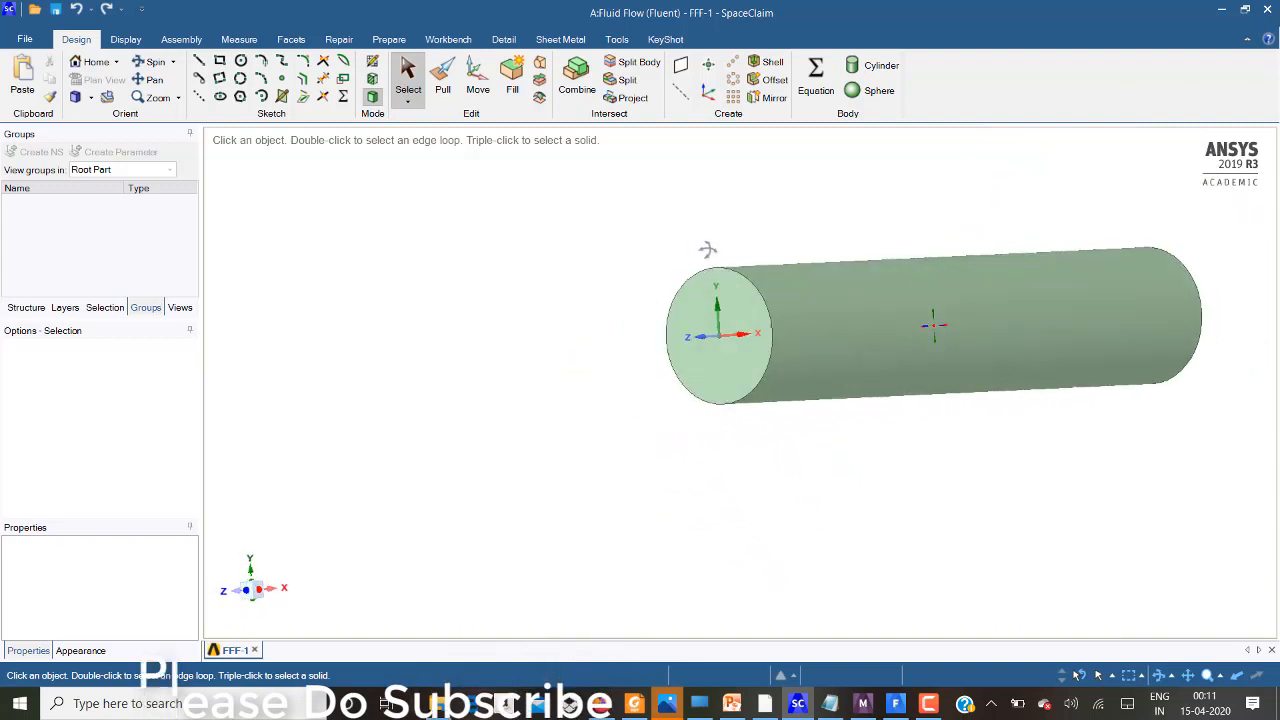
pyautogui.moveTo(239, 39)
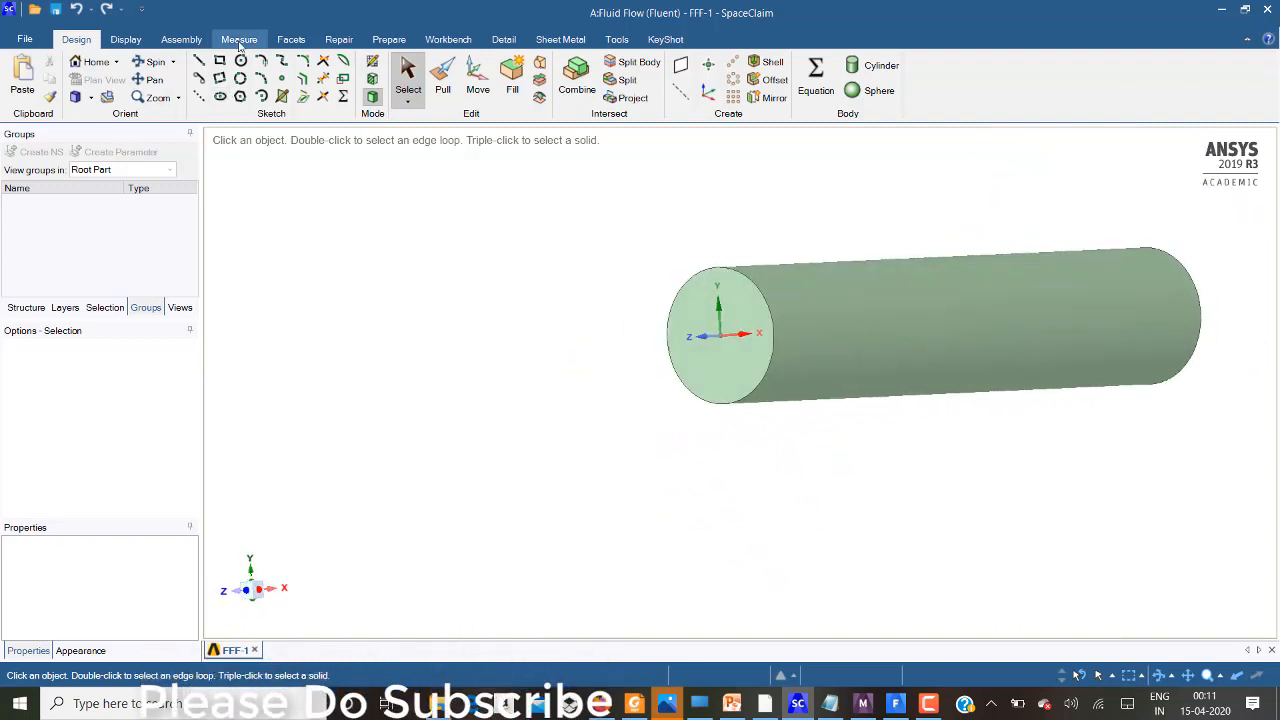
# - Measure the pipe's end edge, side and end face: 20 mm diameter, 314.1593 mm² area
pyautogui.click(239, 39)
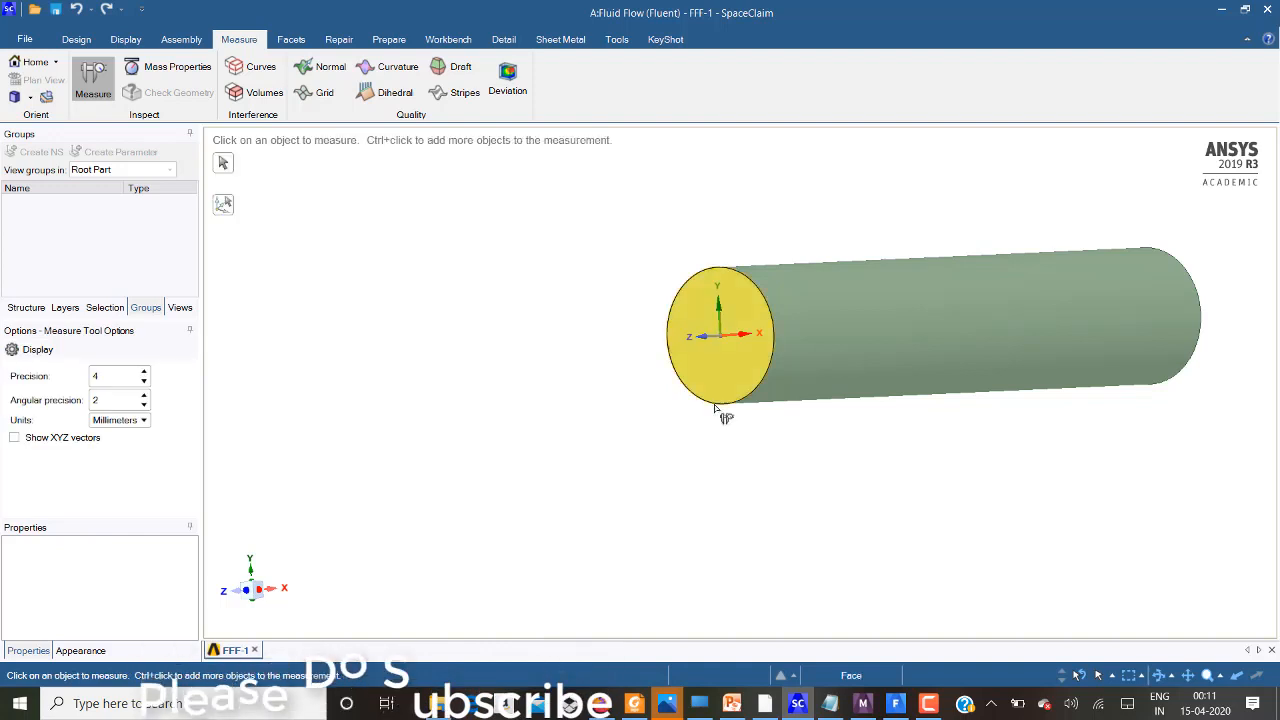
pyautogui.click(718, 335)
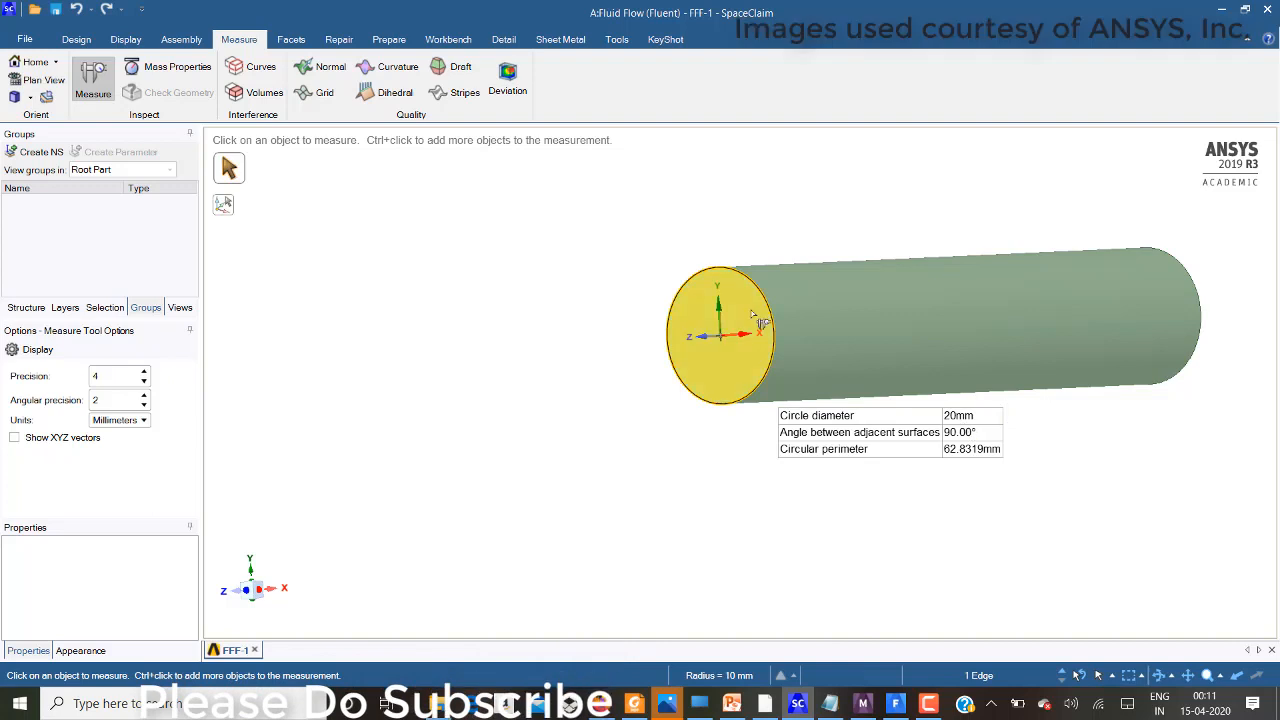
pyautogui.click(950, 320)
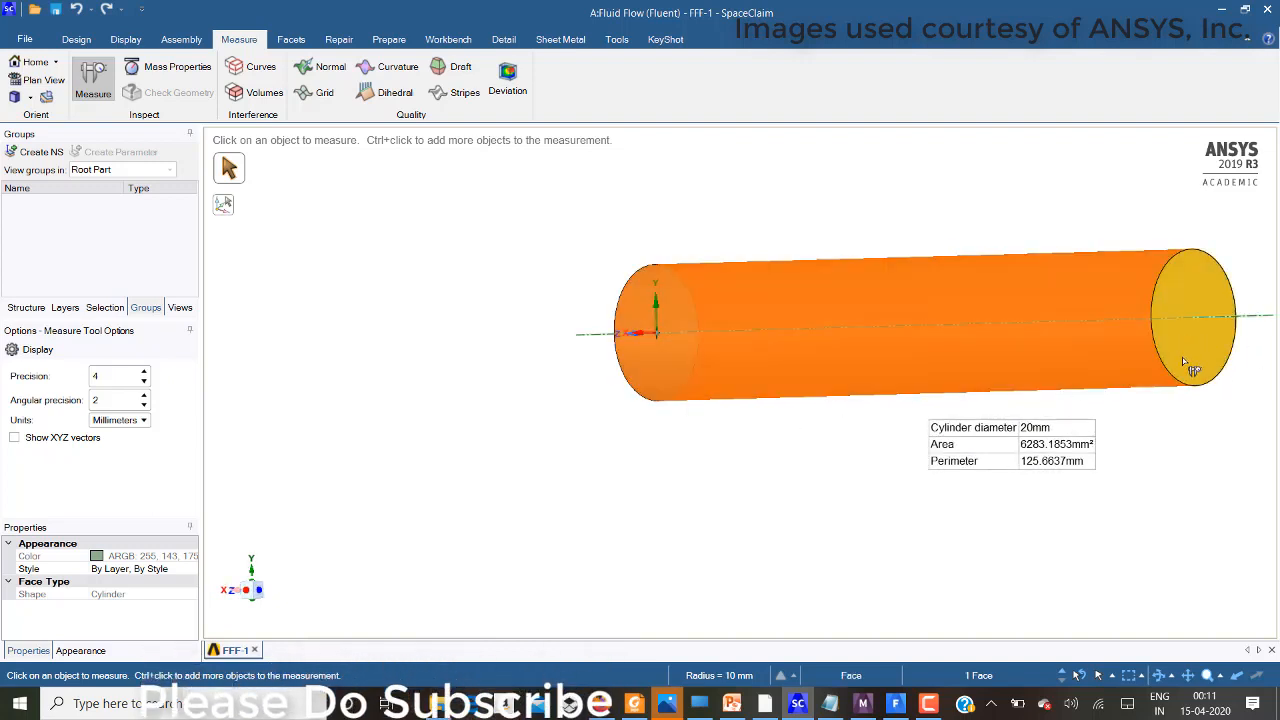
pyautogui.click(1192, 318)
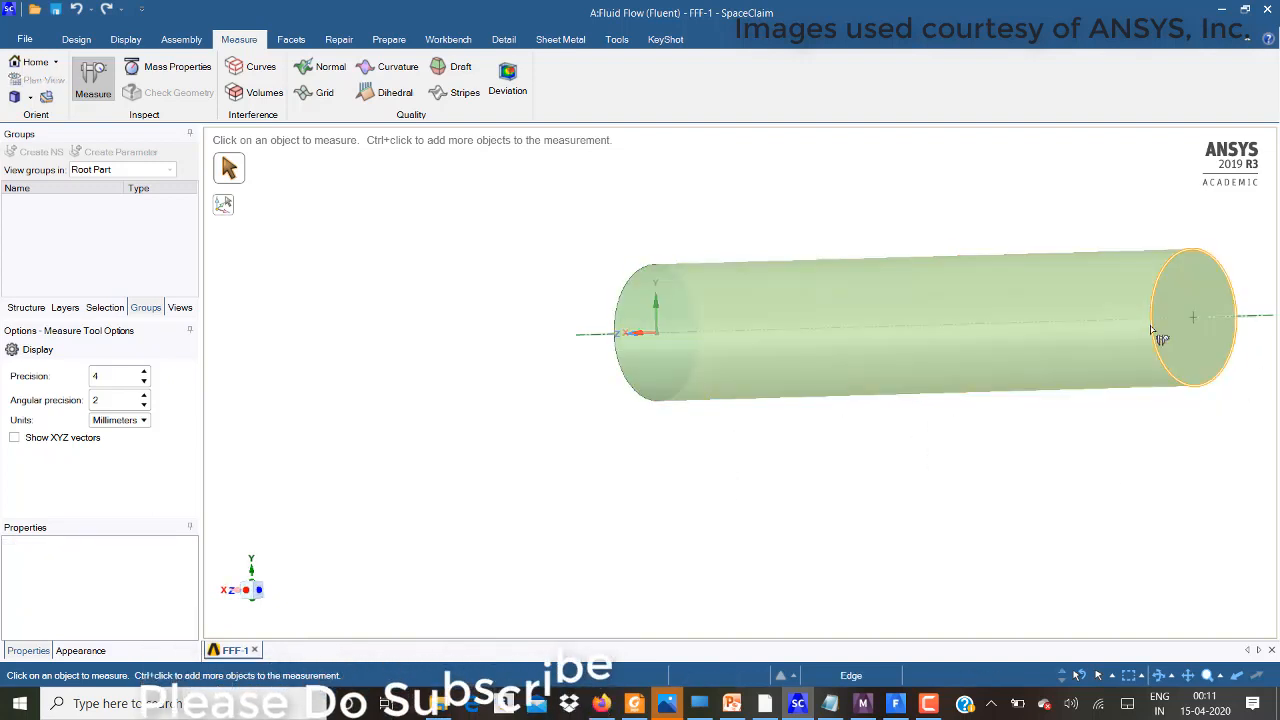
pyautogui.click(1028, 336)
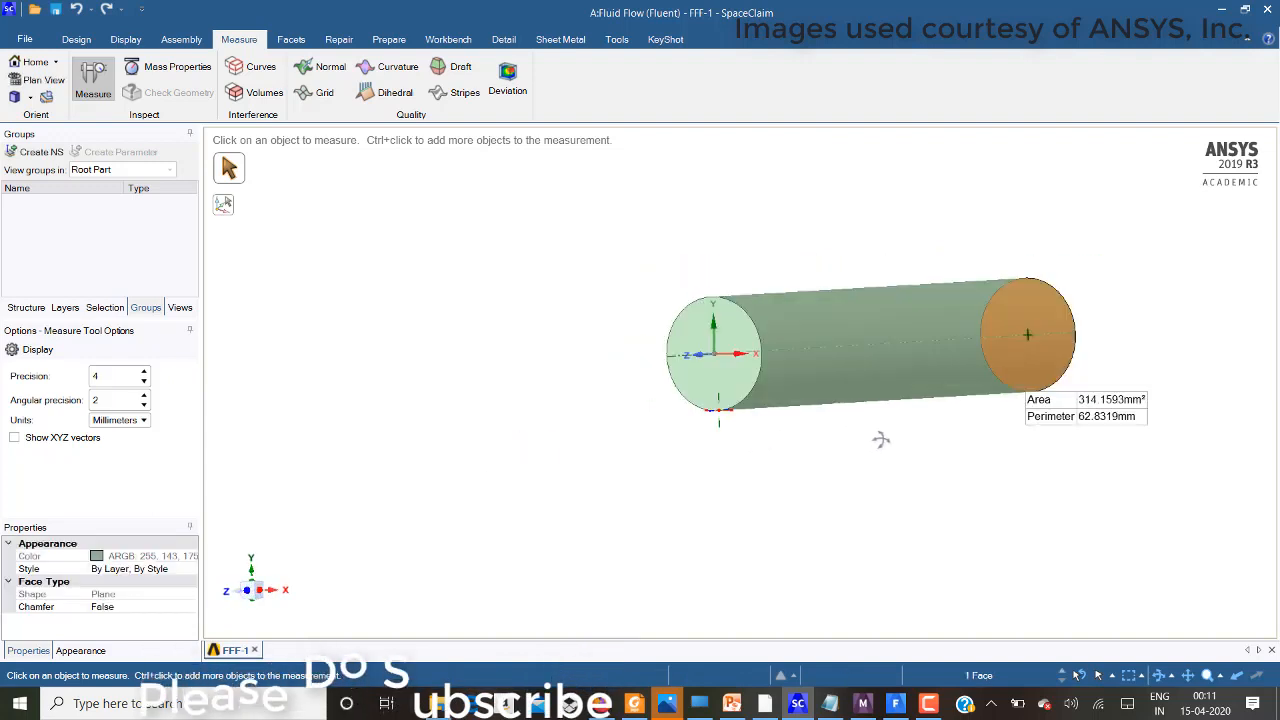
pyautogui.click(713, 352)
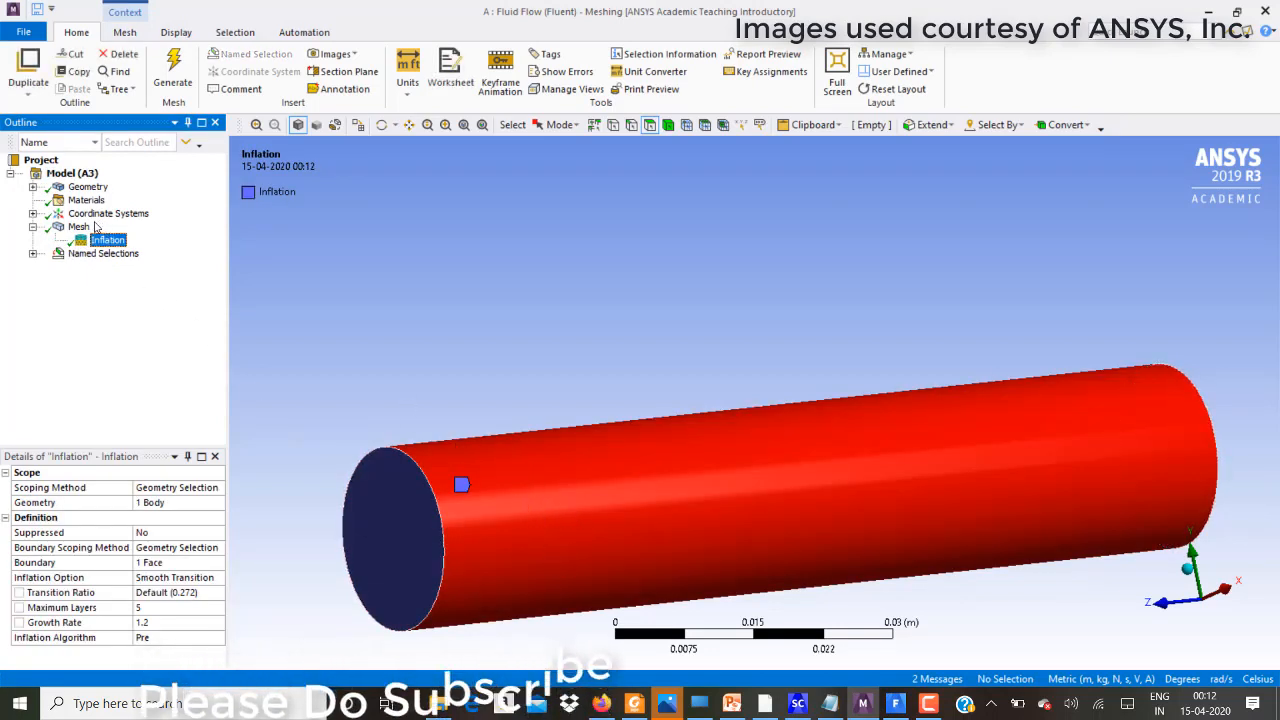
# - Show the pipe mesh and the outlet and wallsu named selections
pyautogui.click(78, 226)
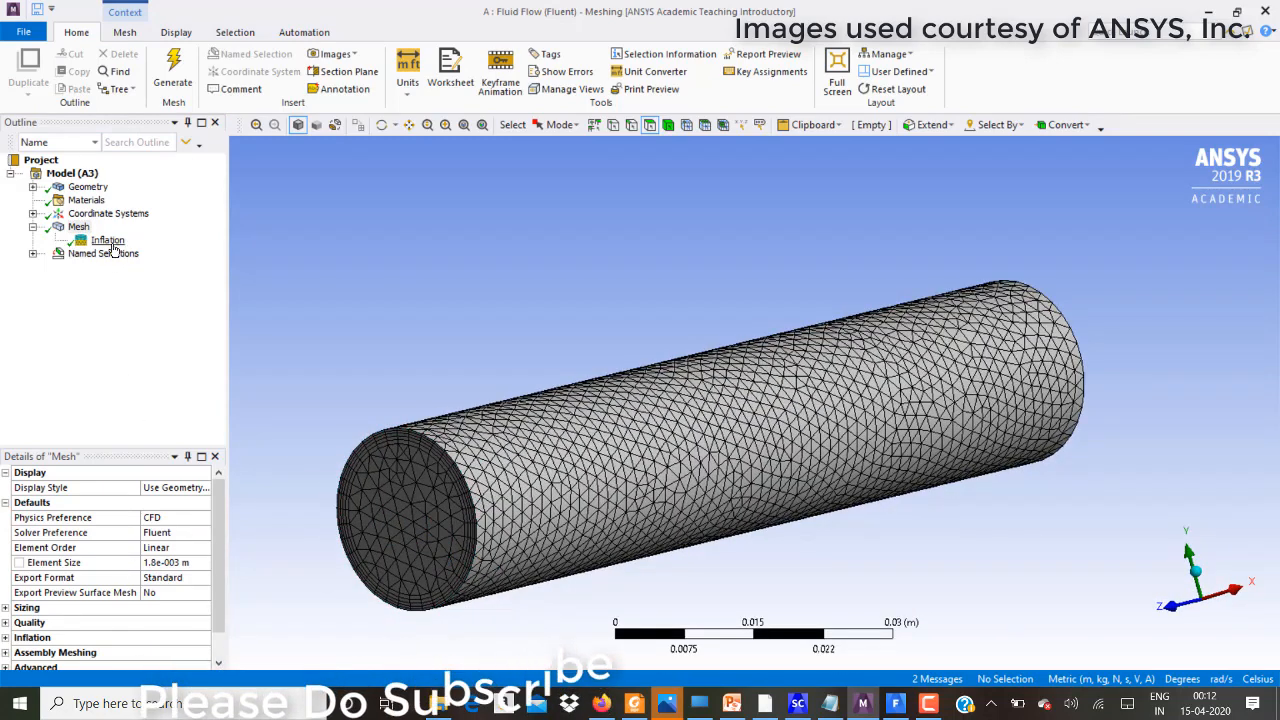
pyautogui.click(107, 240)
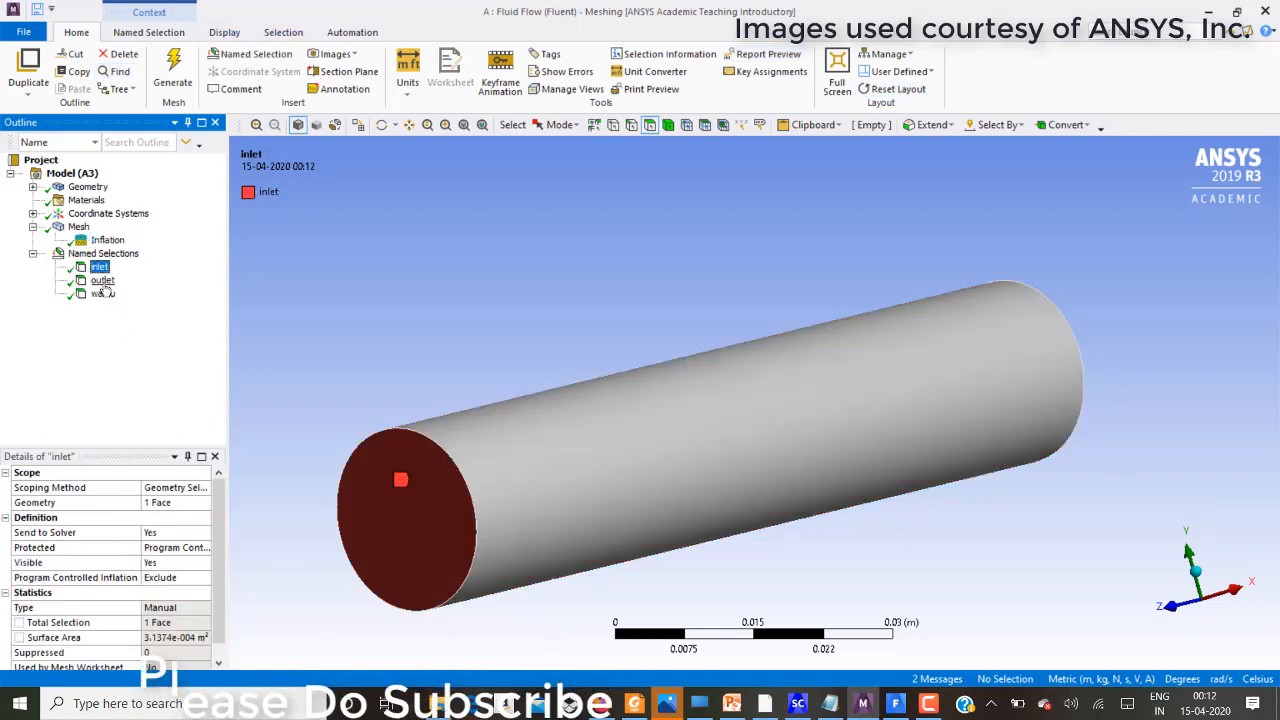
pyautogui.click(103, 280)
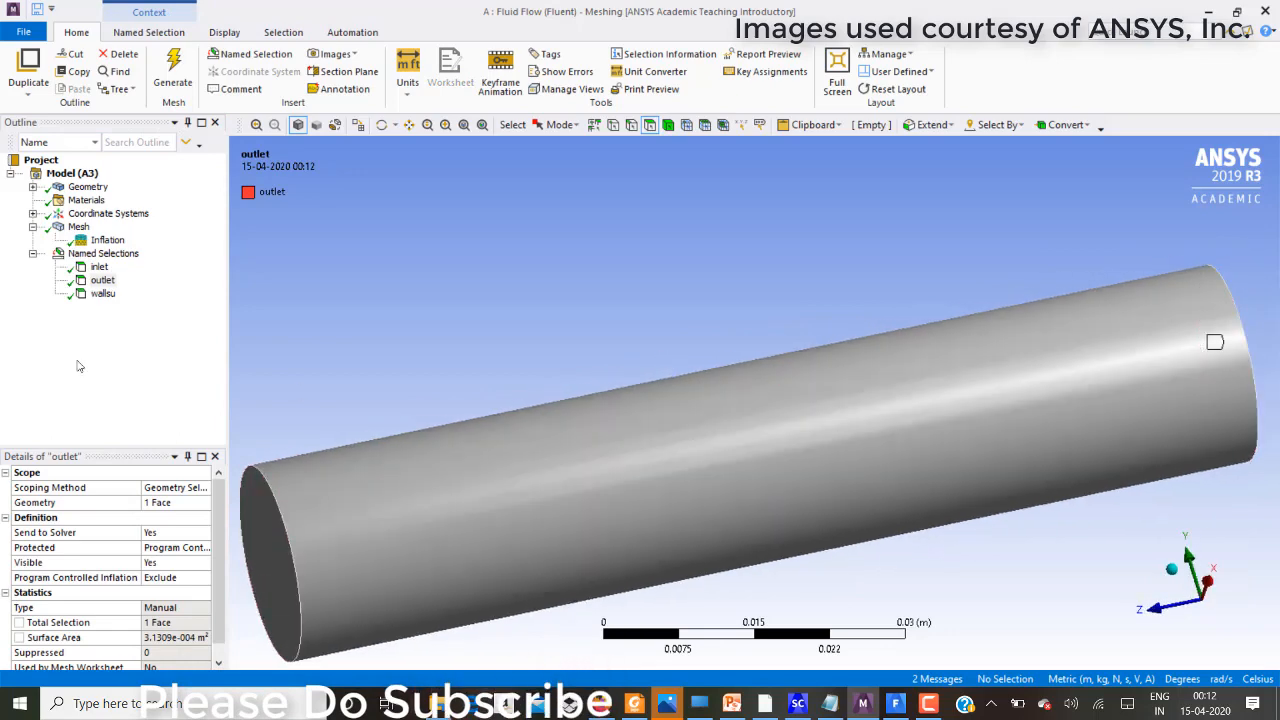
pyautogui.click(103, 293)
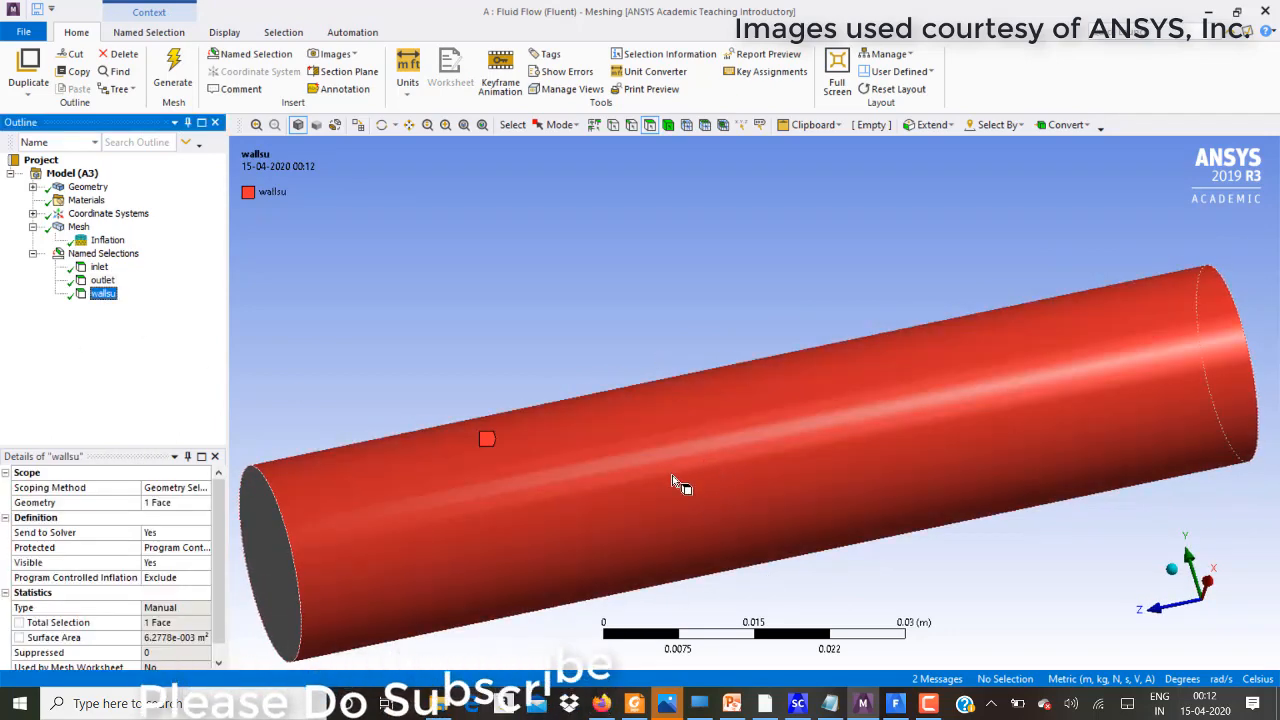
pyautogui.moveTo(680, 480); pyautogui.dragTo(430, 485)
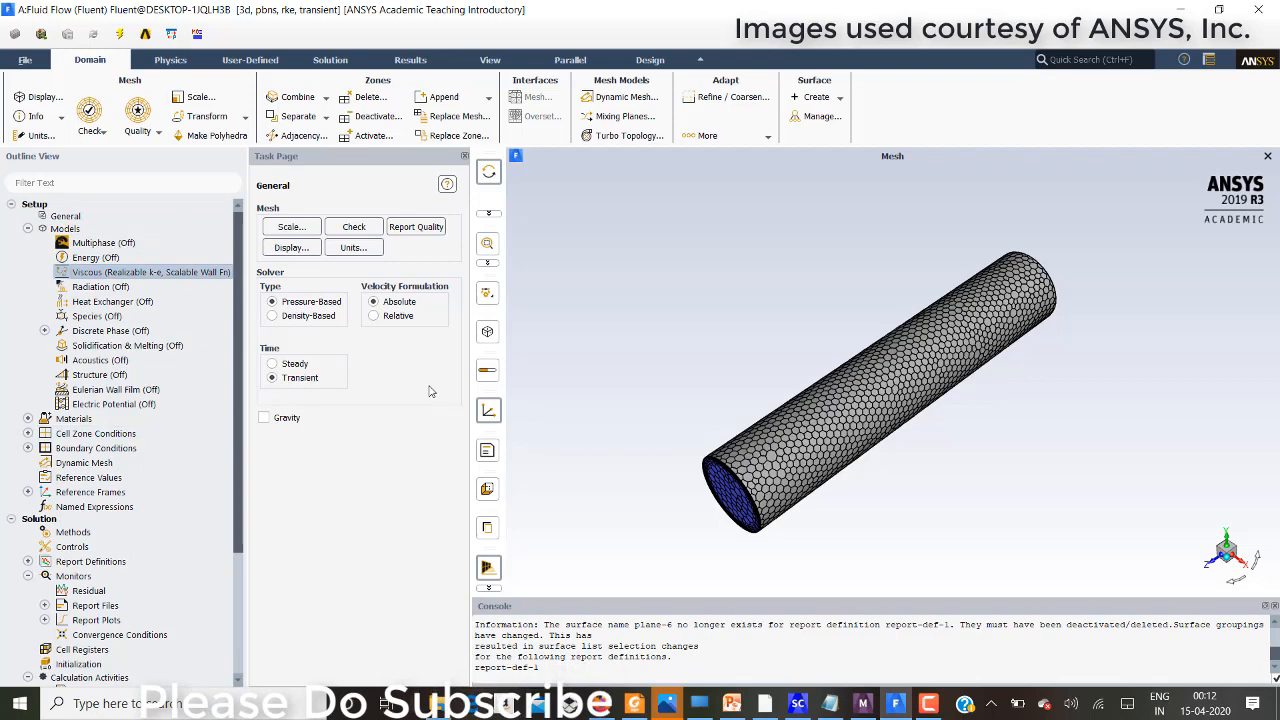
pyautogui.doubleClick(151, 272)
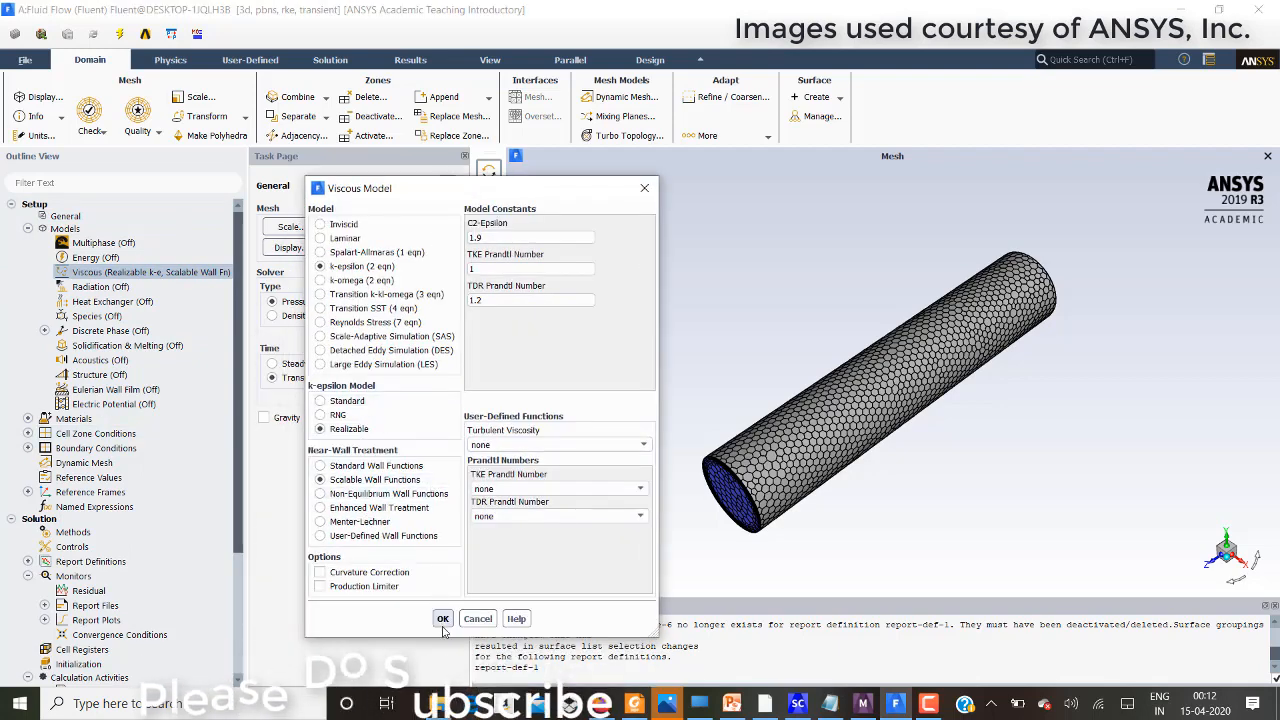
pyautogui.click(443, 618)
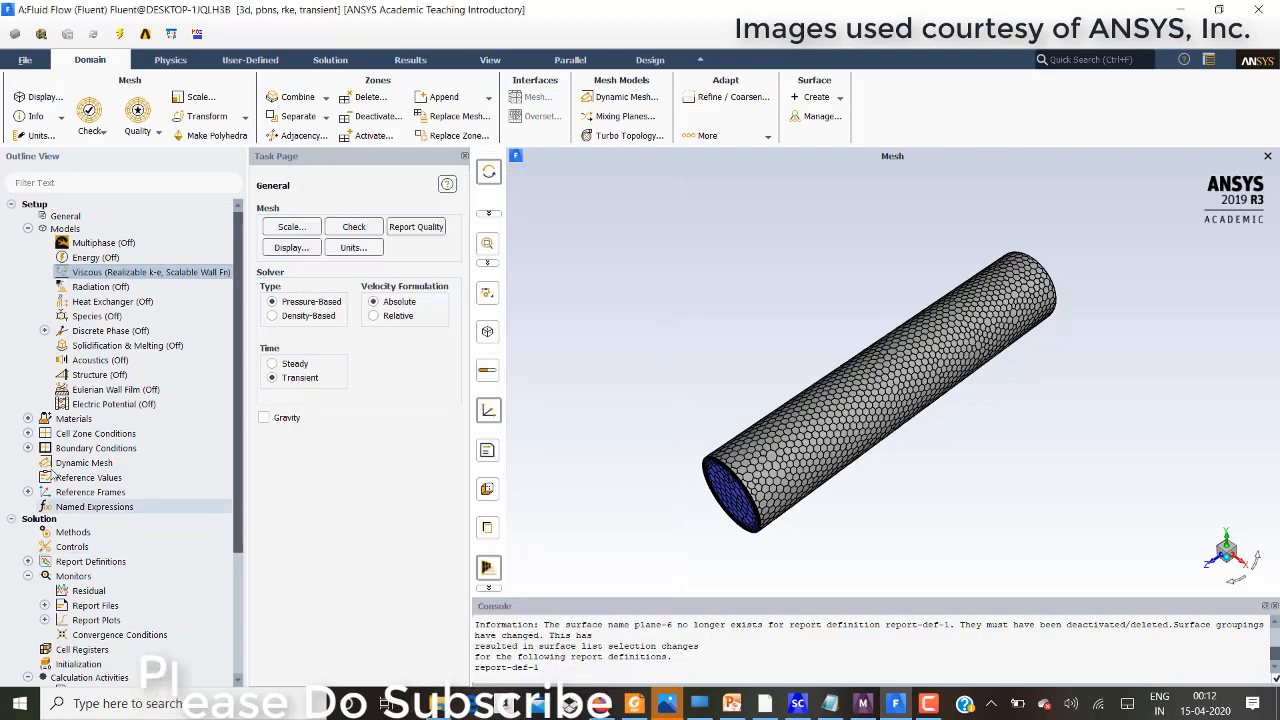
# - Switch water-liquid's density to compressible-liquid, leaving viscosity at 0.001003 kg/m·s
pyautogui.click(30, 418)
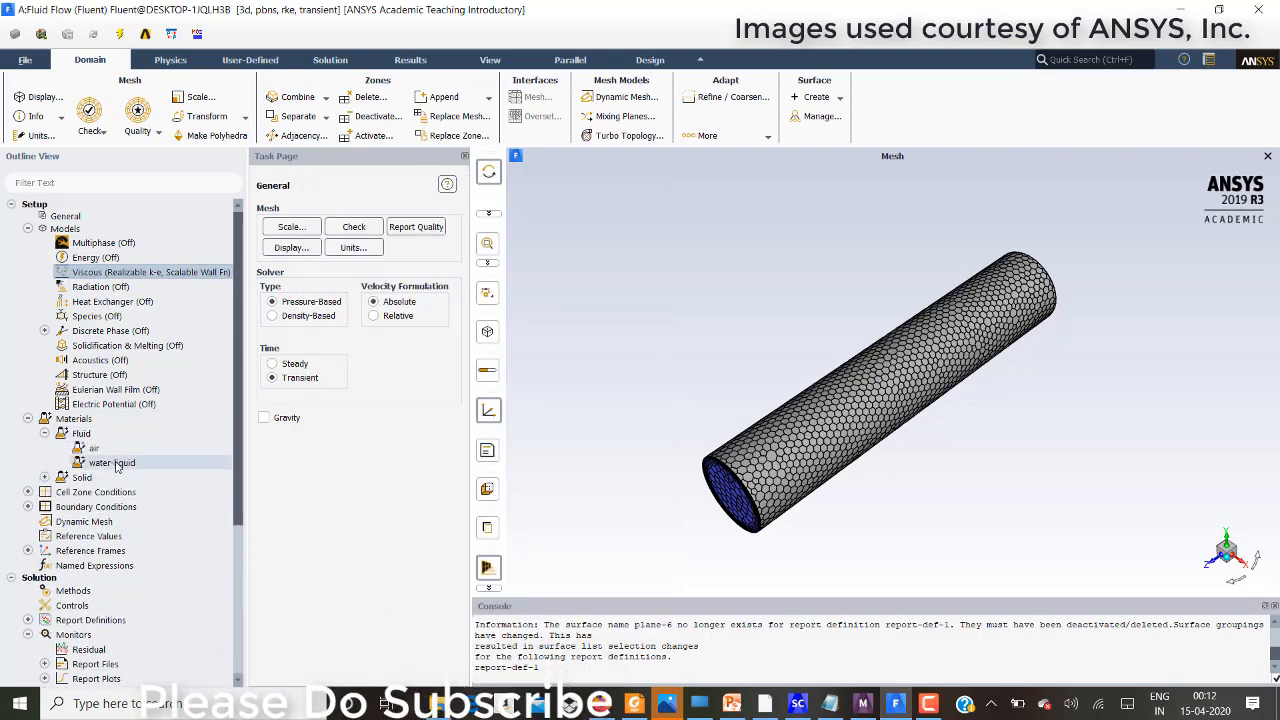
pyautogui.doubleClick(111, 462)
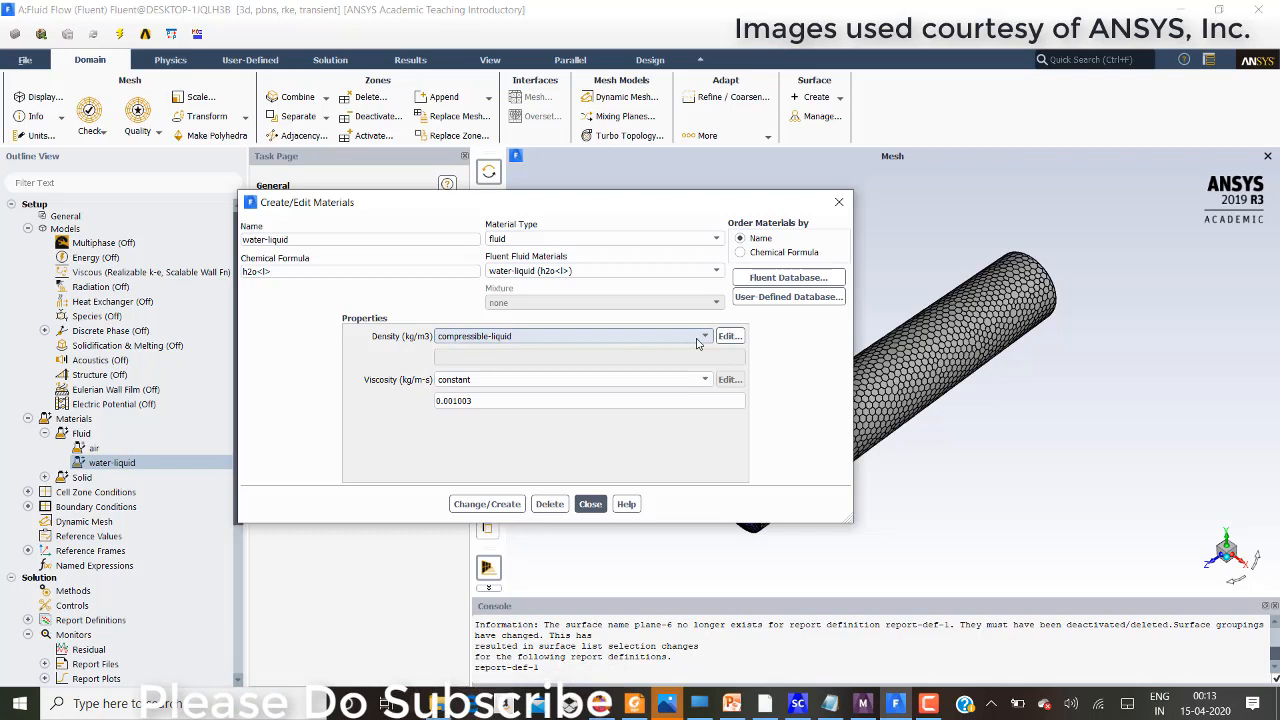
pyautogui.click(729, 335)
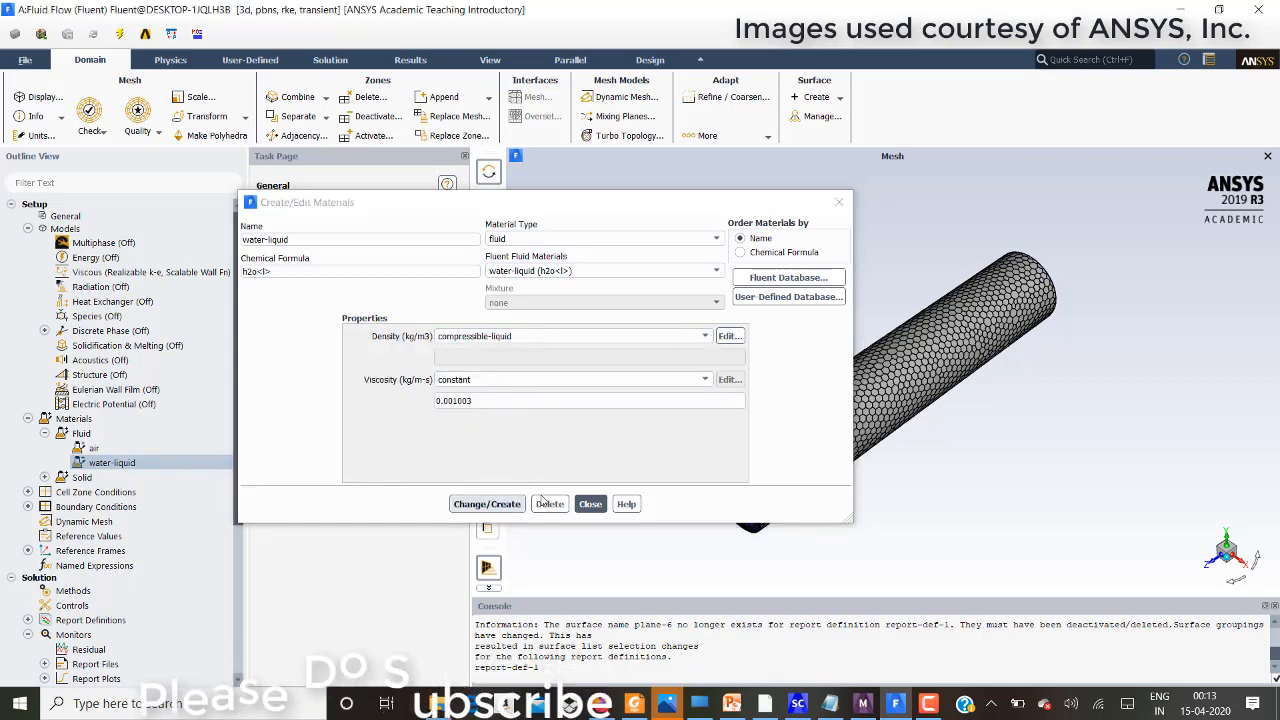
pyautogui.moveTo(590, 503)
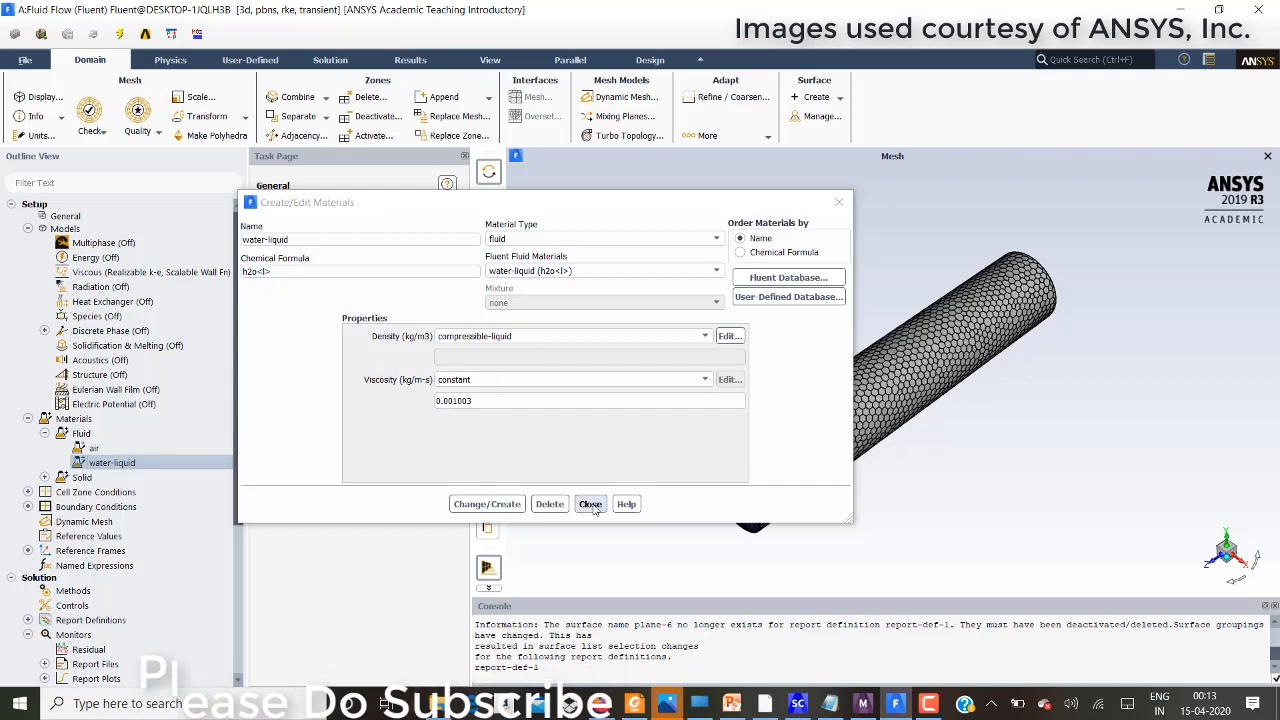
pyautogui.click(590, 503)
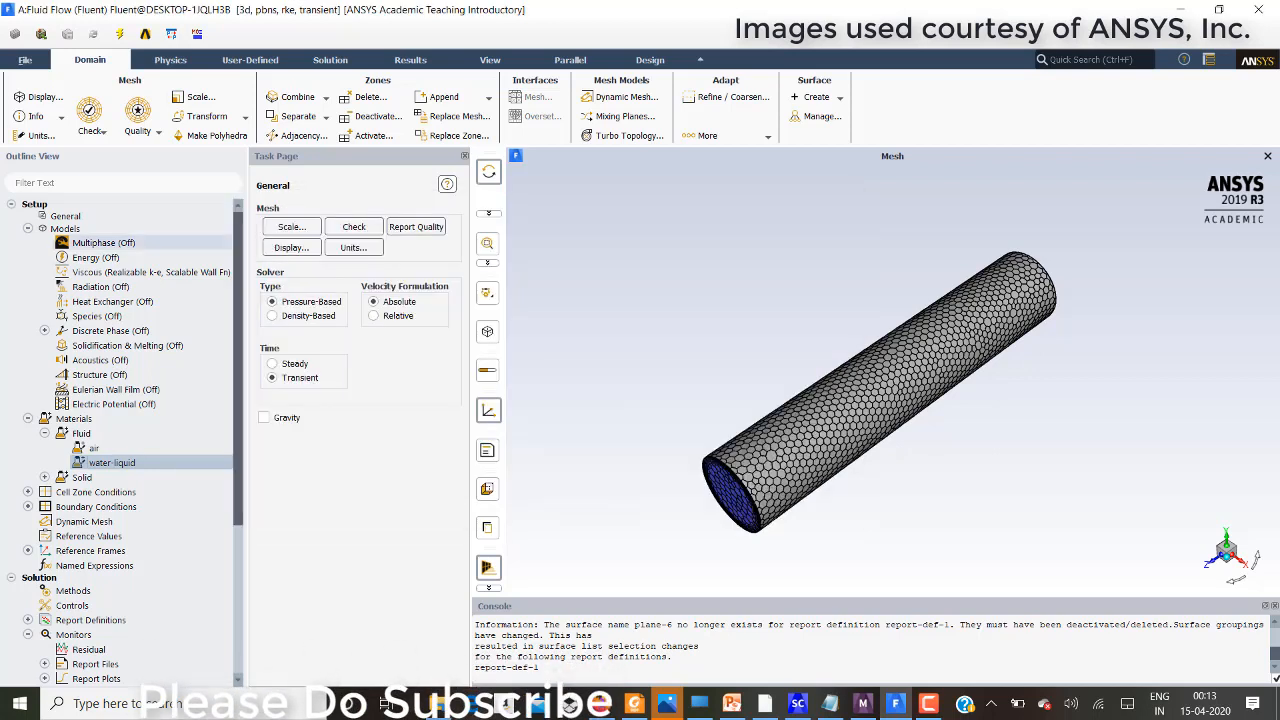
# - Assign water-liquid as the material of fluid zone fff-1_solid
pyautogui.click(29, 491)
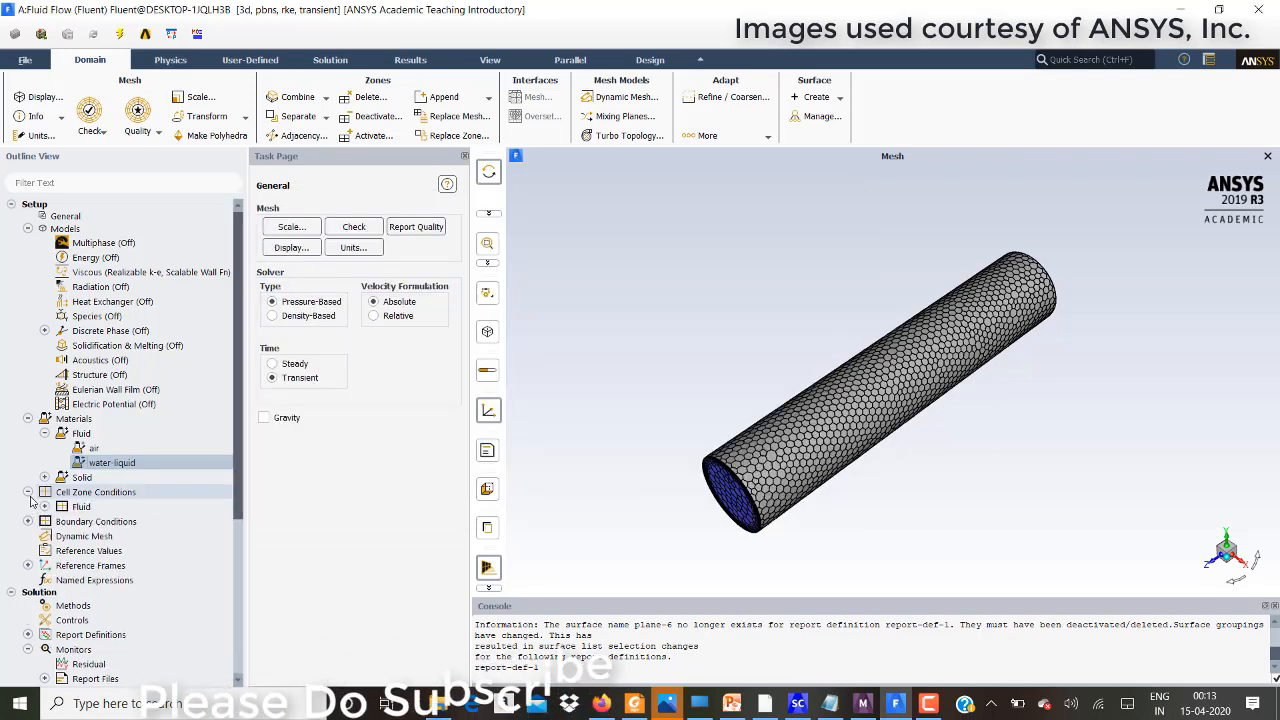
pyautogui.click(44, 506)
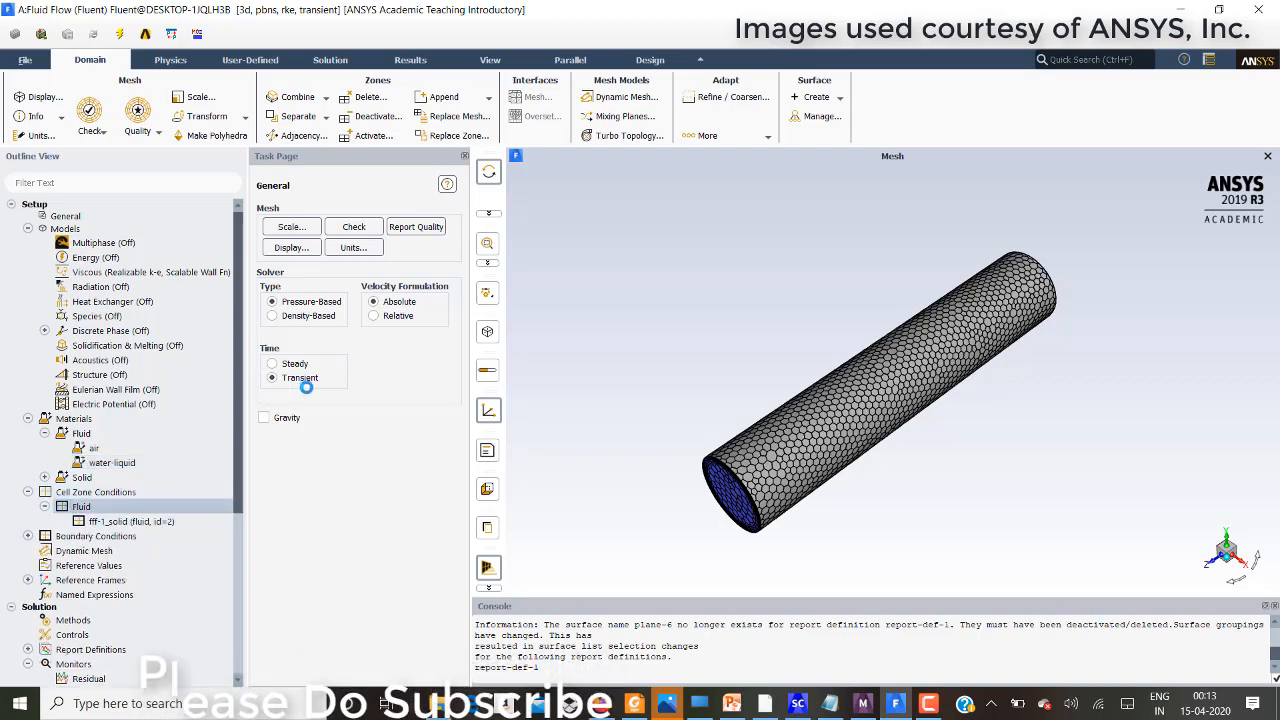
pyautogui.doubleClick(131, 521)
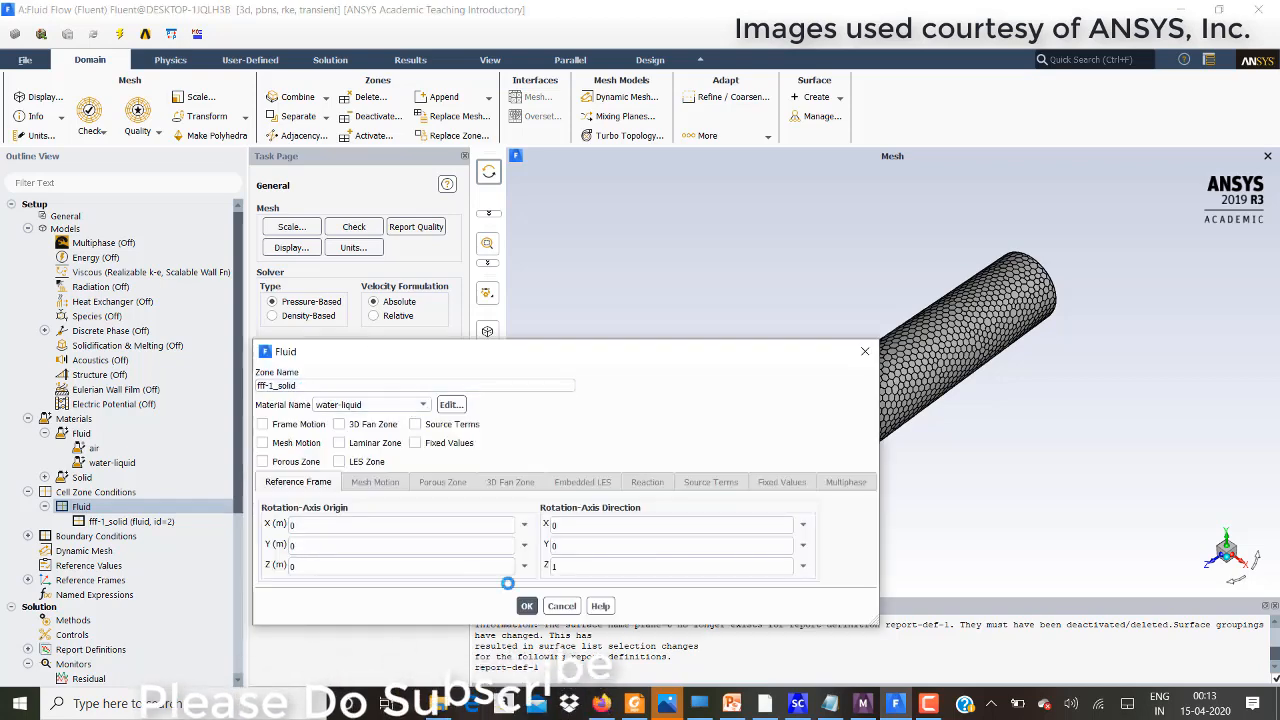
pyautogui.click(527, 605)
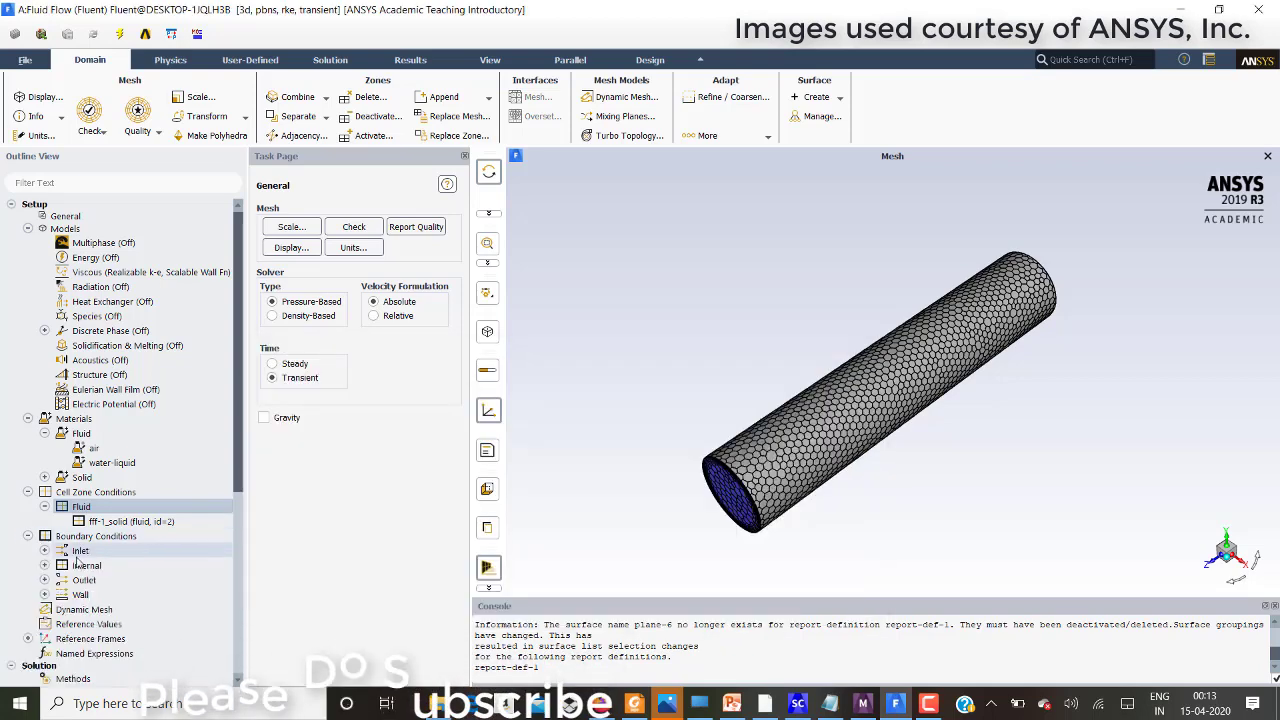
pyautogui.click(45, 550)
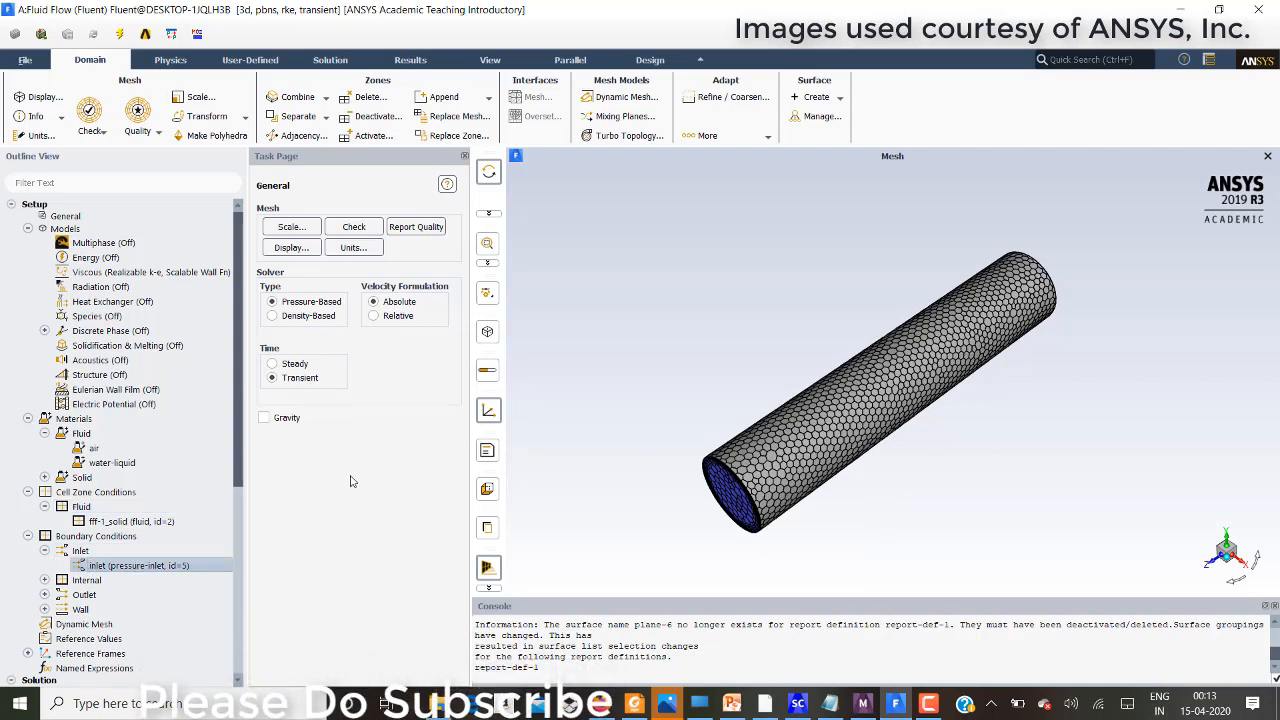
pyautogui.moveTo(521, 534)
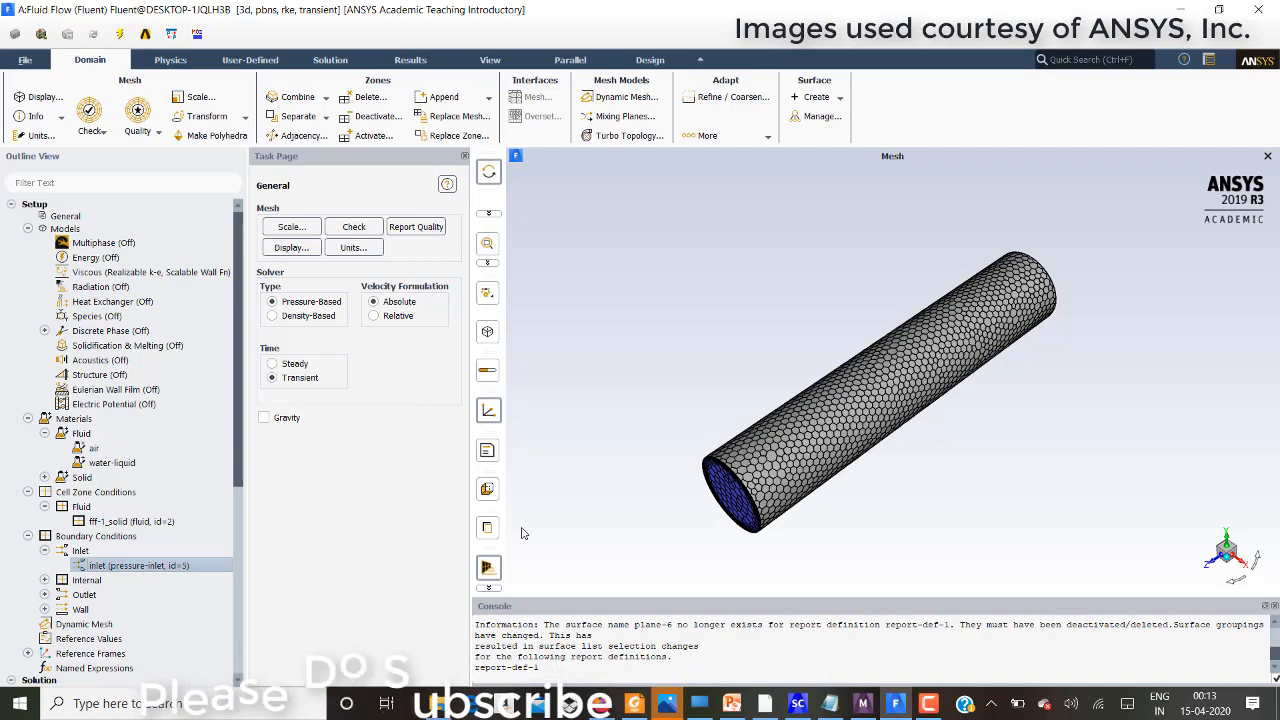
pyautogui.doubleClick(133, 565)
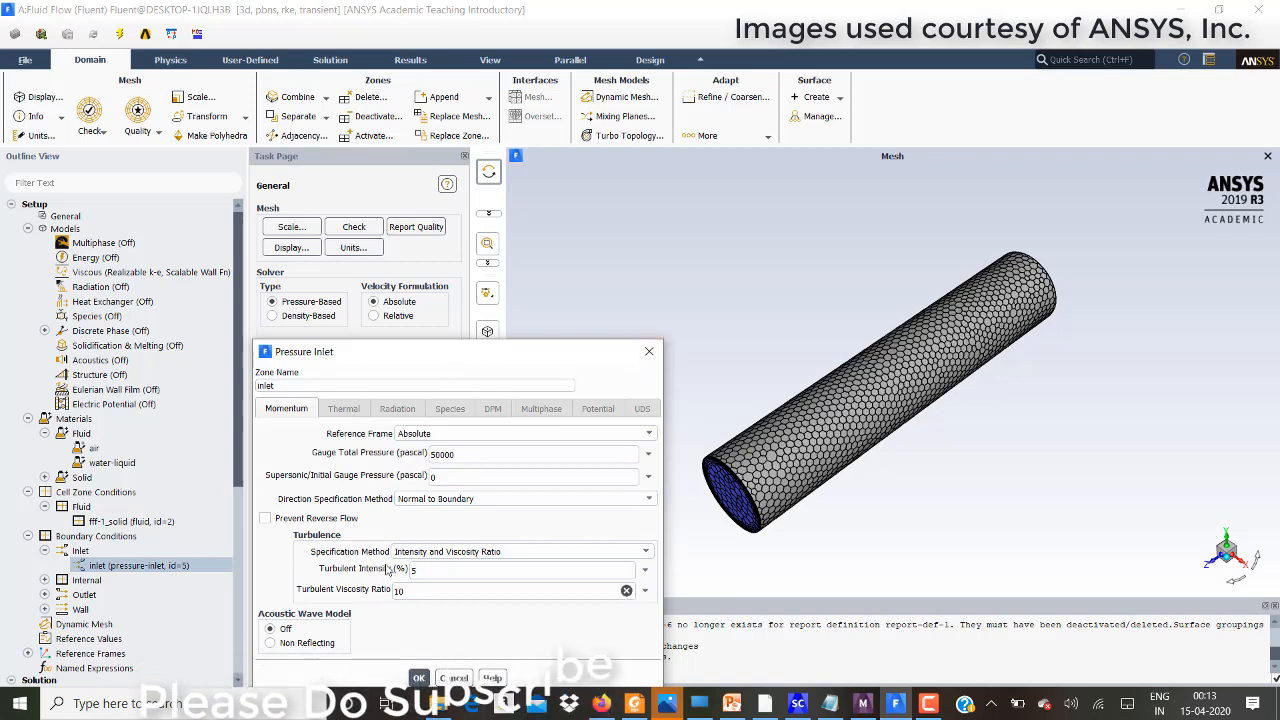
pyautogui.click(515, 569)
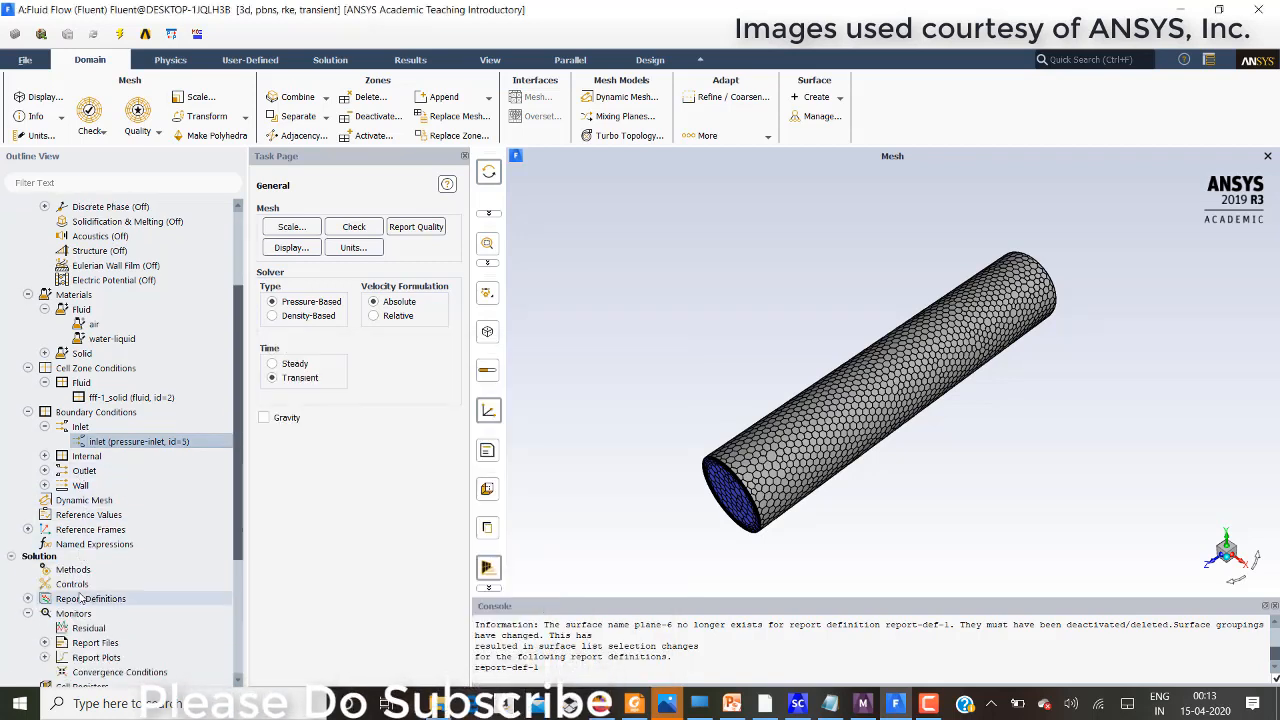
pyautogui.click(45, 470)
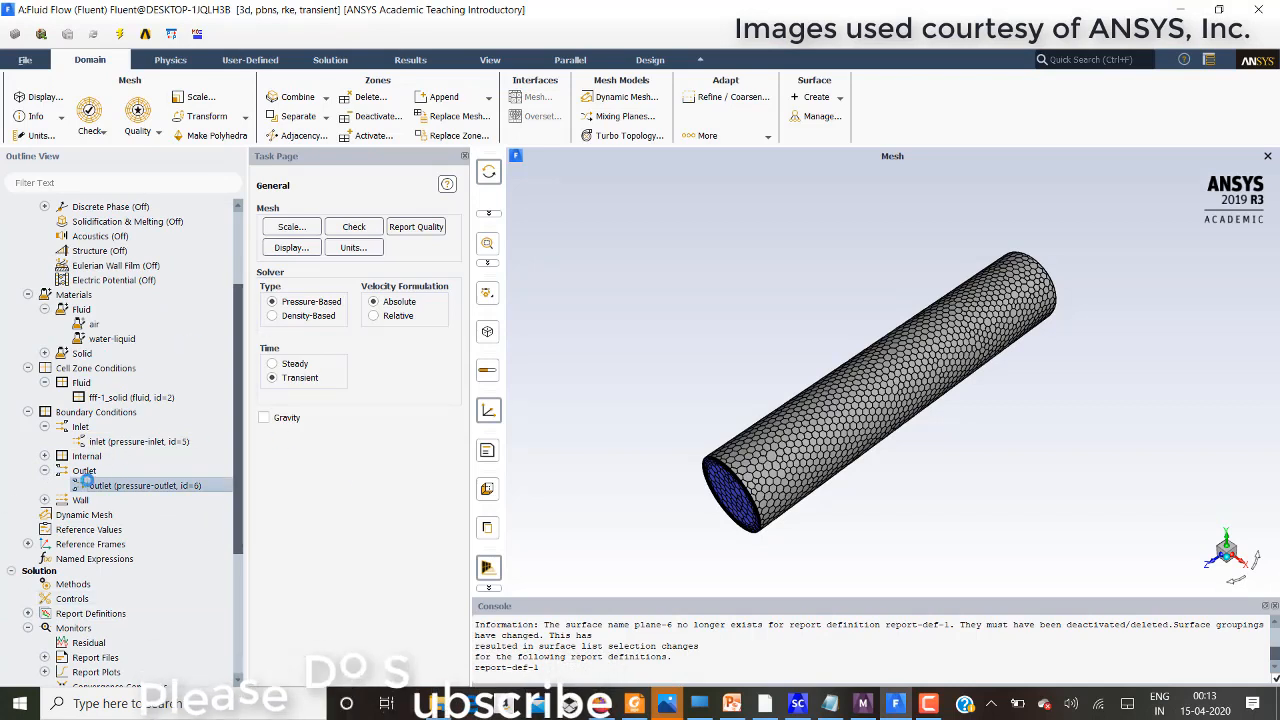
pyautogui.doubleClick(131, 485)
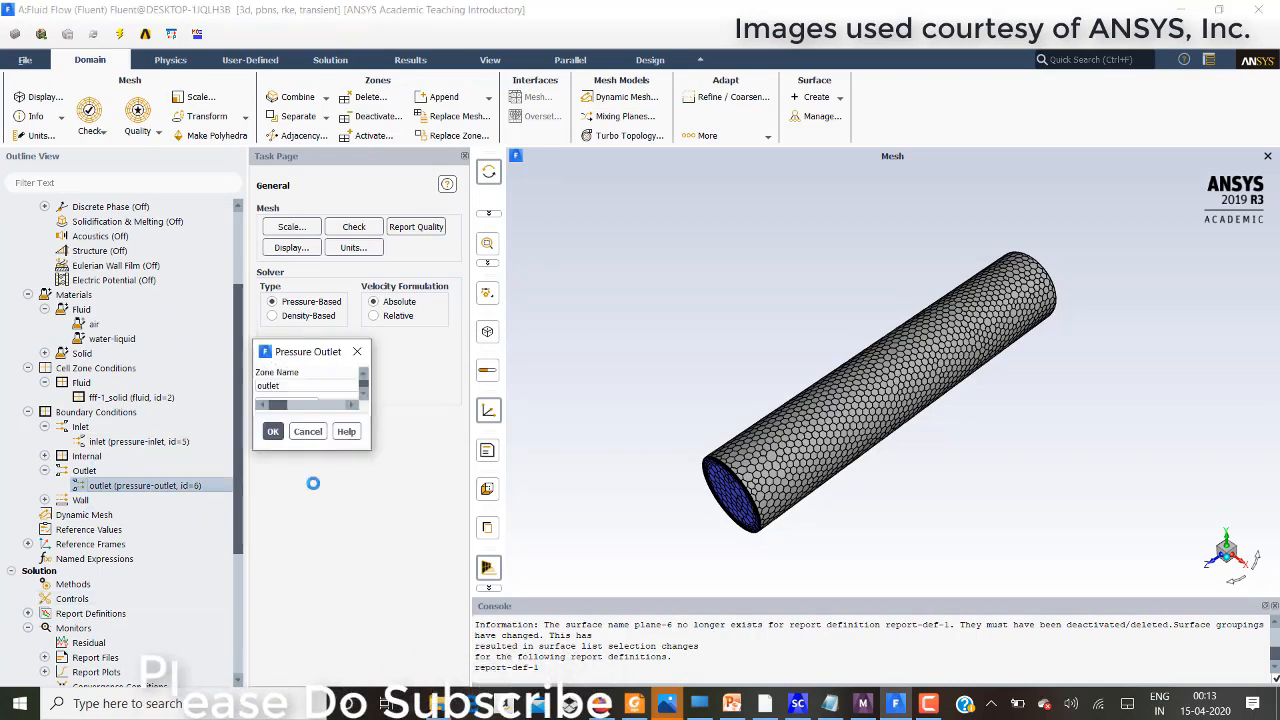
pyautogui.click(272, 431)
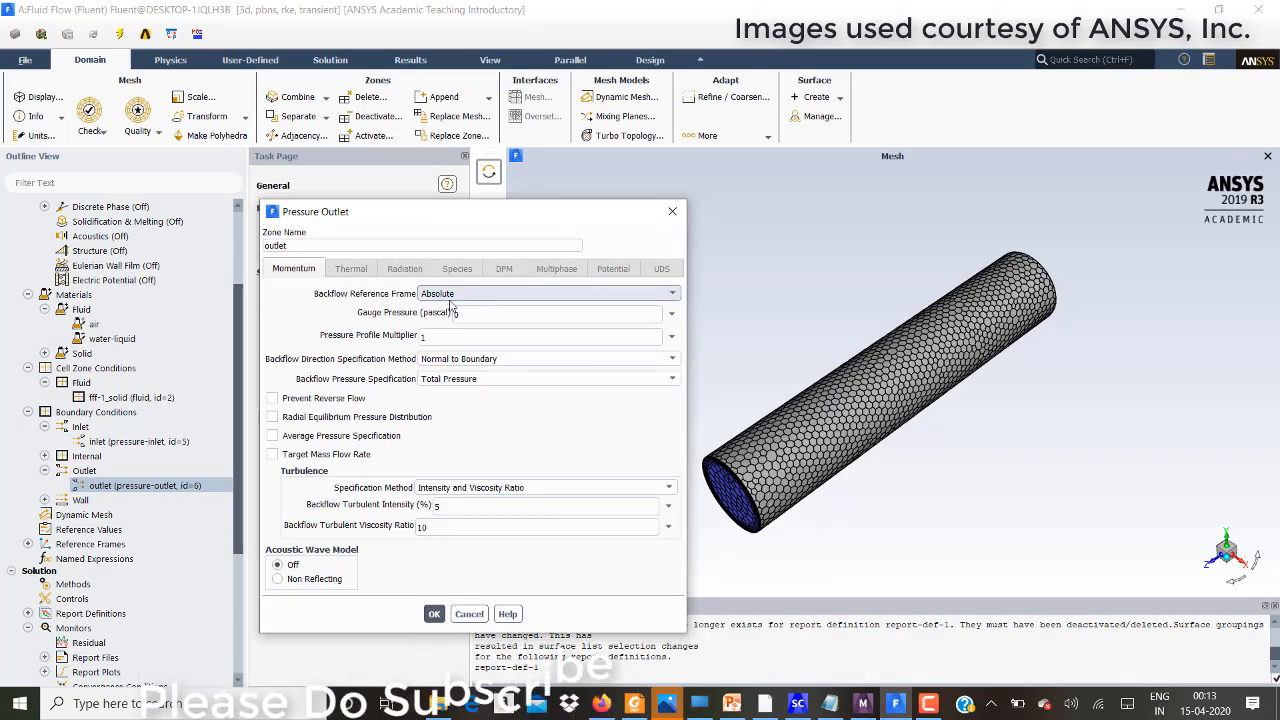
pyautogui.click(540, 525)
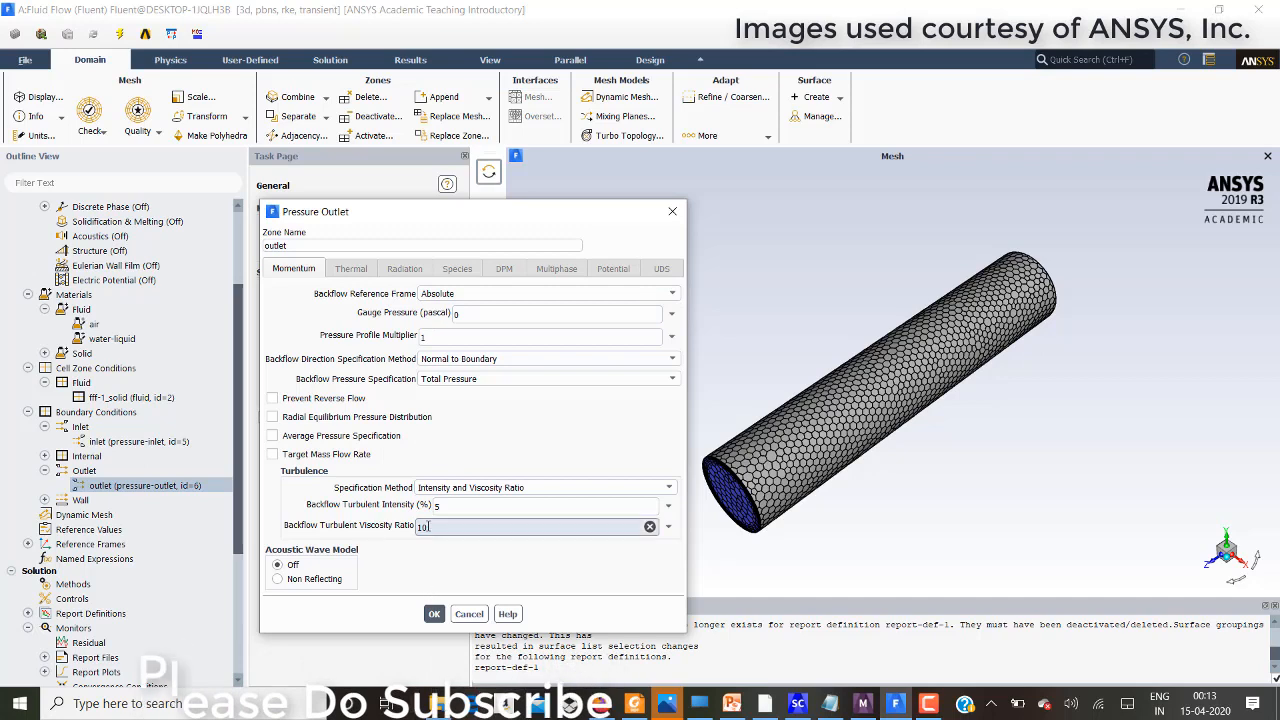
pyautogui.click(434, 613)
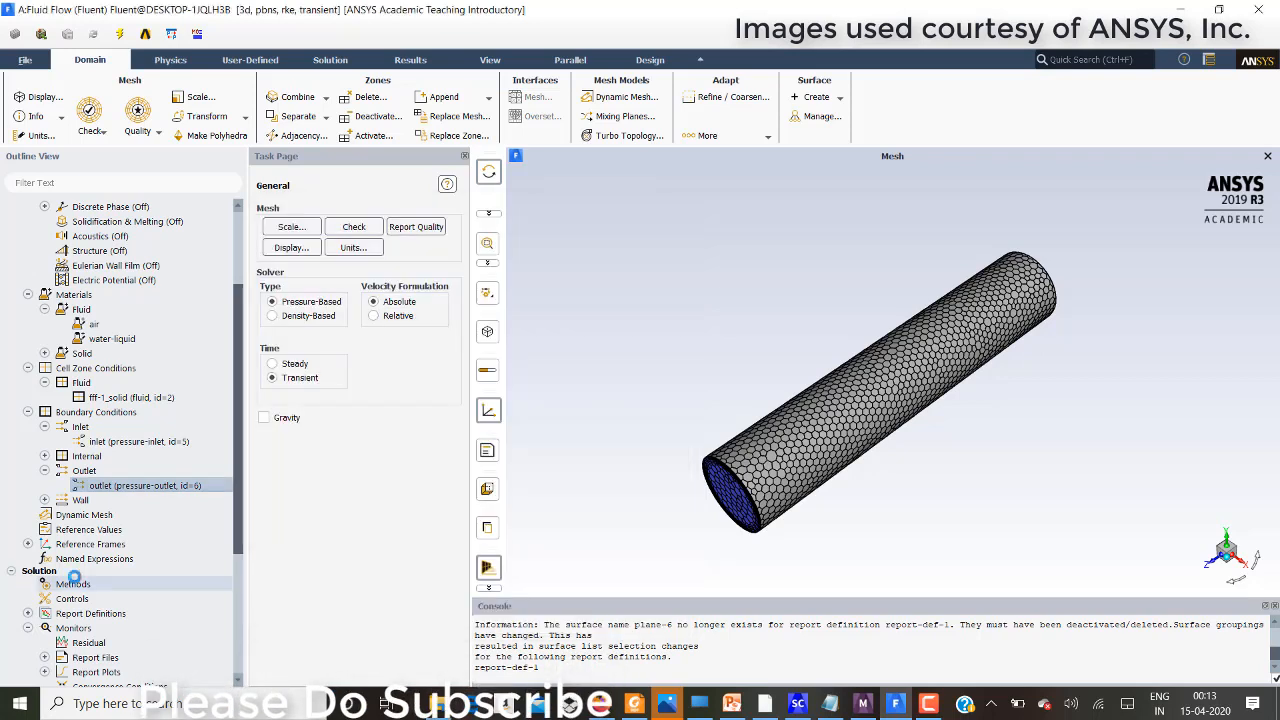
# - Add report-def-0 to report-plot-0's plotted definitions
pyautogui.scroll(-3)
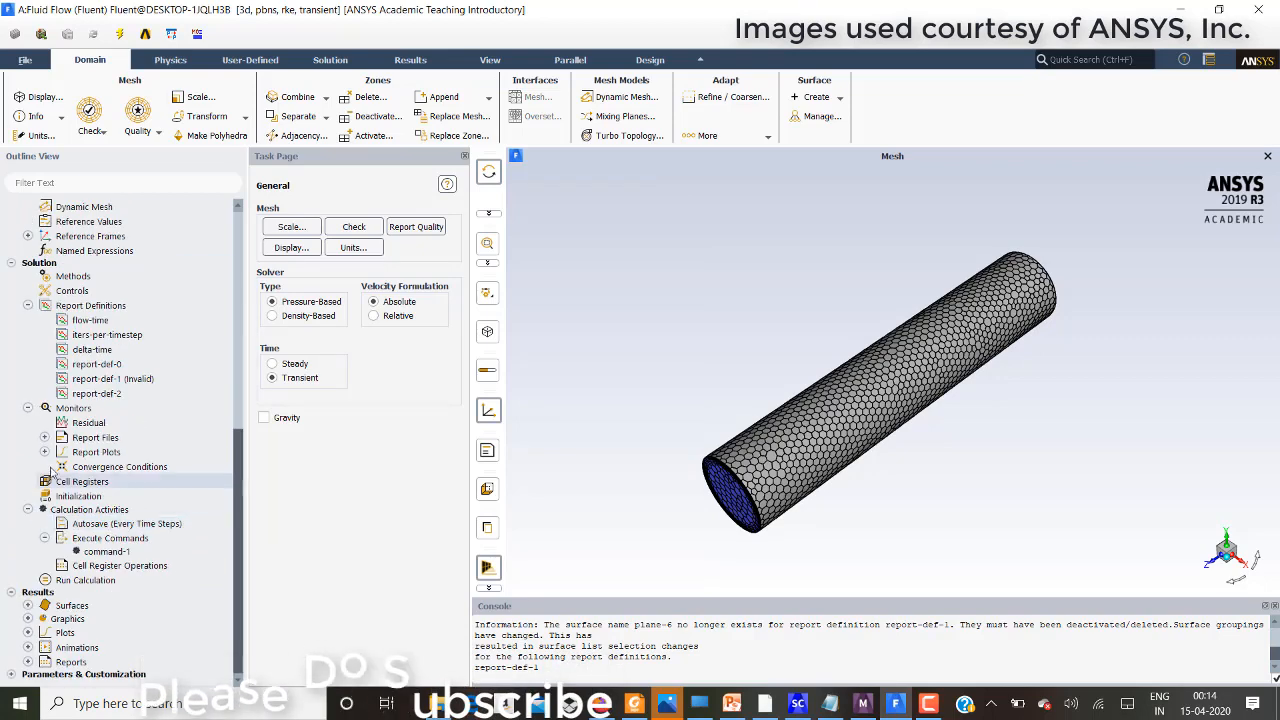
pyautogui.click(45, 437)
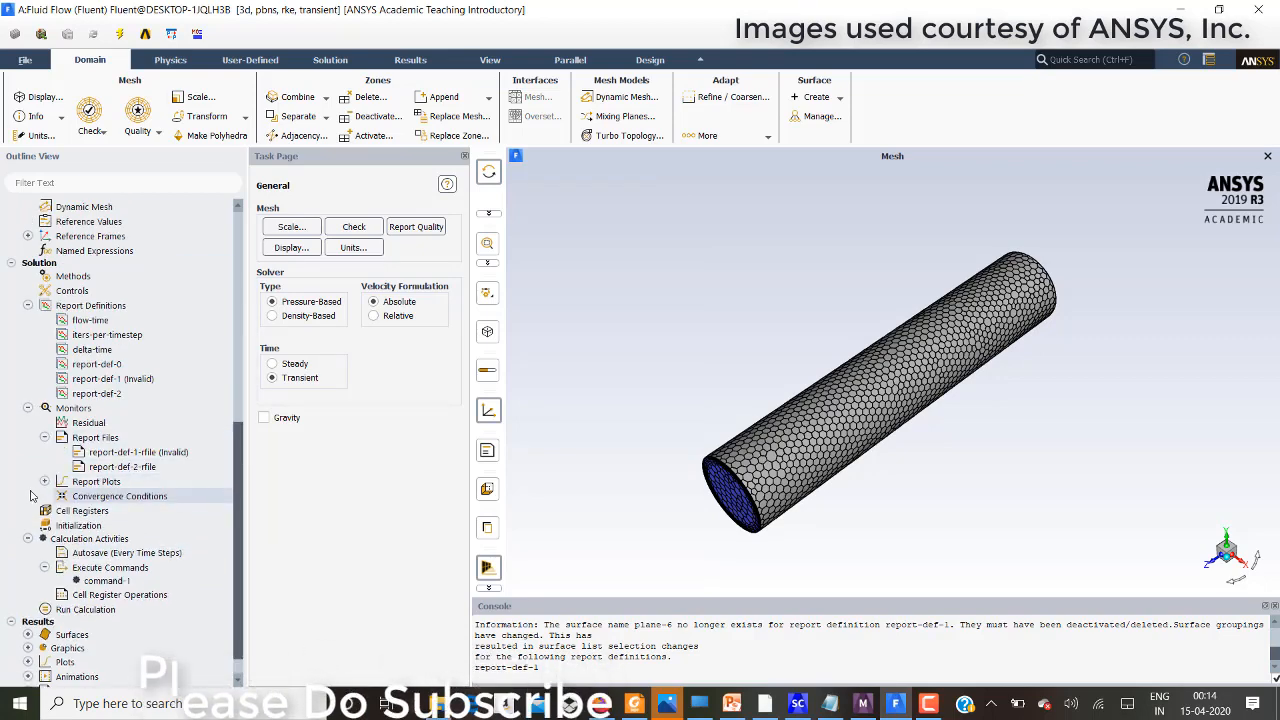
pyautogui.click(45, 481)
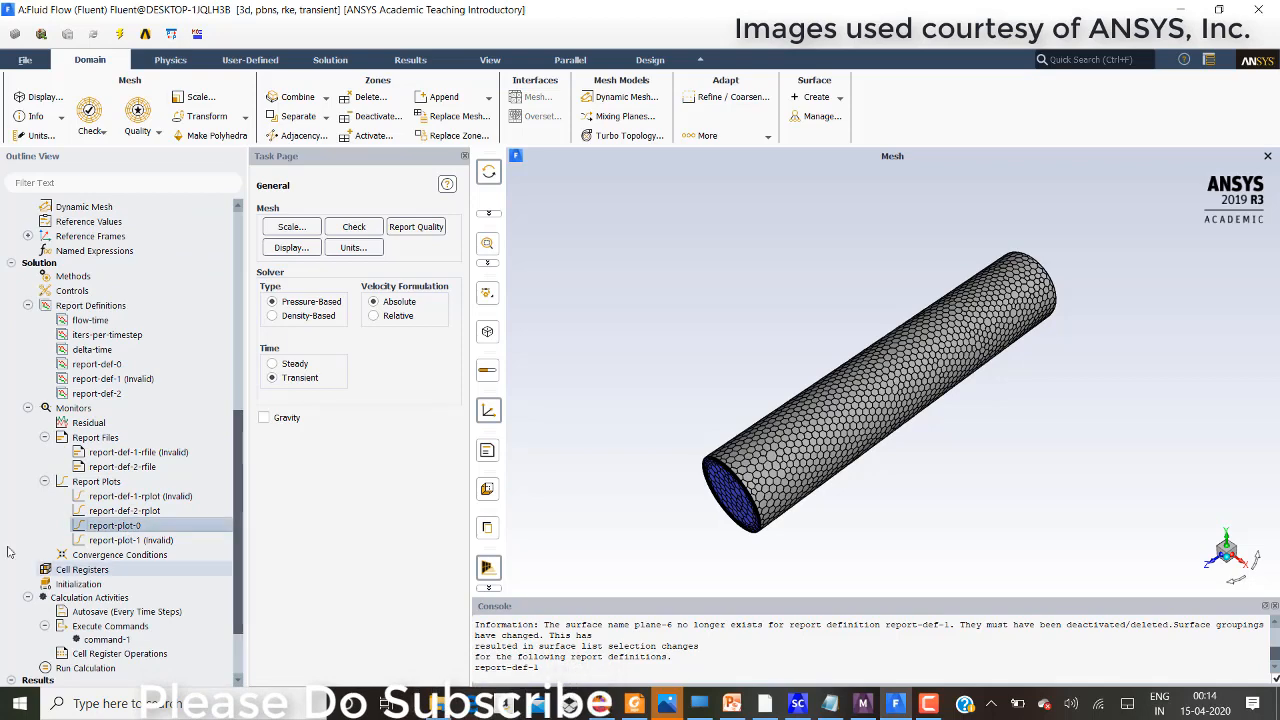
pyautogui.doubleClick(114, 525)
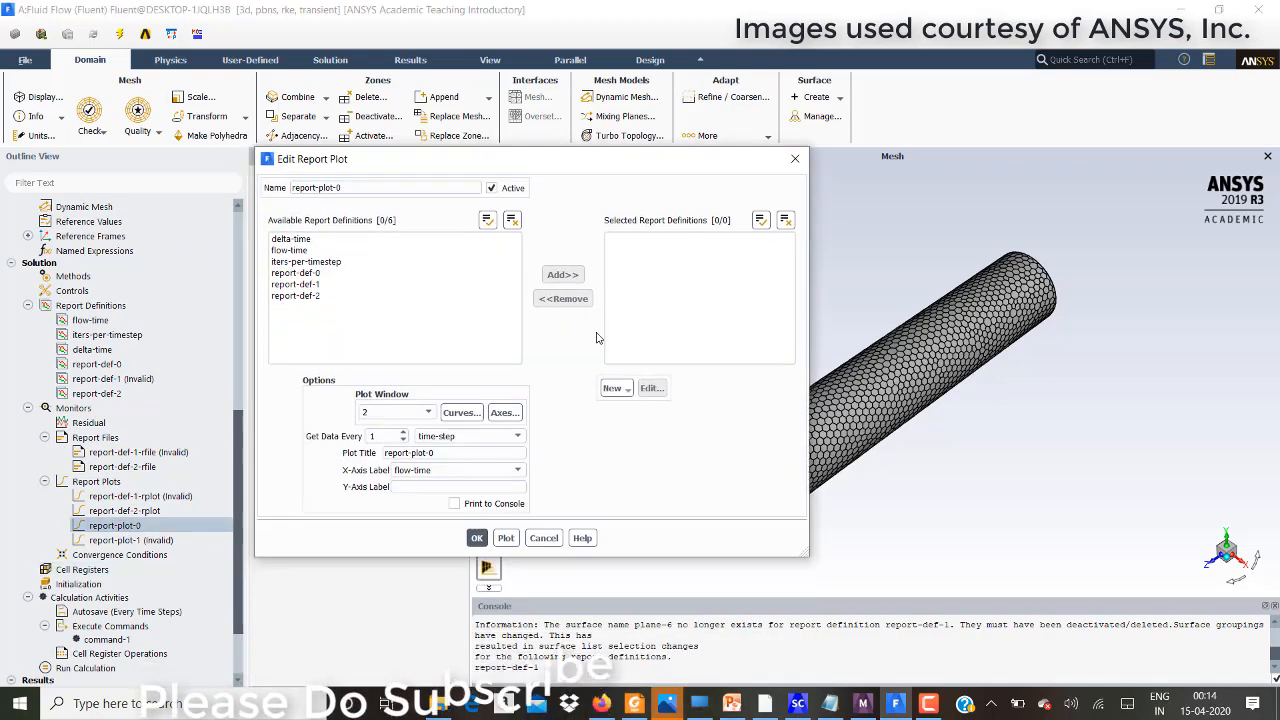
pyautogui.click(295, 272)
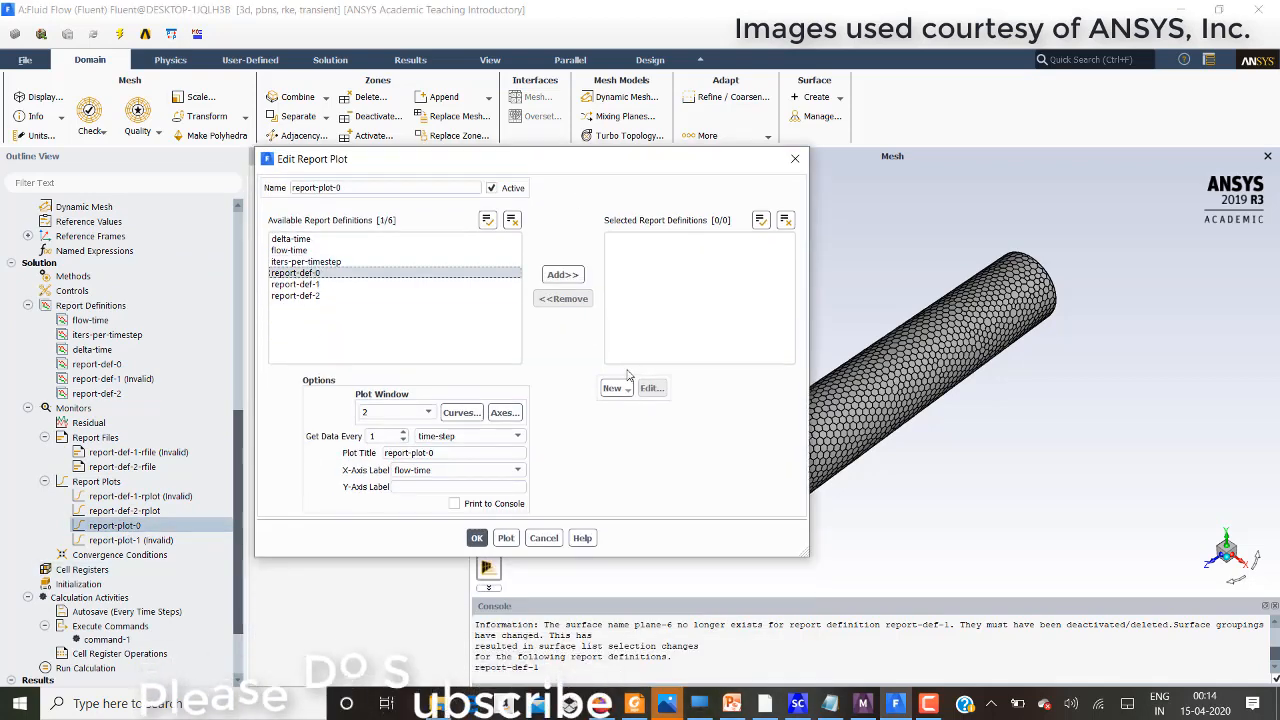
pyautogui.click(562, 274)
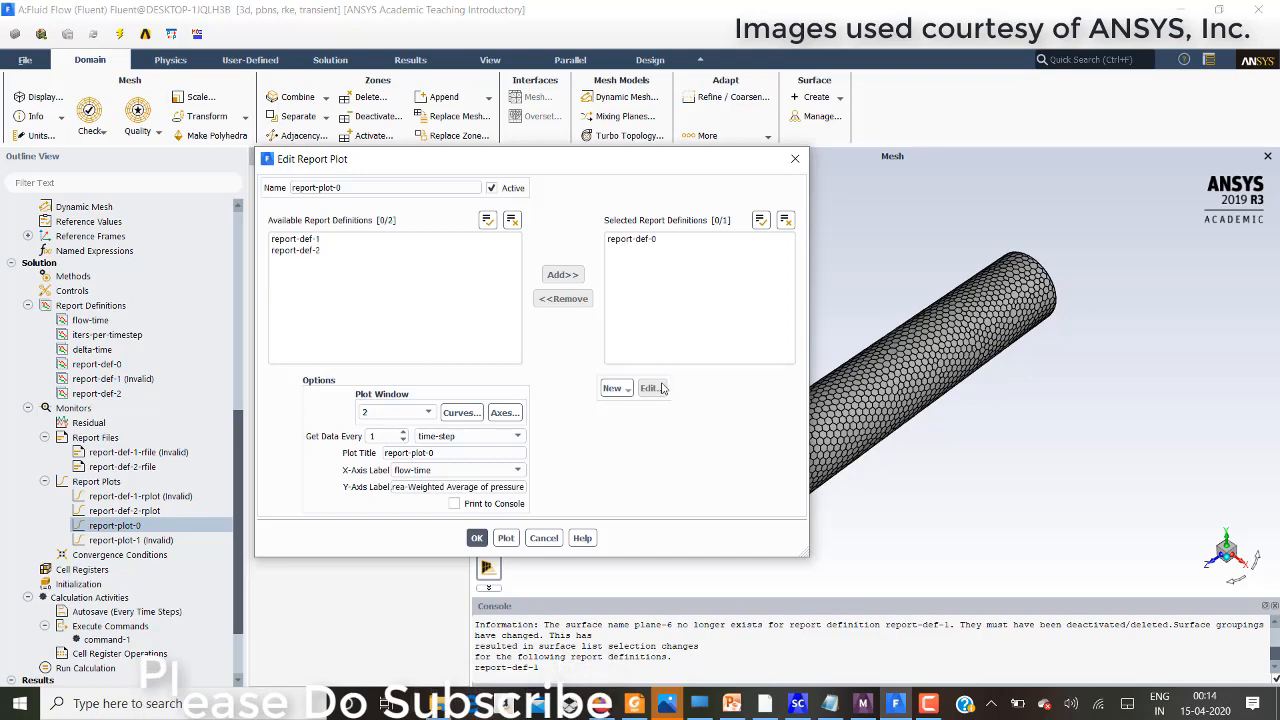
# - Inspect report-def-0's area-weighted average pressure settings and confirm report-plot-0
pyautogui.click(630, 239)
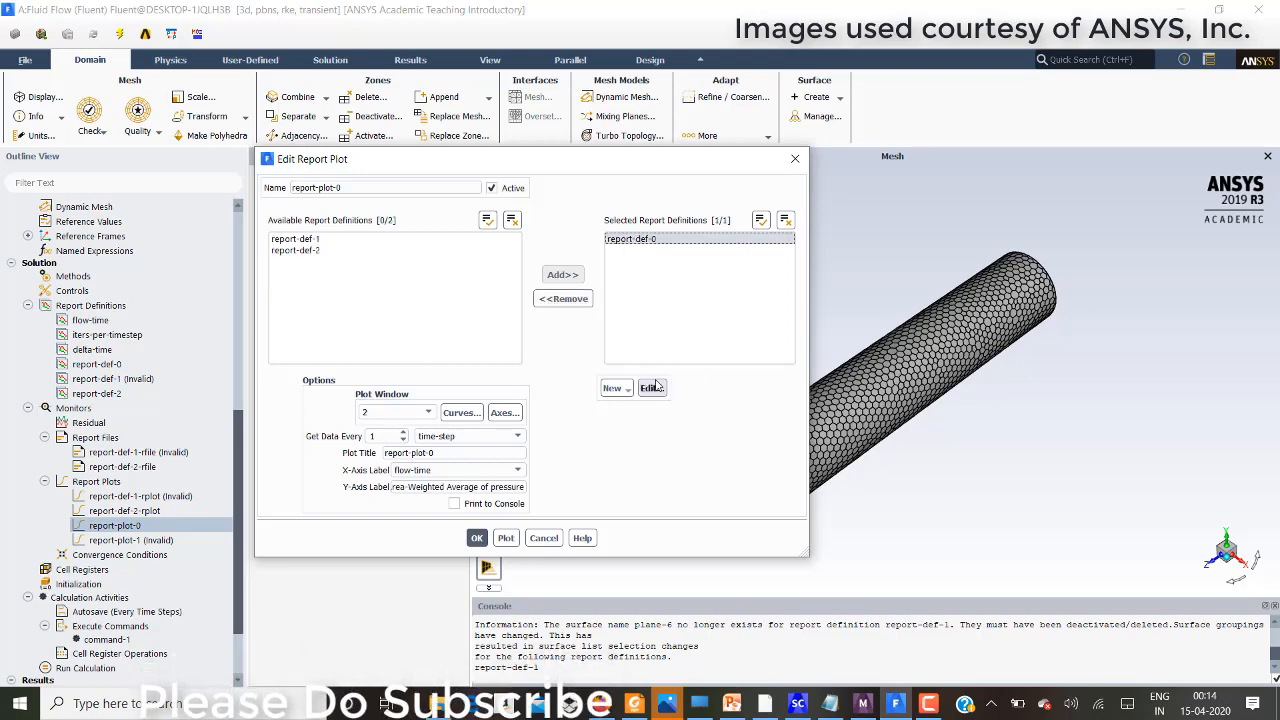
pyautogui.click(651, 387)
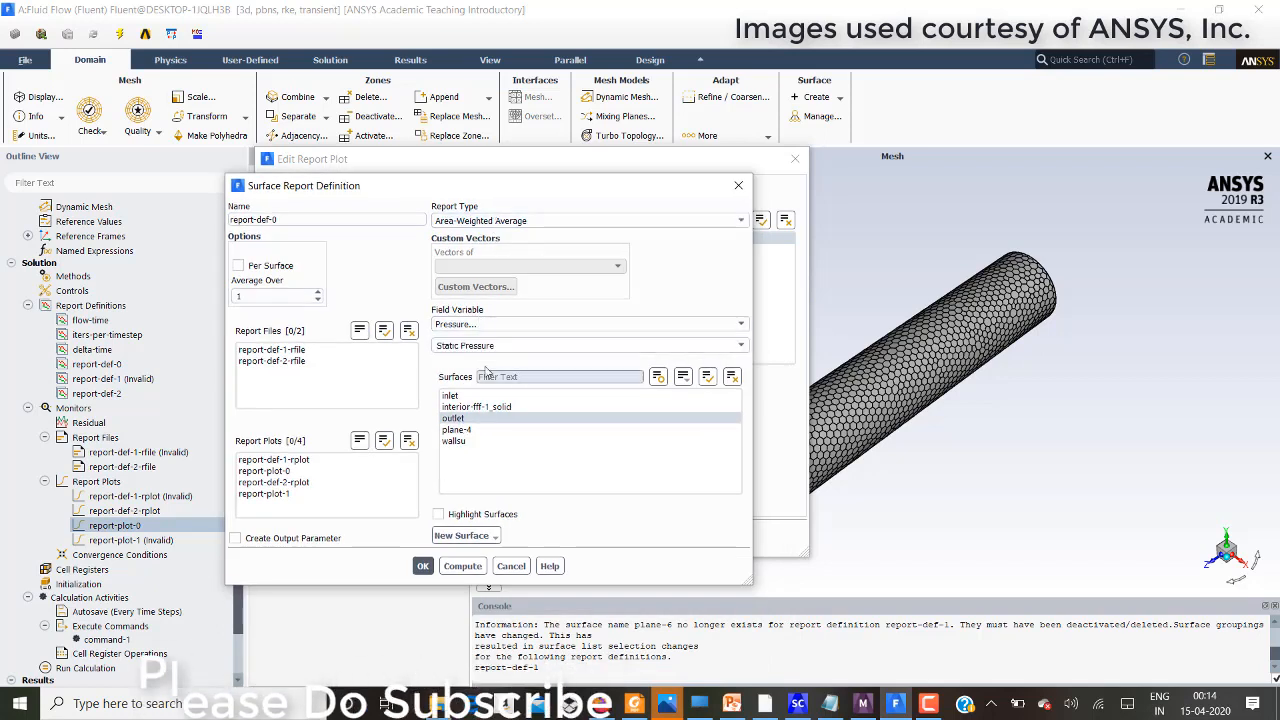
pyautogui.click(422, 565)
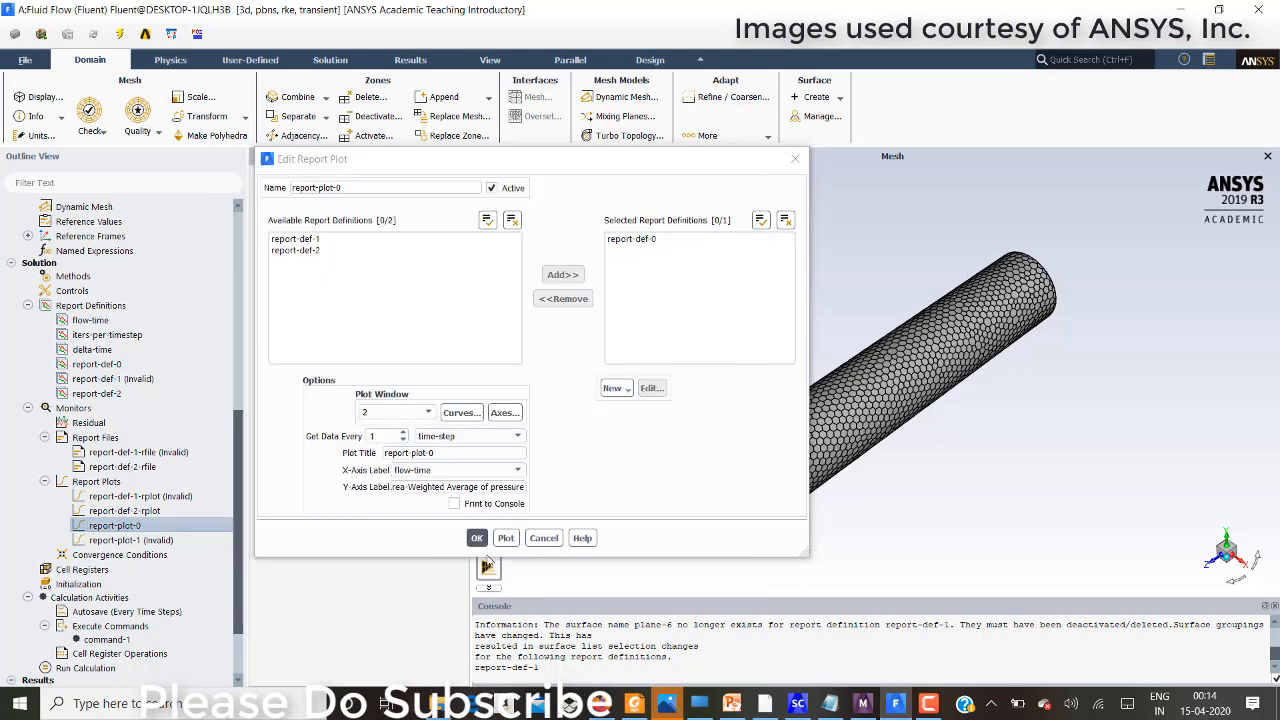
pyautogui.click(477, 538)
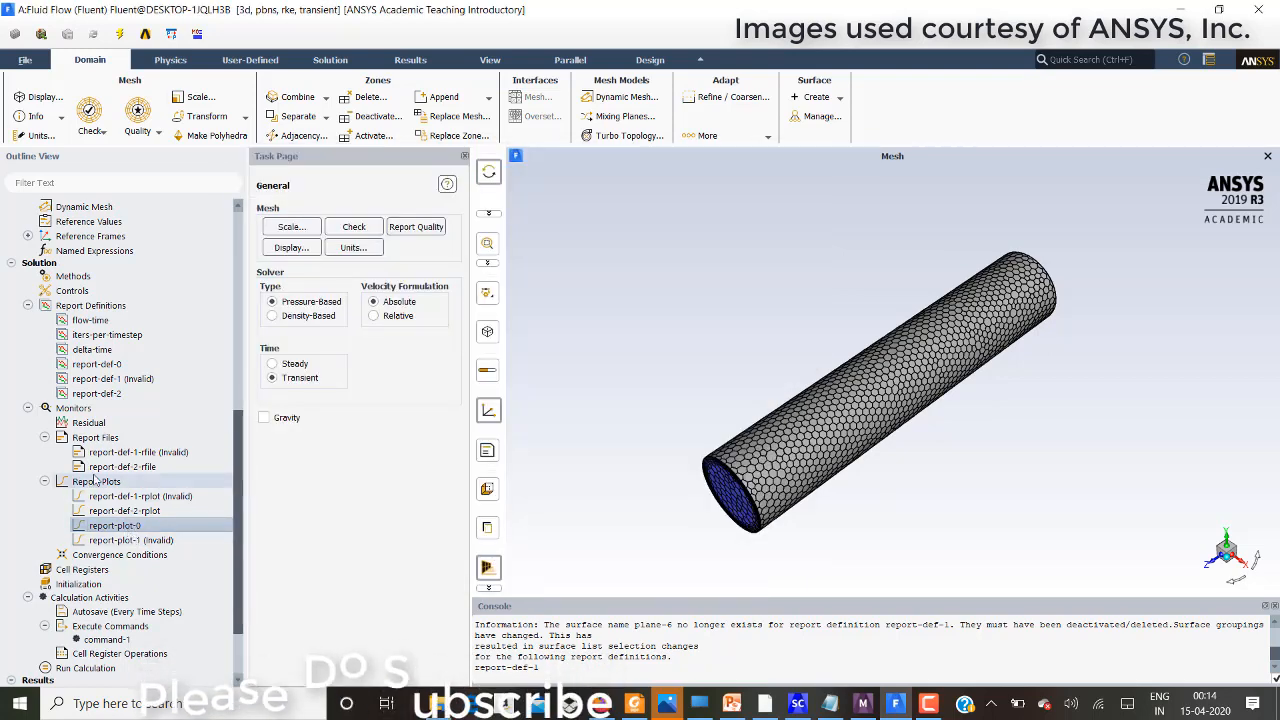
# - Create report-def-3, an area-weighted average static pressure on plane-4, with a report plot
pyautogui.rightClick(100, 481)
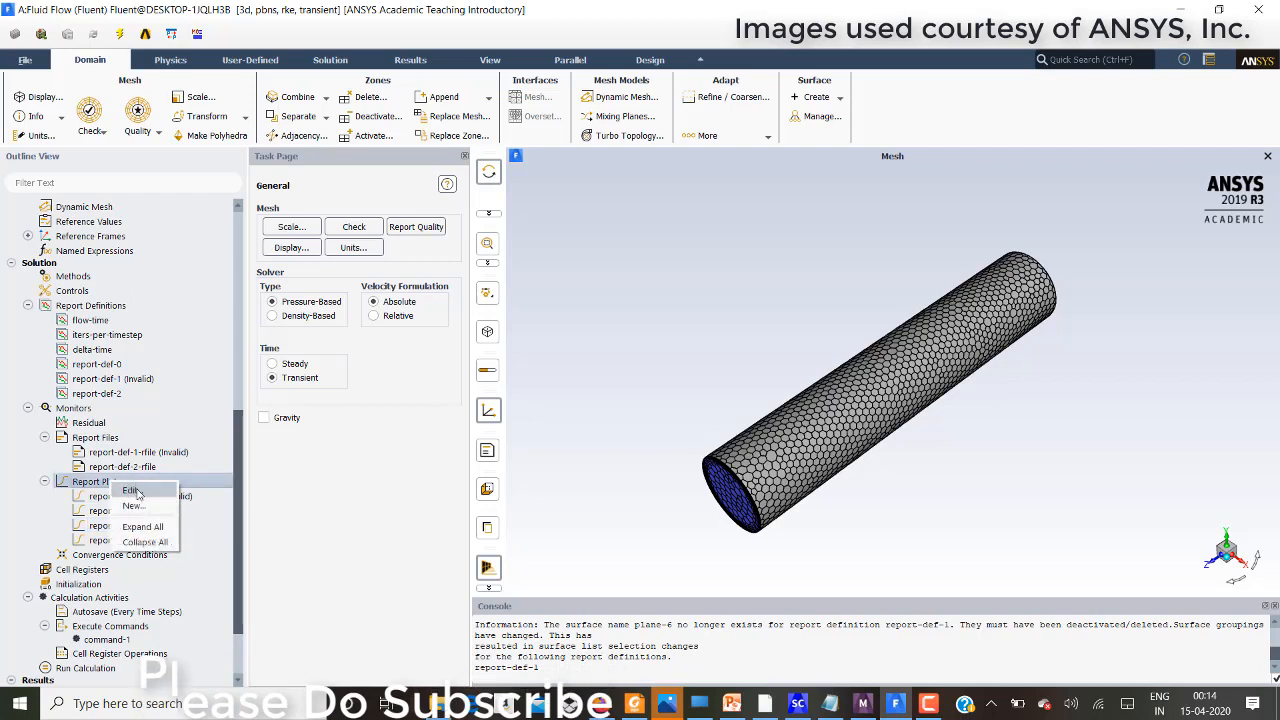
pyautogui.click(133, 505)
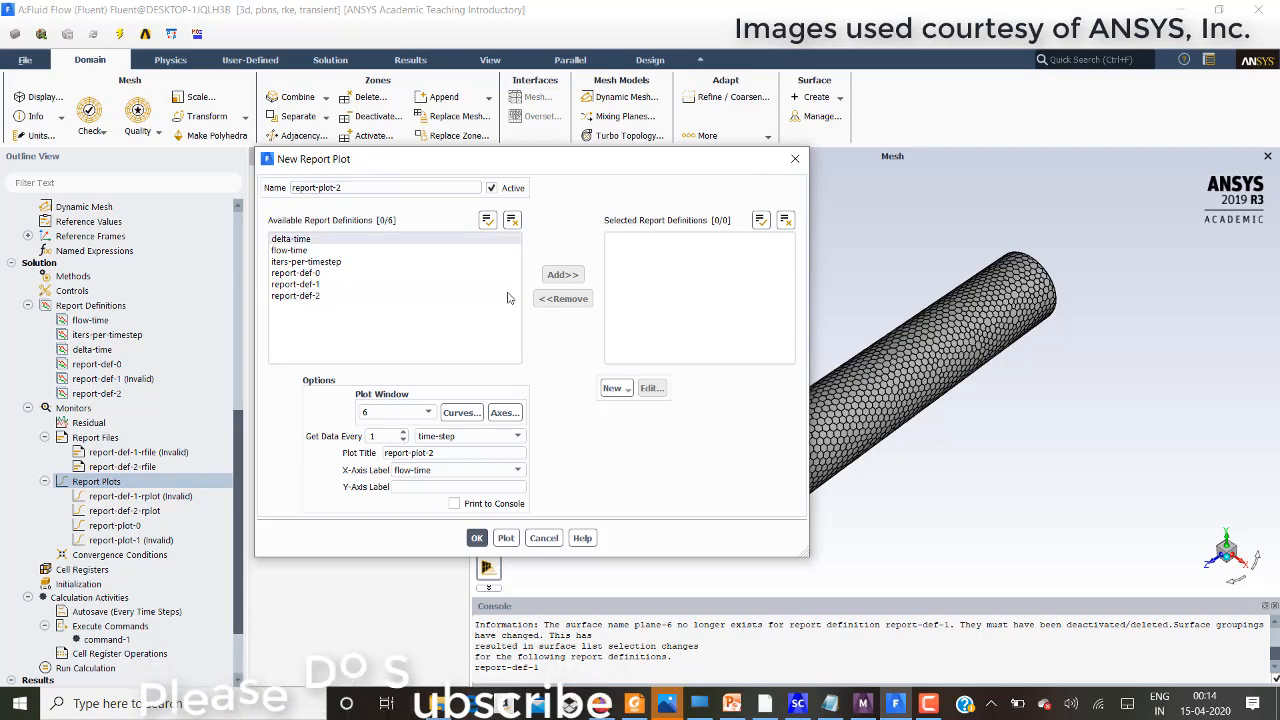
pyautogui.click(611, 387)
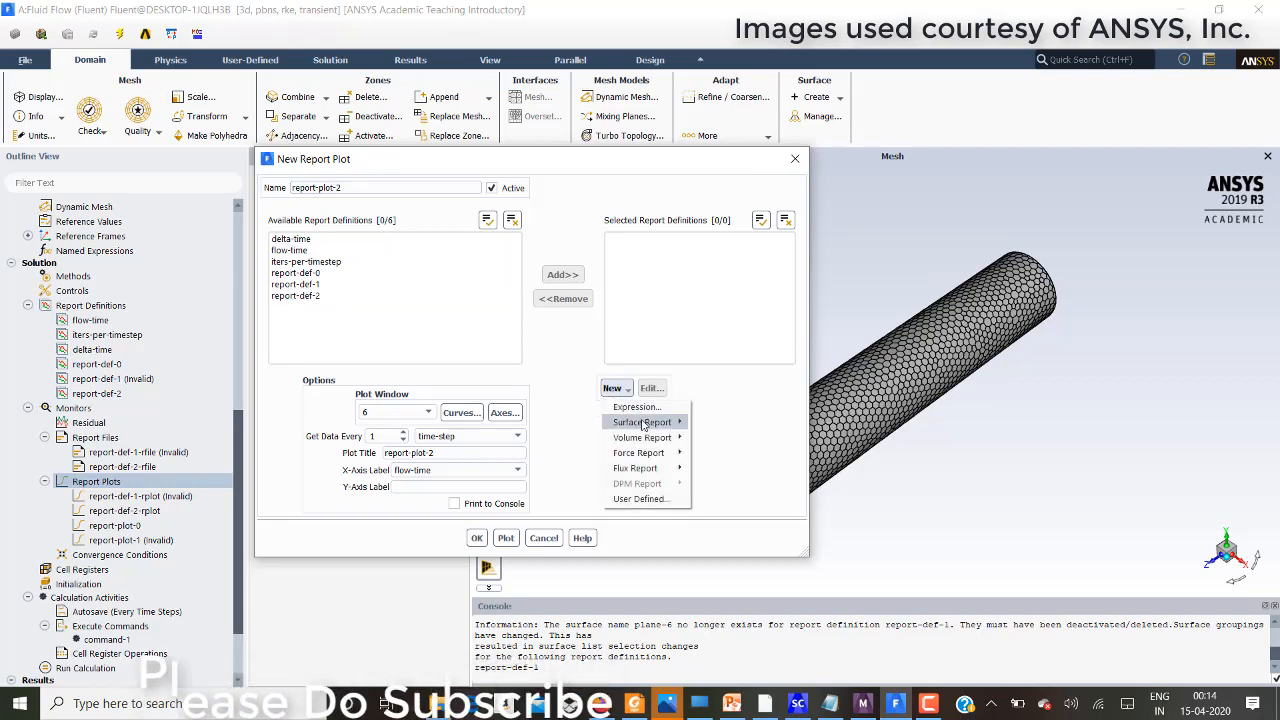
pyautogui.click(638, 421)
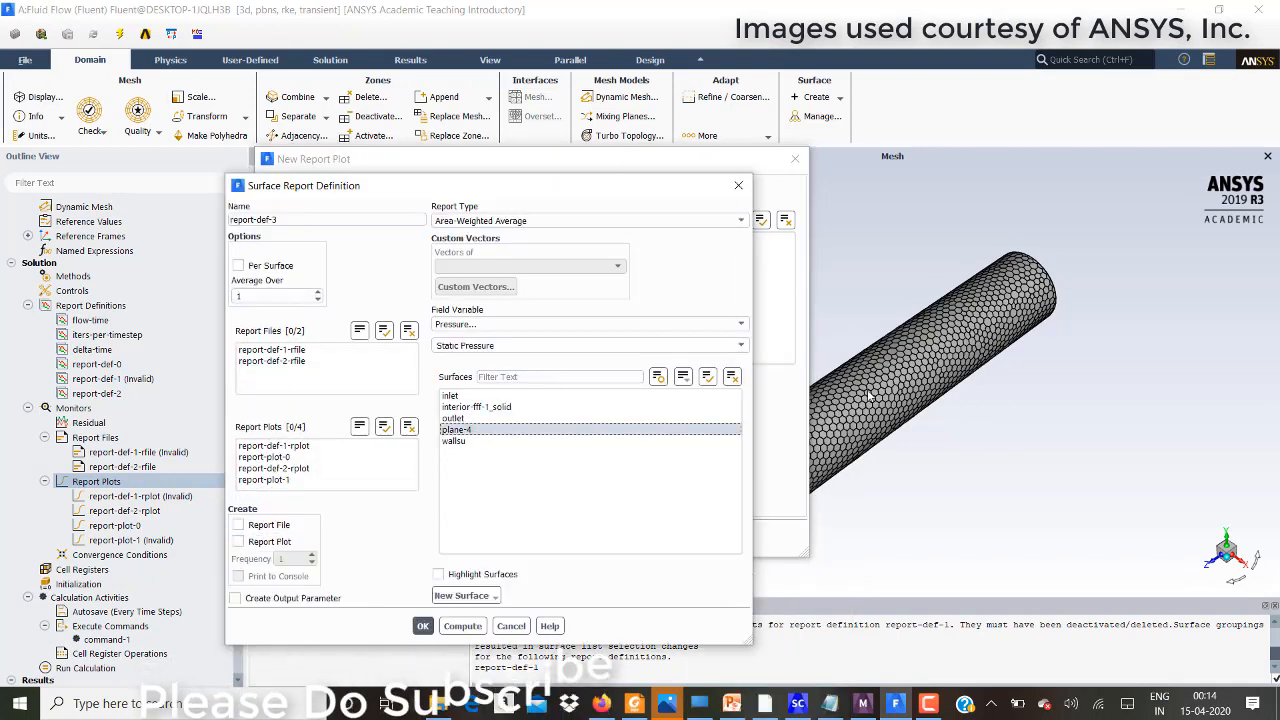
pyautogui.moveTo(904, 470)
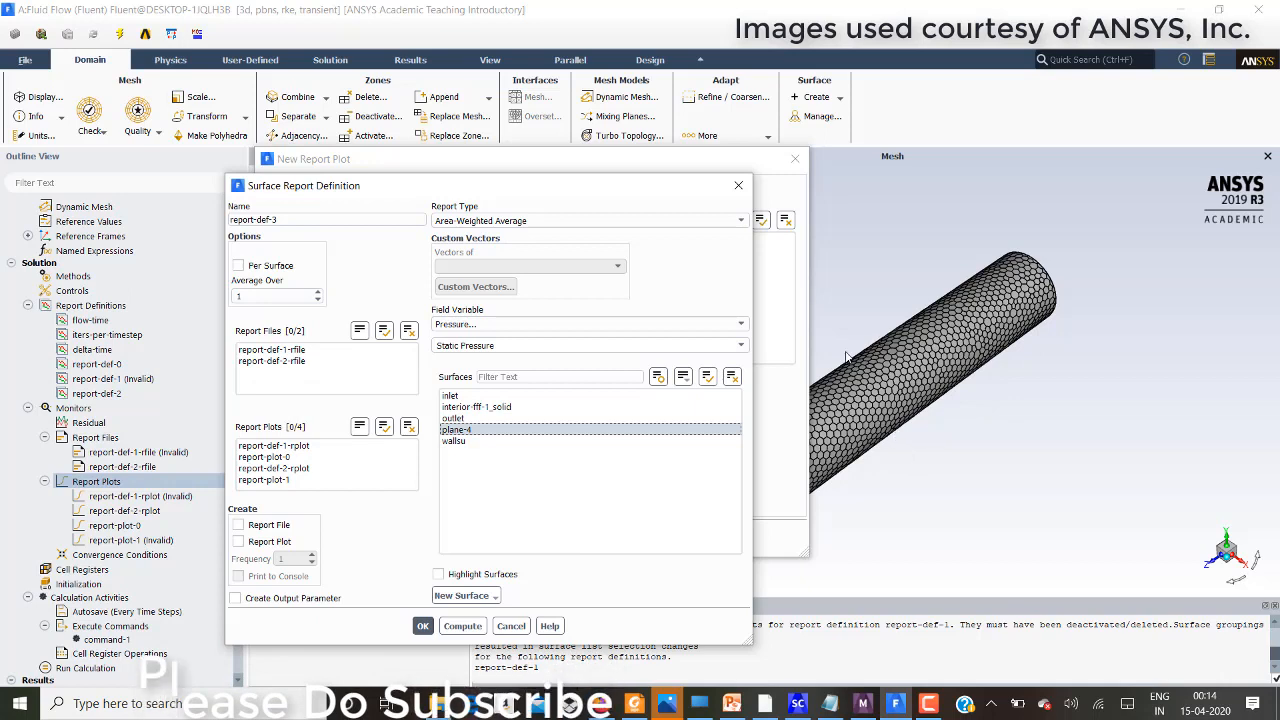
pyautogui.moveTo(470, 385)
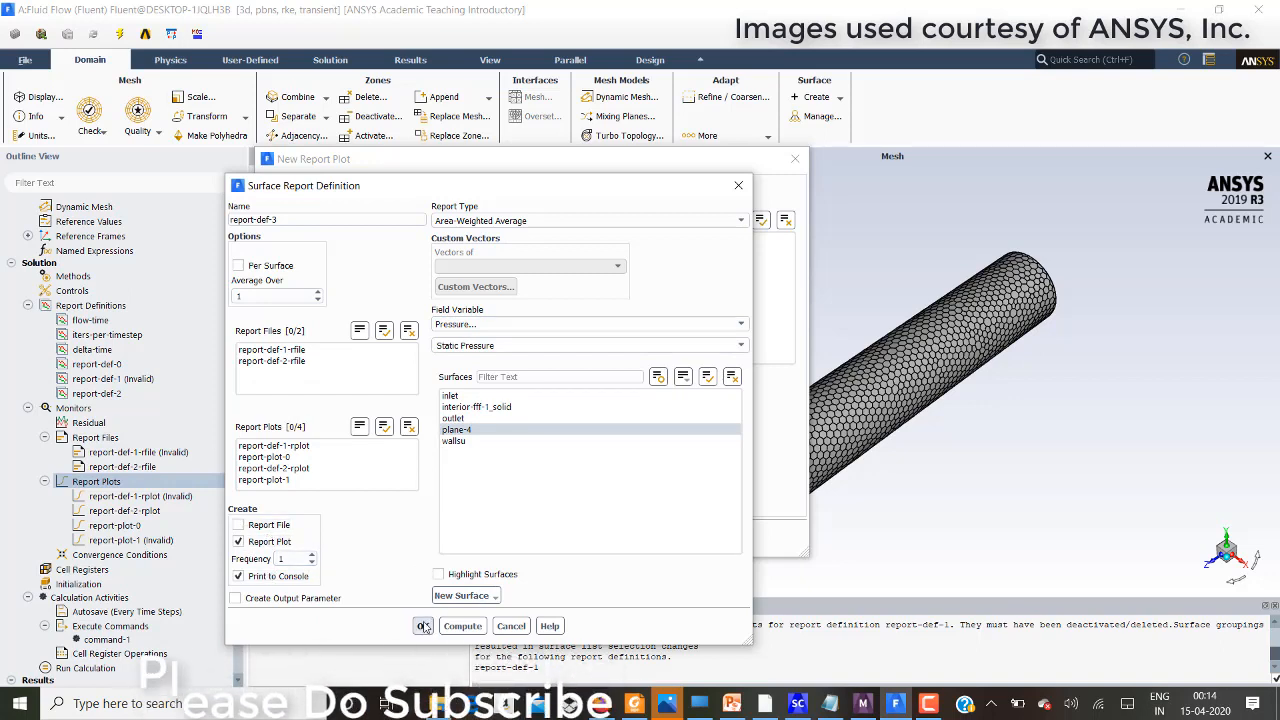
pyautogui.click(421, 625)
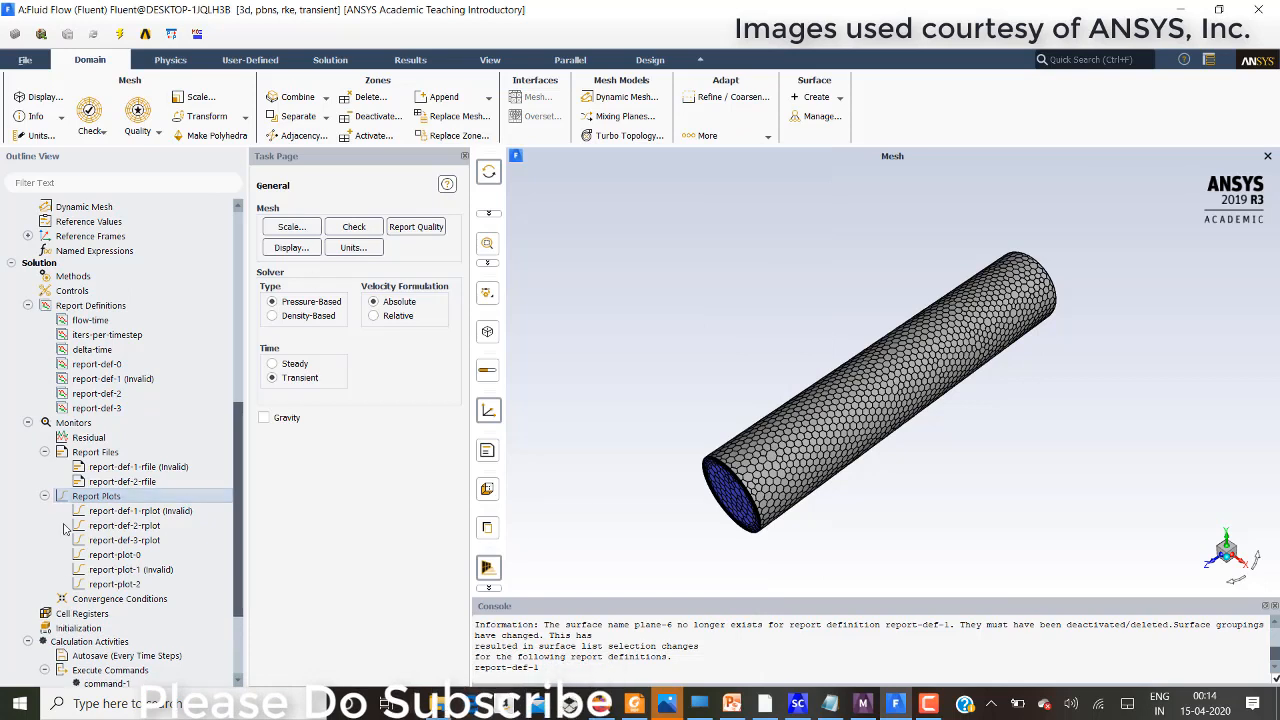
# - Delete report-def-1-rplot, marked Invalid, from the Report Plots list
pyautogui.click(115, 554)
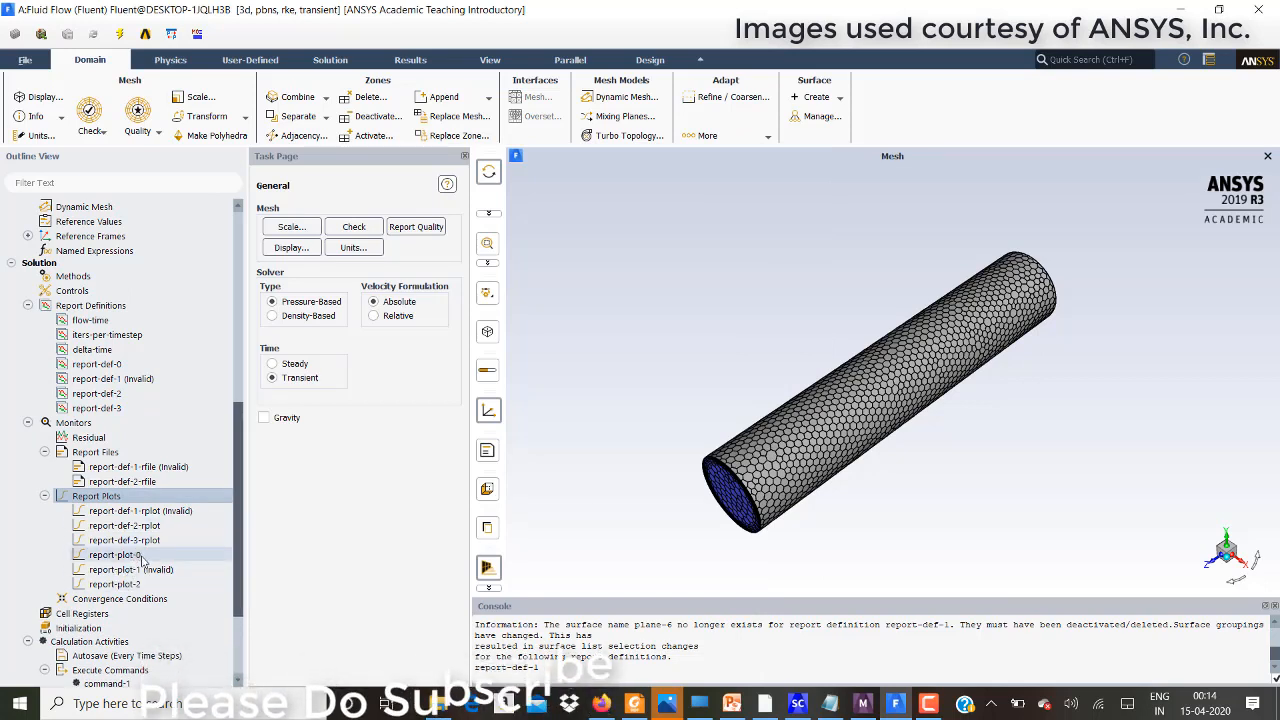
pyautogui.scroll(-3)
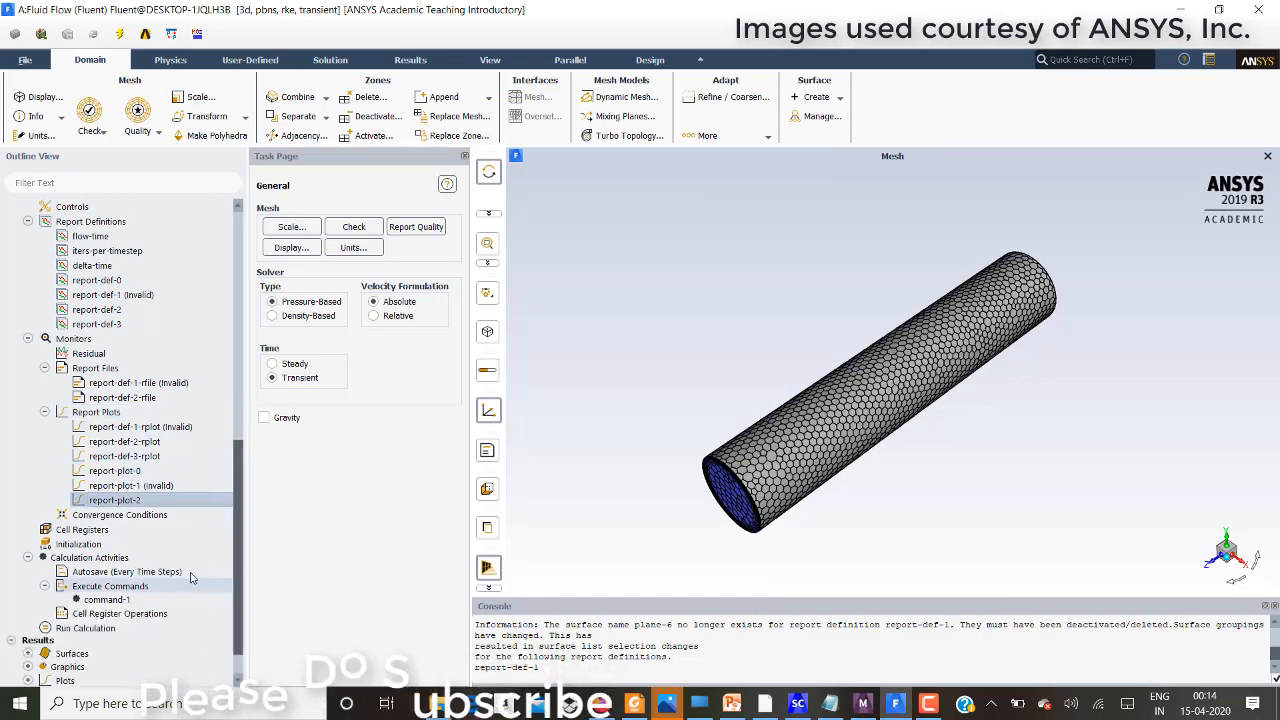
pyautogui.rightClick(110, 485)
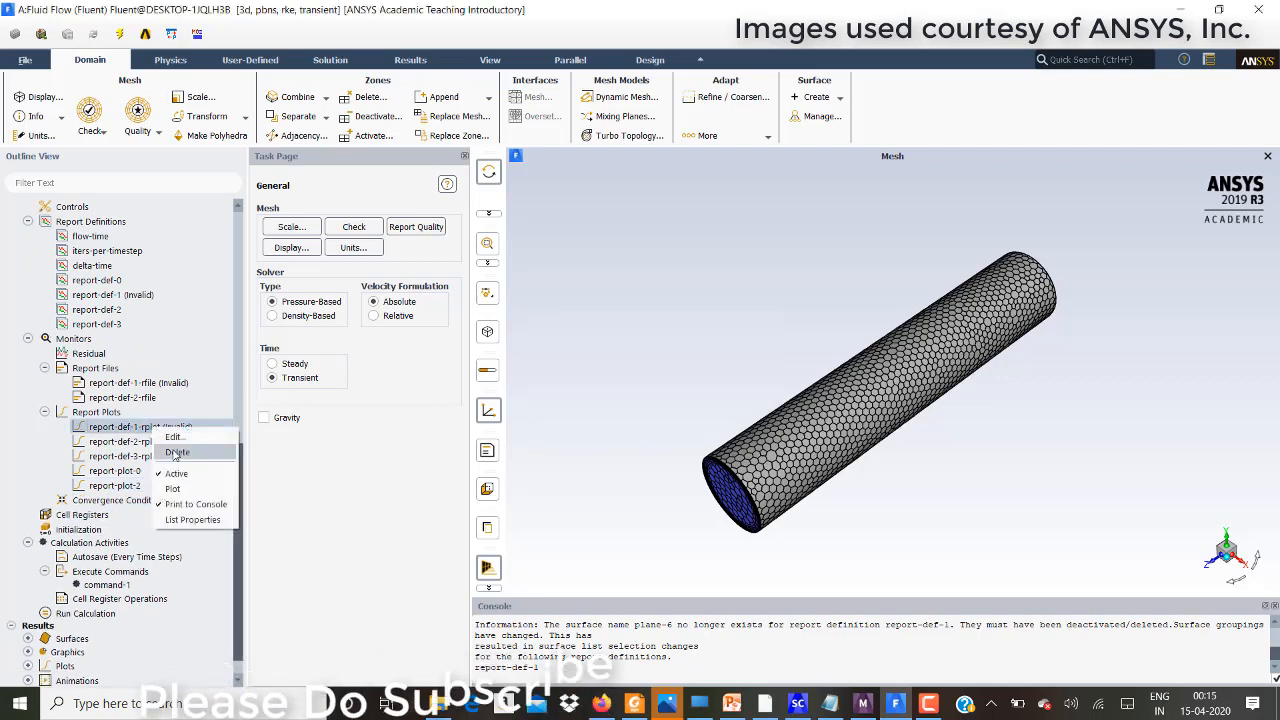
pyautogui.click(178, 452)
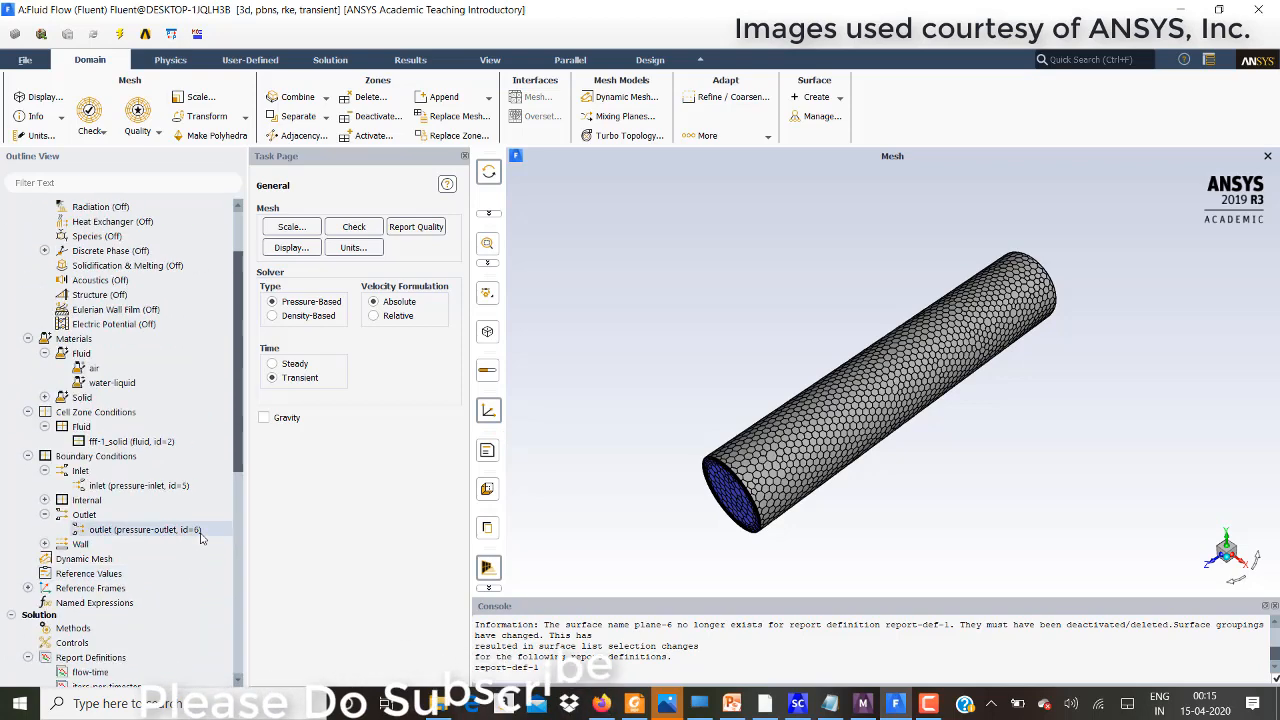
pyautogui.moveTo(154, 538)
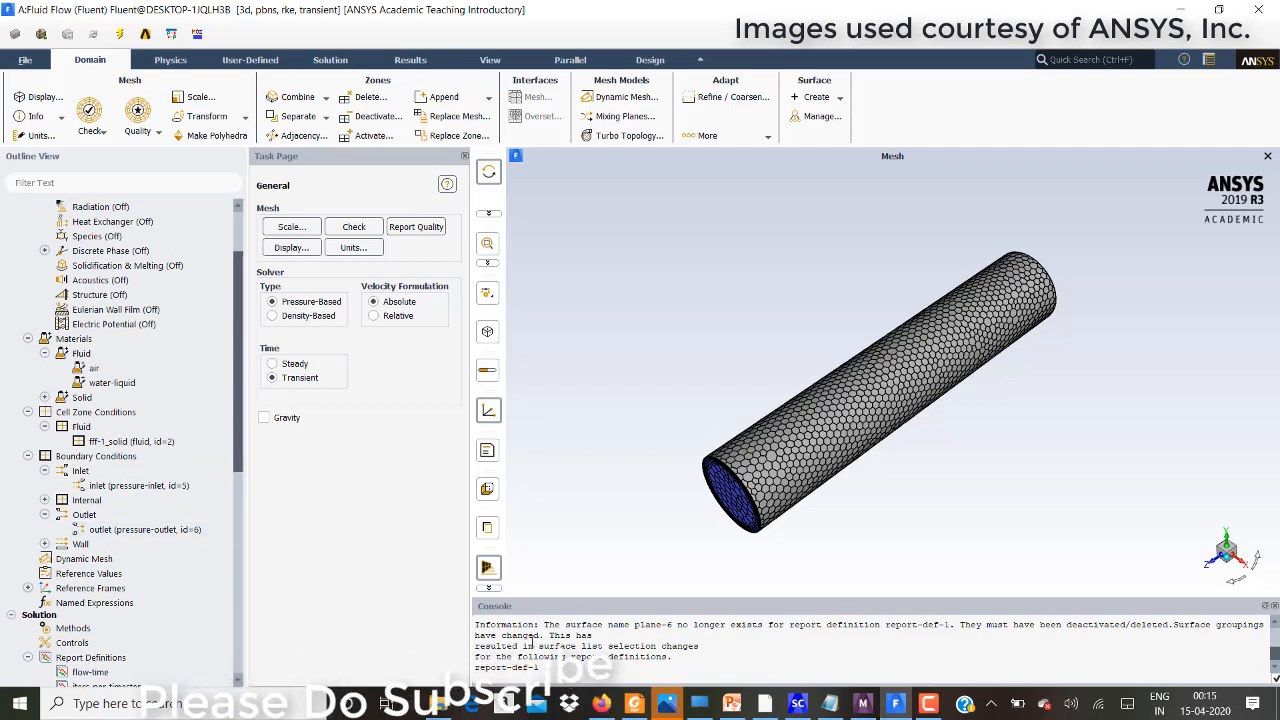
pyautogui.moveTo(826, 703)
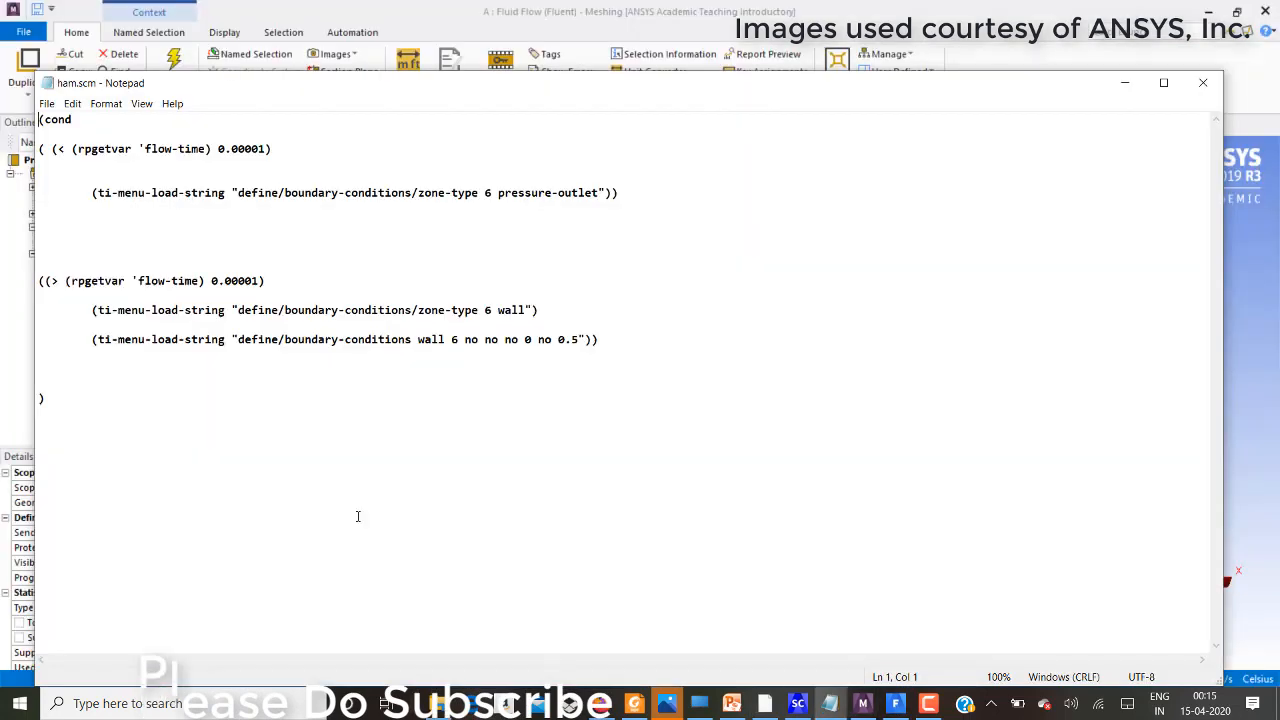
pyautogui.moveTo(521, 208)
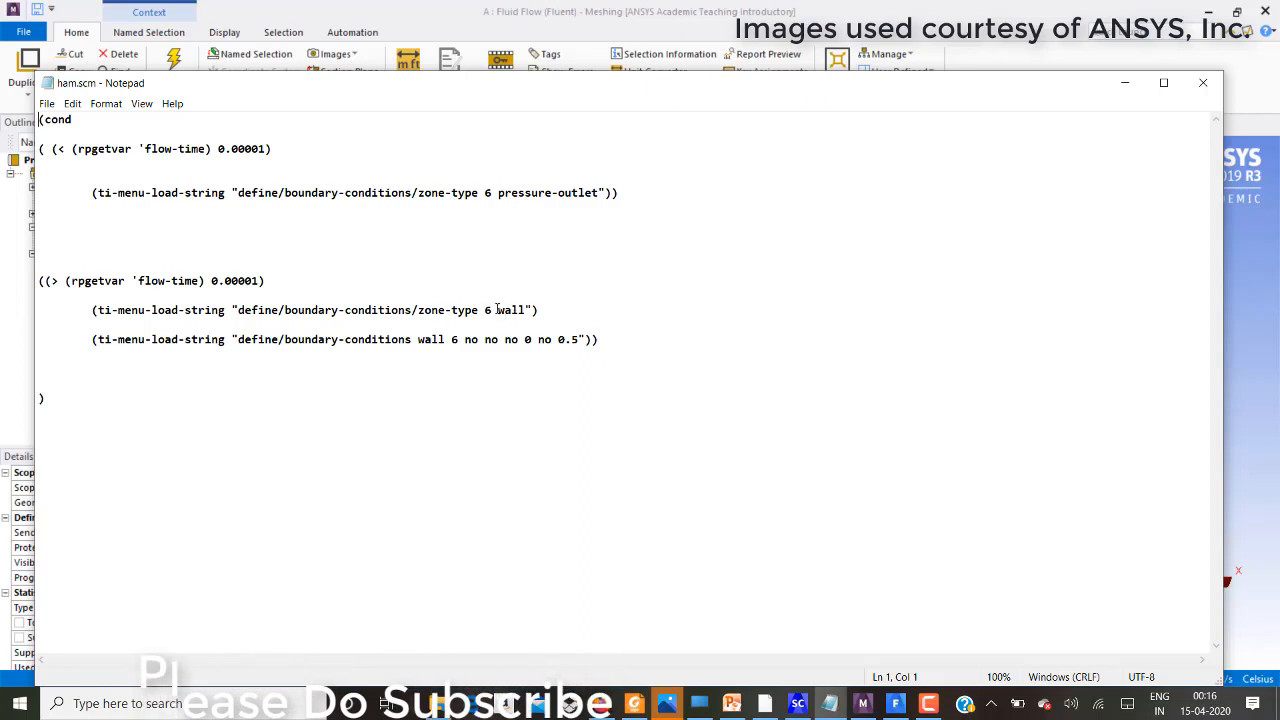
pyautogui.moveTo(463, 339)
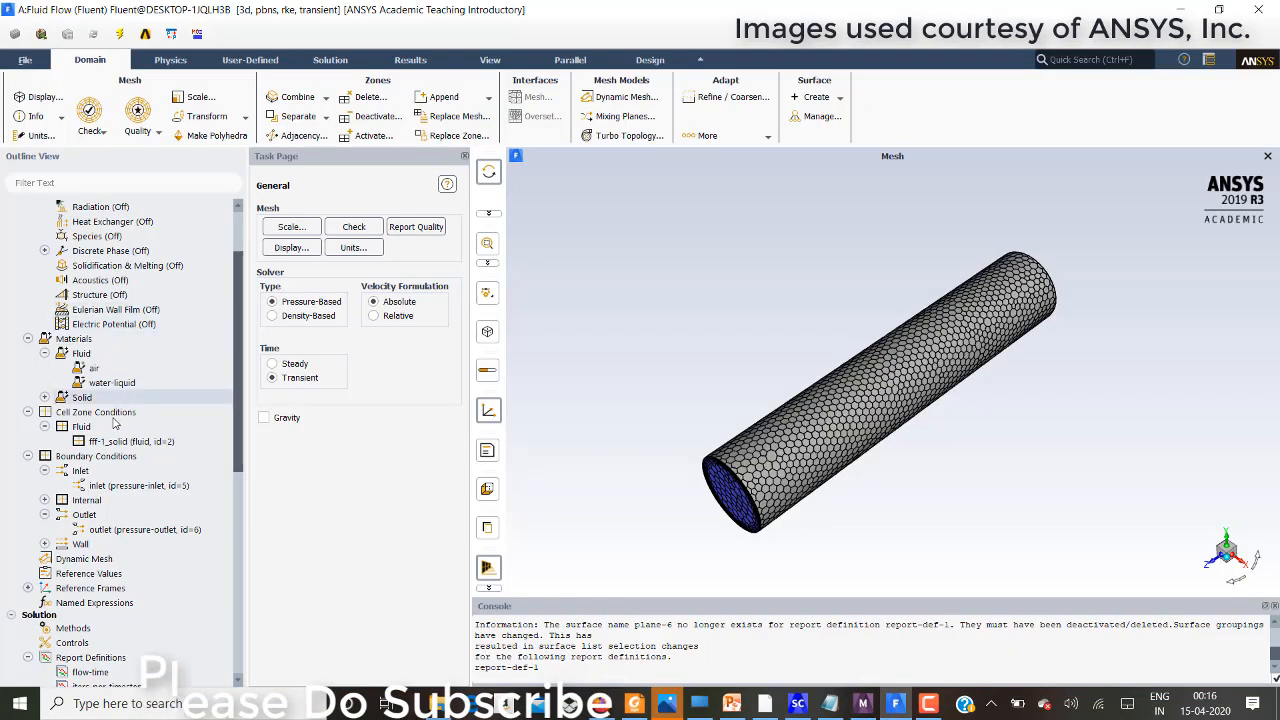
# - Select the define/boundary-conditions command in the ham.scm script
pyautogui.click(80, 544)
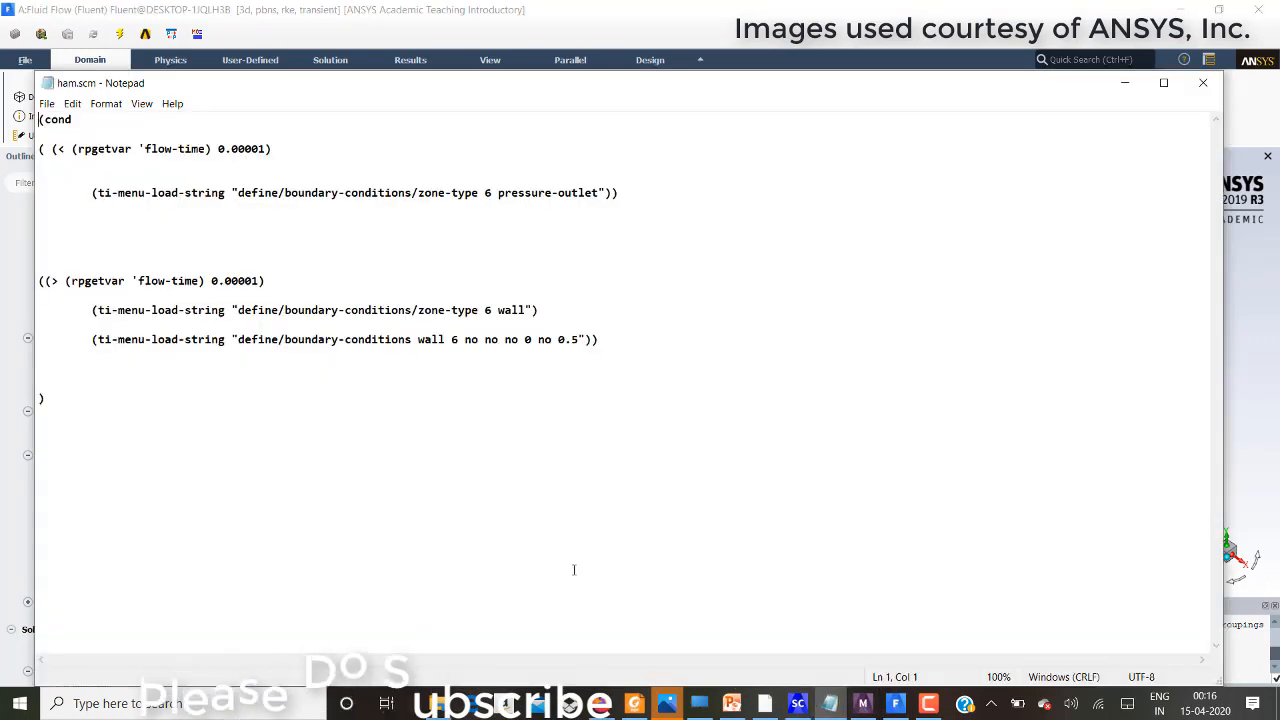
pyautogui.doubleClick(263, 339)
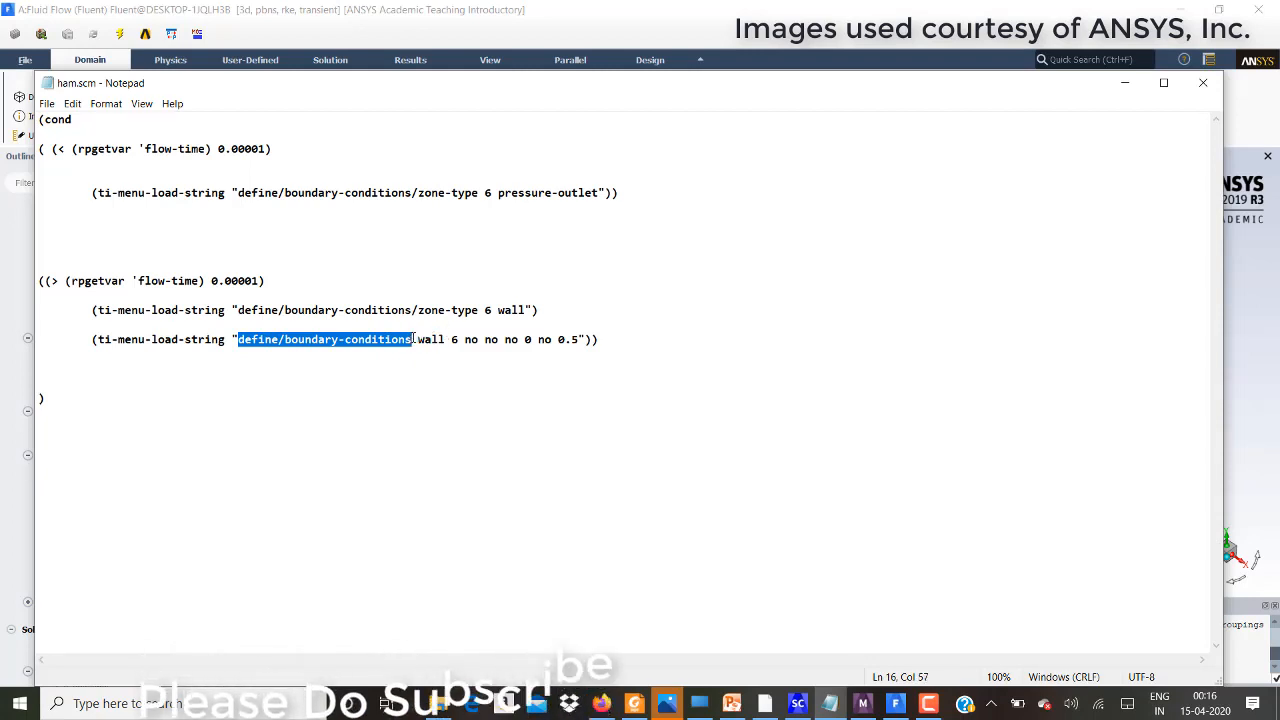
pyautogui.moveTo(458, 411)
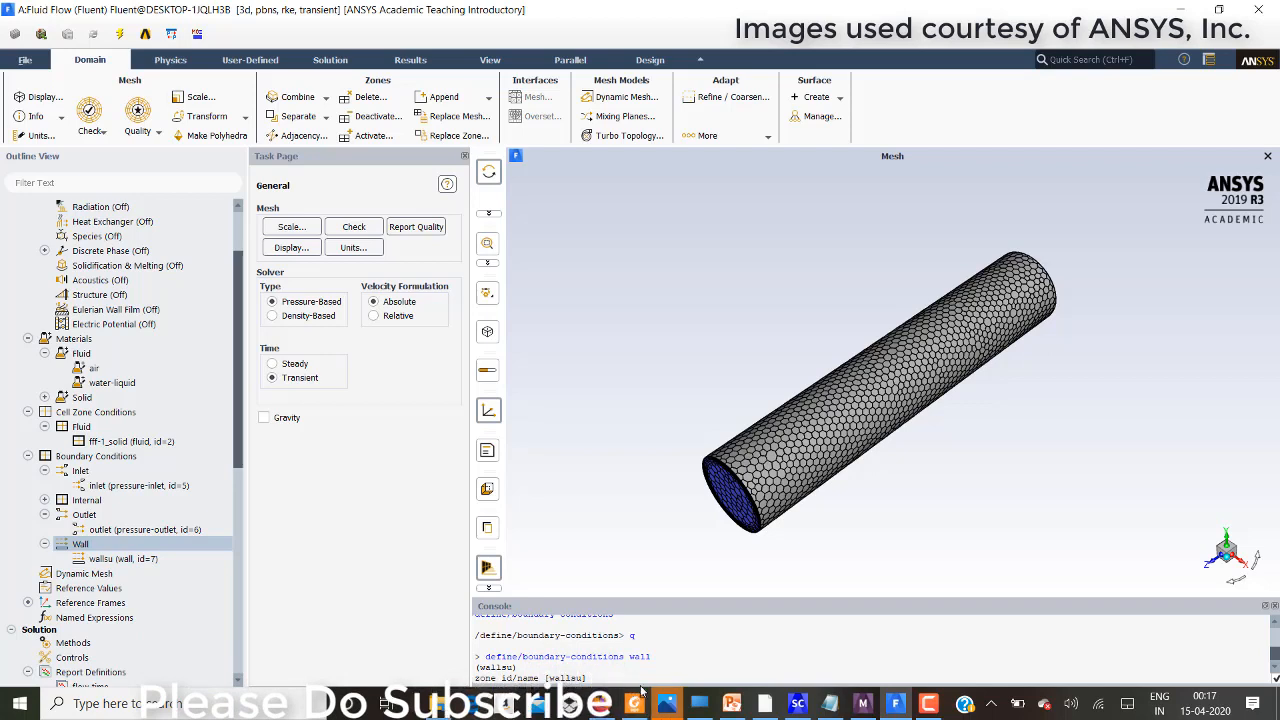
pyautogui.moveTo(853, 241)
pyautogui.write('n')
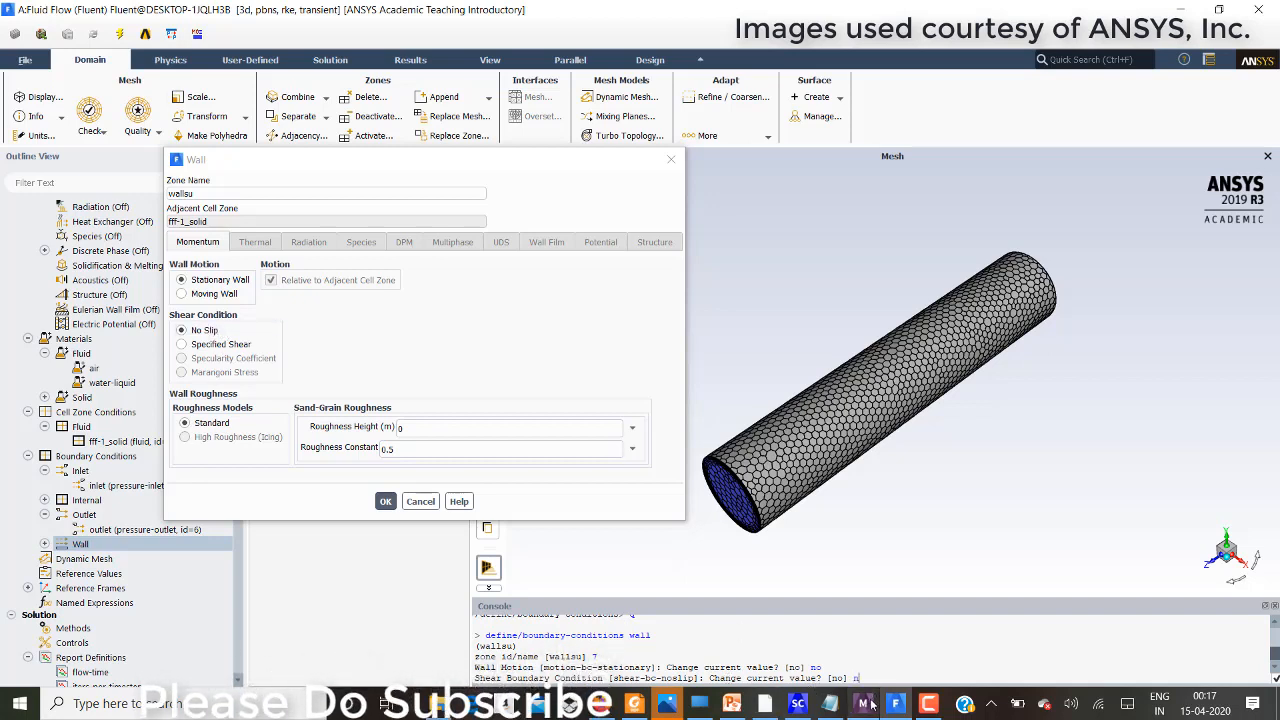
pyautogui.moveTo(1026, 432)
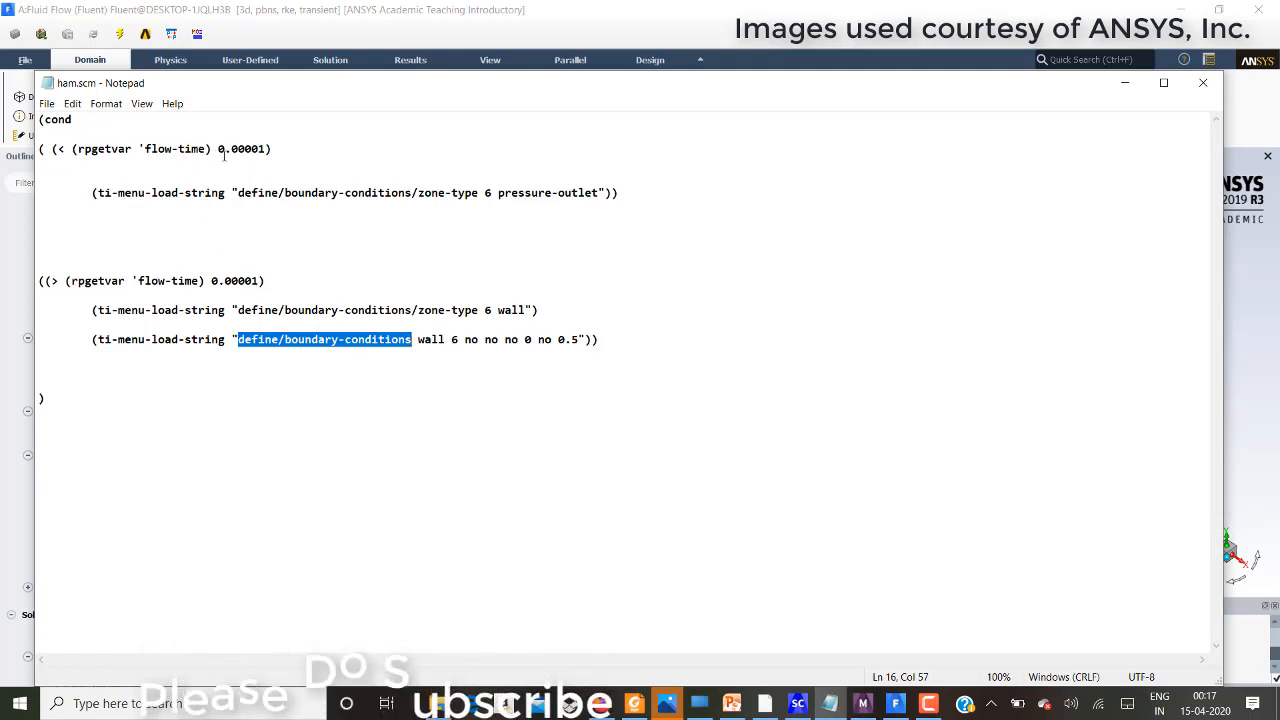
pyautogui.moveTo(413, 204)
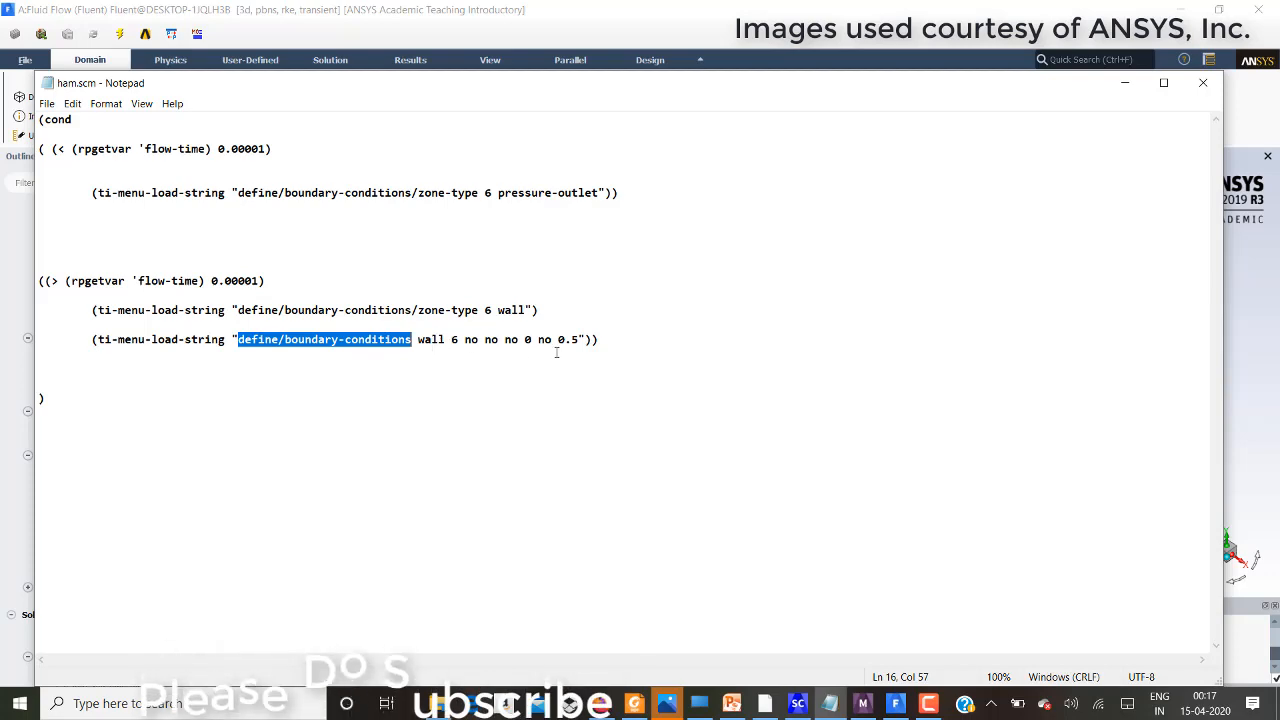
pyautogui.moveTo(1093, 97)
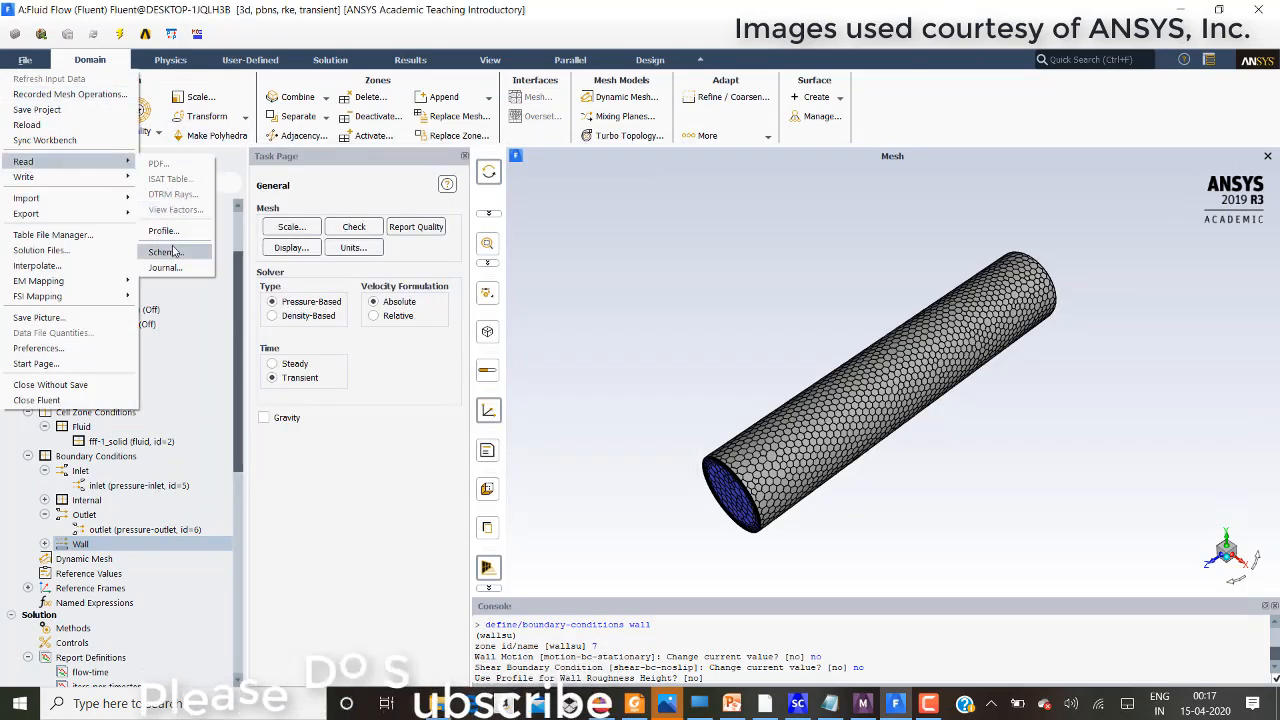
# - Read the ham.scm scheme file into Fluent
pyautogui.click(163, 251)
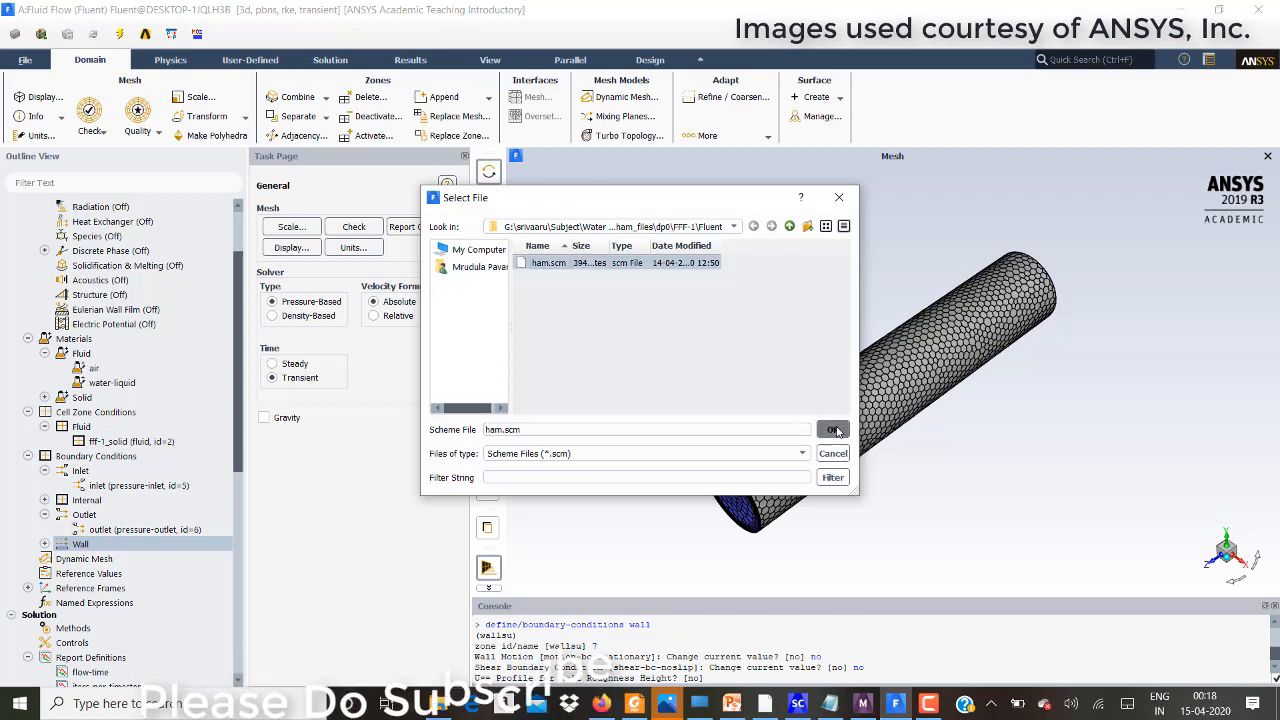
pyautogui.click(834, 429)
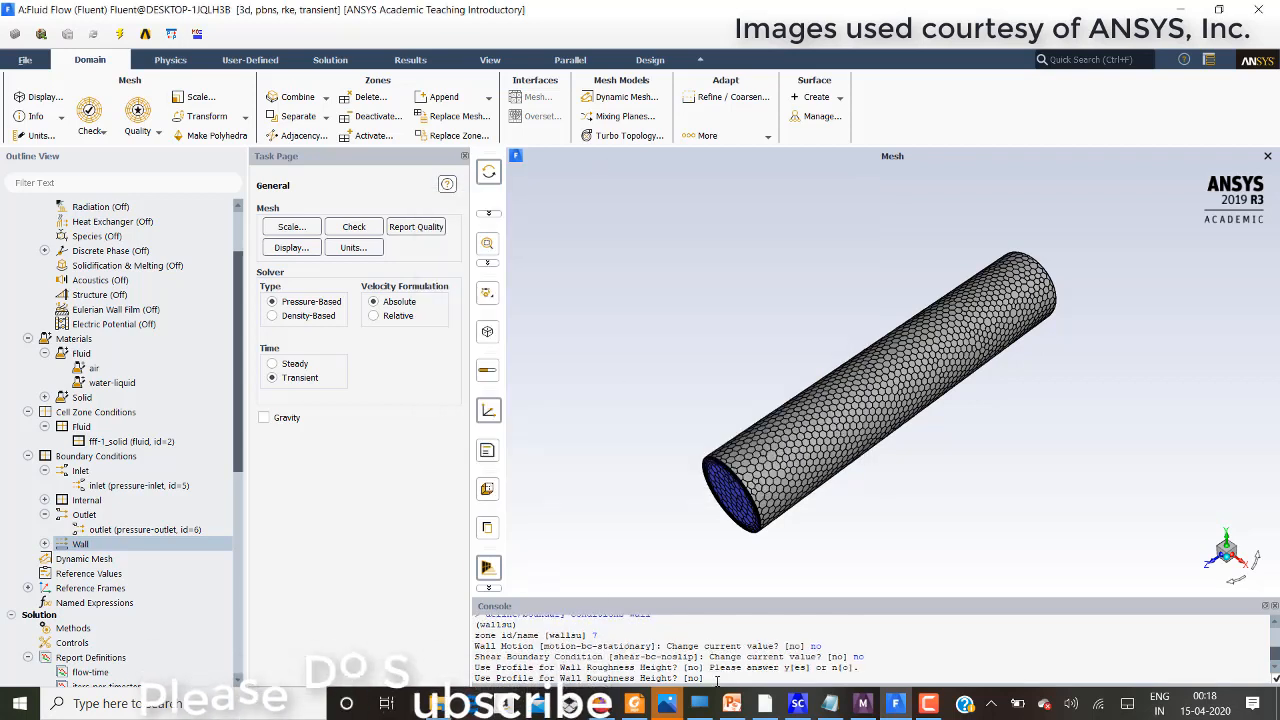
pyautogui.scroll(-3)
pyautogui.write('no')
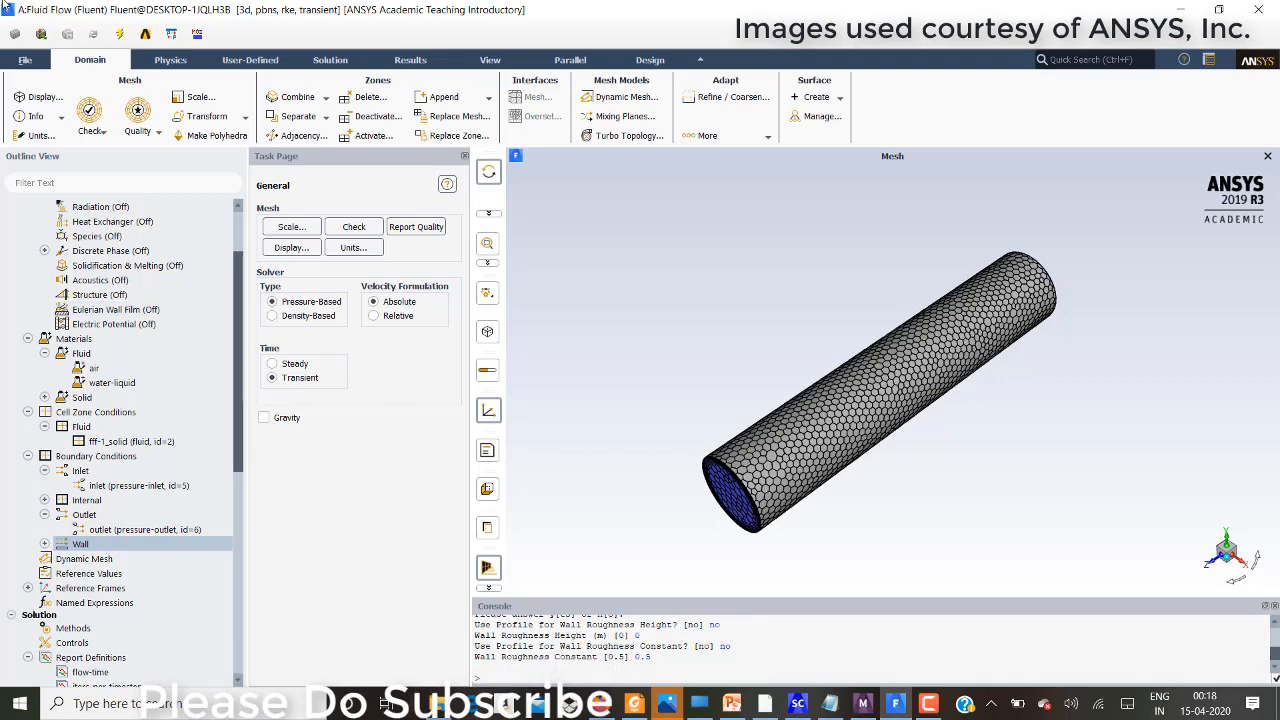
# - Read the ham.scm scheme file a second time
pyautogui.click(24, 60)
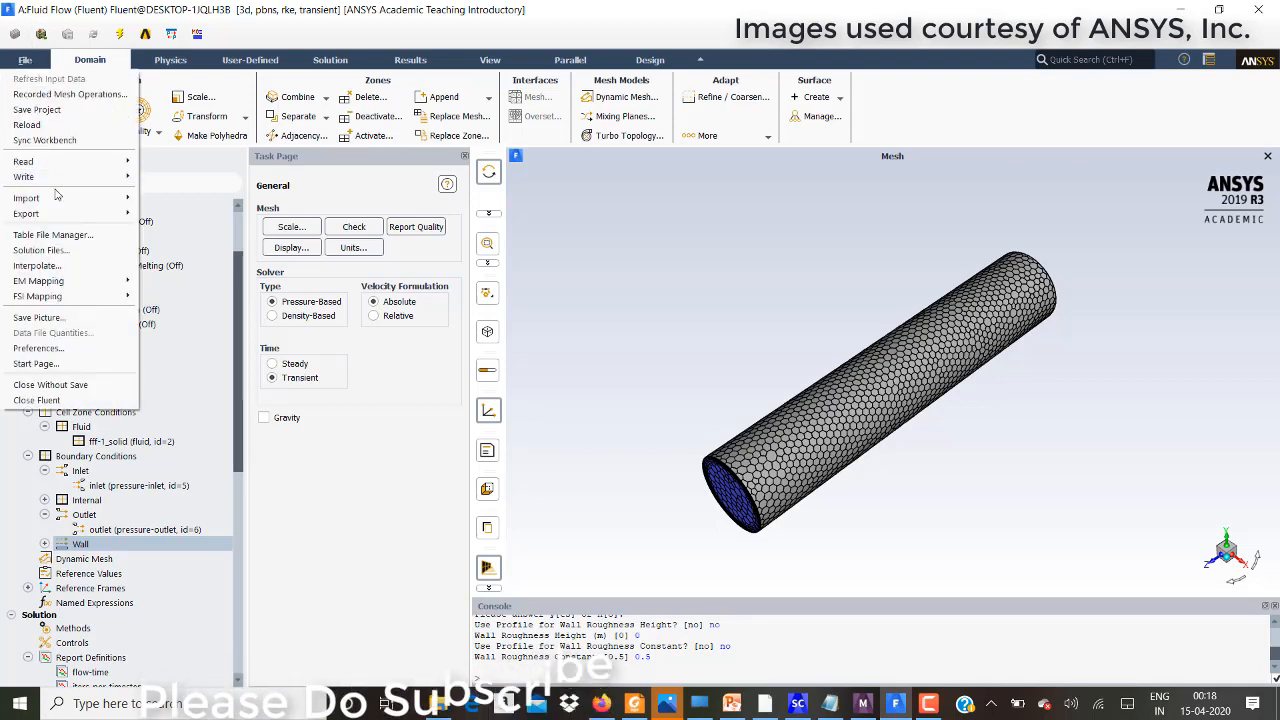
pyautogui.click(22, 161)
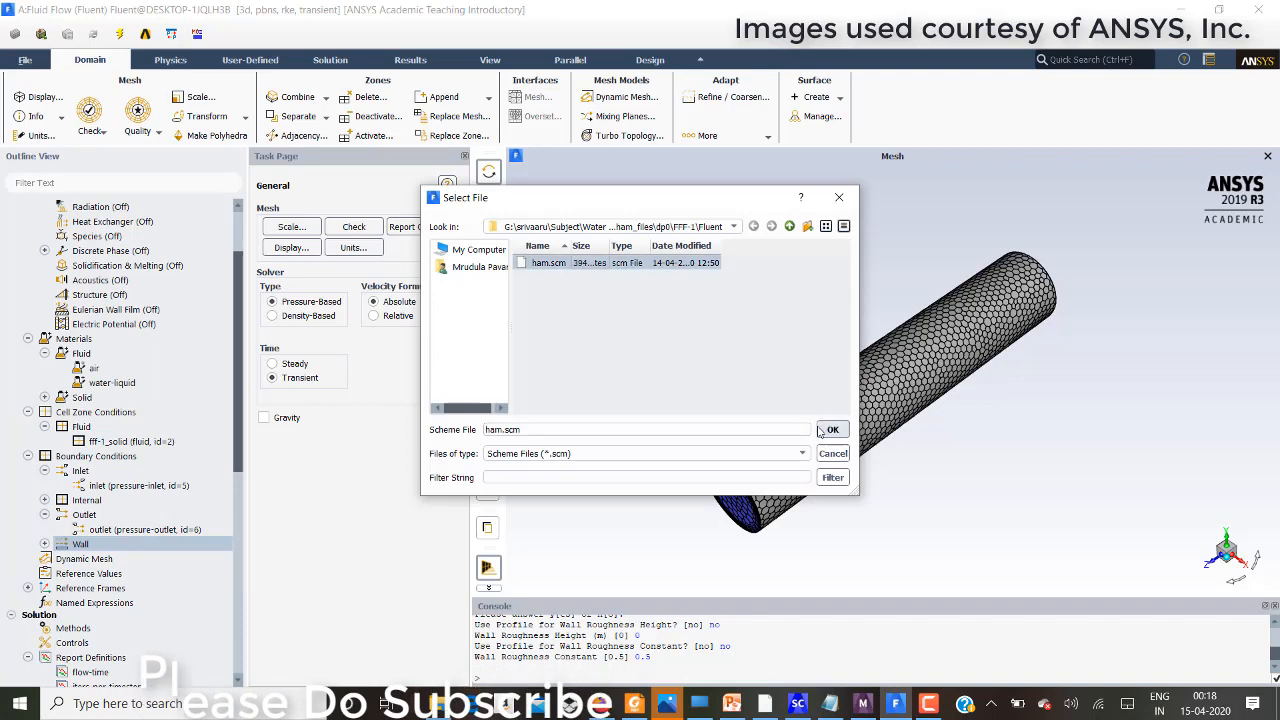
pyautogui.click(831, 429)
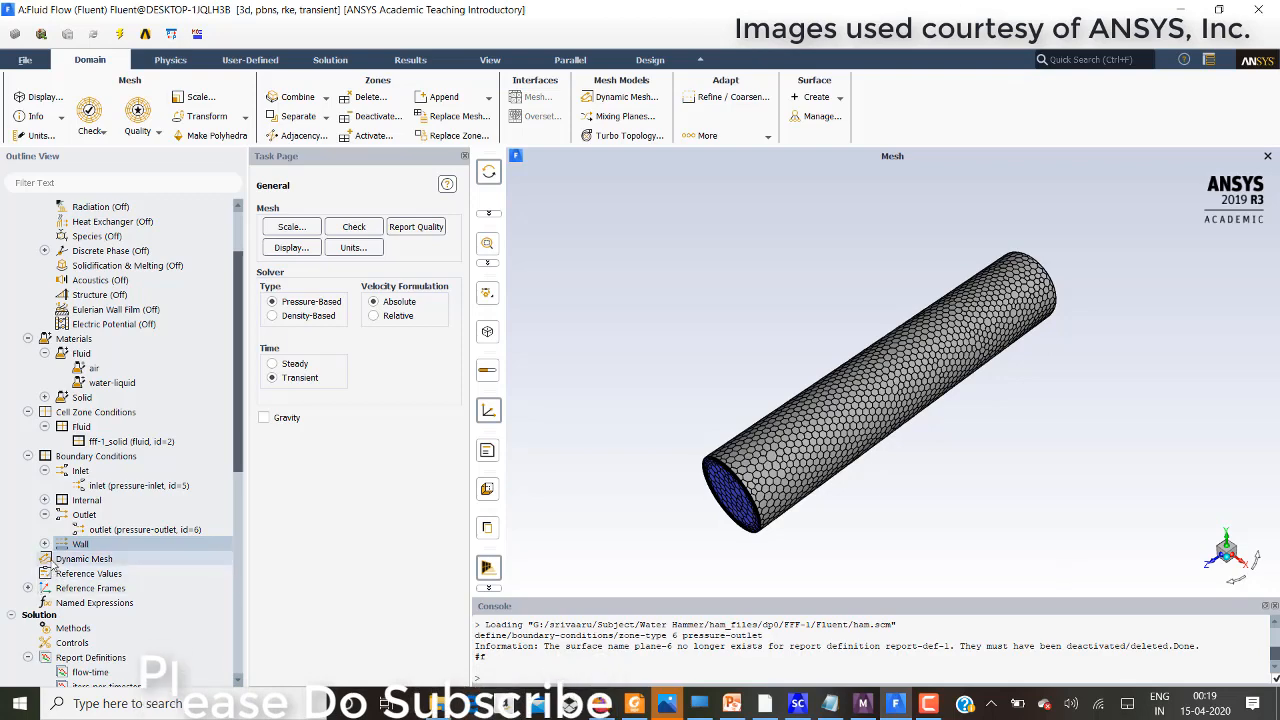
pyautogui.scroll(-3)
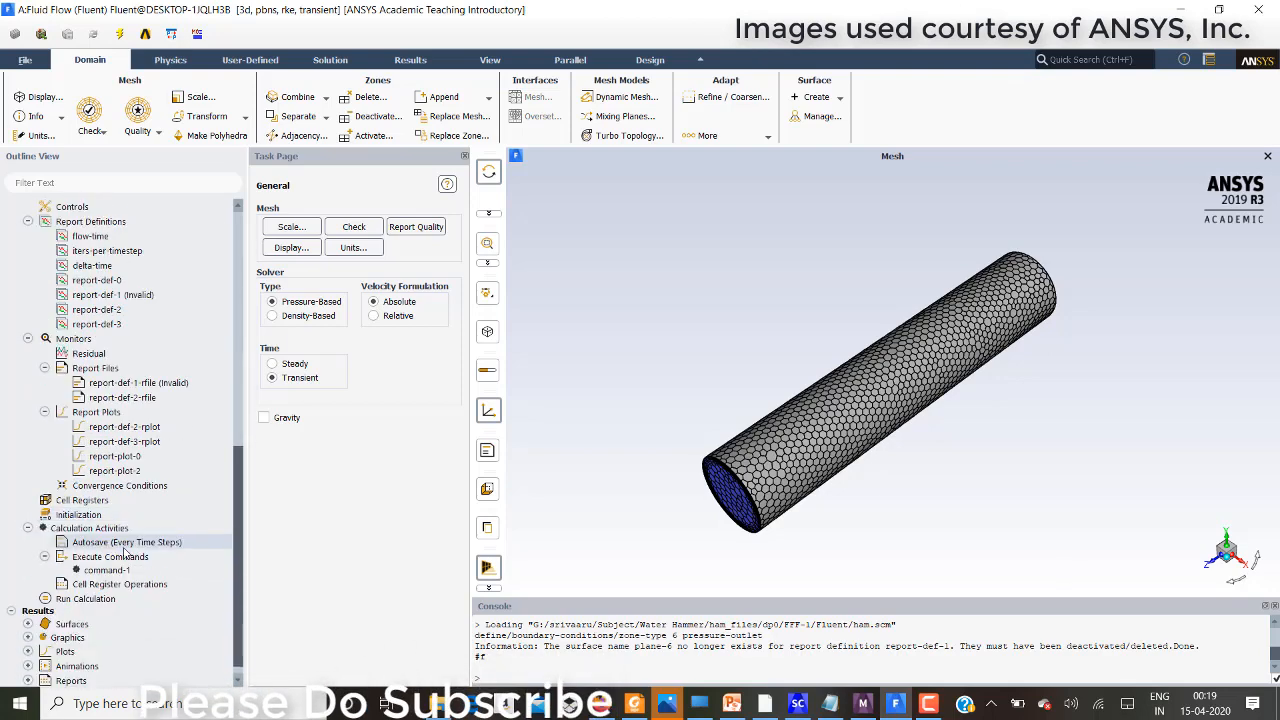
pyautogui.doubleClick(106, 570)
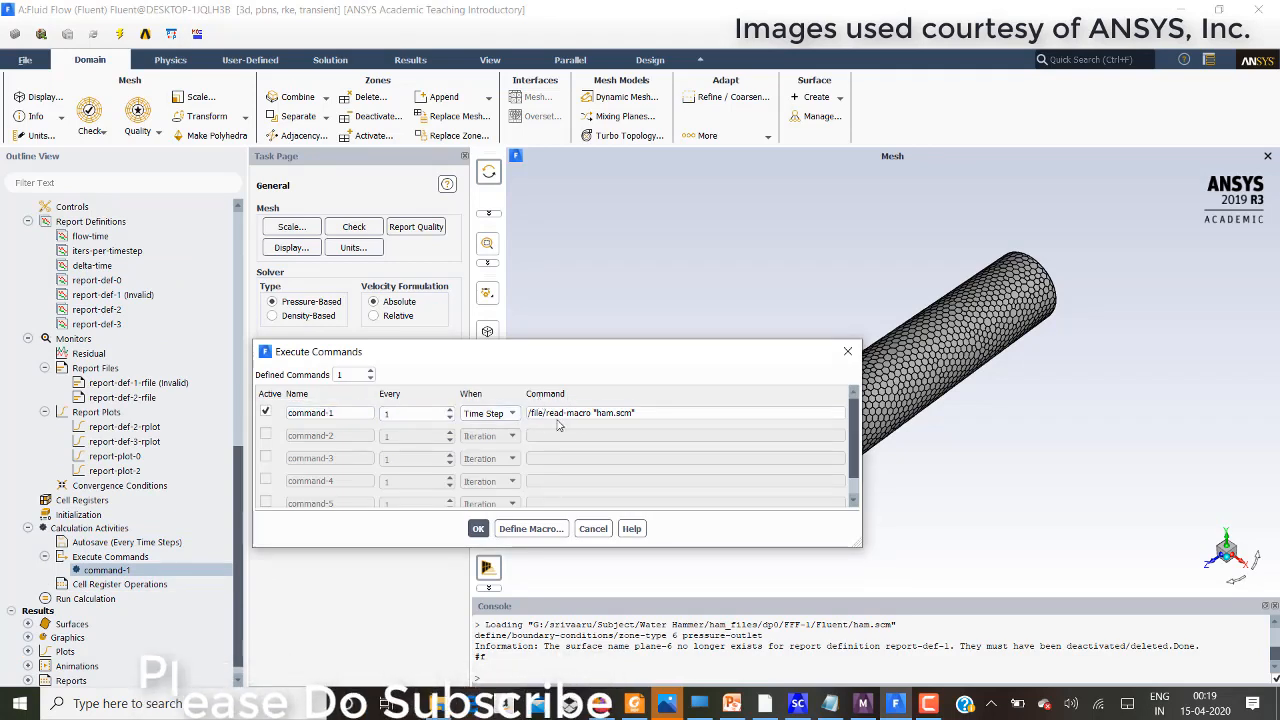
pyautogui.click(684, 412)
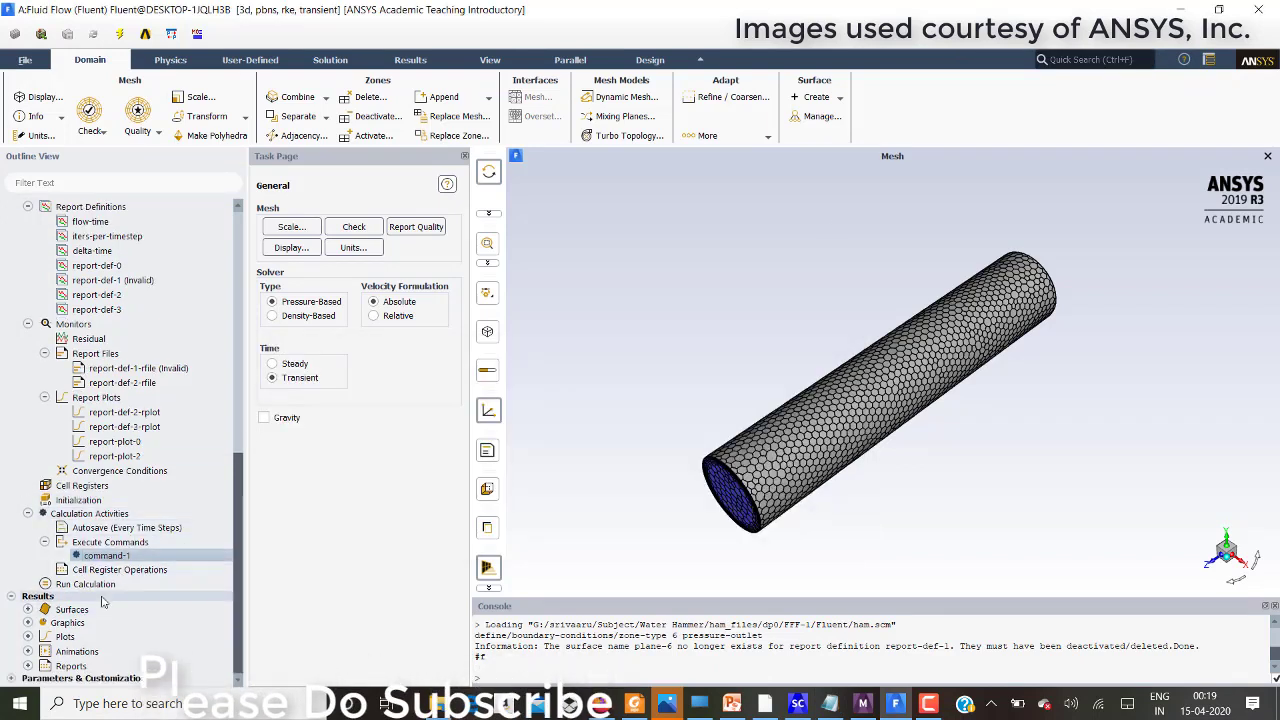
pyautogui.click(85, 583)
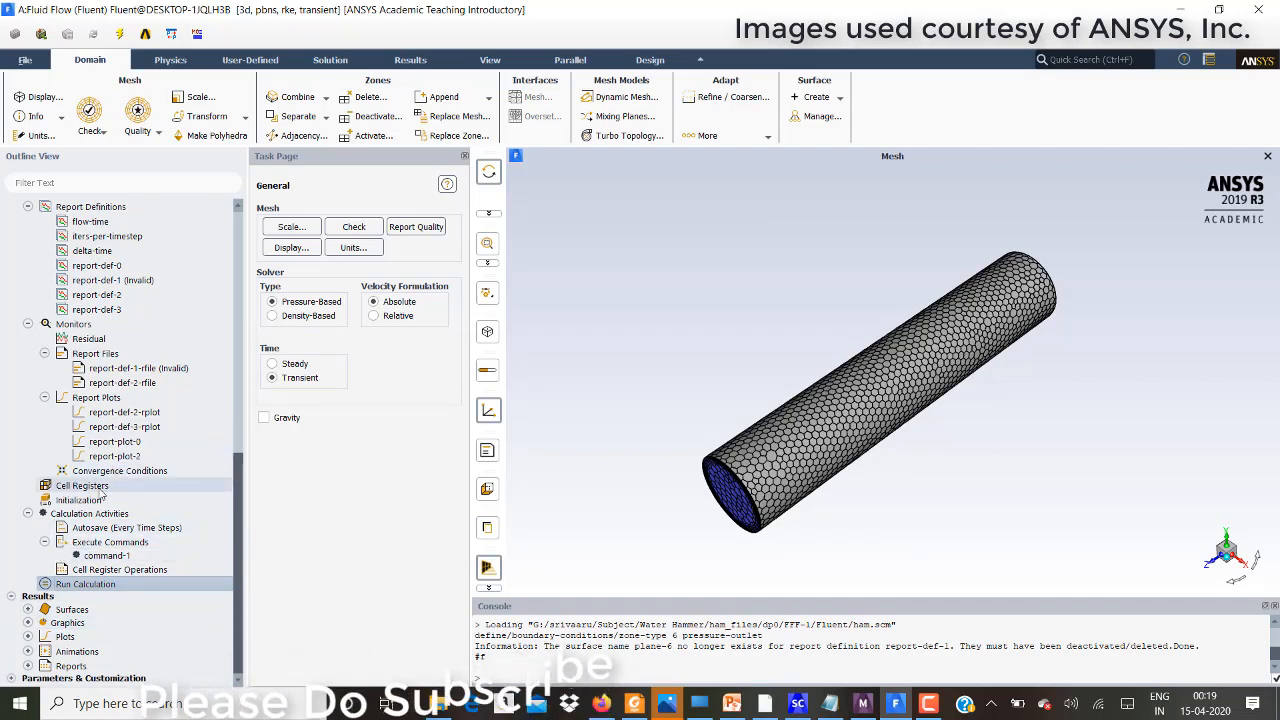
# - Run Hybrid Initialization from the Initialization panel
pyautogui.click(79, 499)
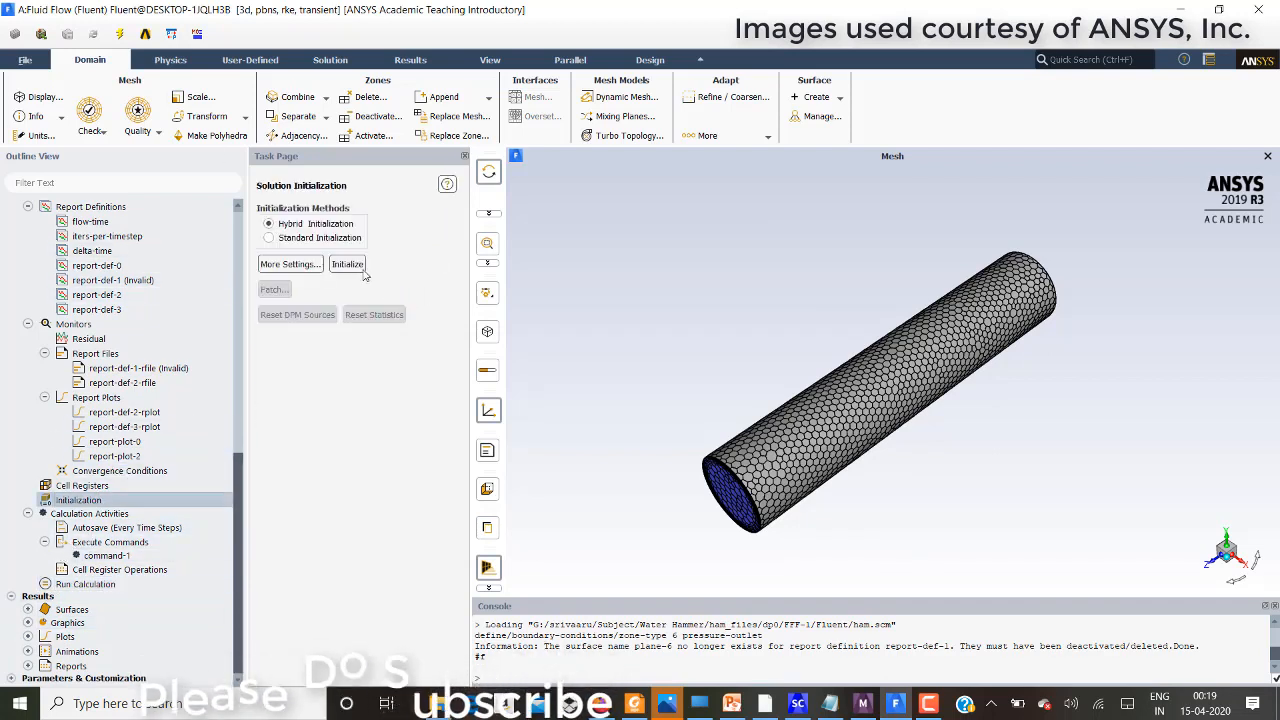
pyautogui.click(347, 263)
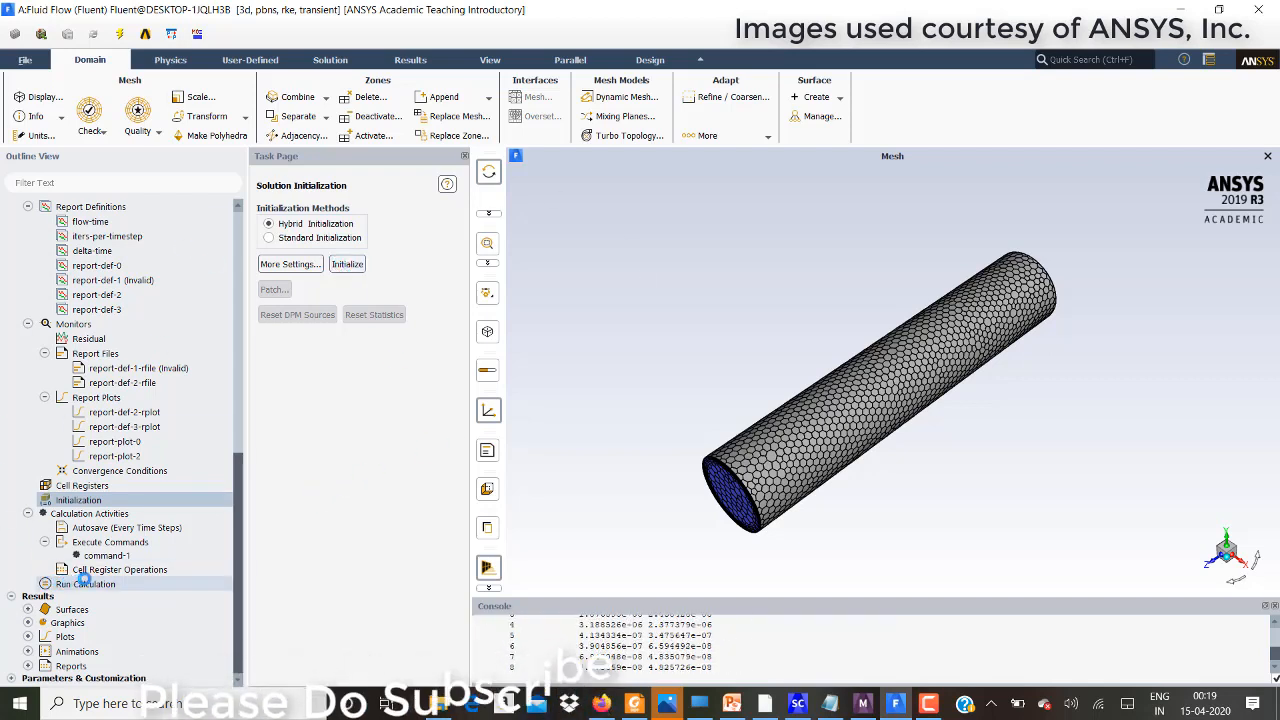
pyautogui.click(347, 263)
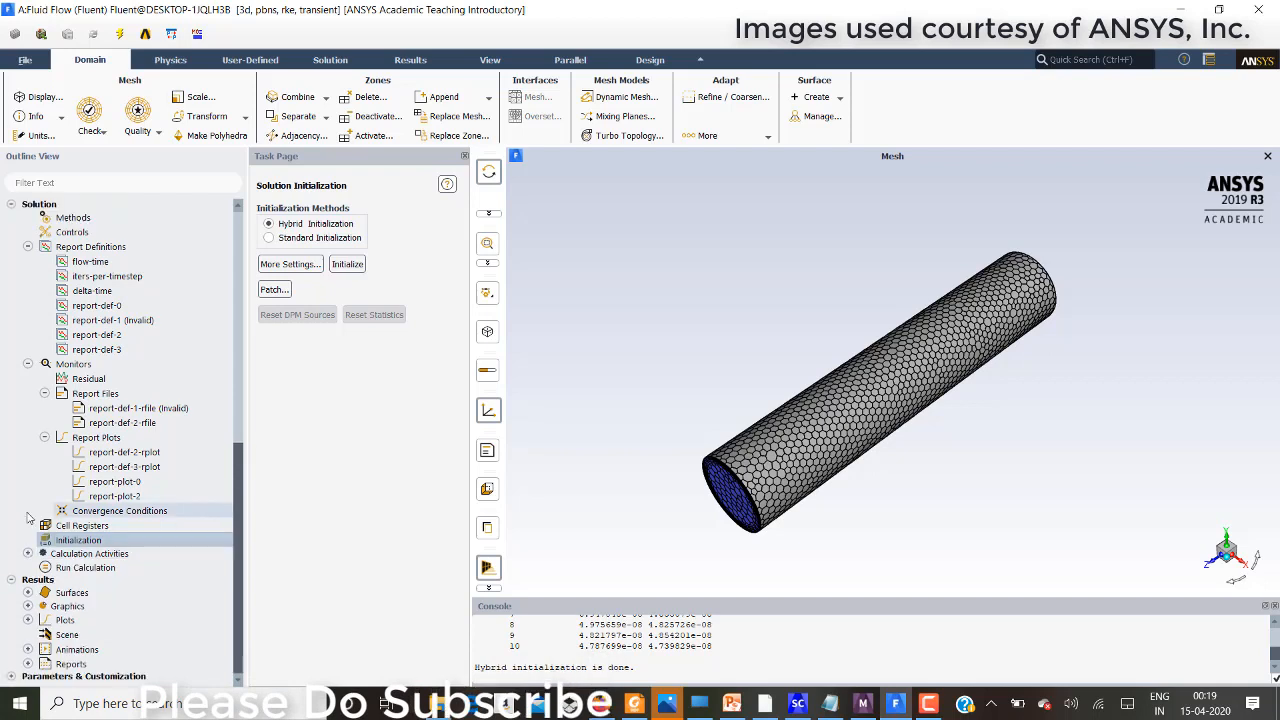
pyautogui.click(28, 553)
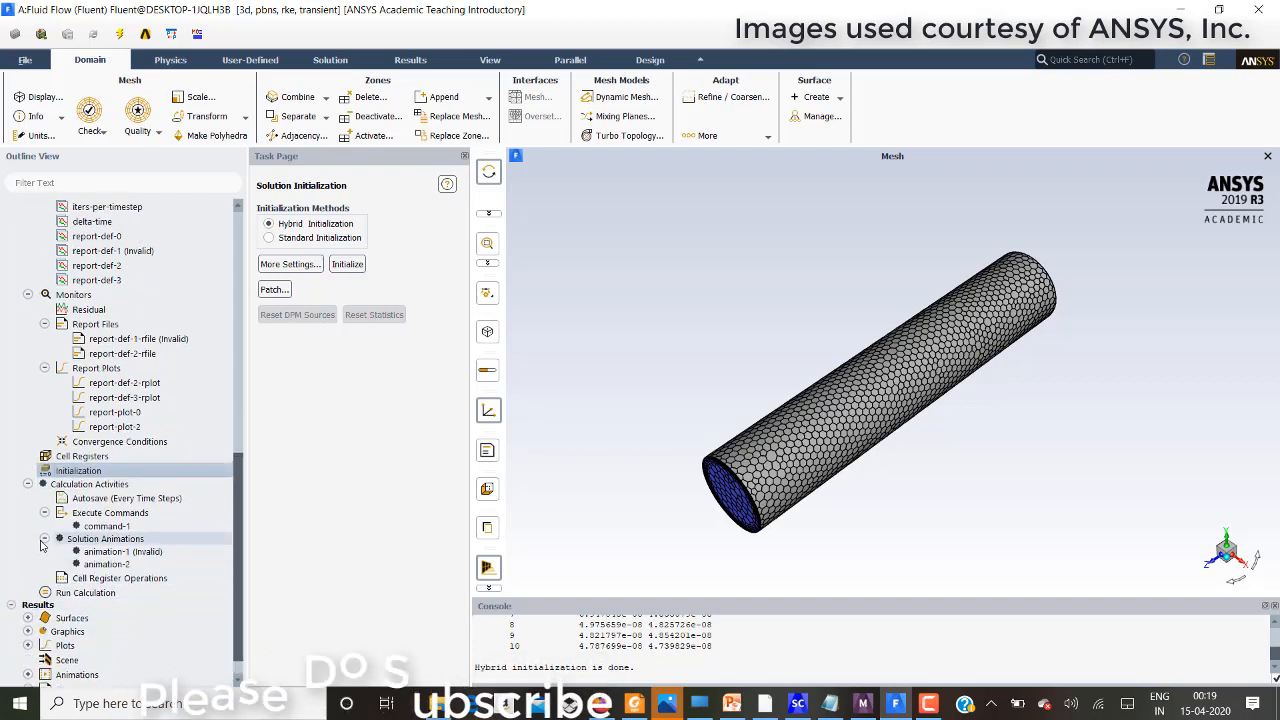
# - Set animation-1's storage folder to the Fluent folder, with contour-2 as the animated object
pyautogui.doubleClick(120, 551)
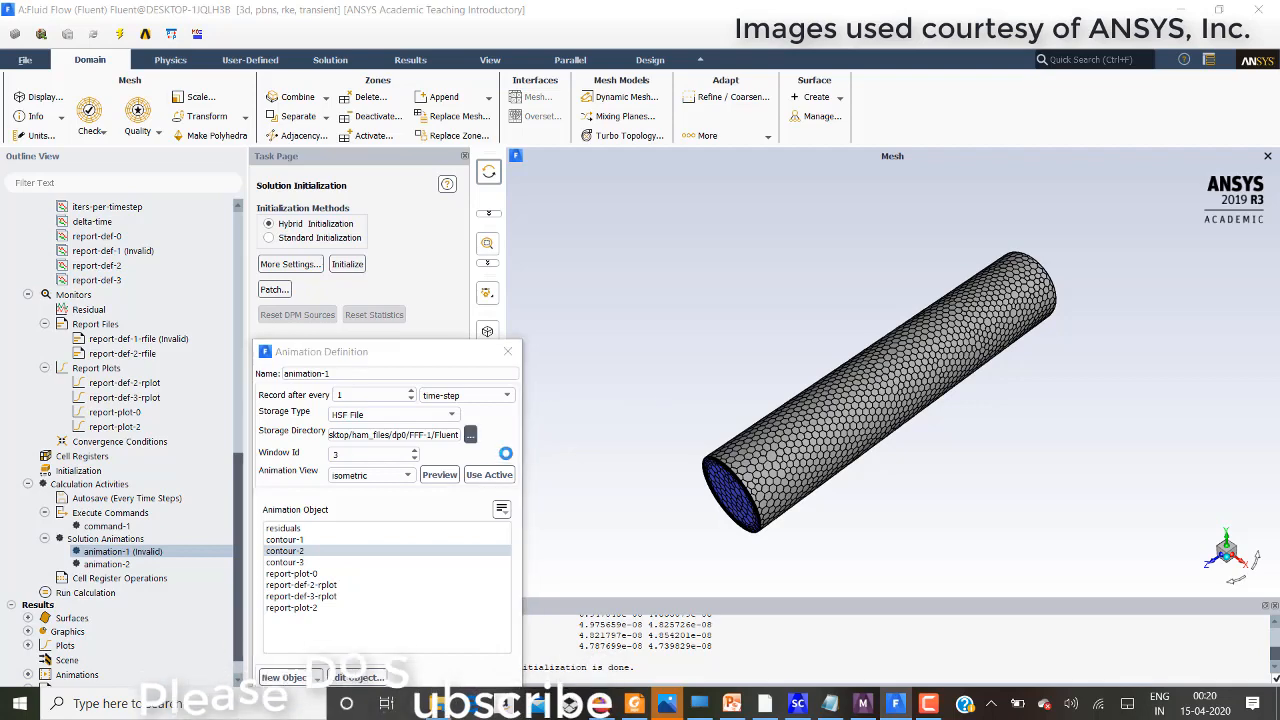
pyautogui.click(470, 434)
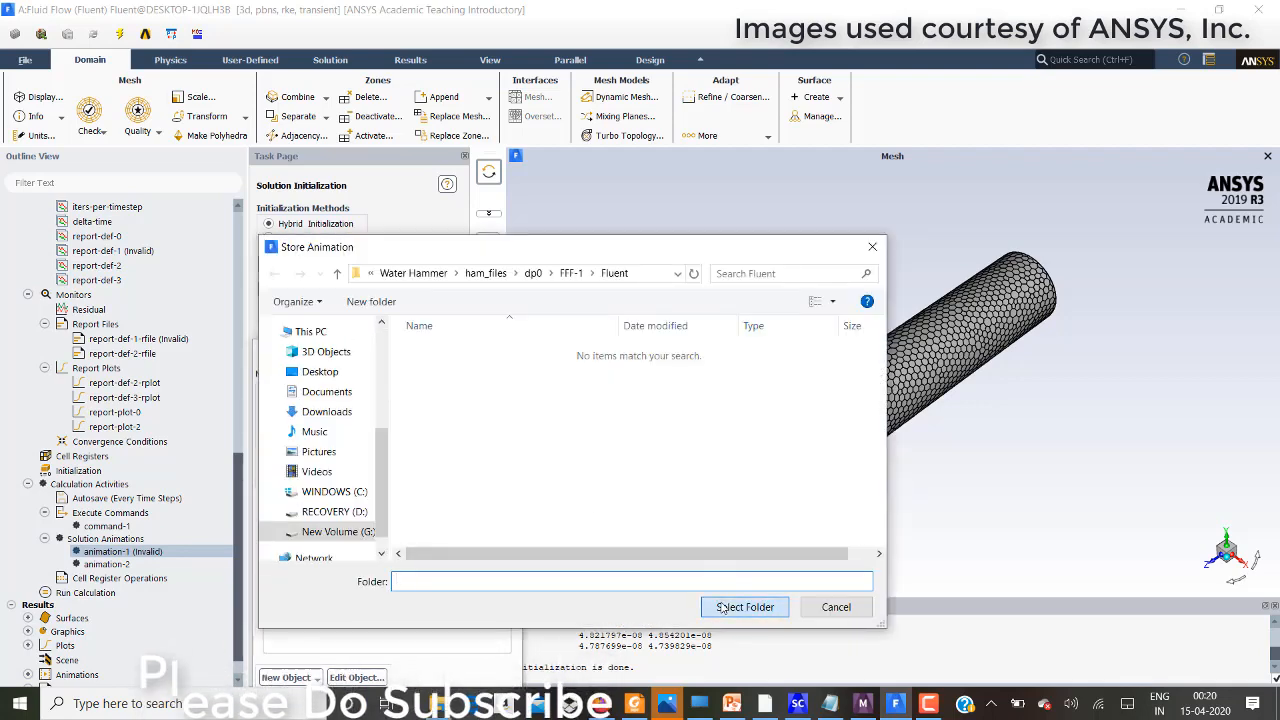
pyautogui.click(744, 607)
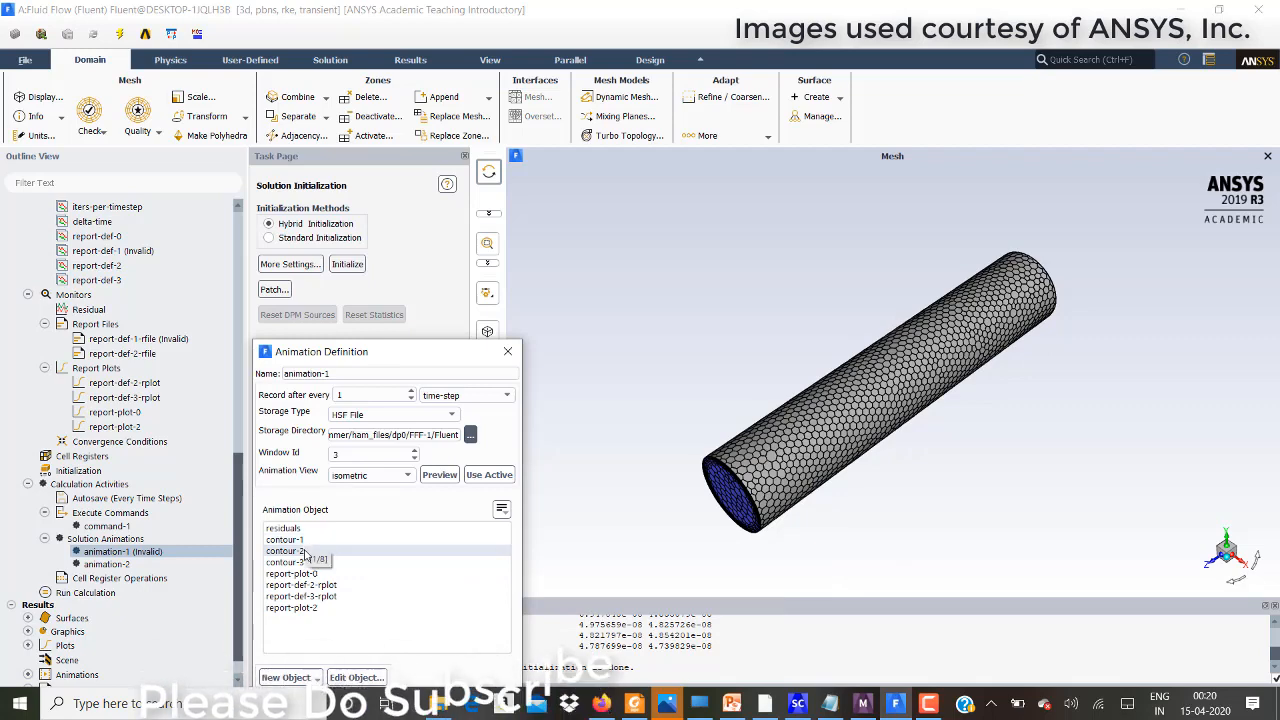
pyautogui.click(285, 551)
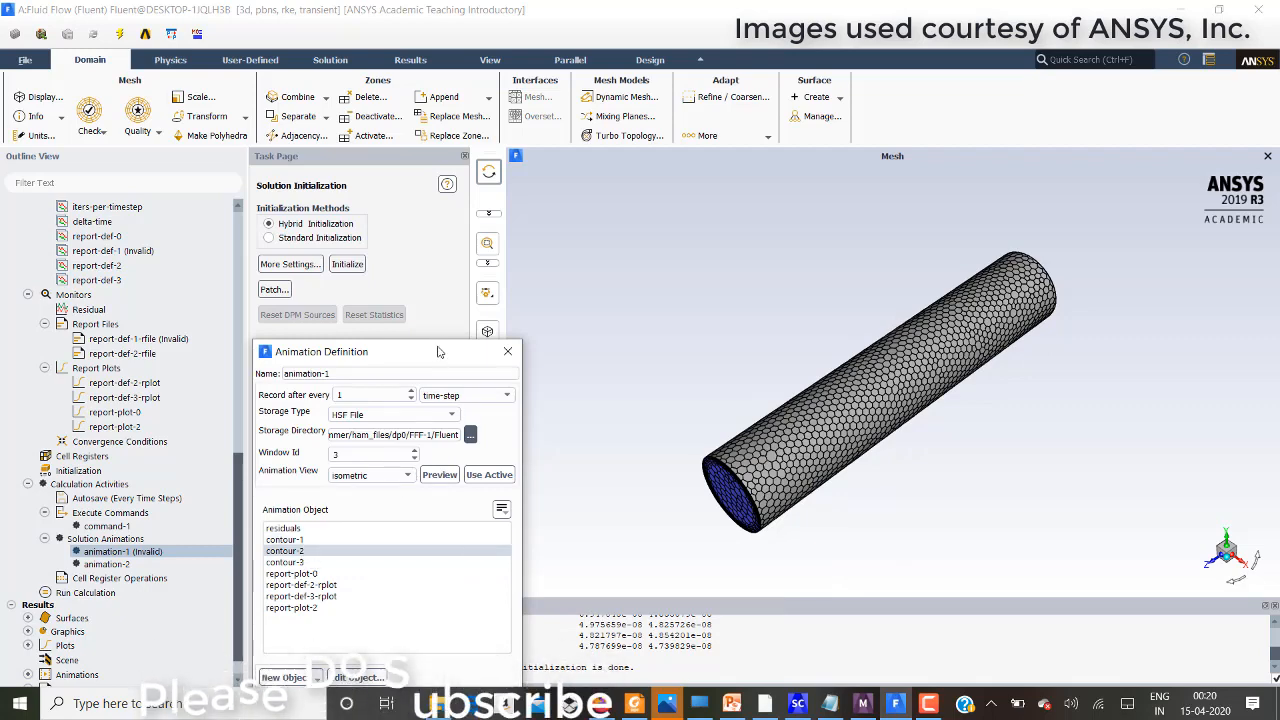
pyautogui.click(507, 351)
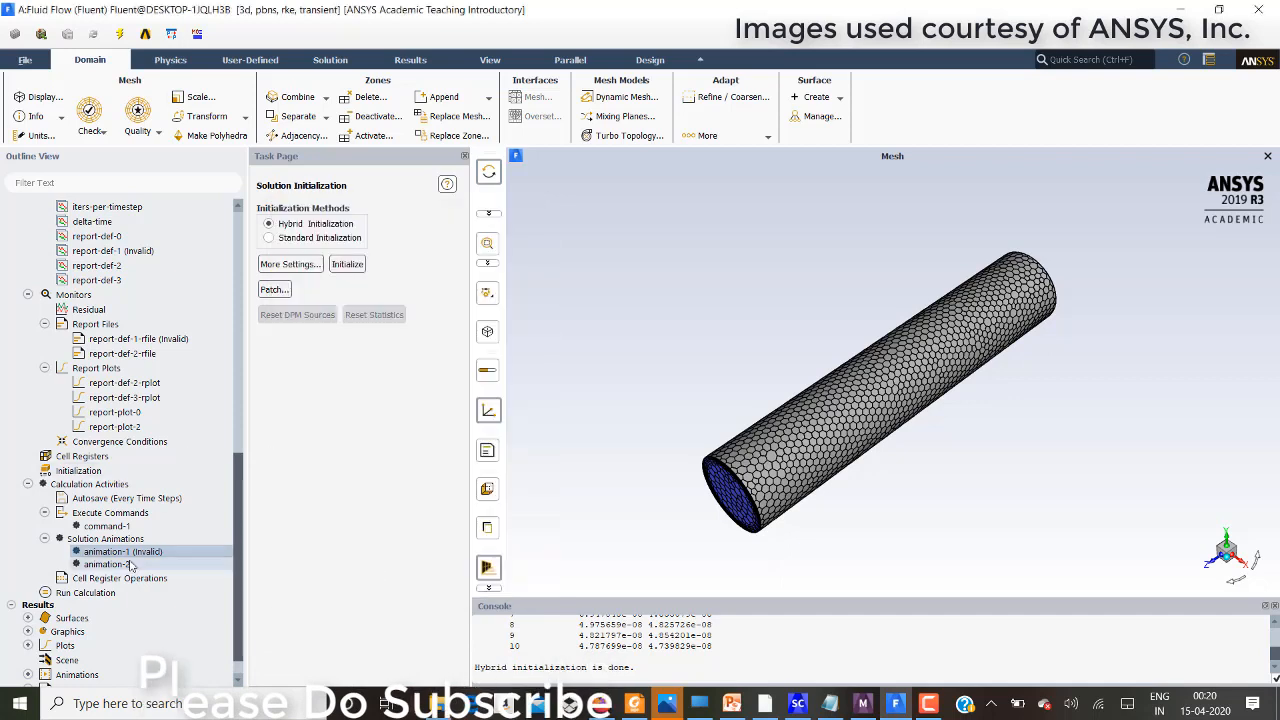
# - Edit contour-2 to display total pressure on plane-4, then confirm animation-1
pyautogui.doubleClick(110, 551)
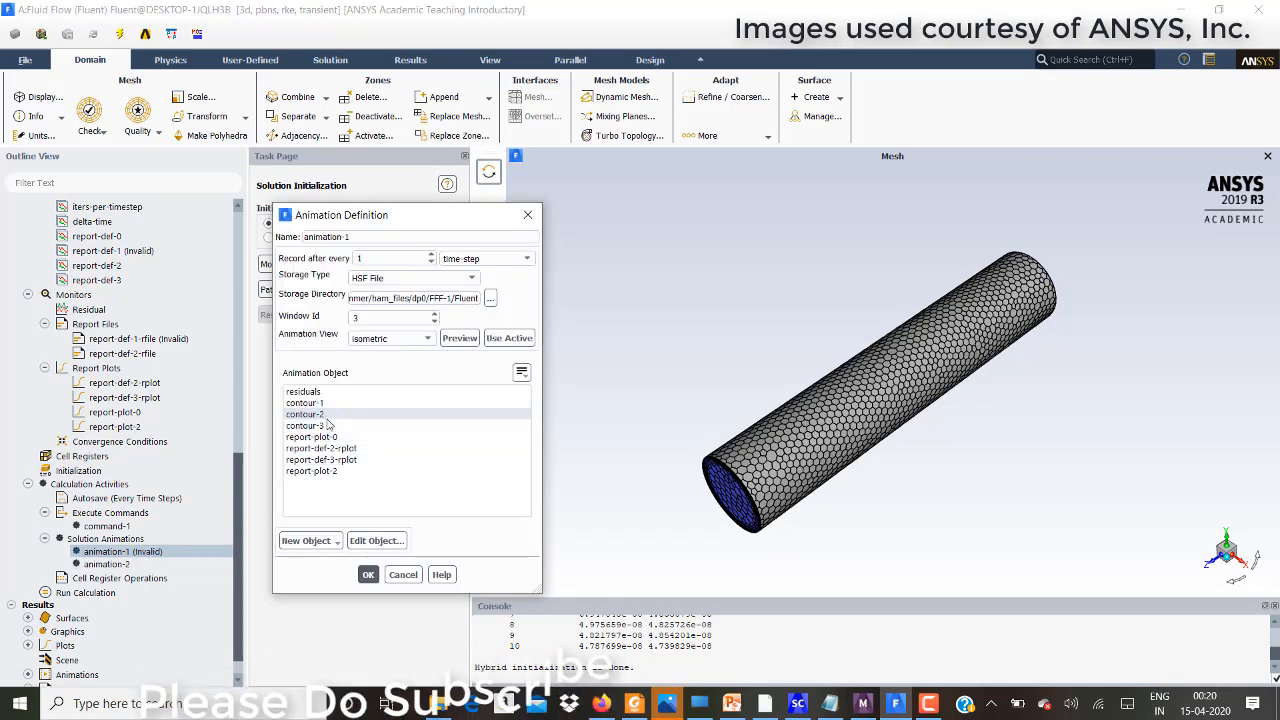
pyautogui.doubleClick(305, 414)
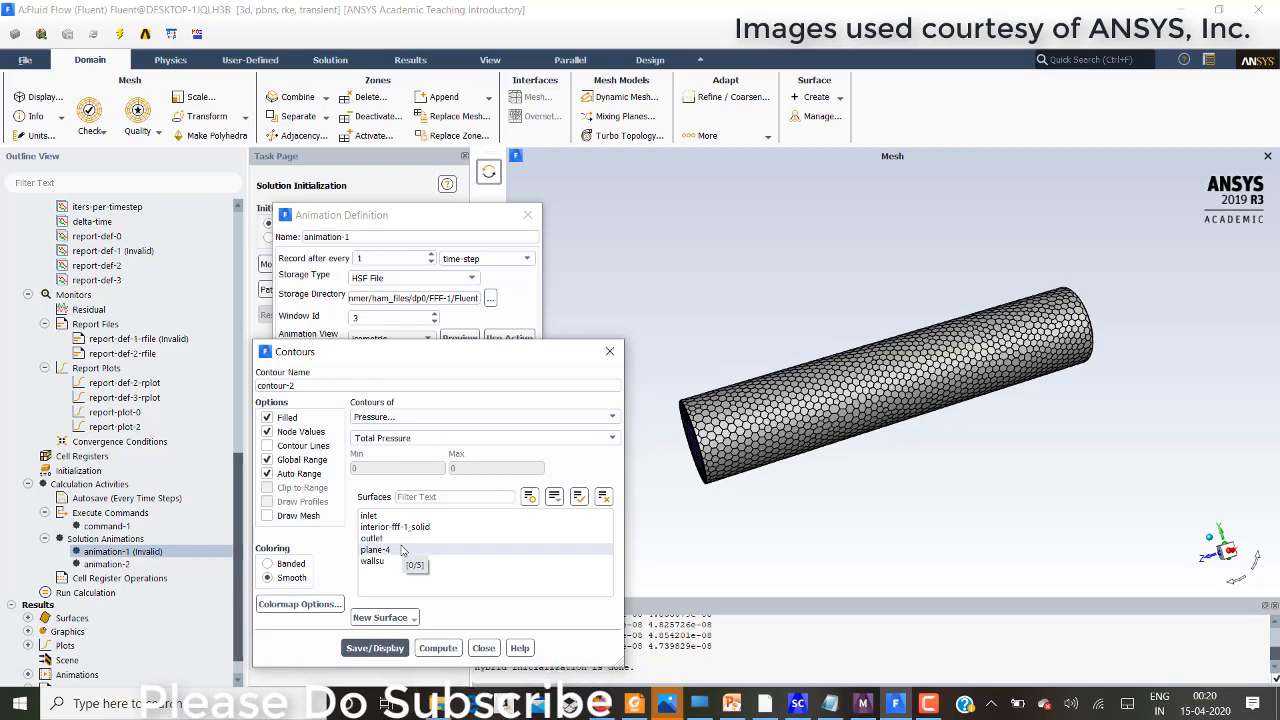
pyautogui.click(375, 550)
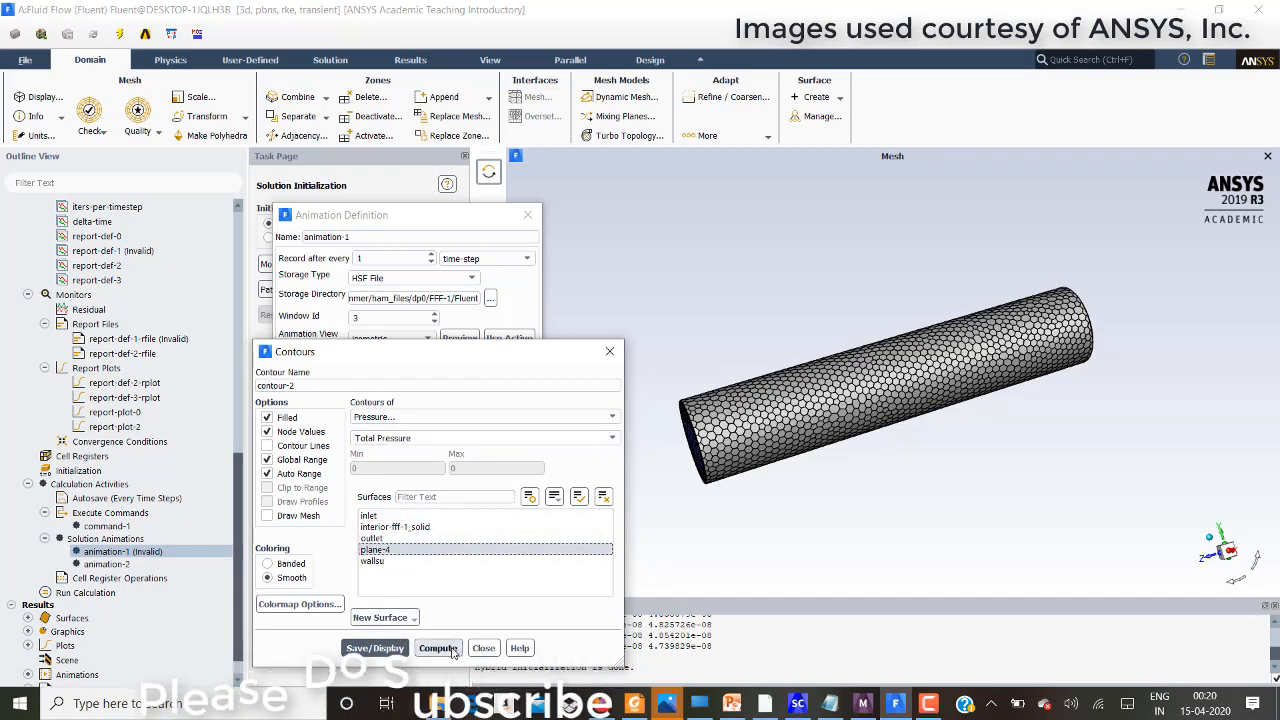
pyautogui.click(375, 647)
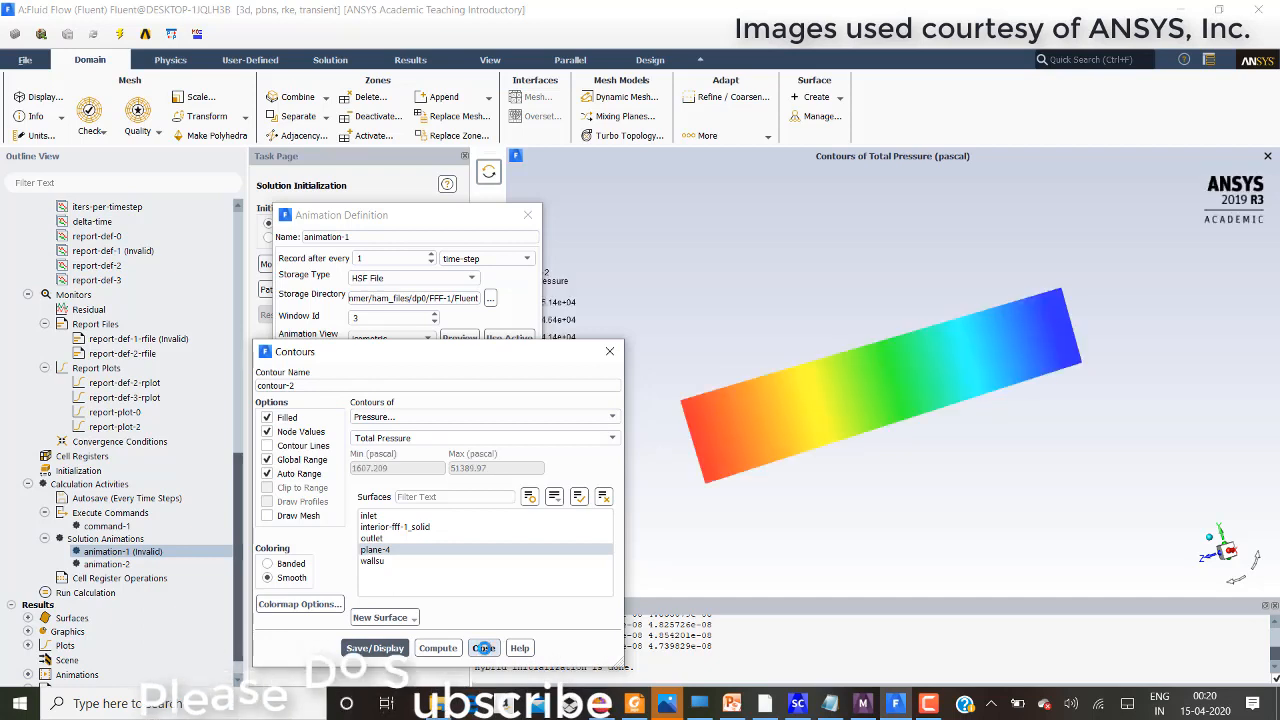
pyautogui.click(483, 647)
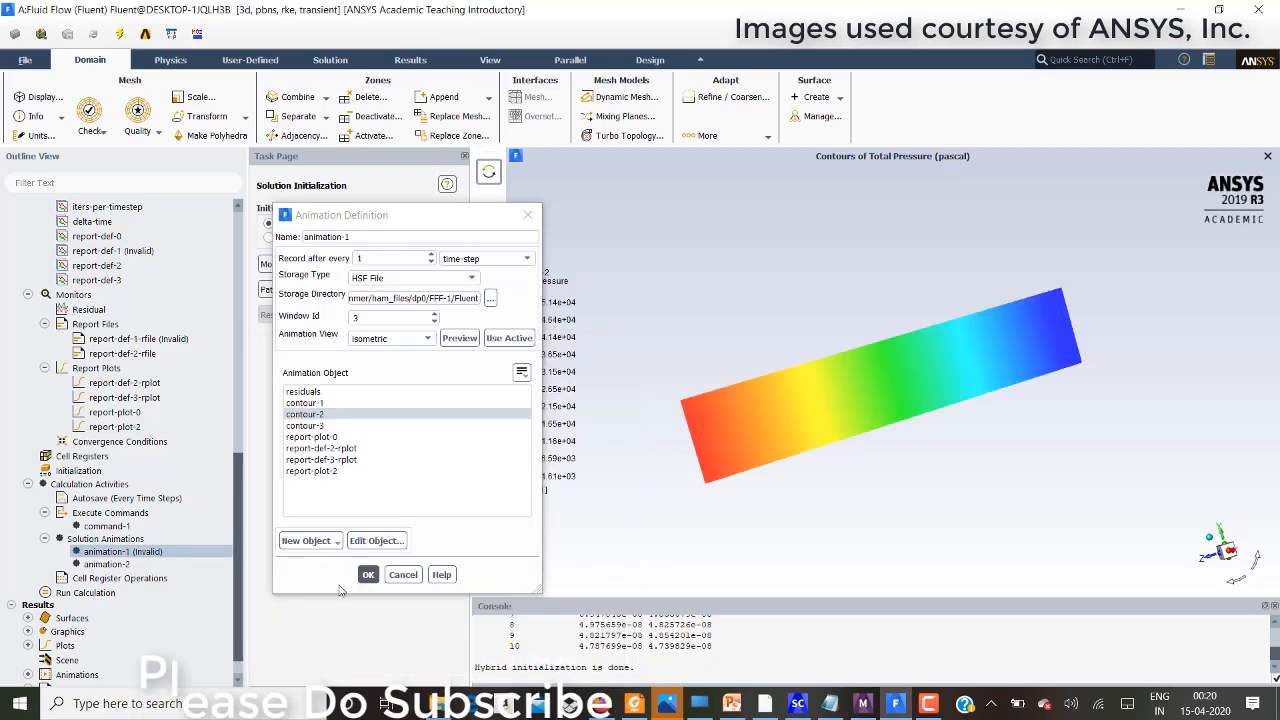
pyautogui.click(367, 574)
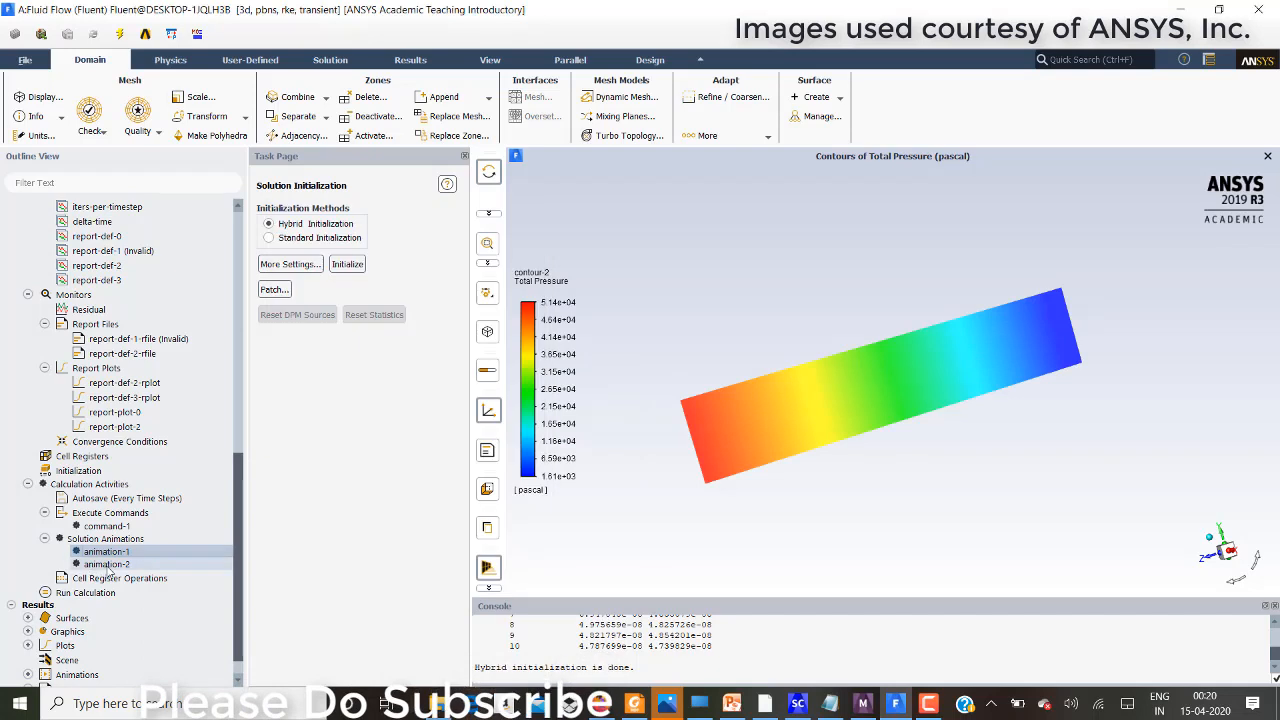
# - Give animation-2 contour-3's outlet total-pressure contour, with frames stored in the Fluent folder
pyautogui.doubleClick(107, 564)
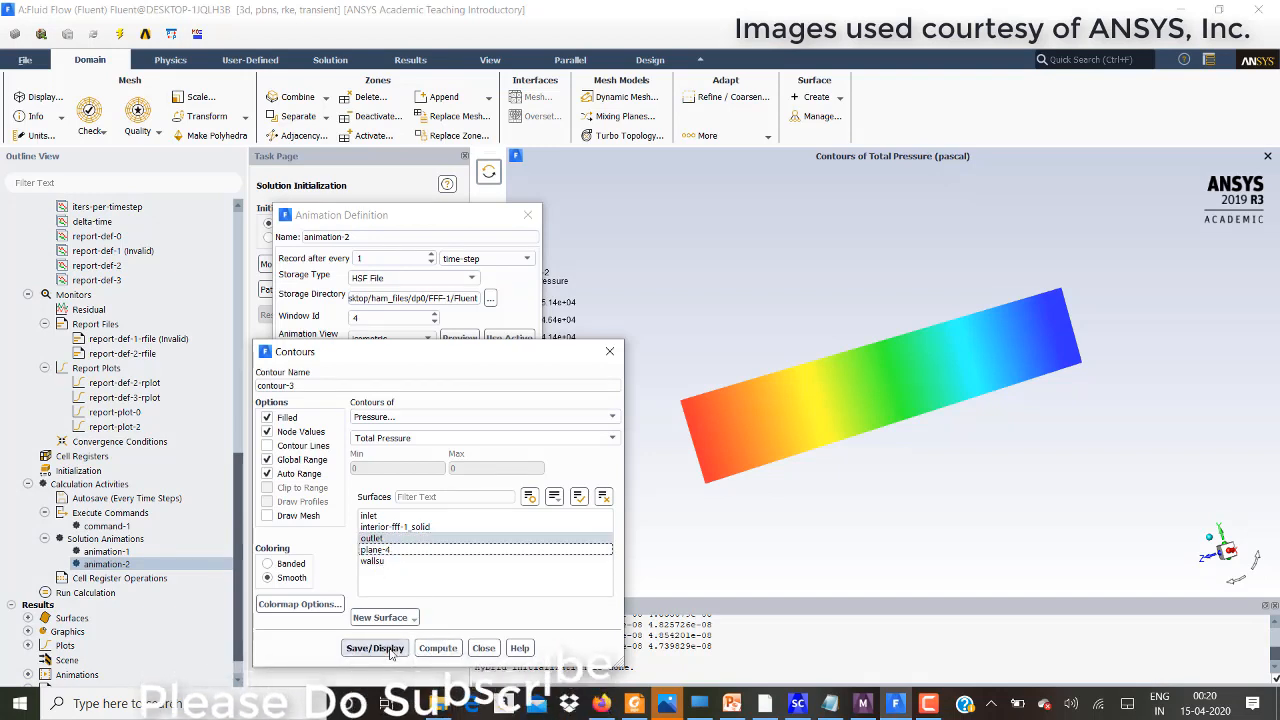
pyautogui.click(375, 647)
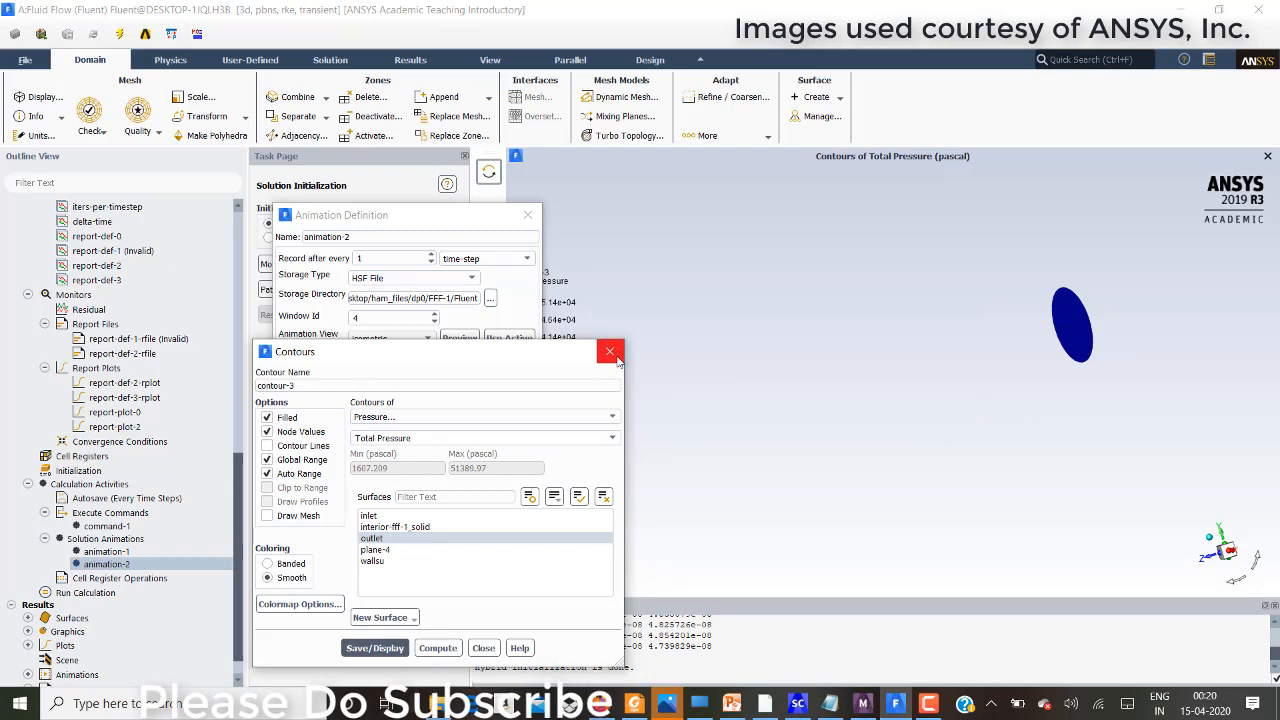
pyautogui.moveTo(609, 351)
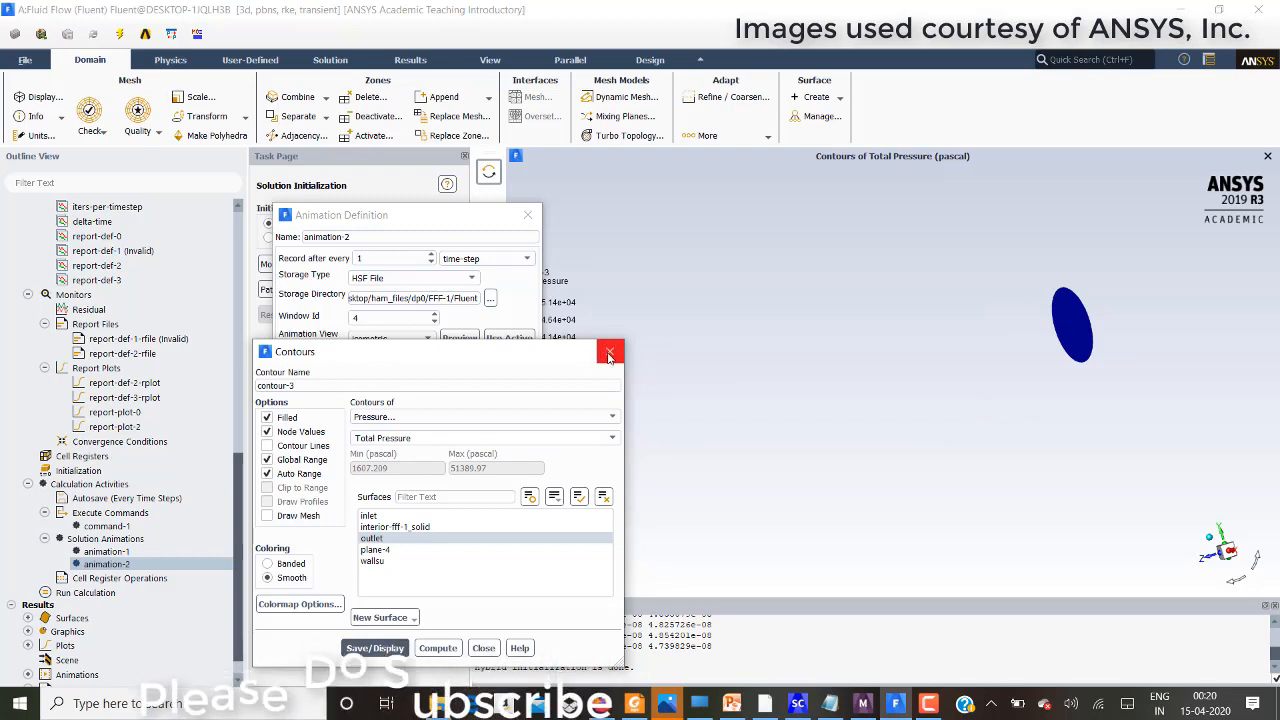
pyautogui.click(609, 351)
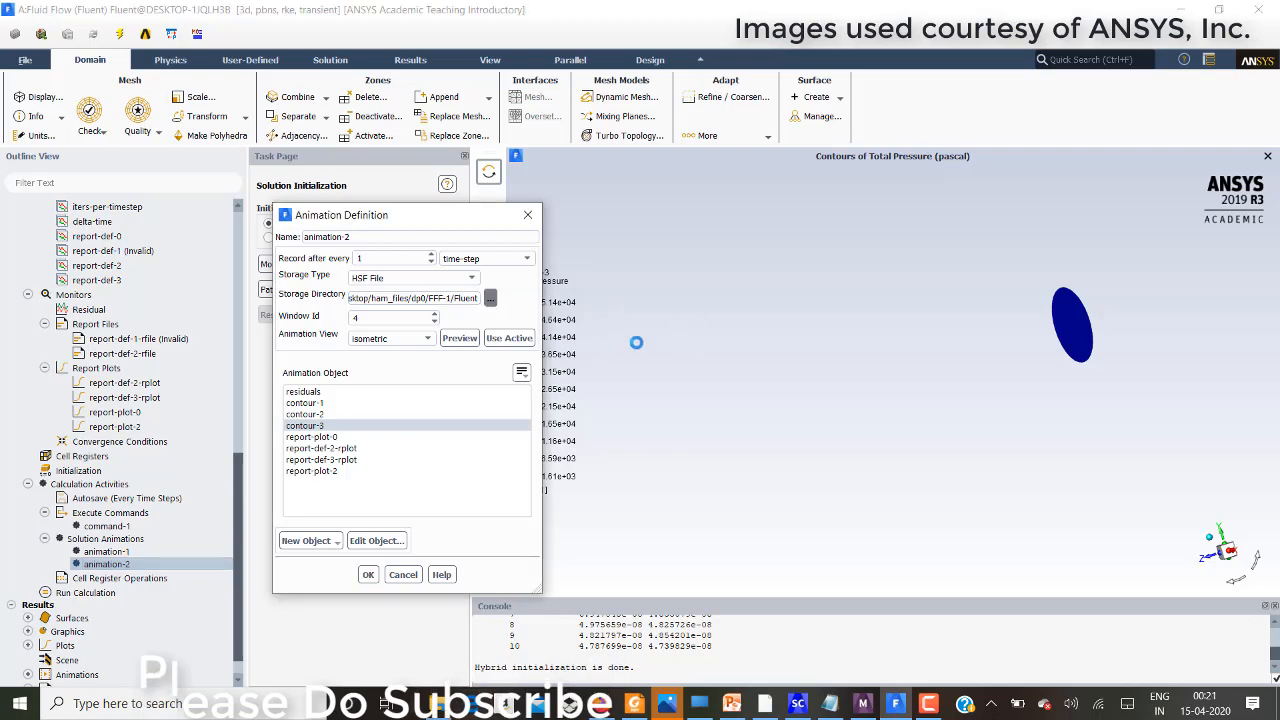
pyautogui.click(490, 298)
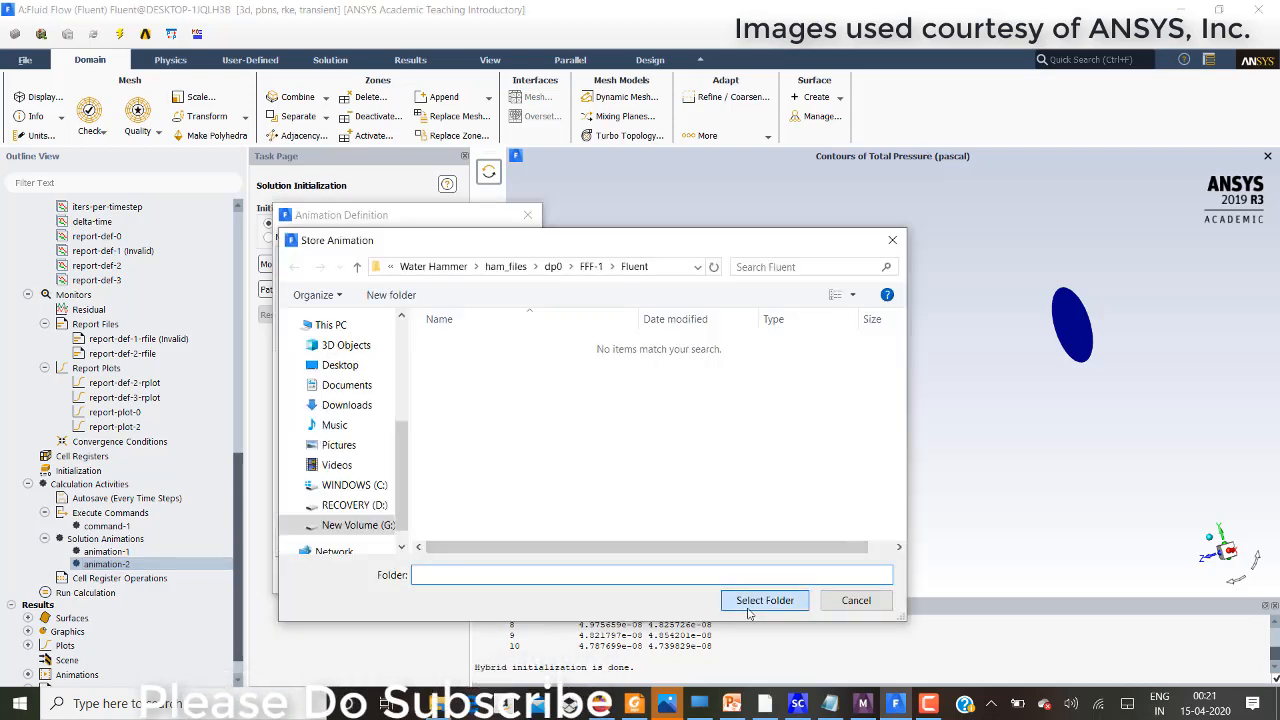
pyautogui.click(855, 600)
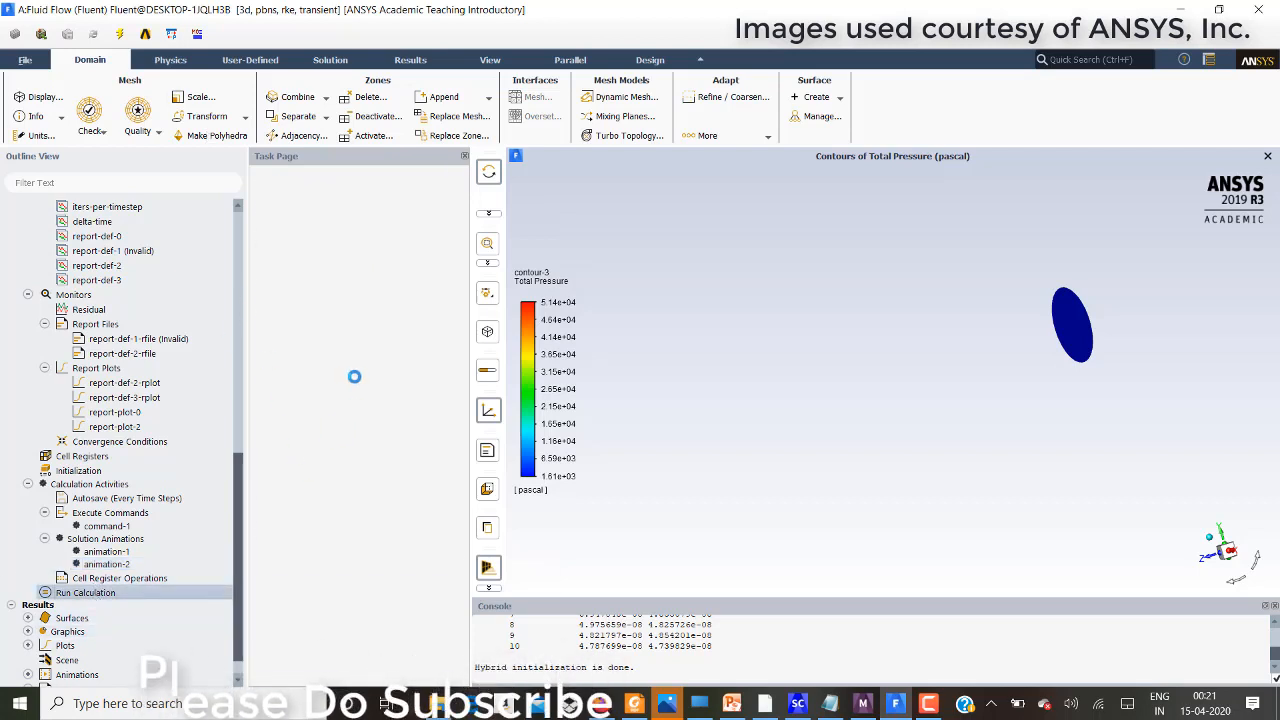
pyautogui.click(87, 592)
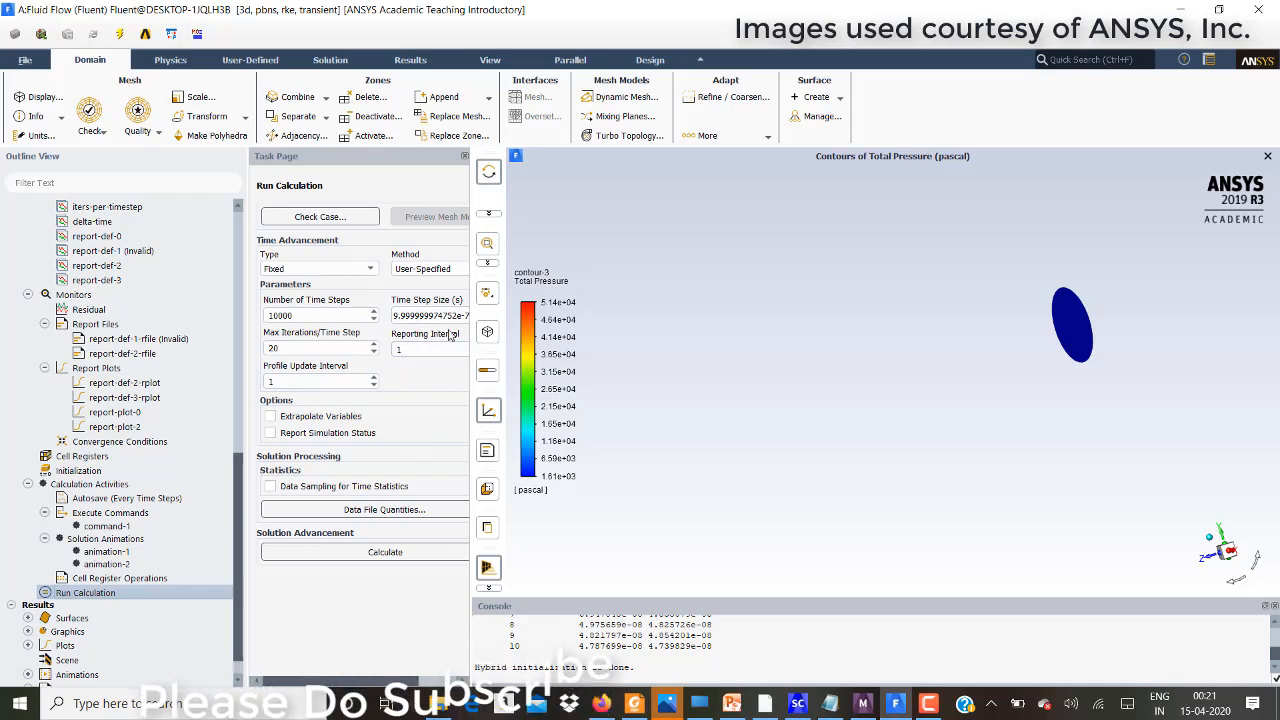
pyautogui.moveTo(714, 347)
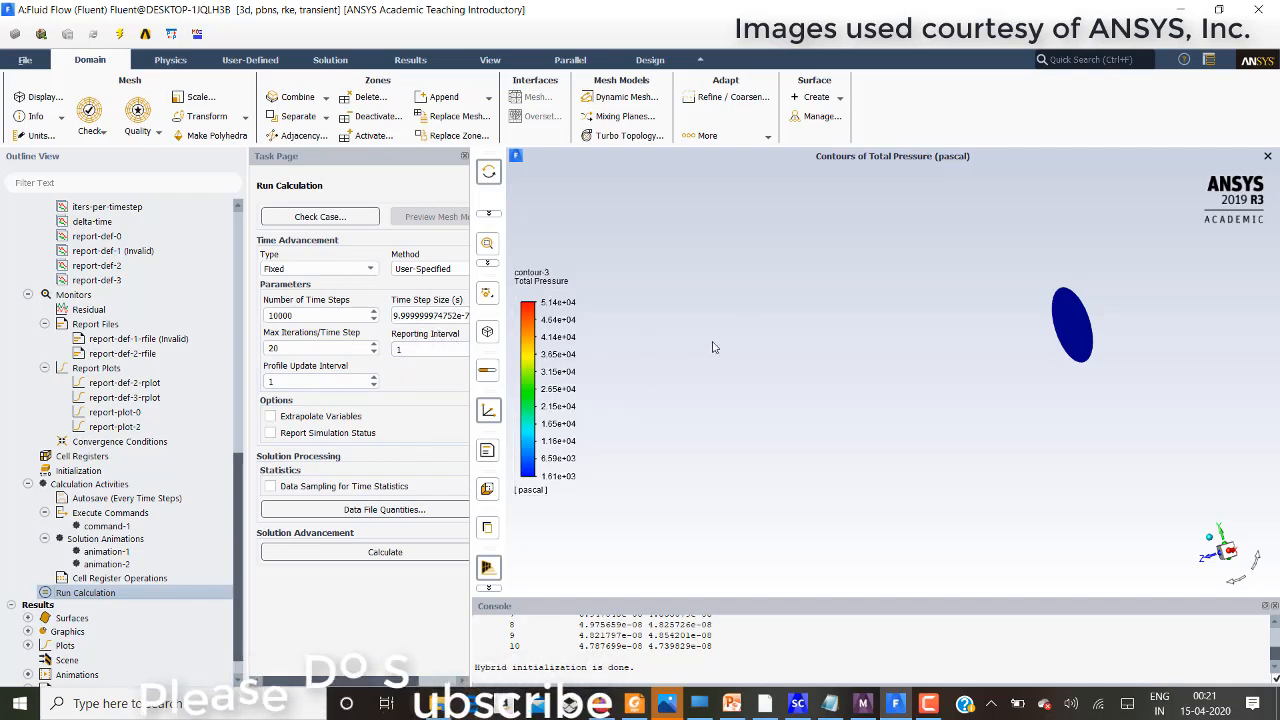
pyautogui.moveTo(733, 417)
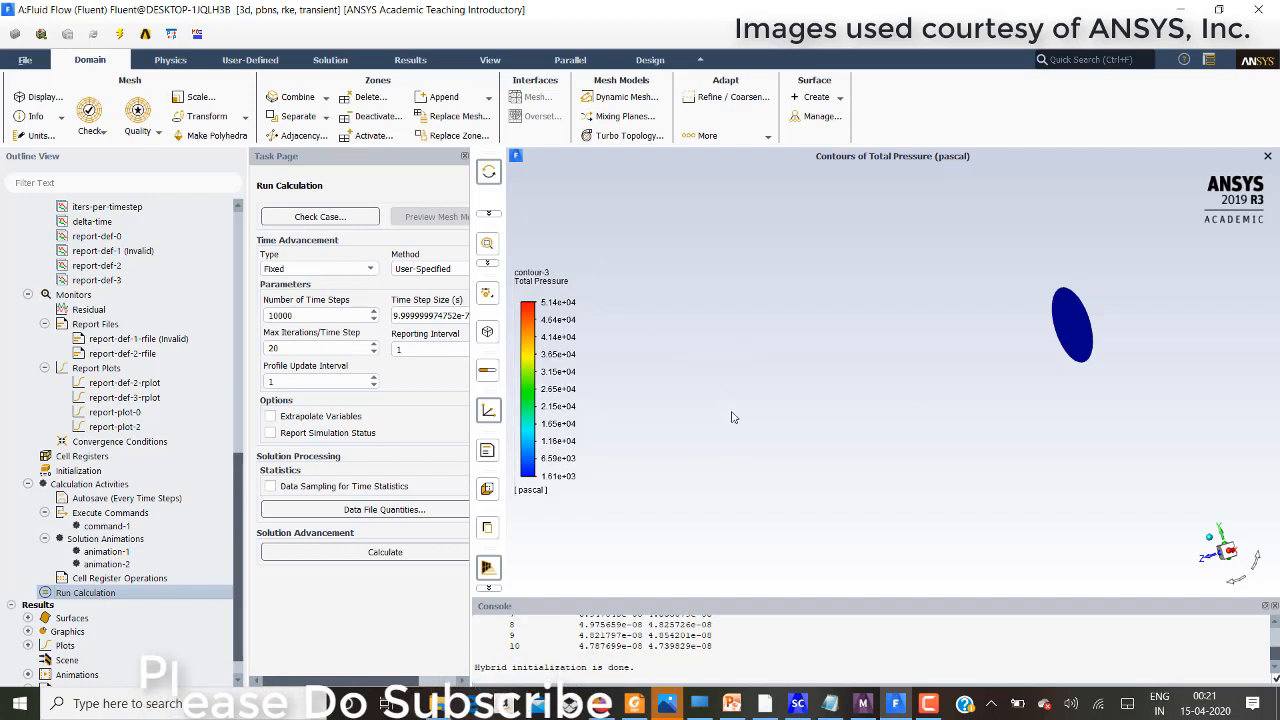
pyautogui.moveTo(751, 457)
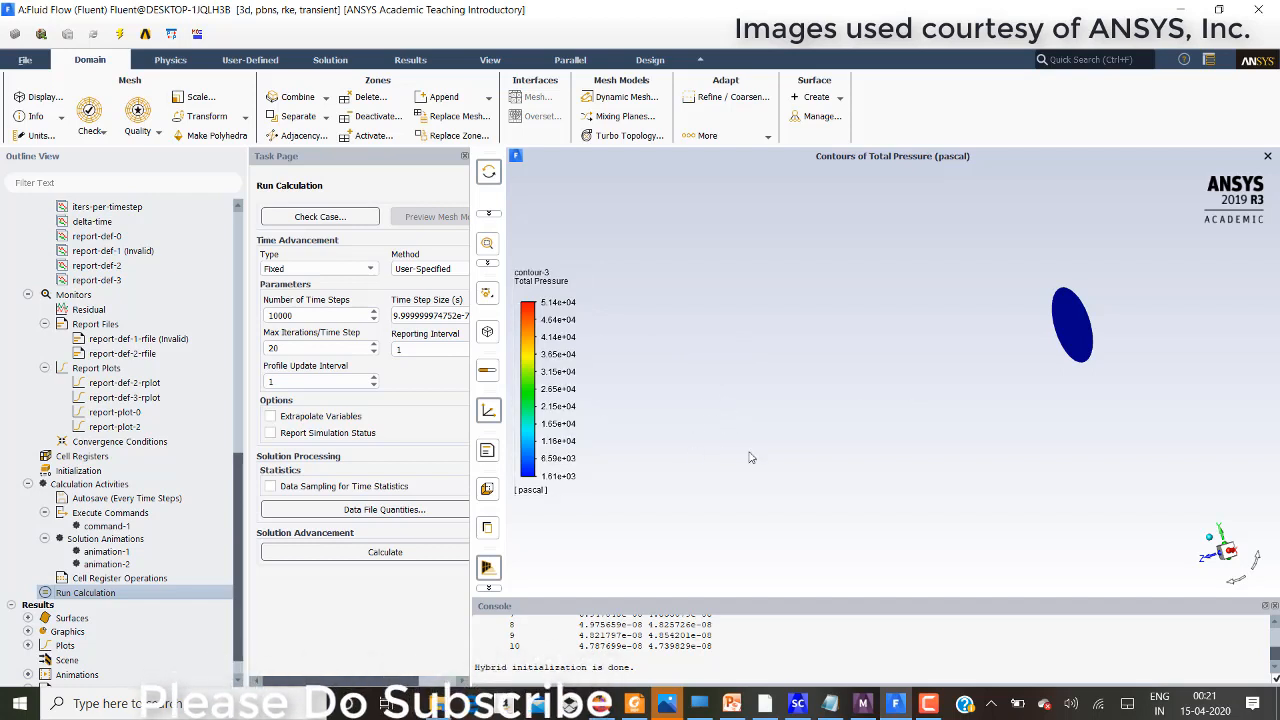
pyautogui.moveTo(768, 460)
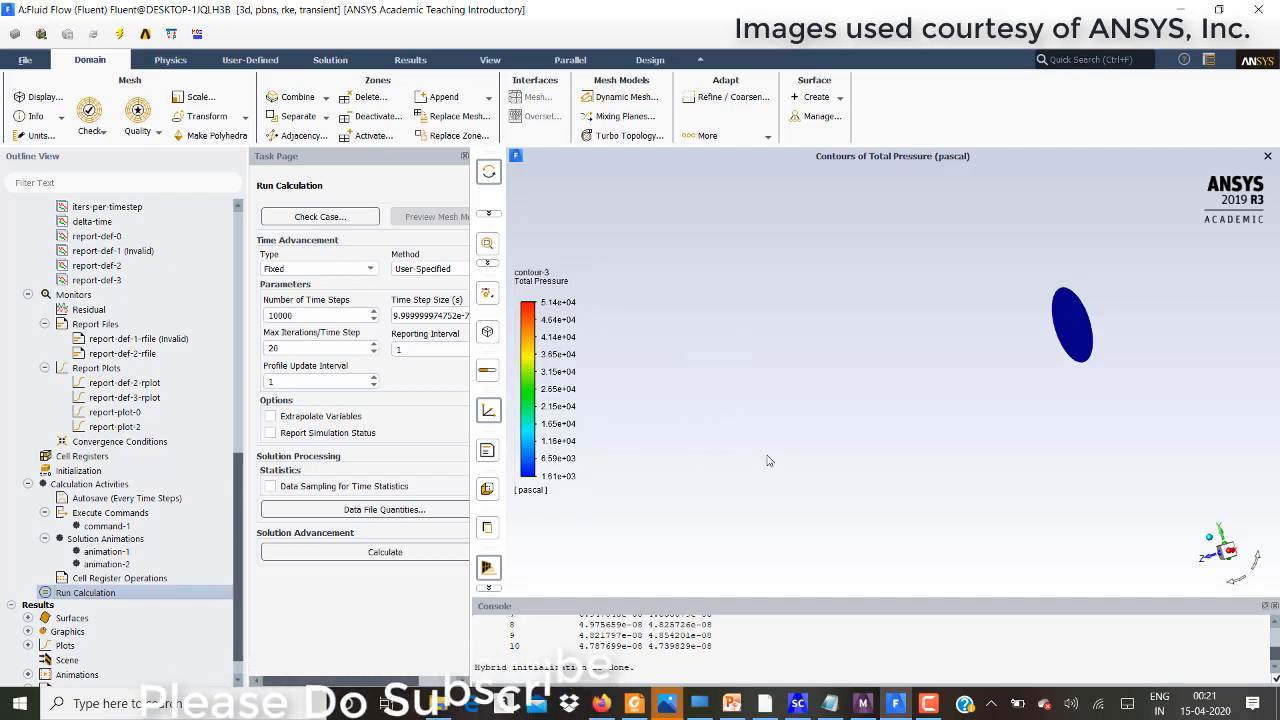
pyautogui.moveTo(814, 502)
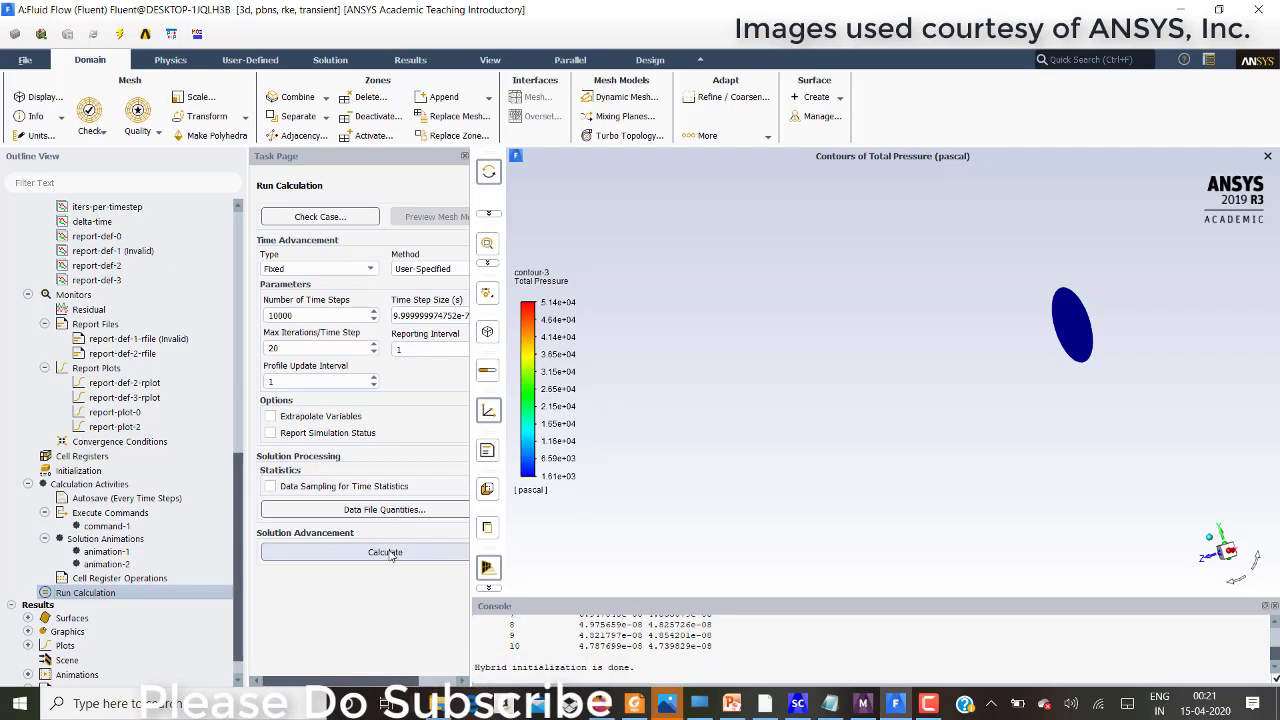
# - Start the calculation, deactivate the invalid report-def-1 report file, and restart iterations
pyautogui.click(385, 552)
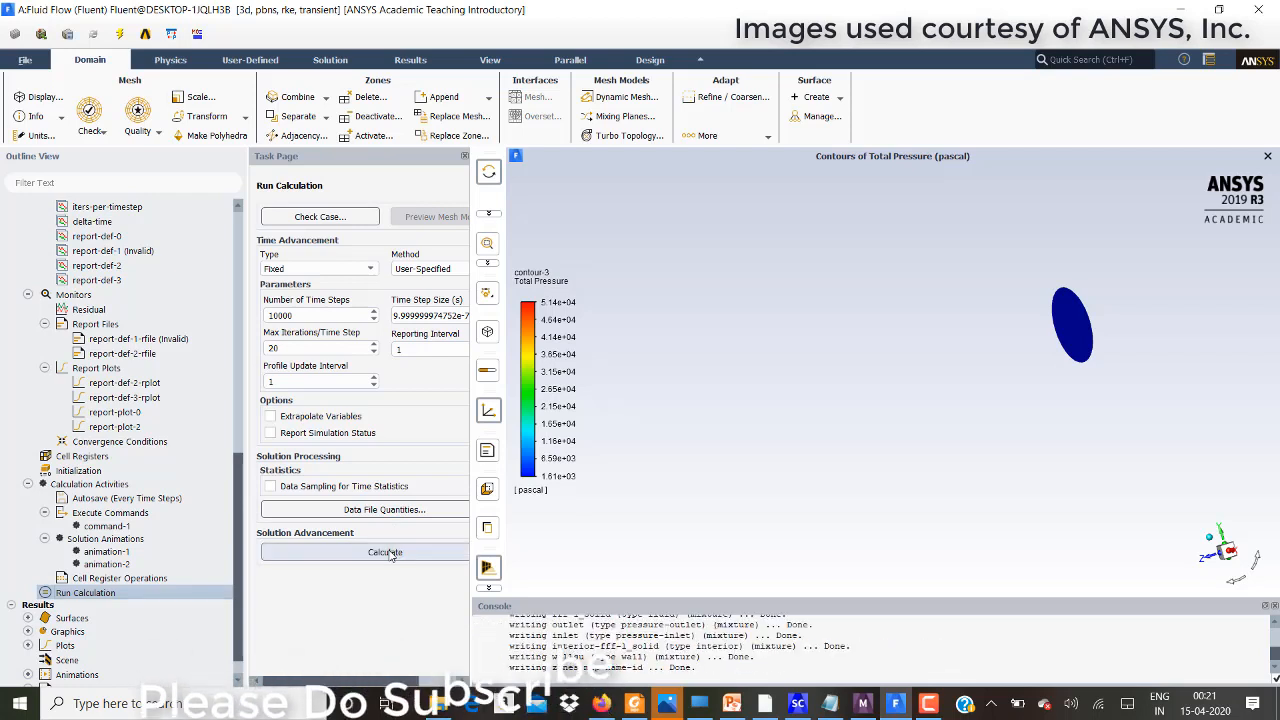
pyautogui.click(385, 552)
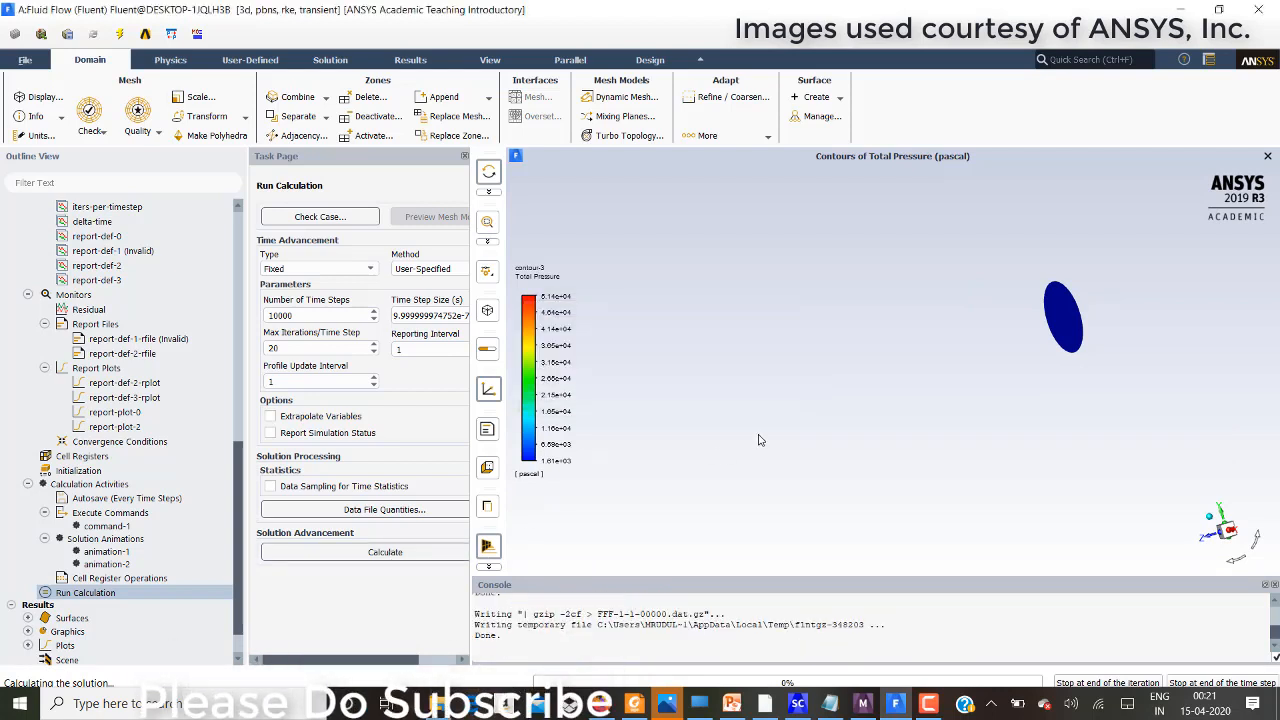
pyautogui.click(385, 551)
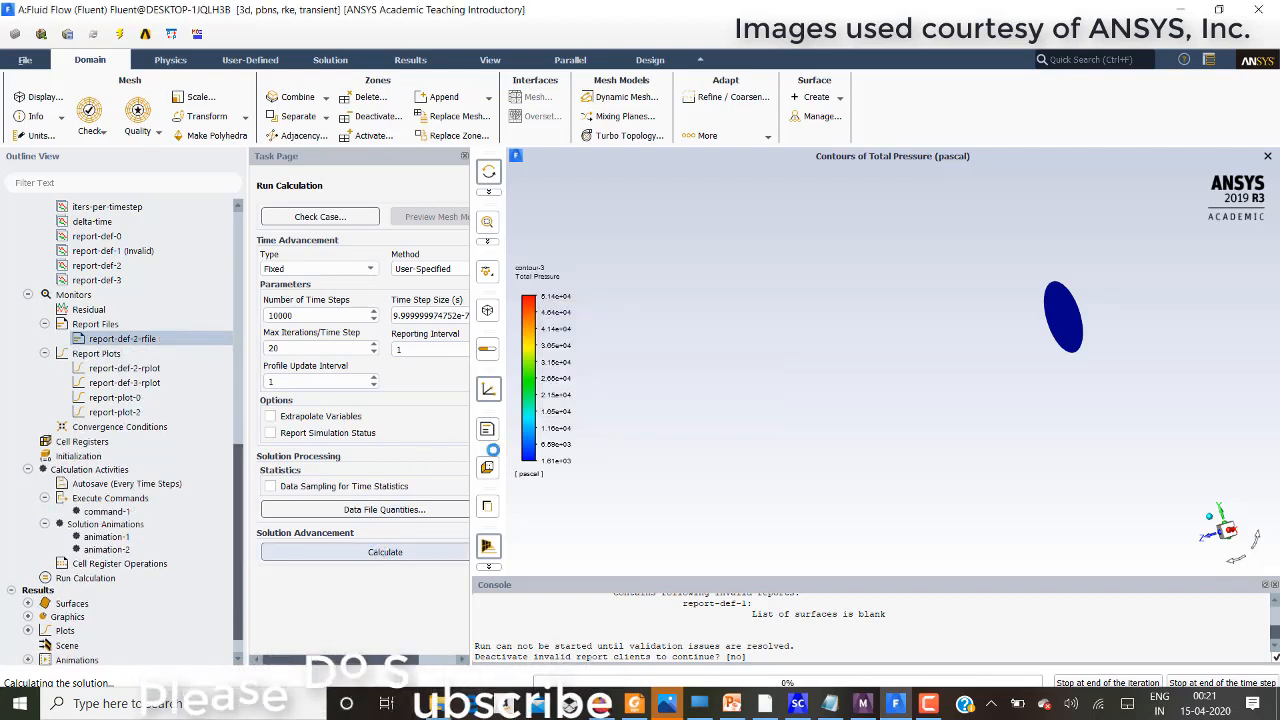
pyautogui.click(385, 551)
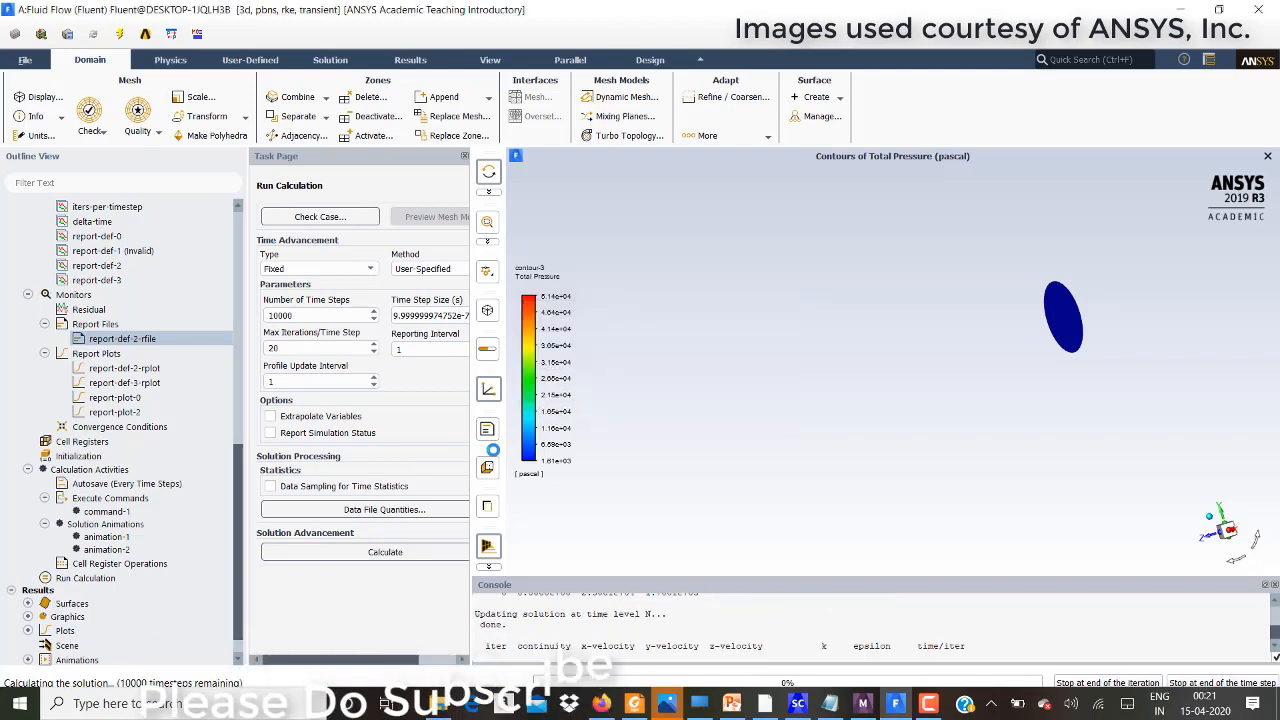
pyautogui.click(385, 552)
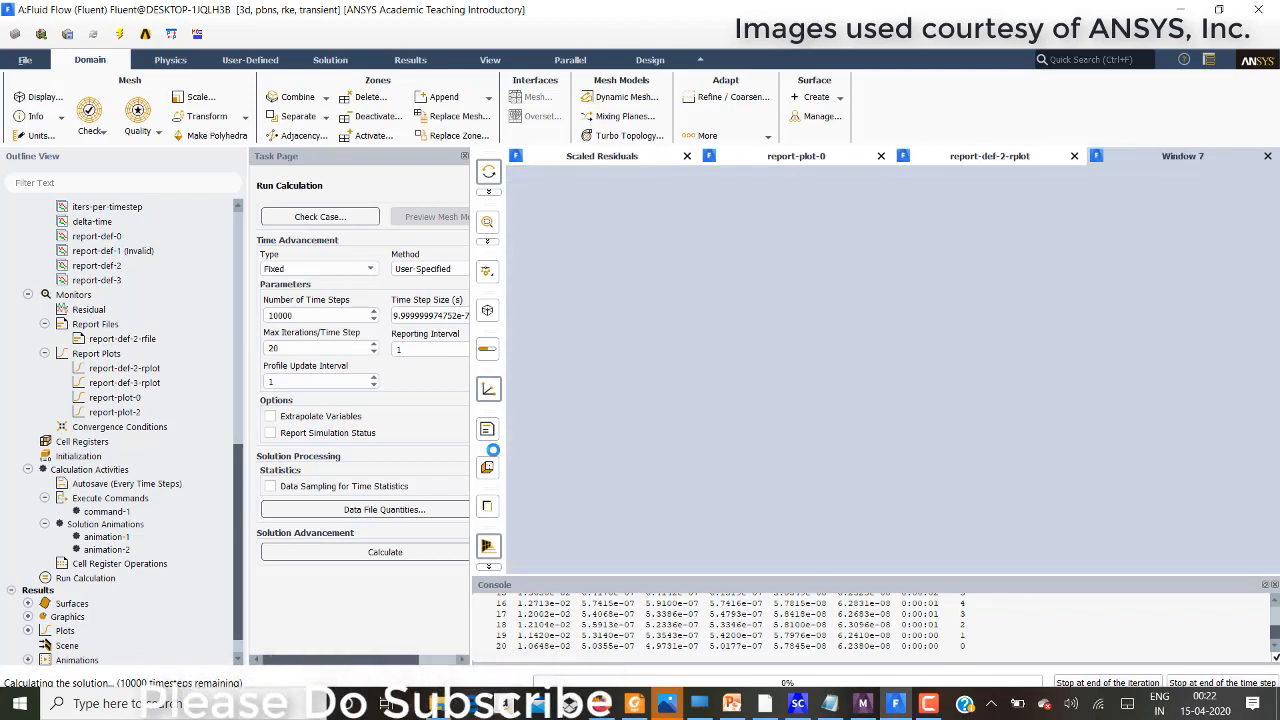
# - Switch between the total-pressure contour, report-plot-0 and report-def-2 plot windows
pyautogui.click(1183, 156)
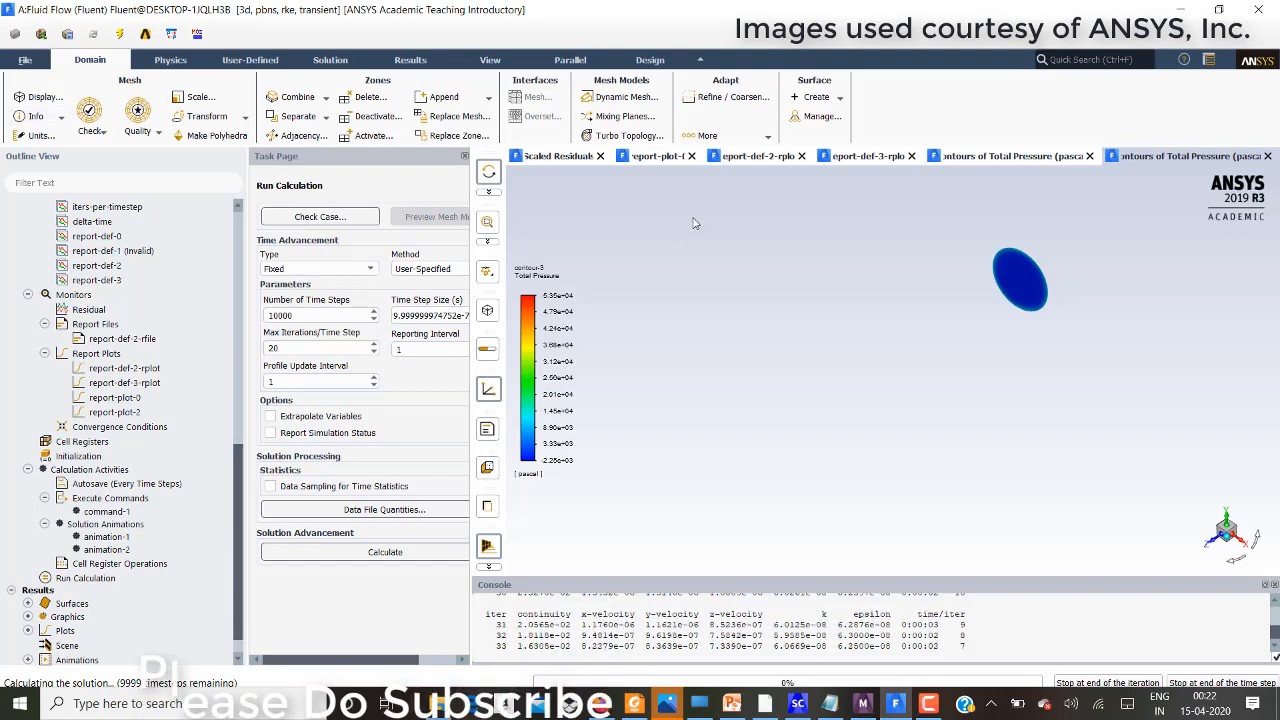
pyautogui.click(758, 156)
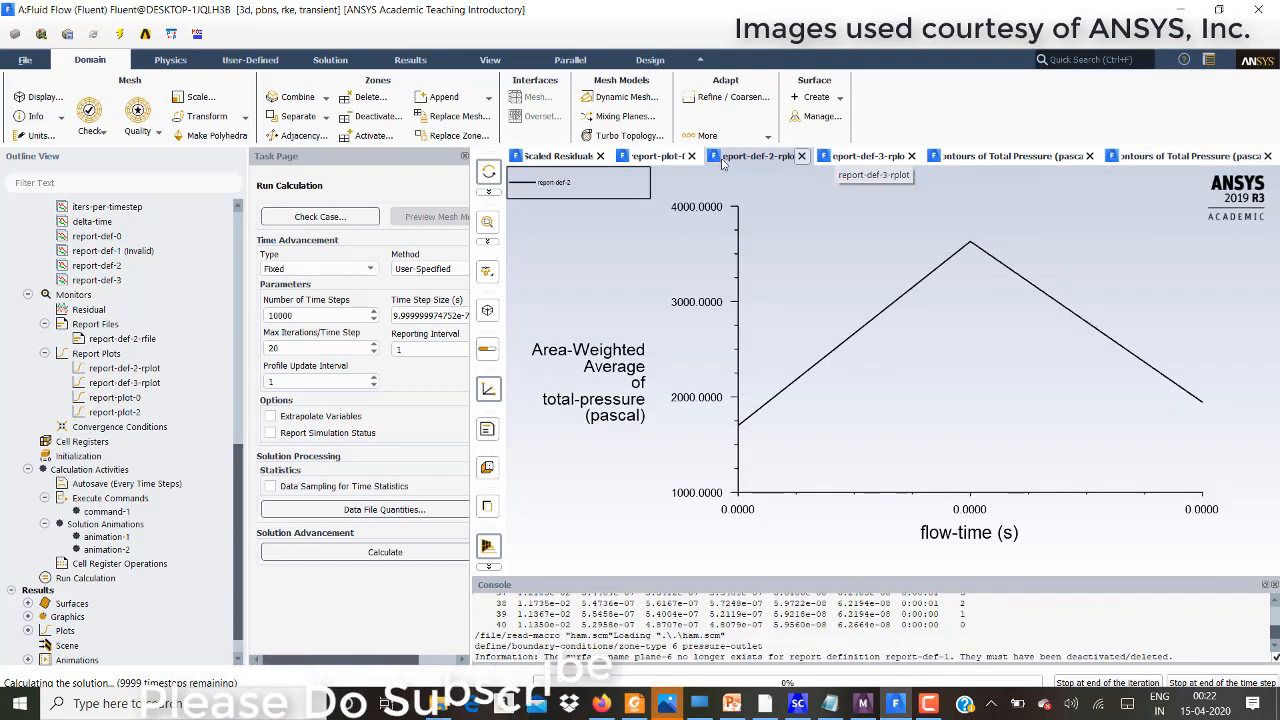
pyautogui.click(655, 156)
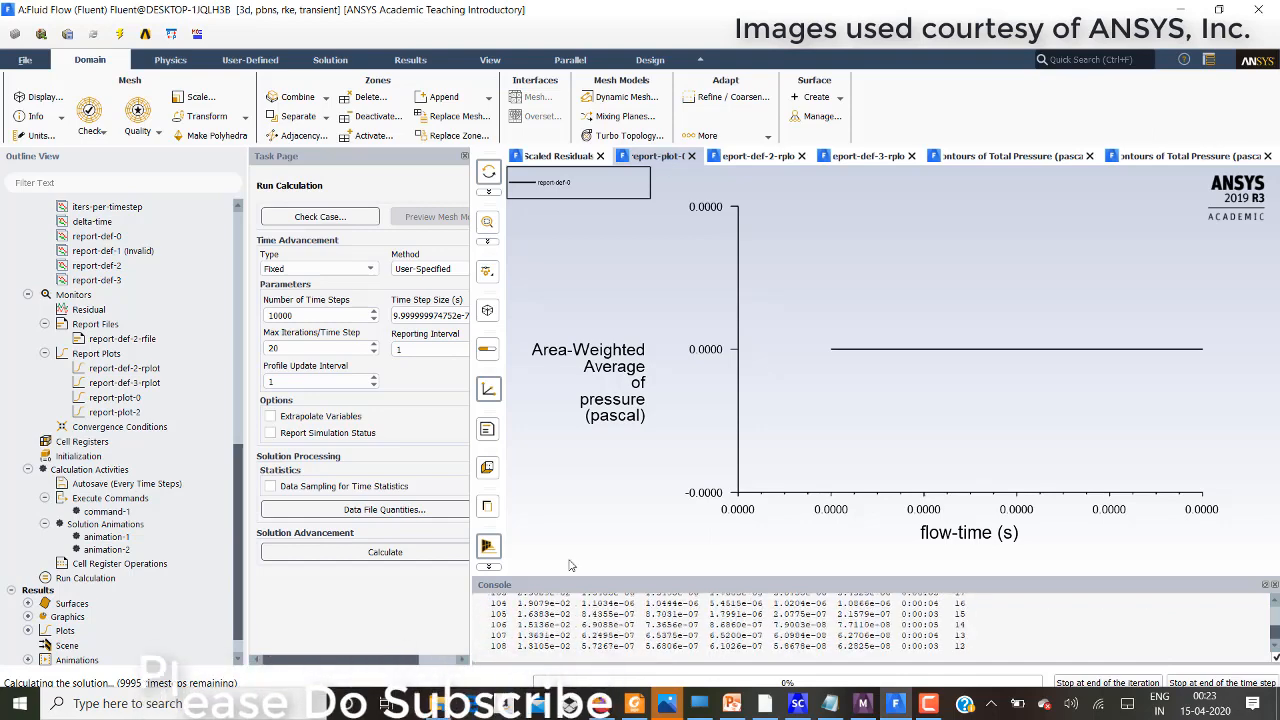
pyautogui.click(755, 156)
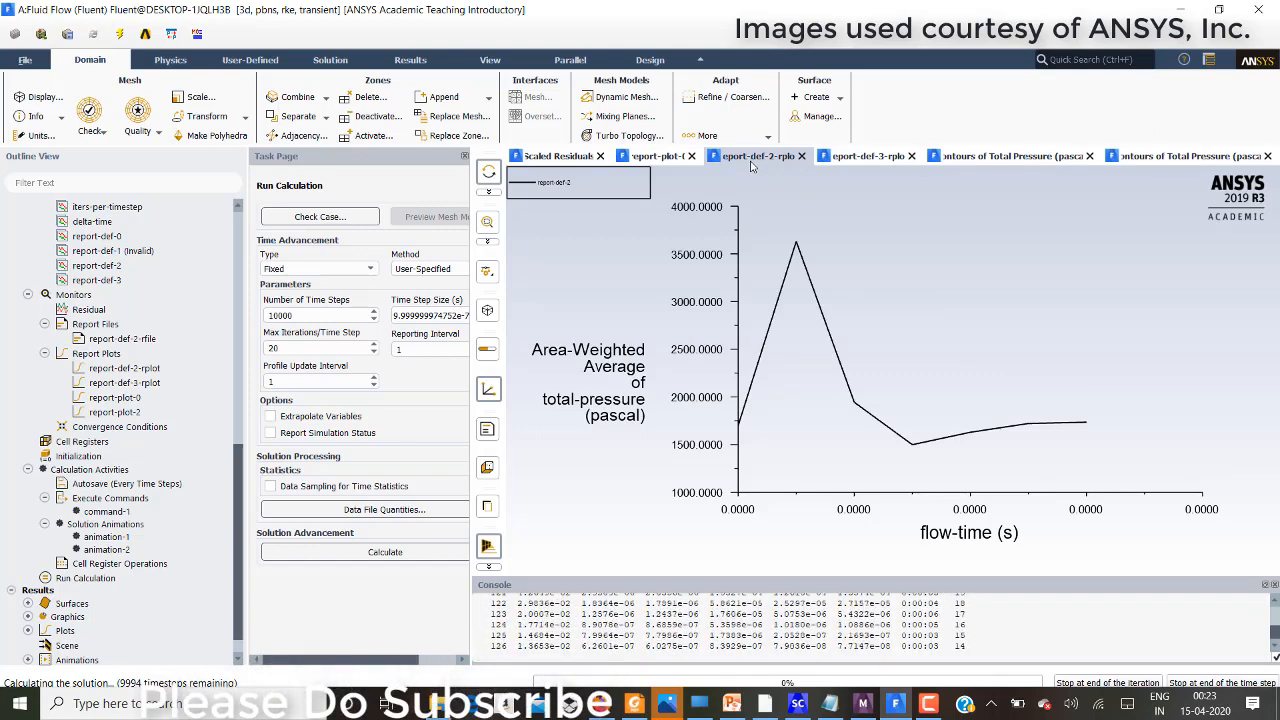
pyautogui.moveTo(752, 156)
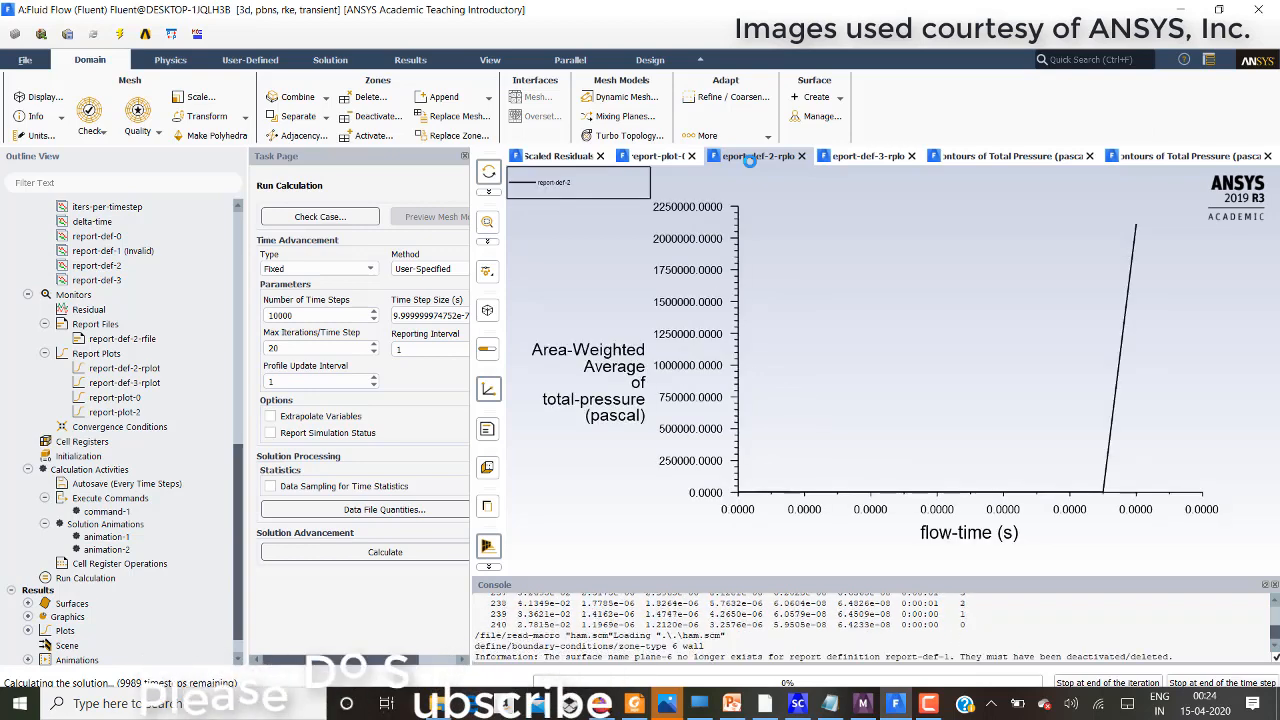
# - View the report-def-3 pressure plot showing the surge near 2.3 MPa
pyautogui.click(868, 156)
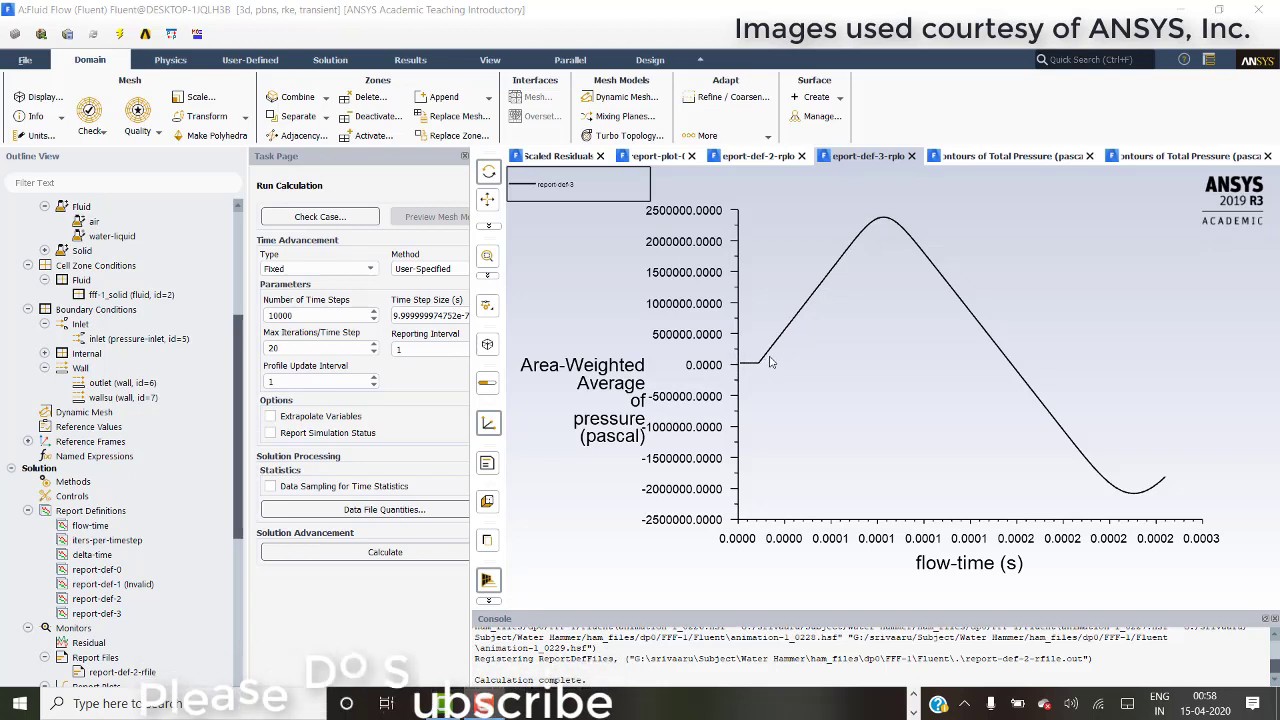
pyautogui.moveTo(925, 242)
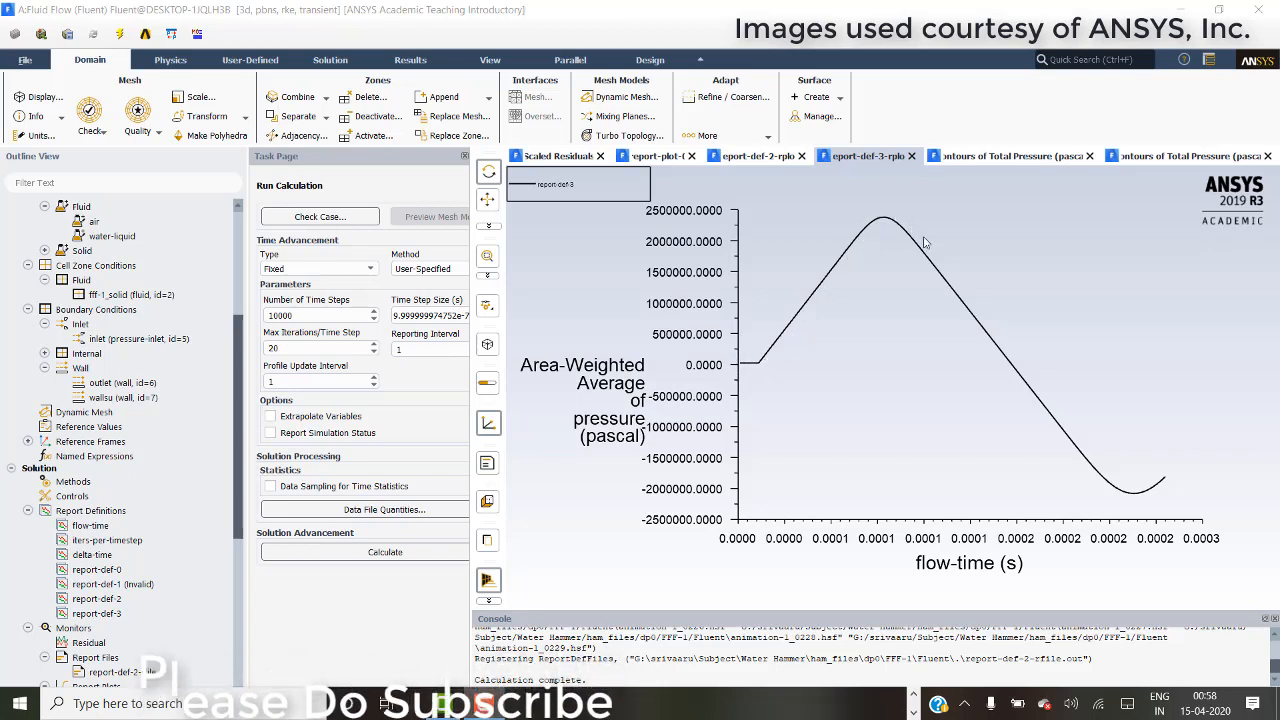
pyautogui.moveTo(1237, 252)
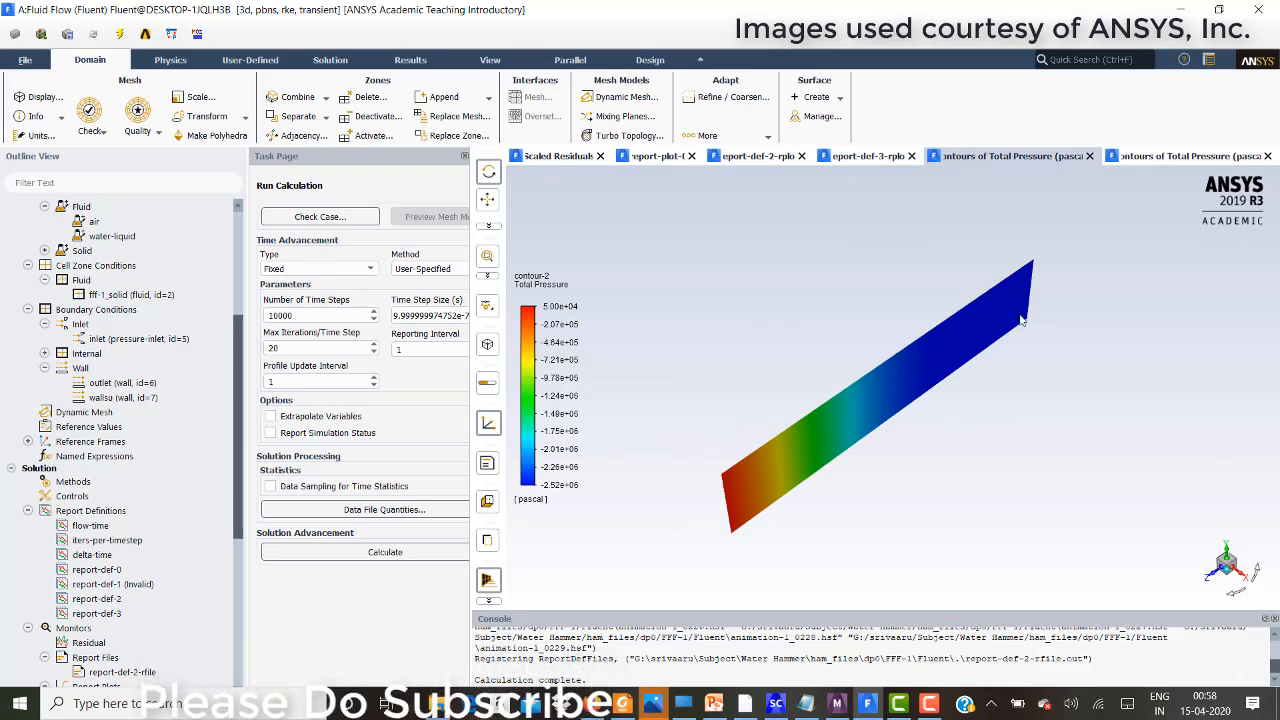
pyautogui.moveTo(1040, 288)
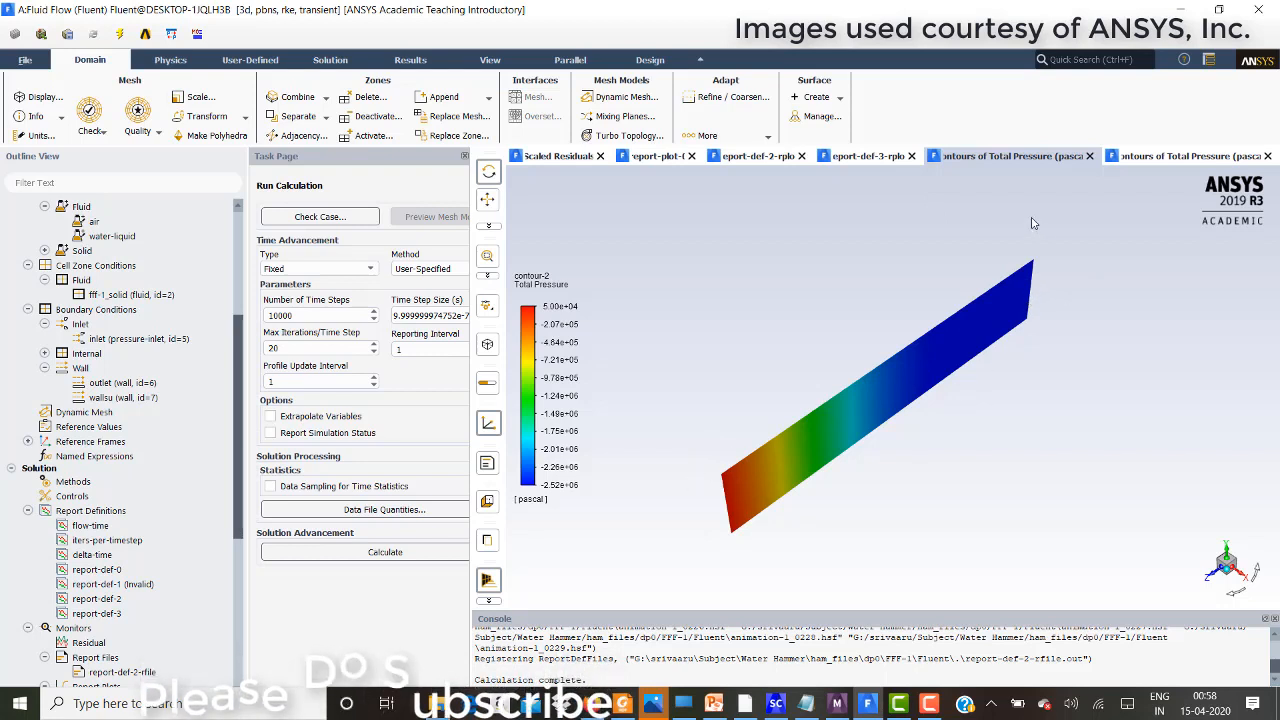
pyautogui.moveTo(728, 481)
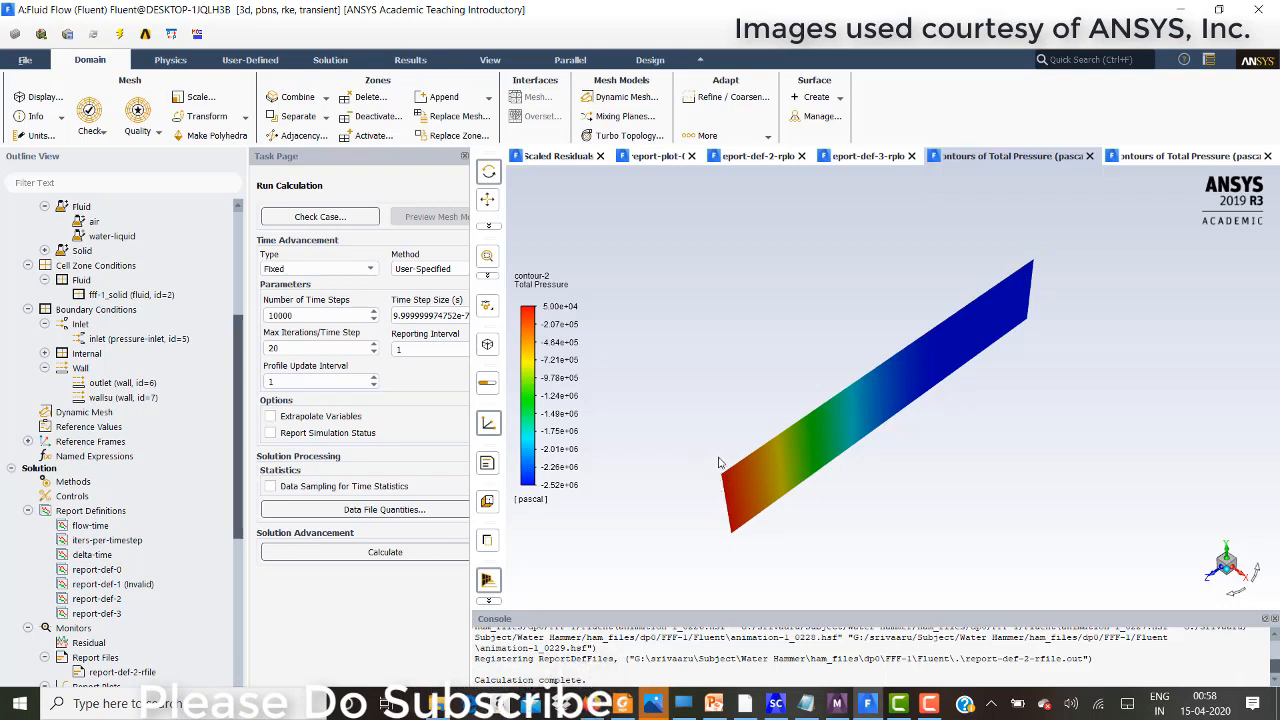
pyautogui.moveTo(735, 531)
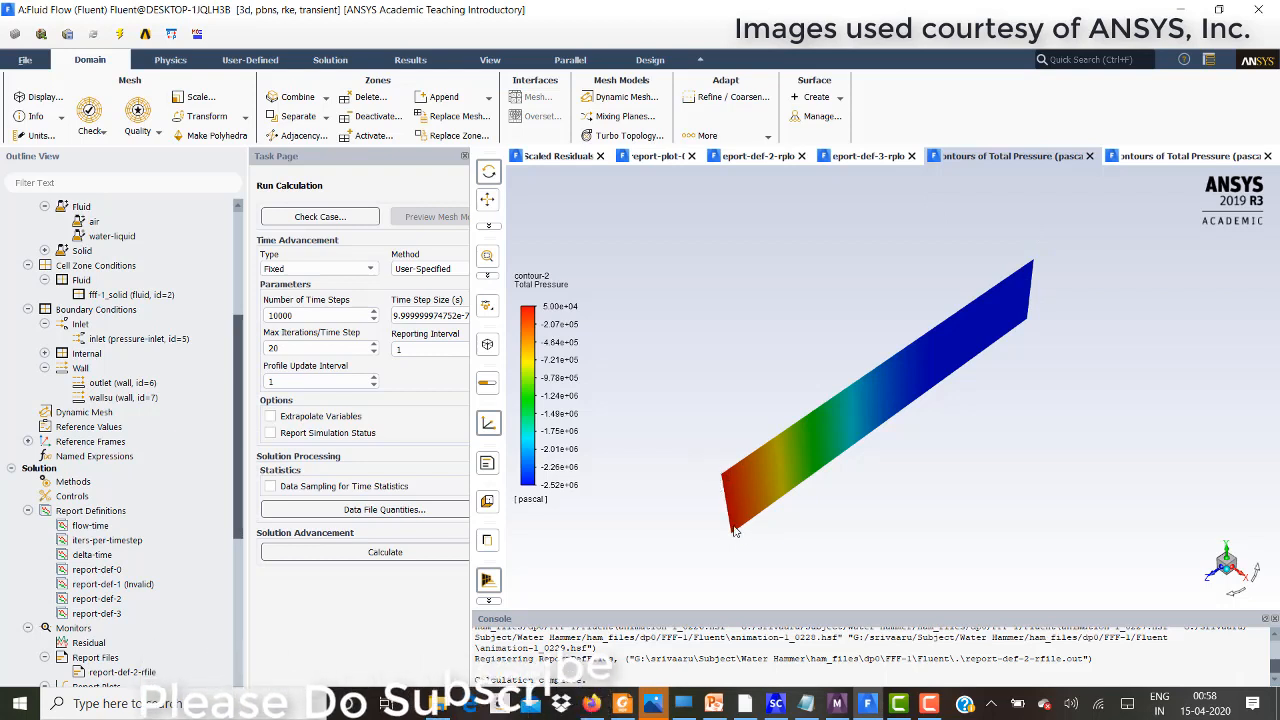
pyautogui.moveTo(780, 478)
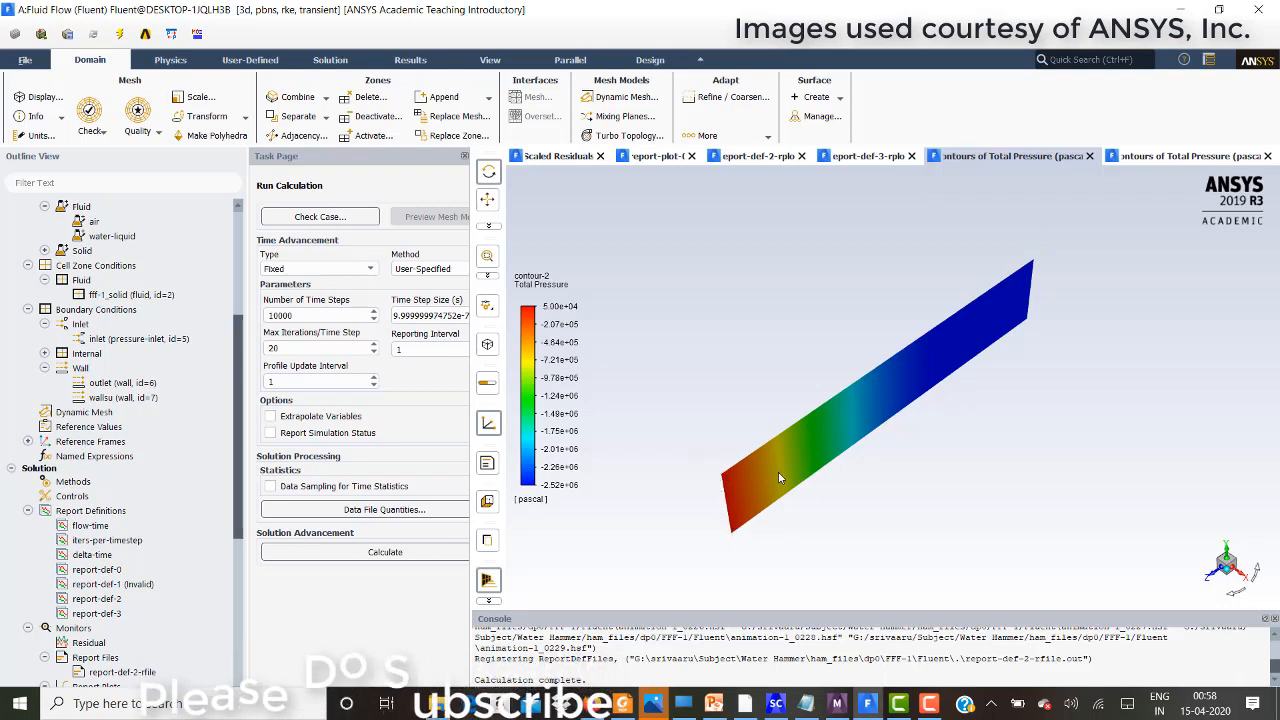
pyautogui.moveTo(1075, 335)
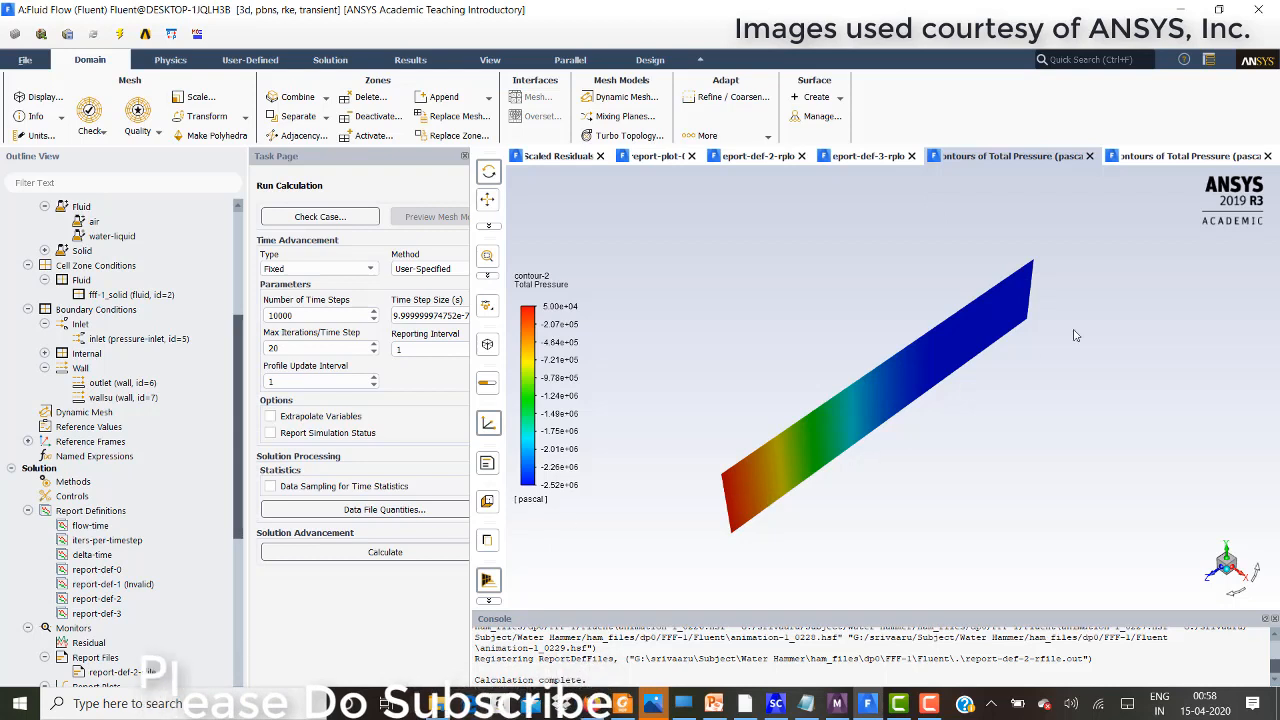
pyautogui.moveTo(1119, 252)
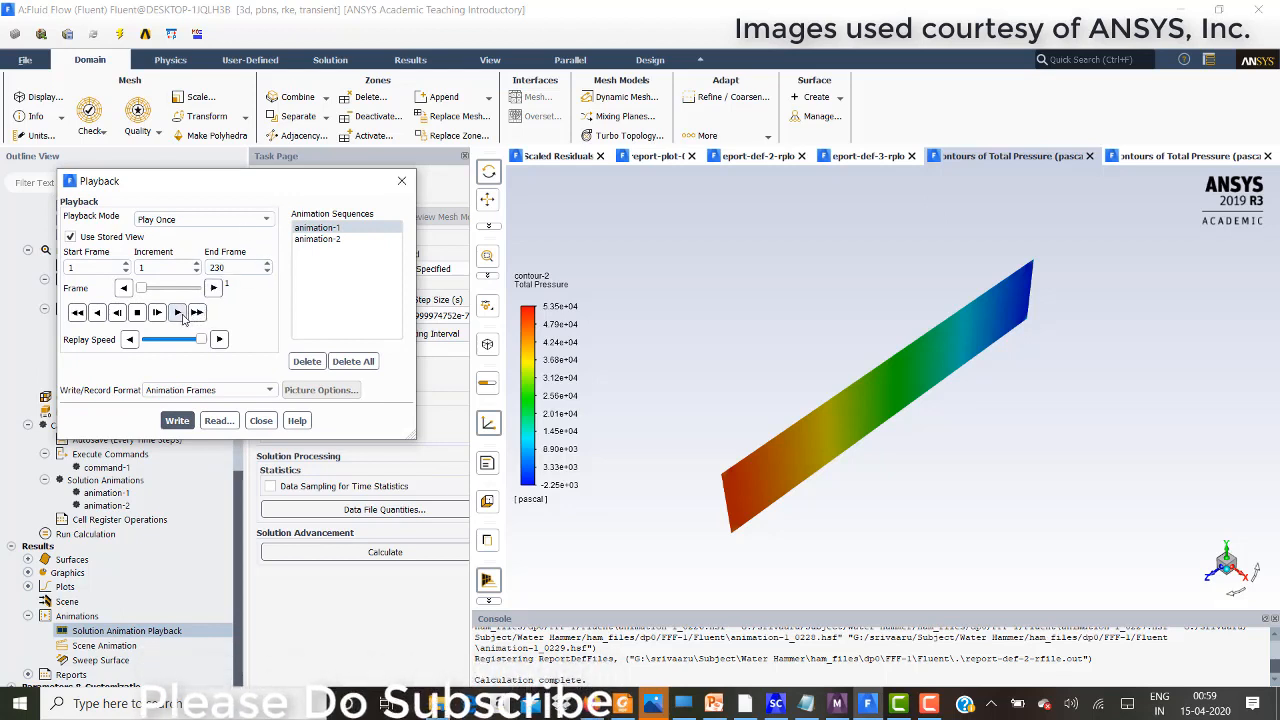
# - Play, stop and replay animation-1's pipe total-pressure sequence
pyautogui.click(178, 312)
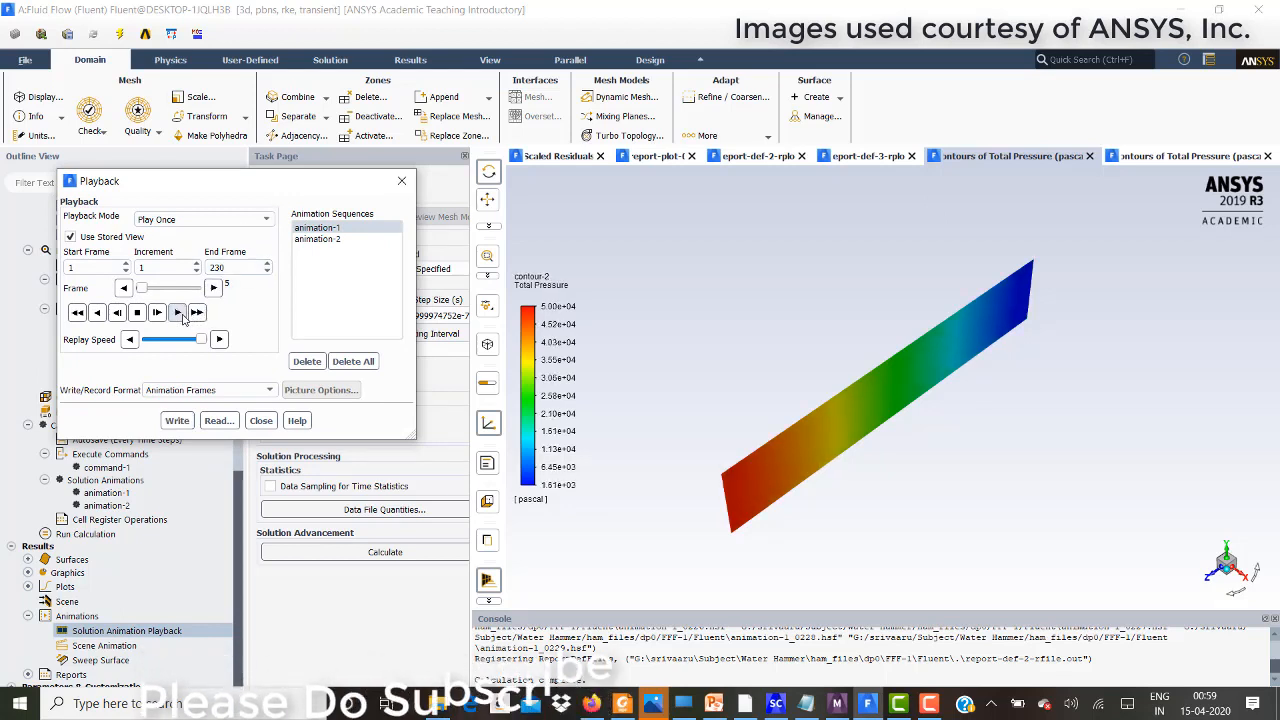
pyautogui.click(197, 312)
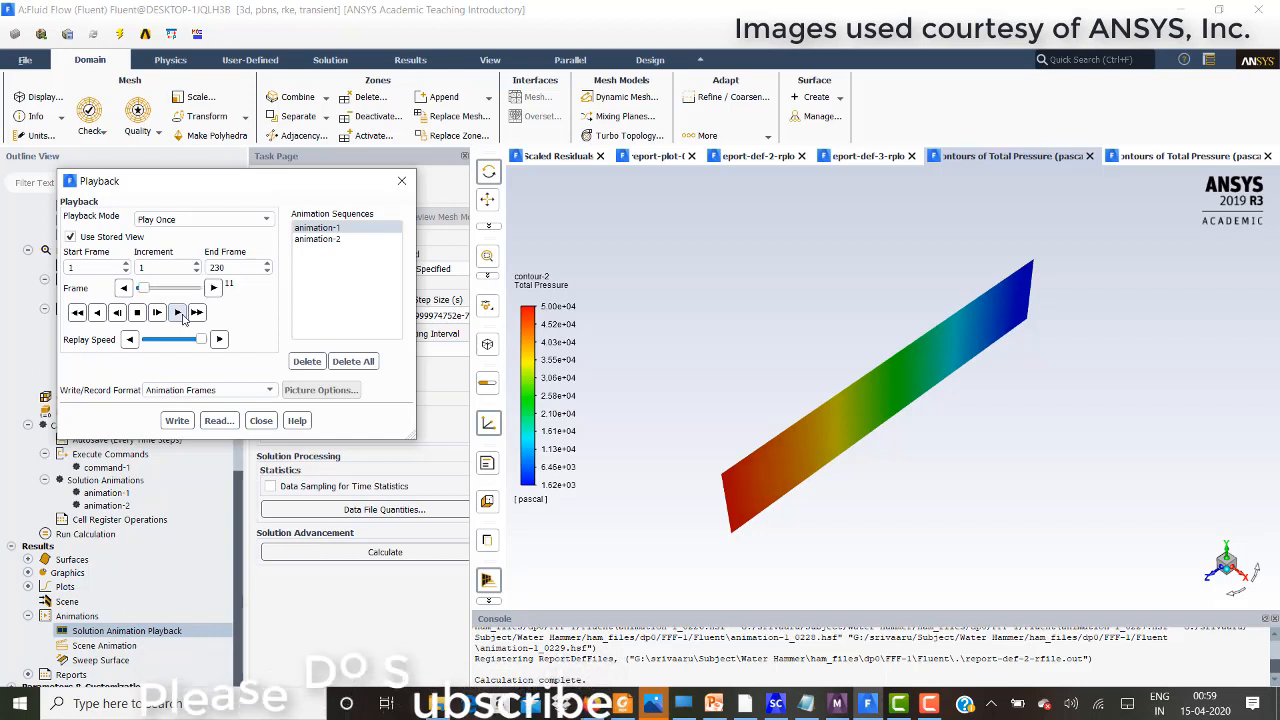
pyautogui.click(177, 312)
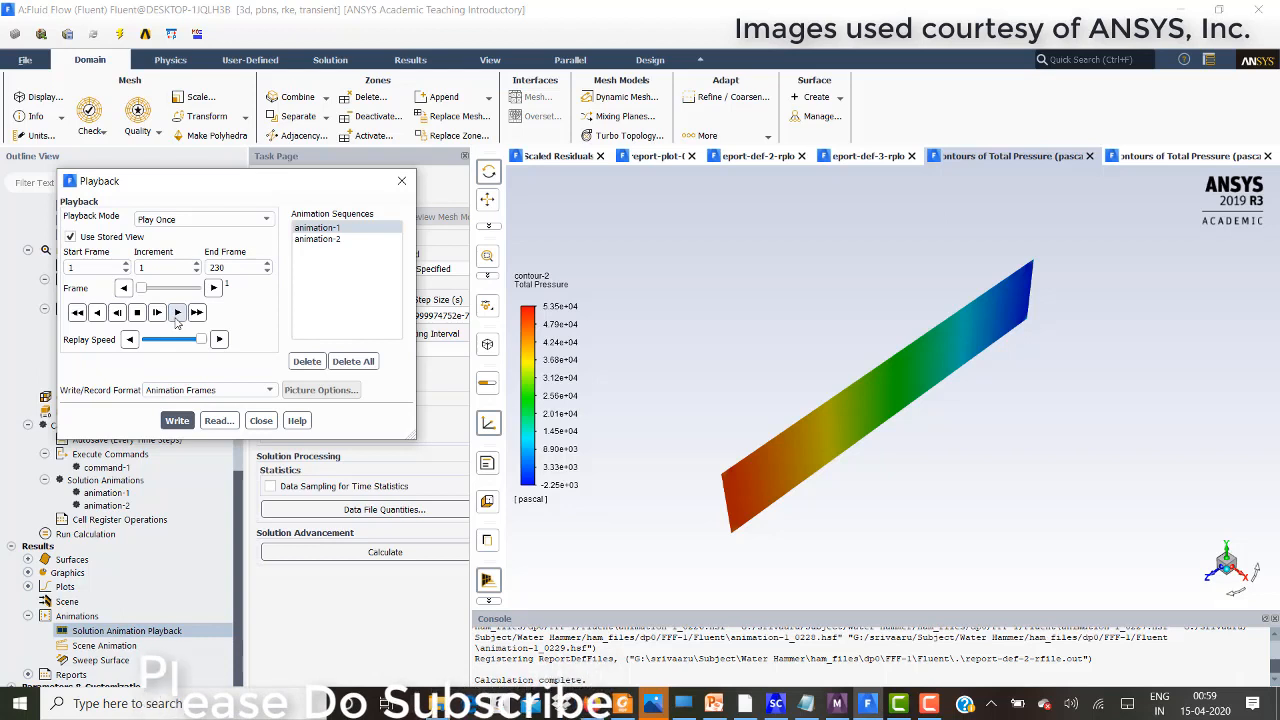
pyautogui.click(137, 312)
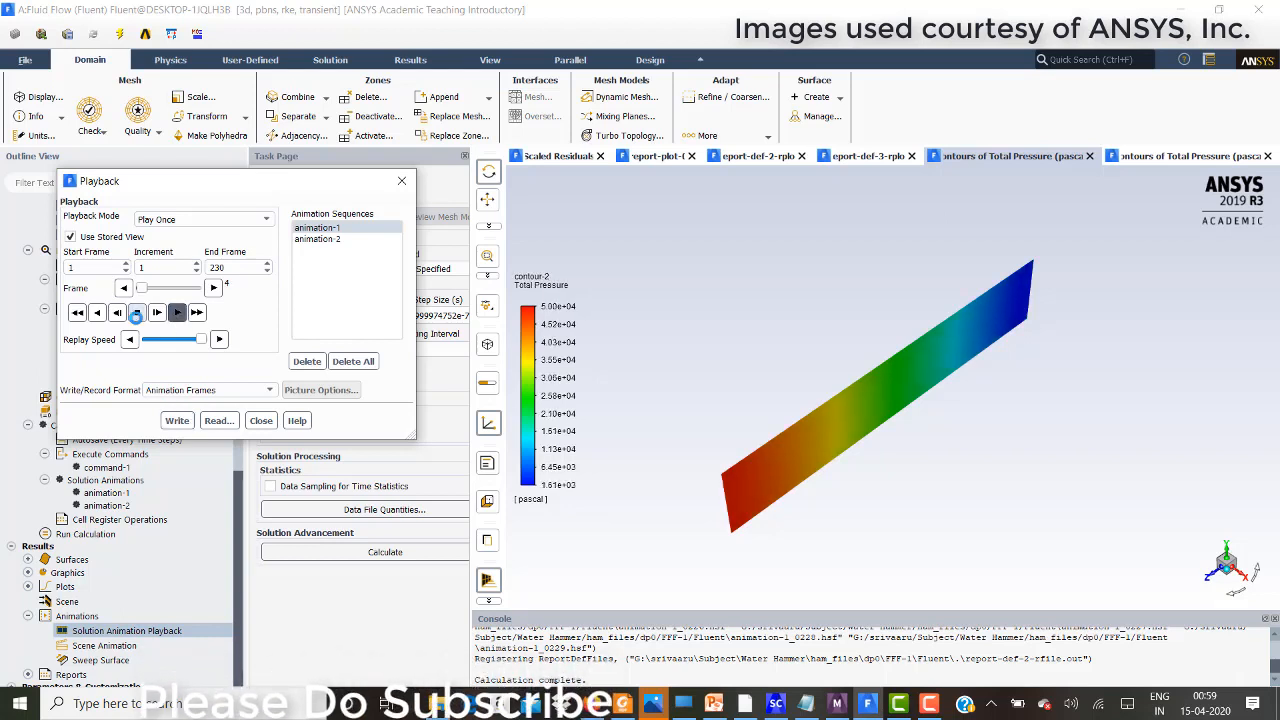
pyautogui.click(177, 312)
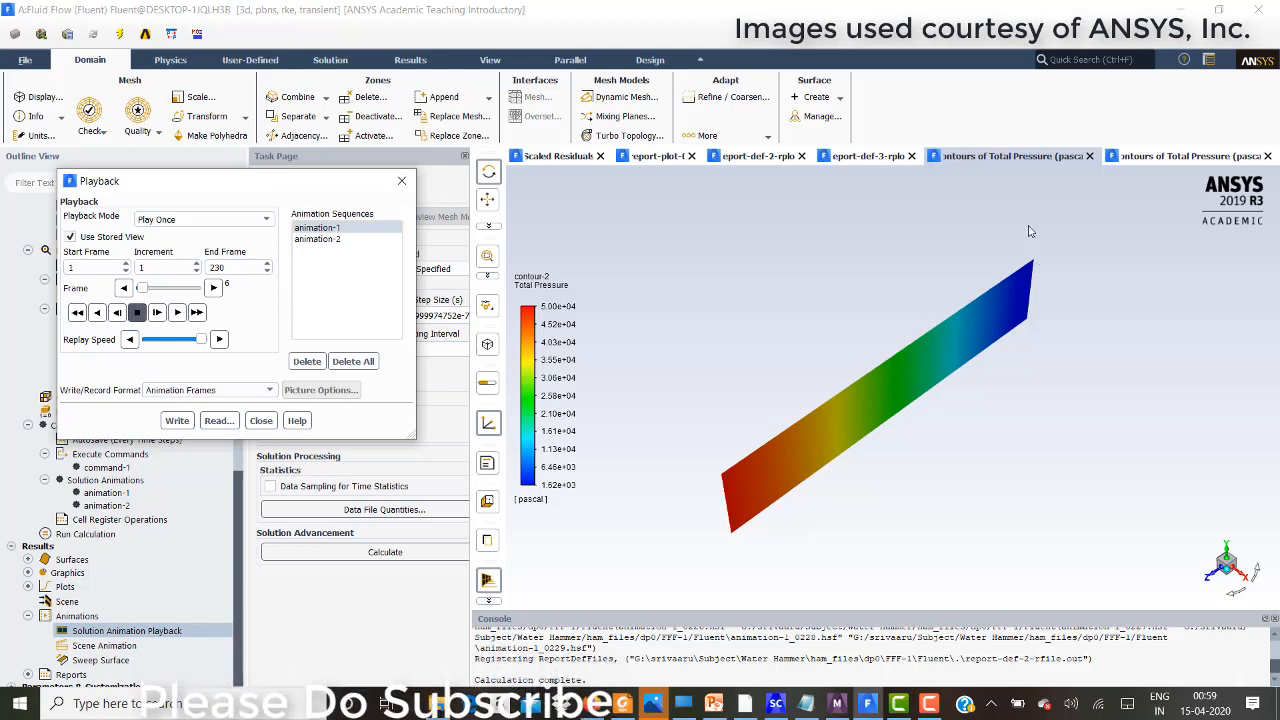
pyautogui.click(137, 312)
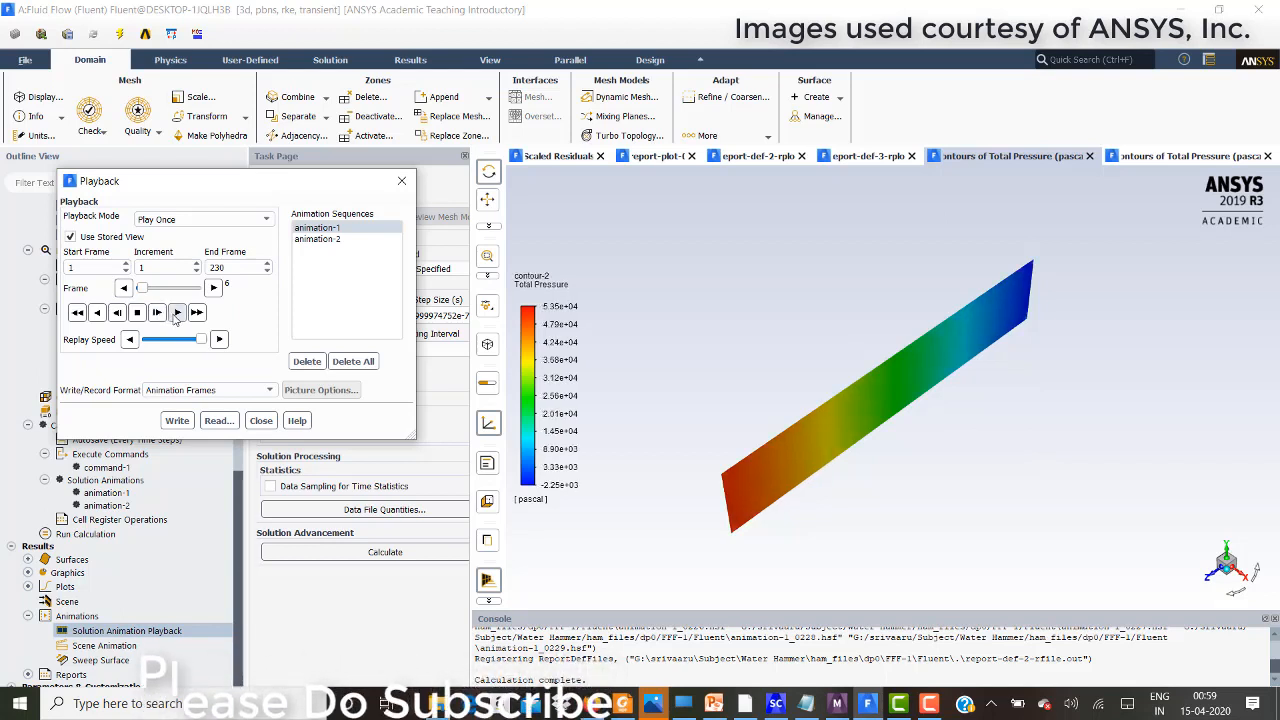
pyautogui.click(177, 312)
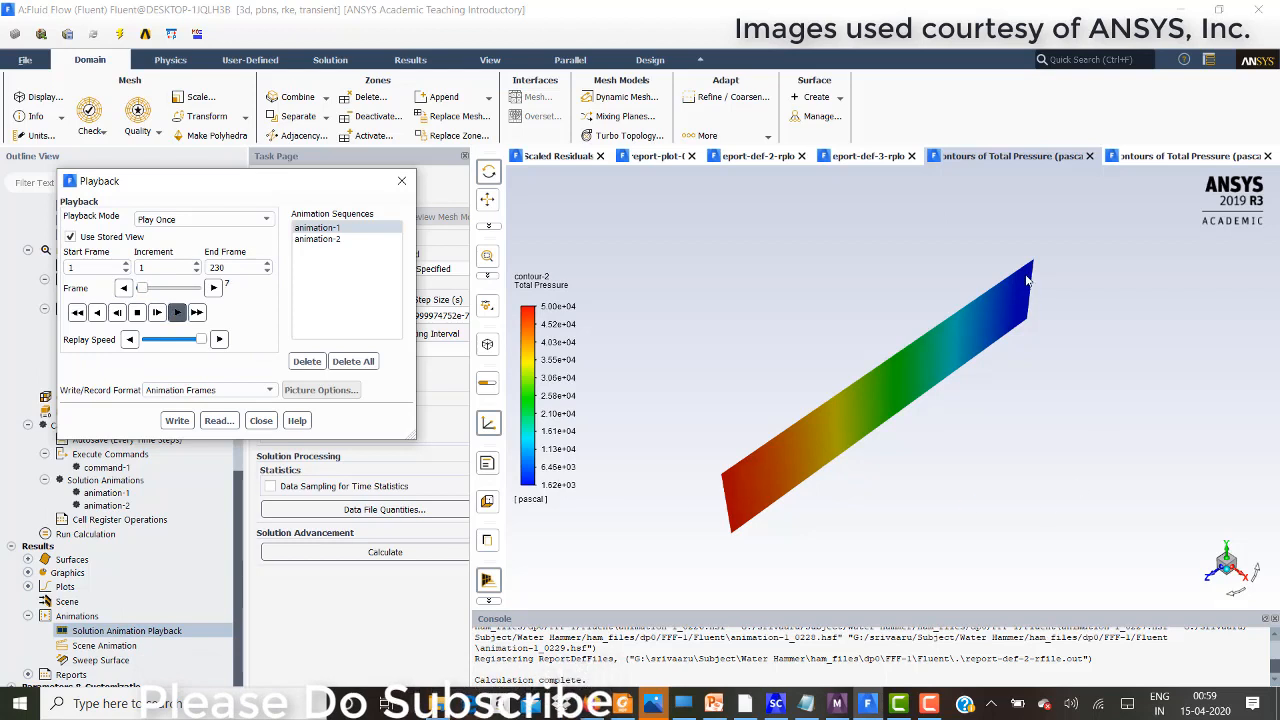
# - Keep animation-1 playing through all 230 frames of the pipe pressure wave
pyautogui.click(178, 312)
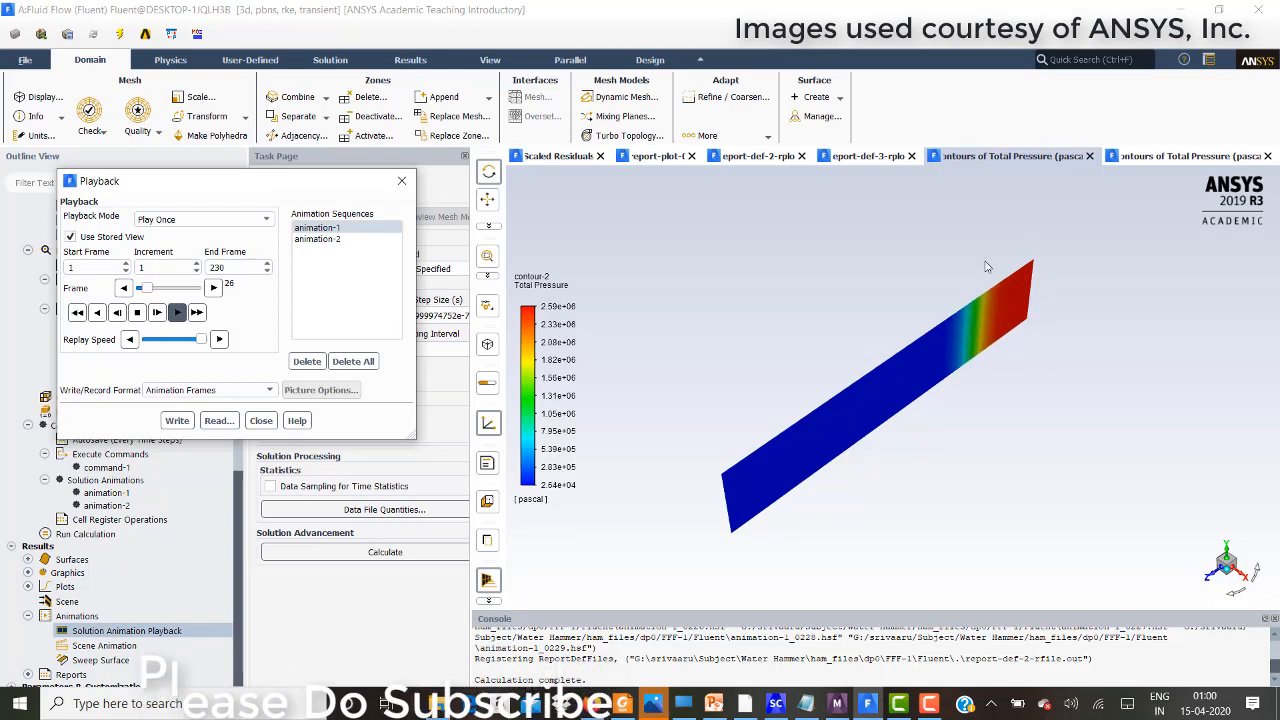
pyautogui.click(178, 312)
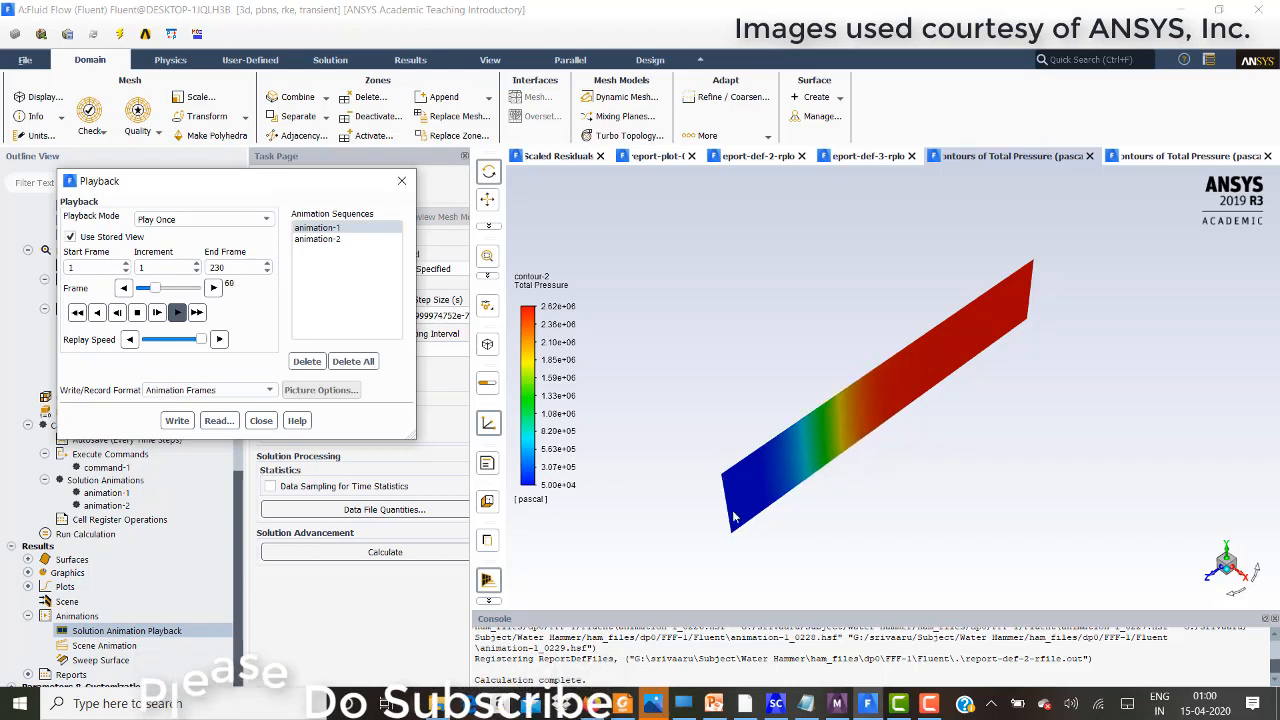
pyautogui.click(178, 312)
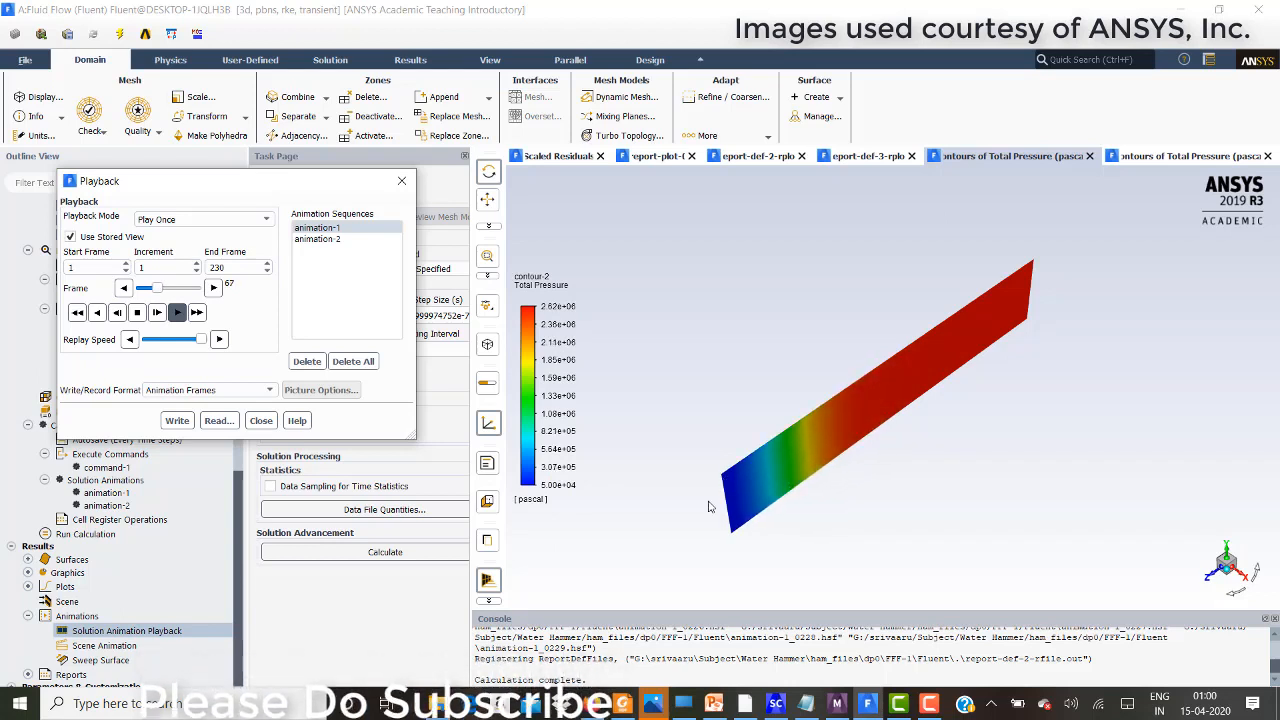
pyautogui.click(177, 312)
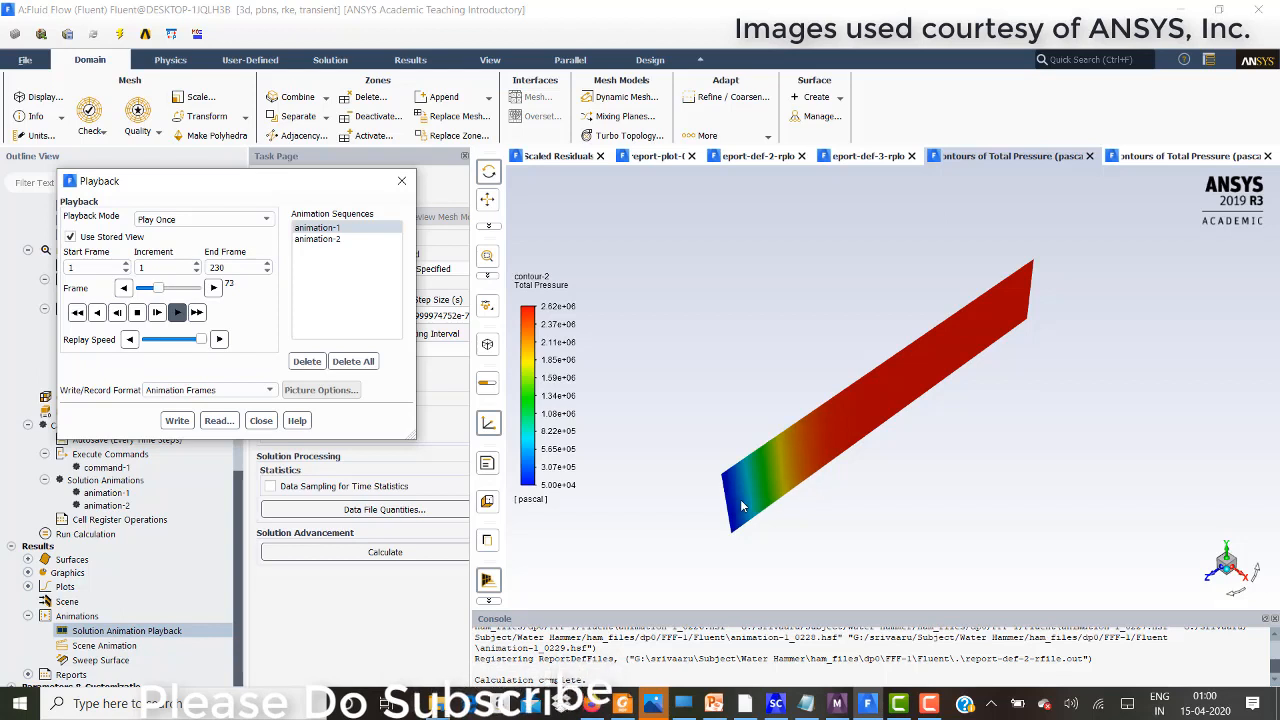
pyautogui.click(177, 312)
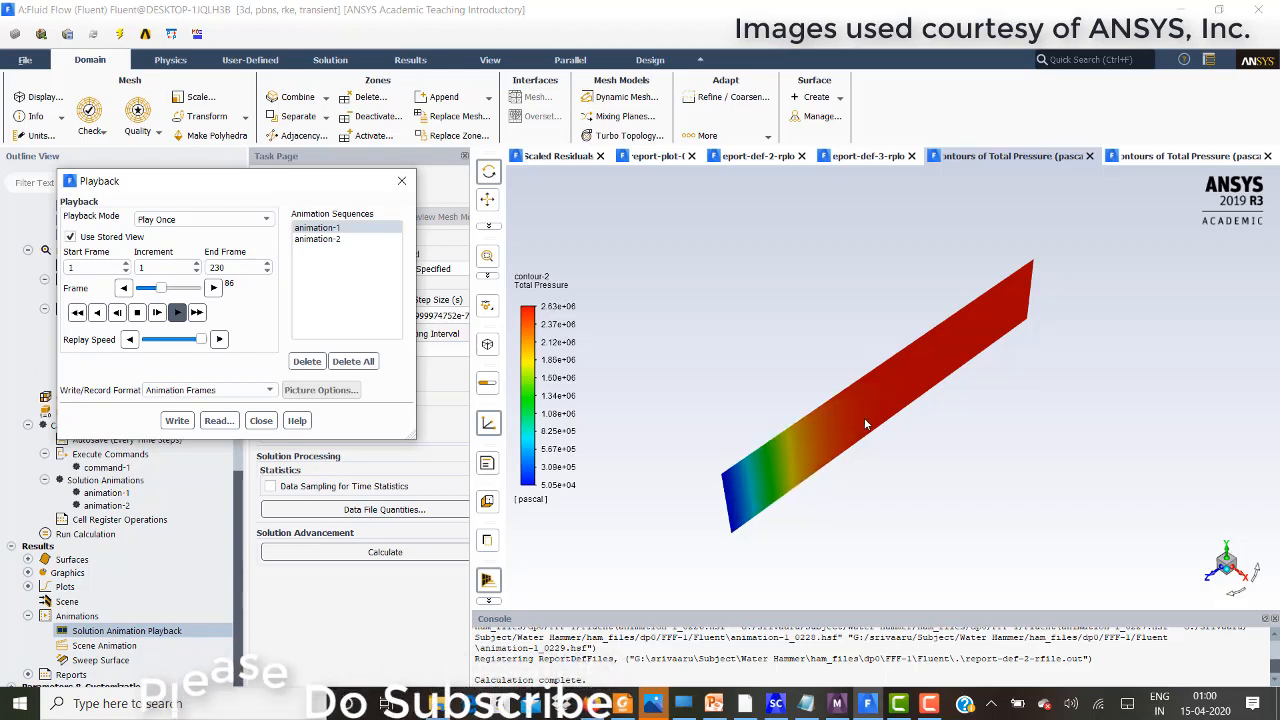
pyautogui.click(177, 312)
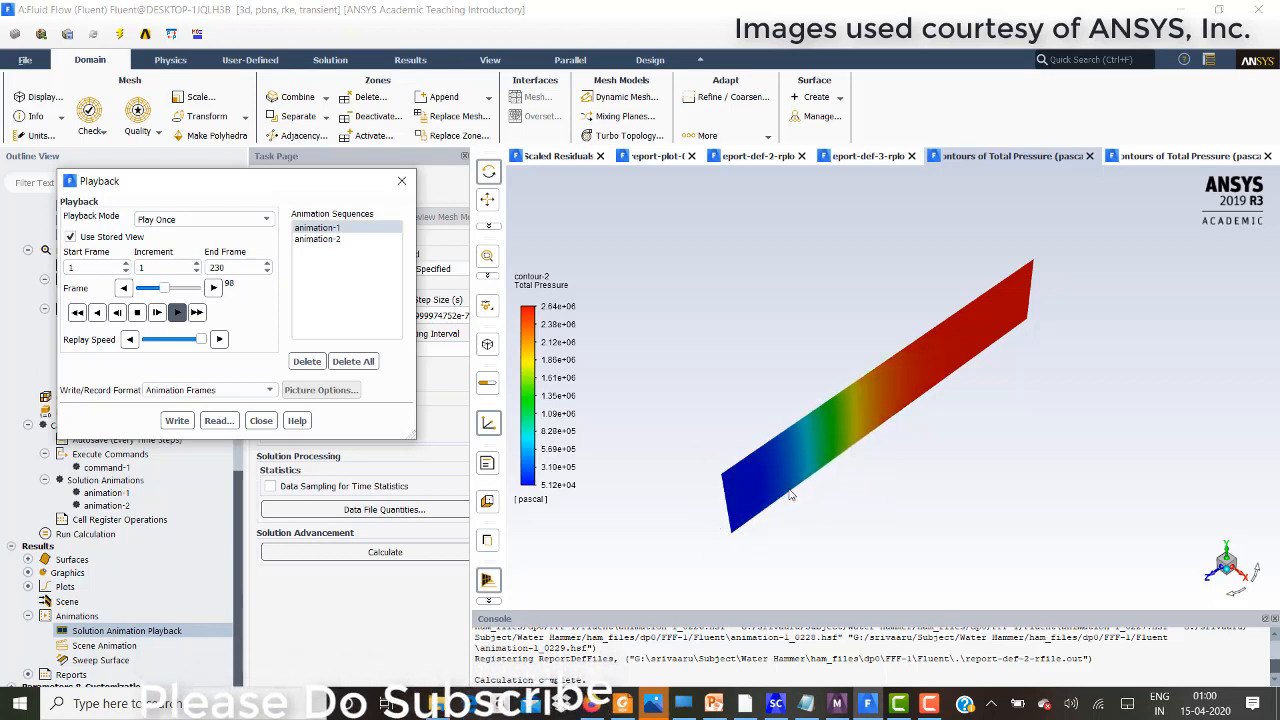
pyautogui.click(177, 312)
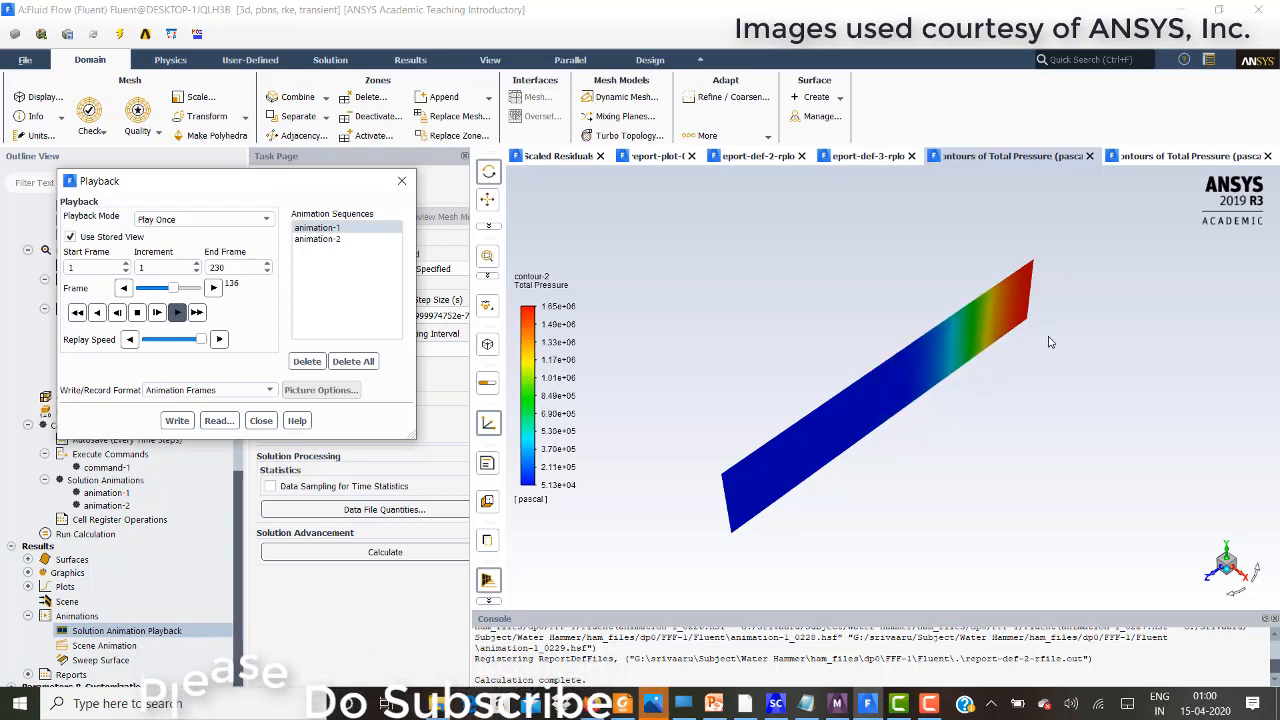
pyautogui.click(177, 312)
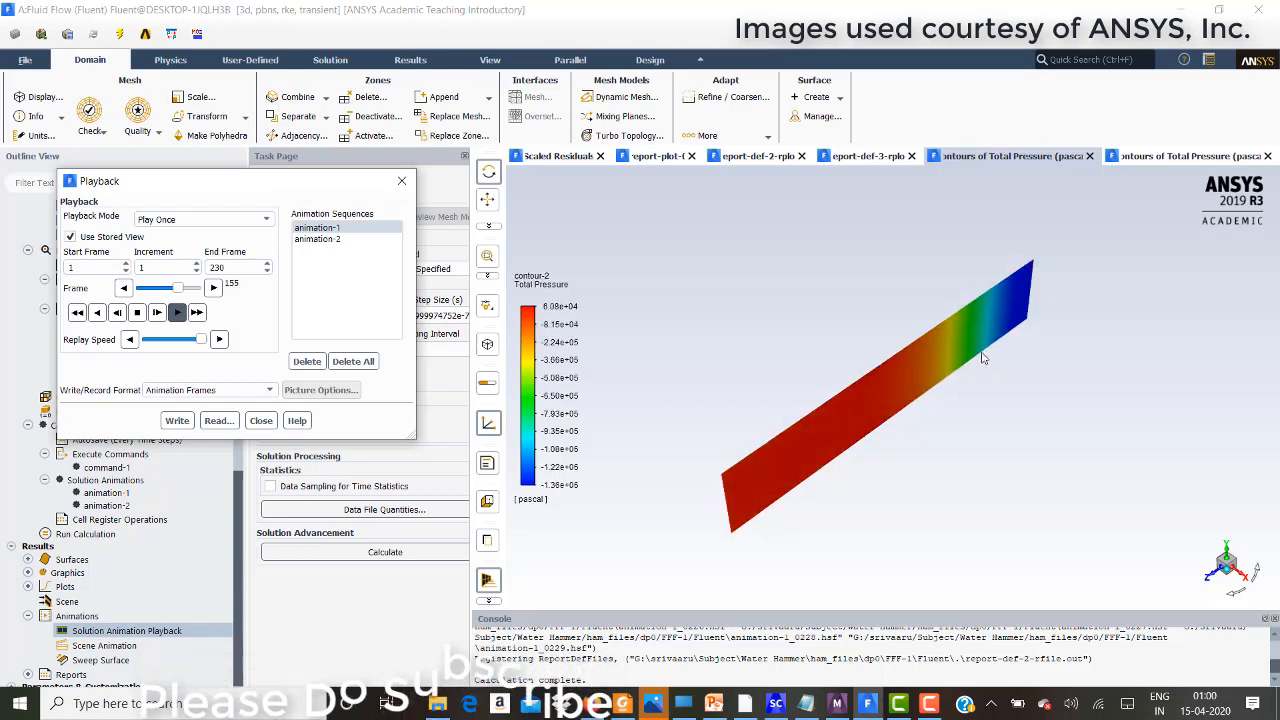
pyautogui.click(177, 312)
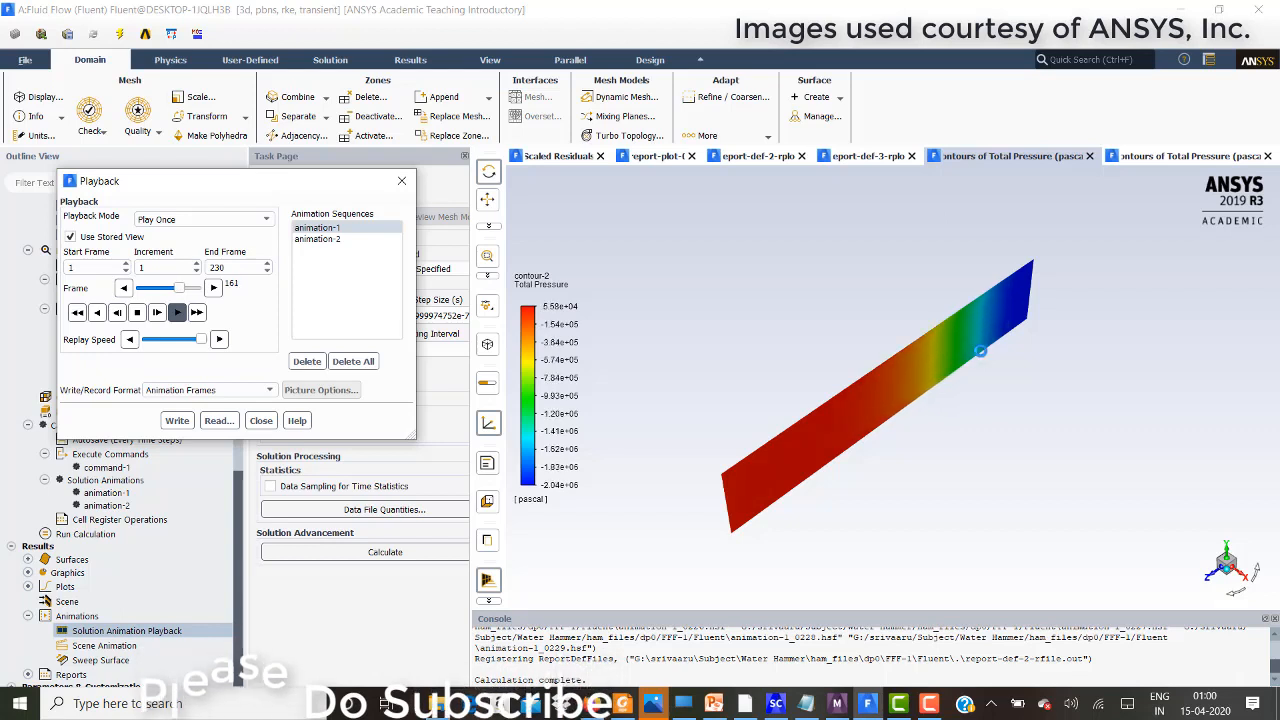
pyautogui.click(177, 312)
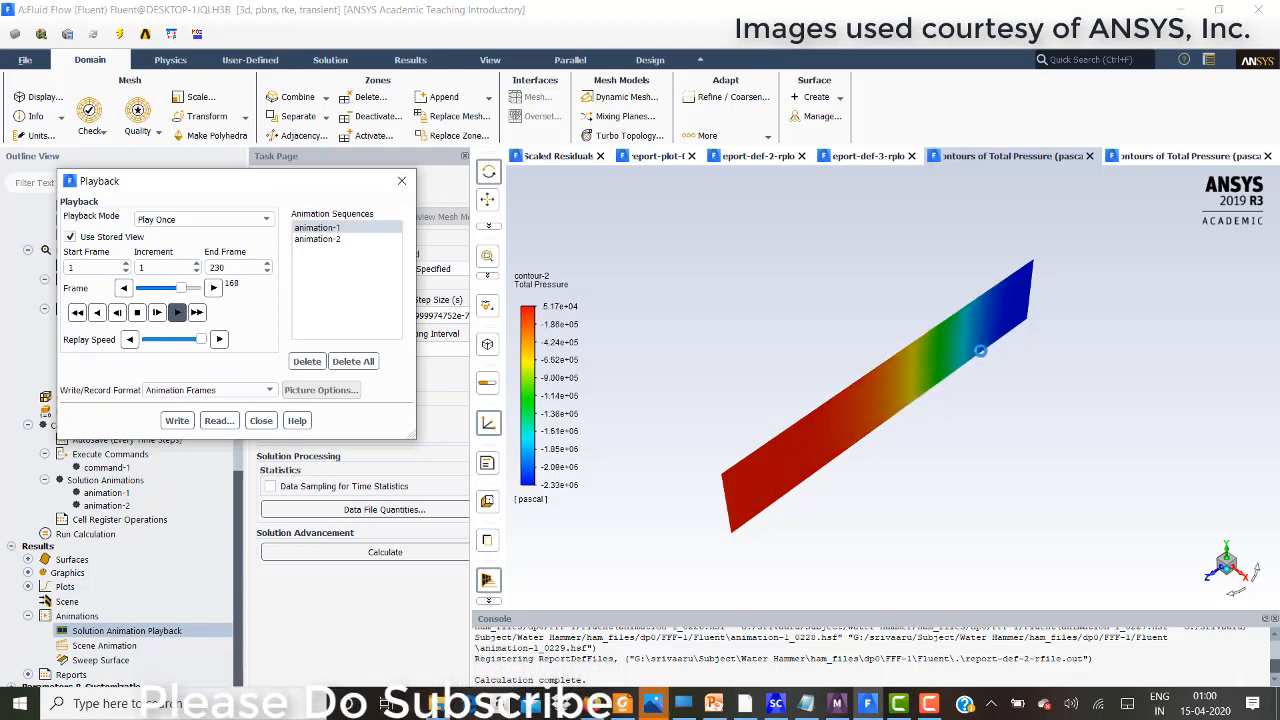
pyautogui.click(177, 312)
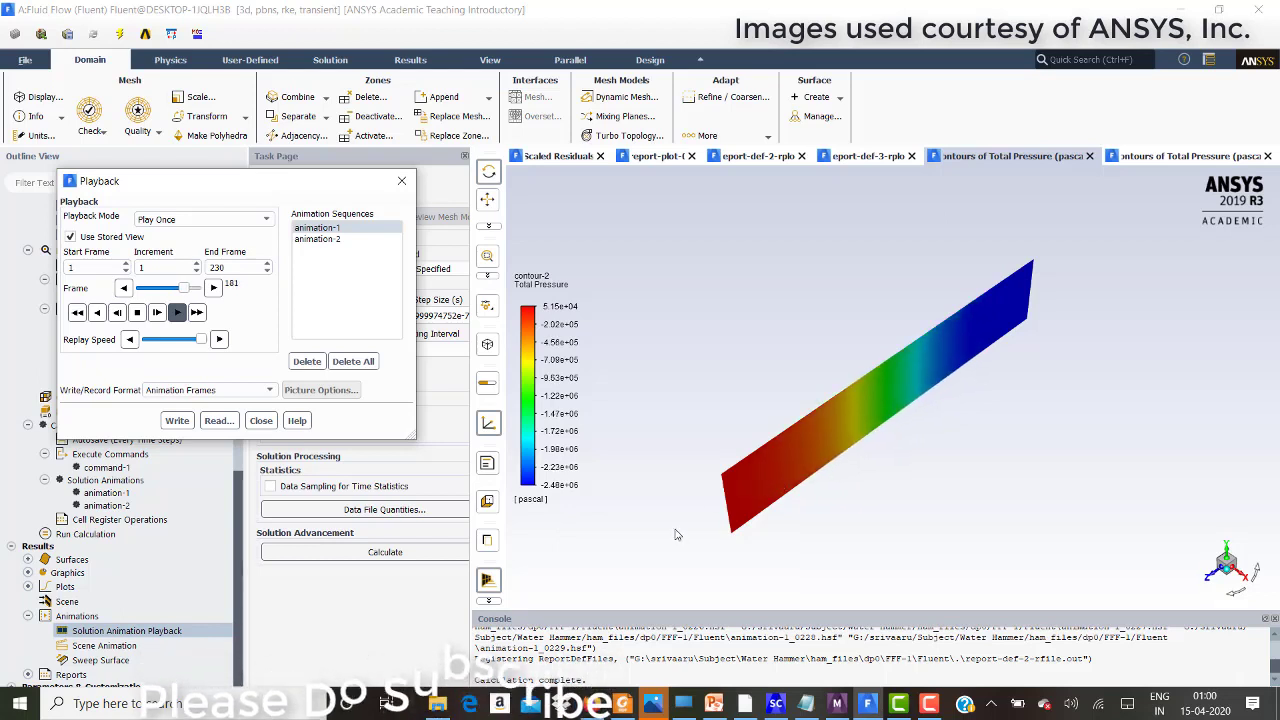
pyautogui.click(177, 312)
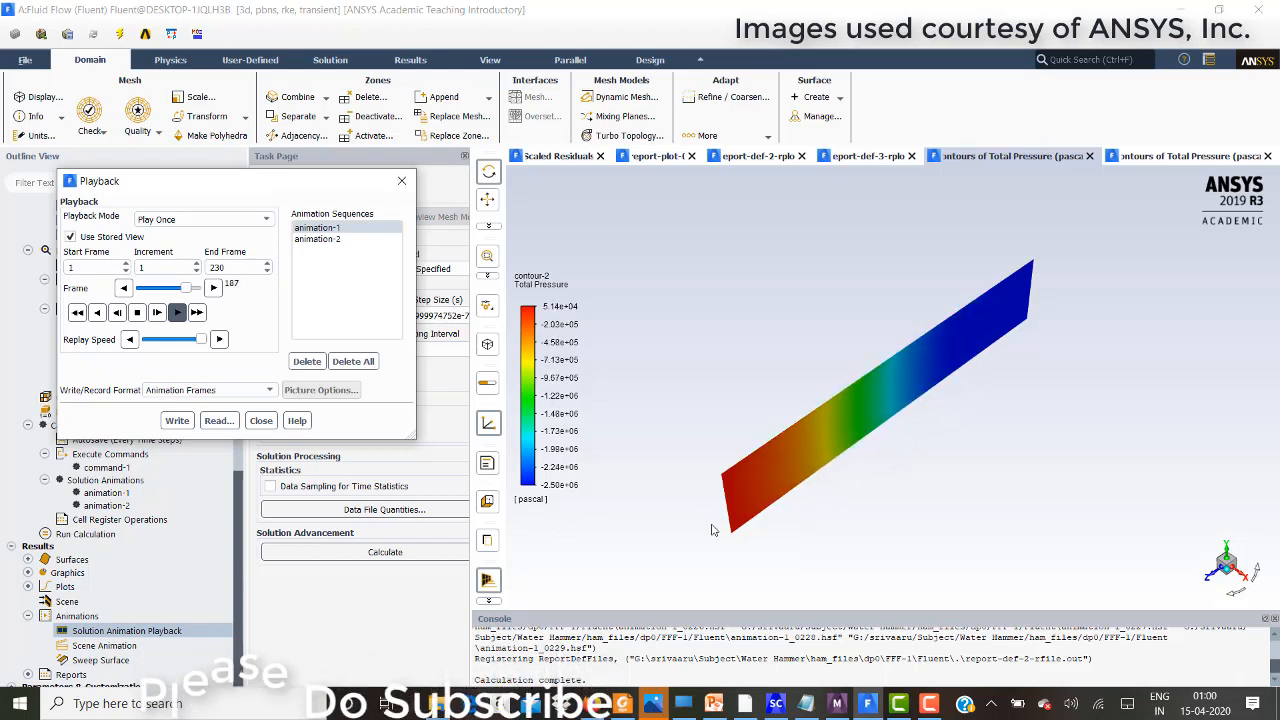
pyautogui.click(177, 312)
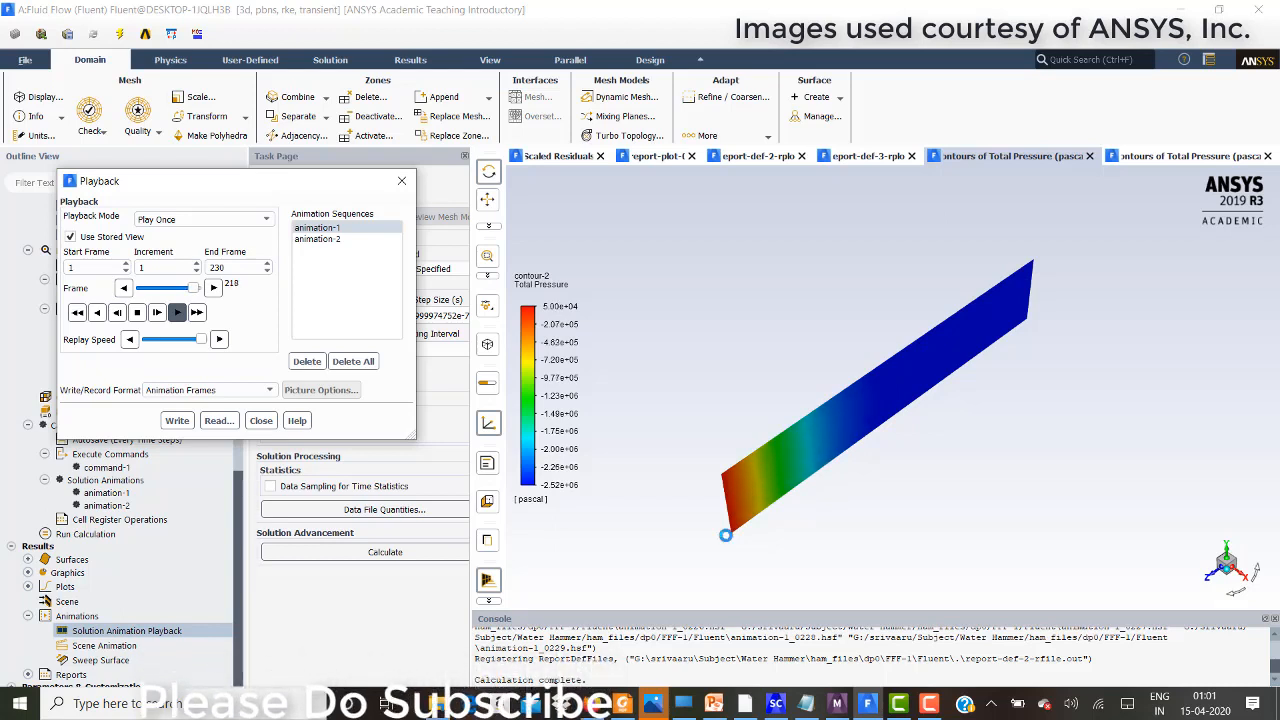
pyautogui.click(177, 312)
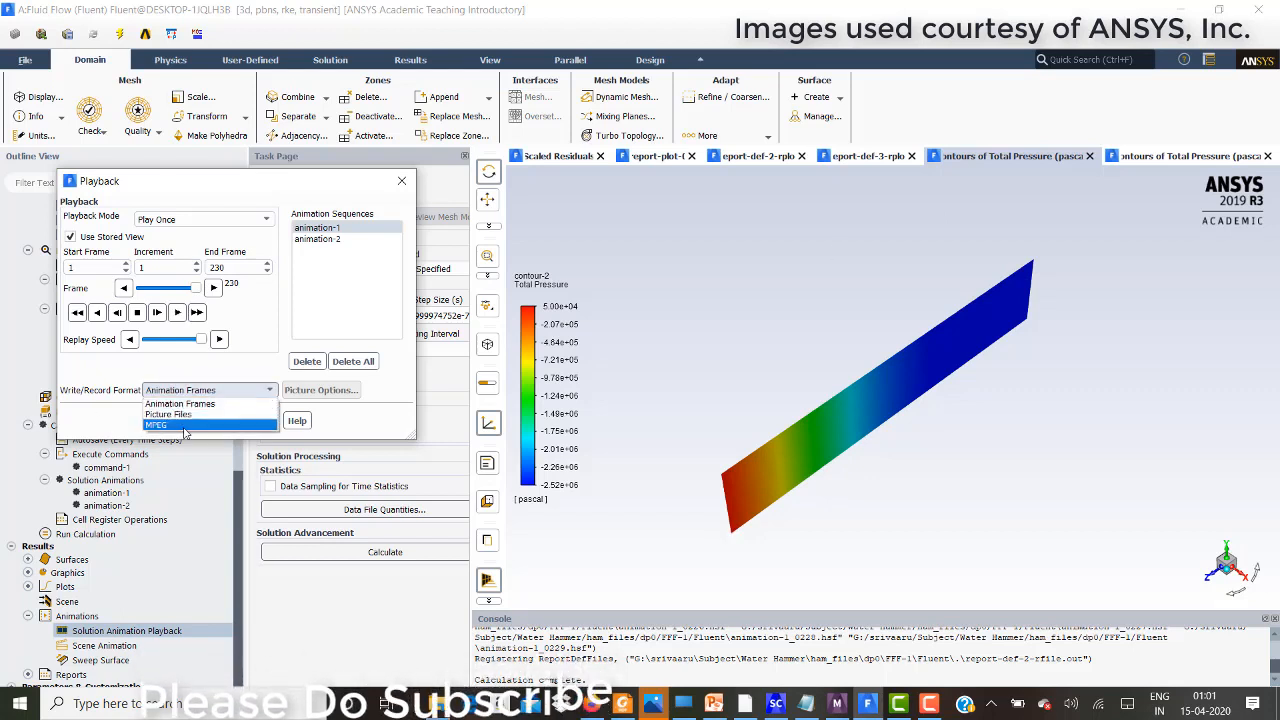
# - Set Write/Record Format to MPEG and select the animation-2 sequence
pyautogui.click(157, 424)
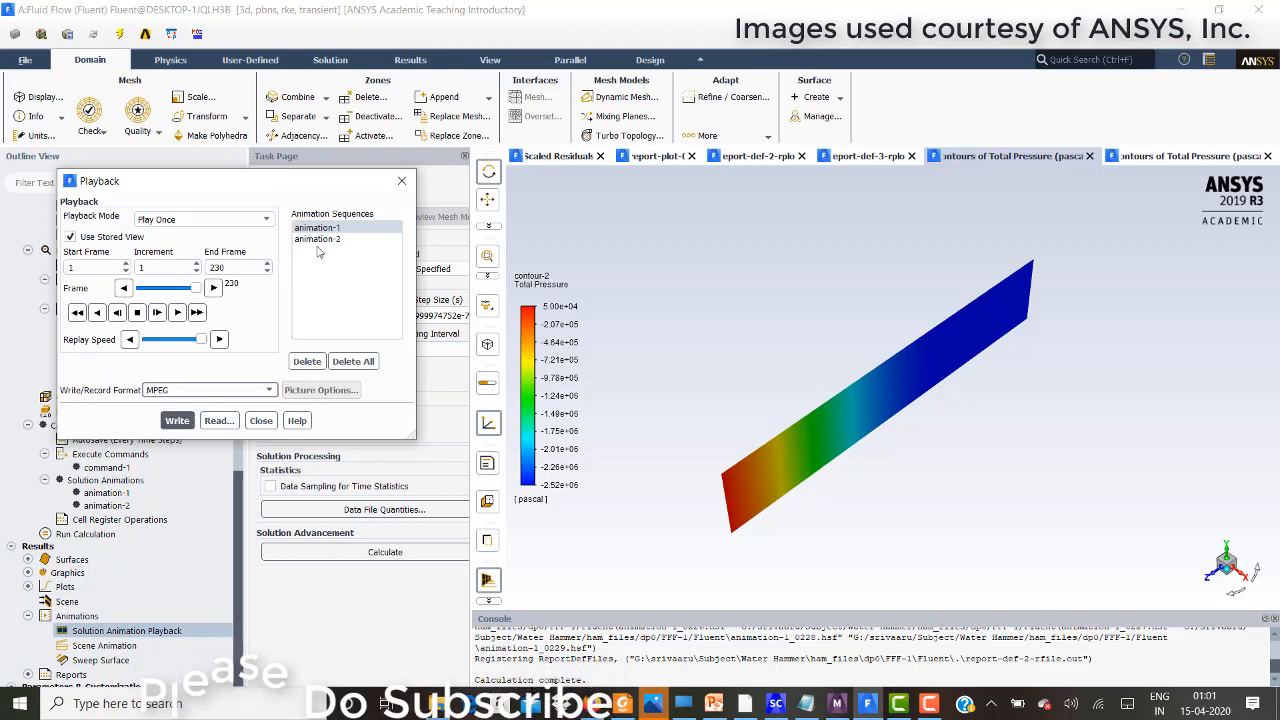
pyautogui.click(317, 239)
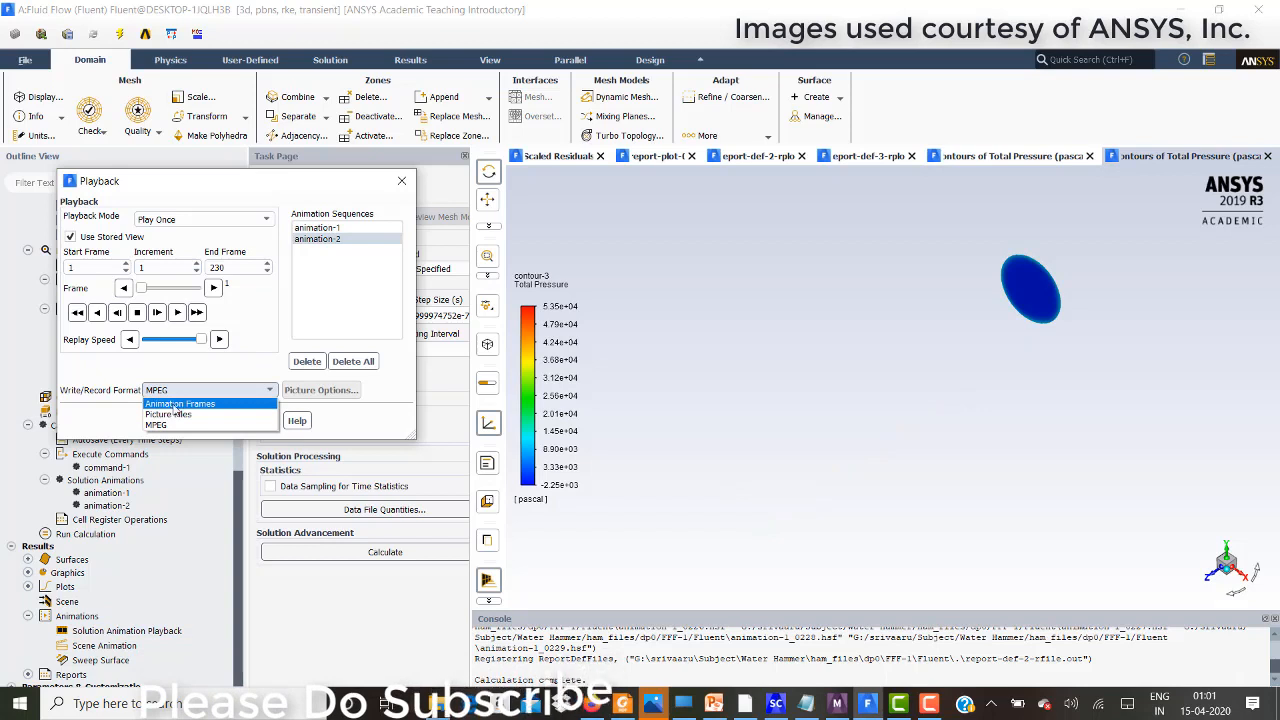
# - Switch recording to Animation Frames and play animation-2's outlet sequence to frame 175
pyautogui.click(210, 403)
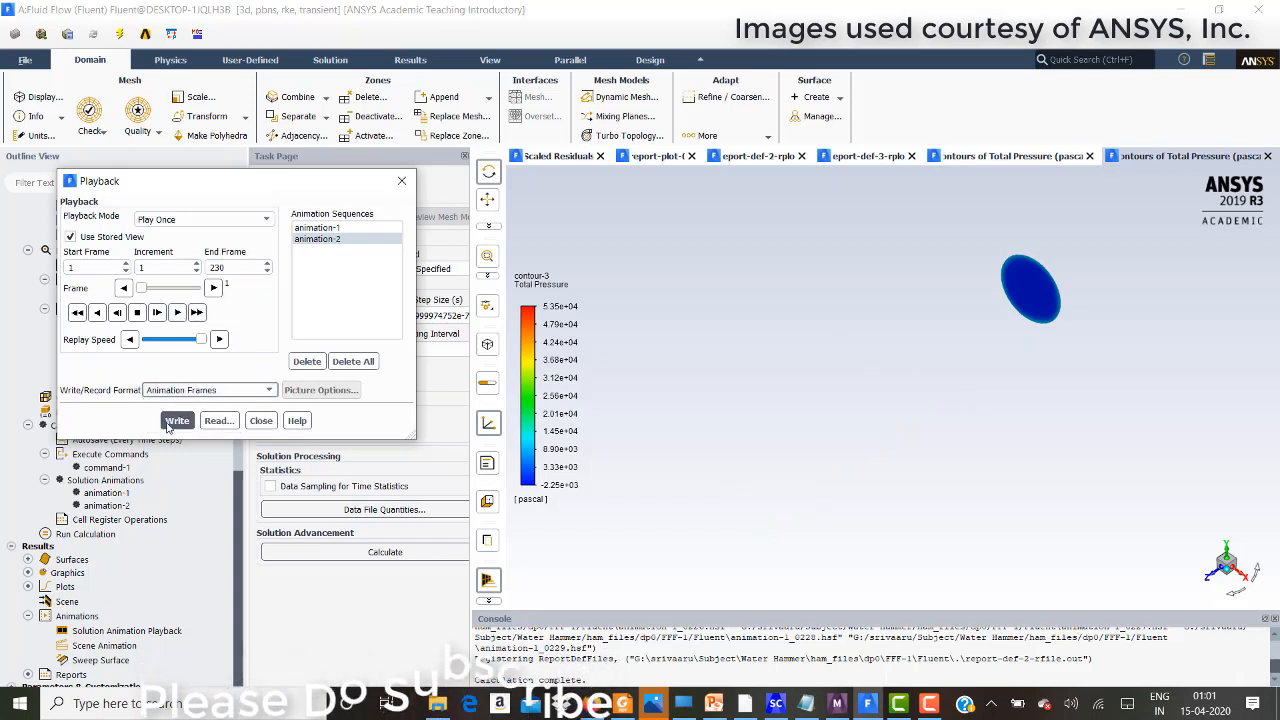
pyautogui.moveTo(177, 312)
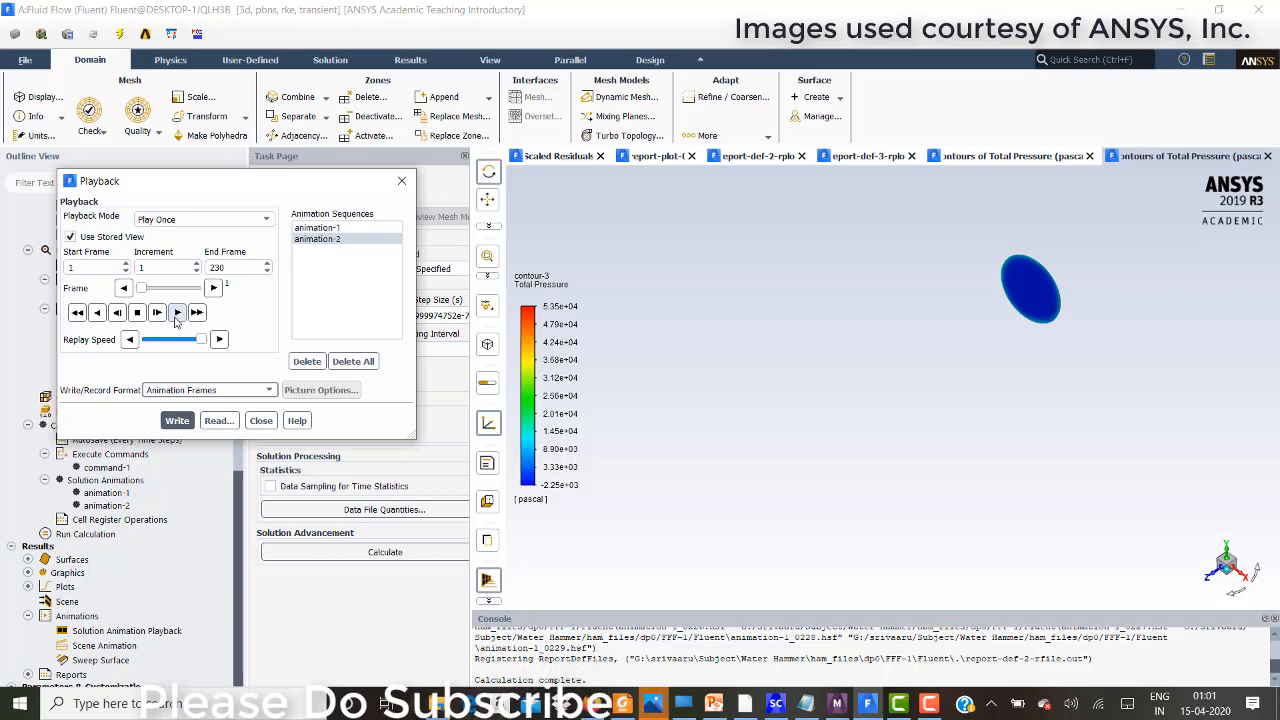
pyautogui.click(177, 312)
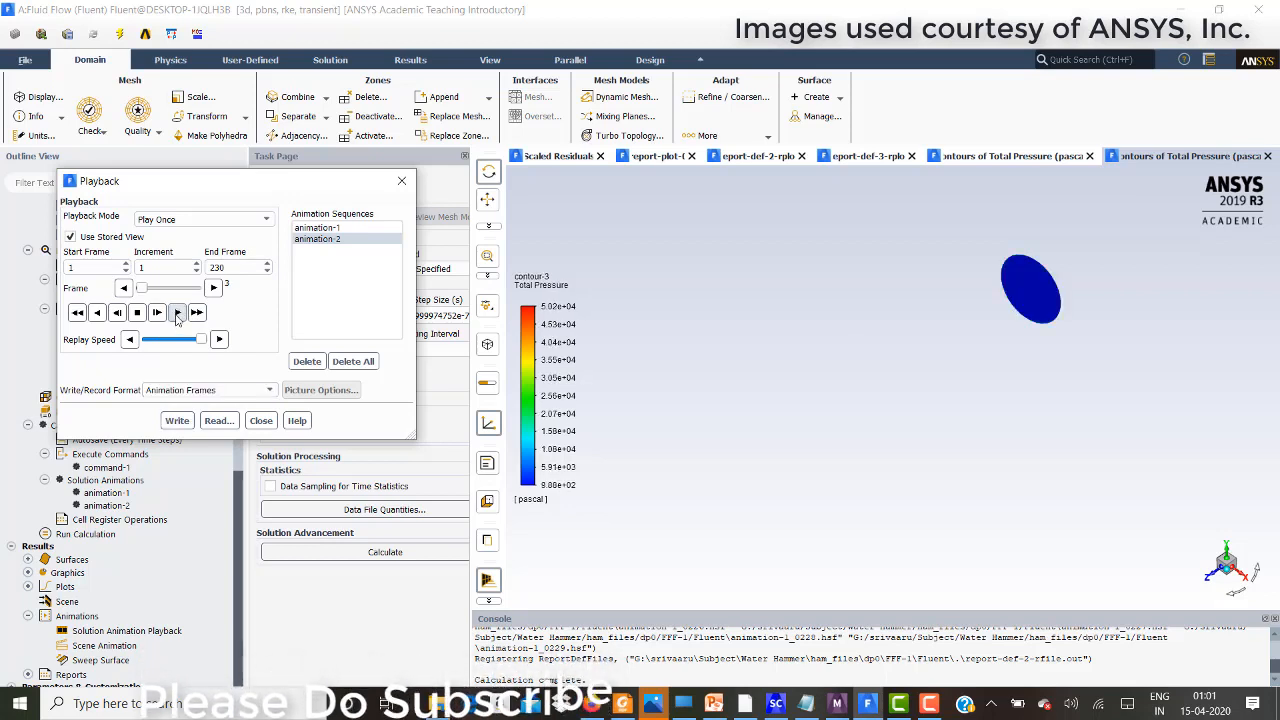
pyautogui.click(177, 312)
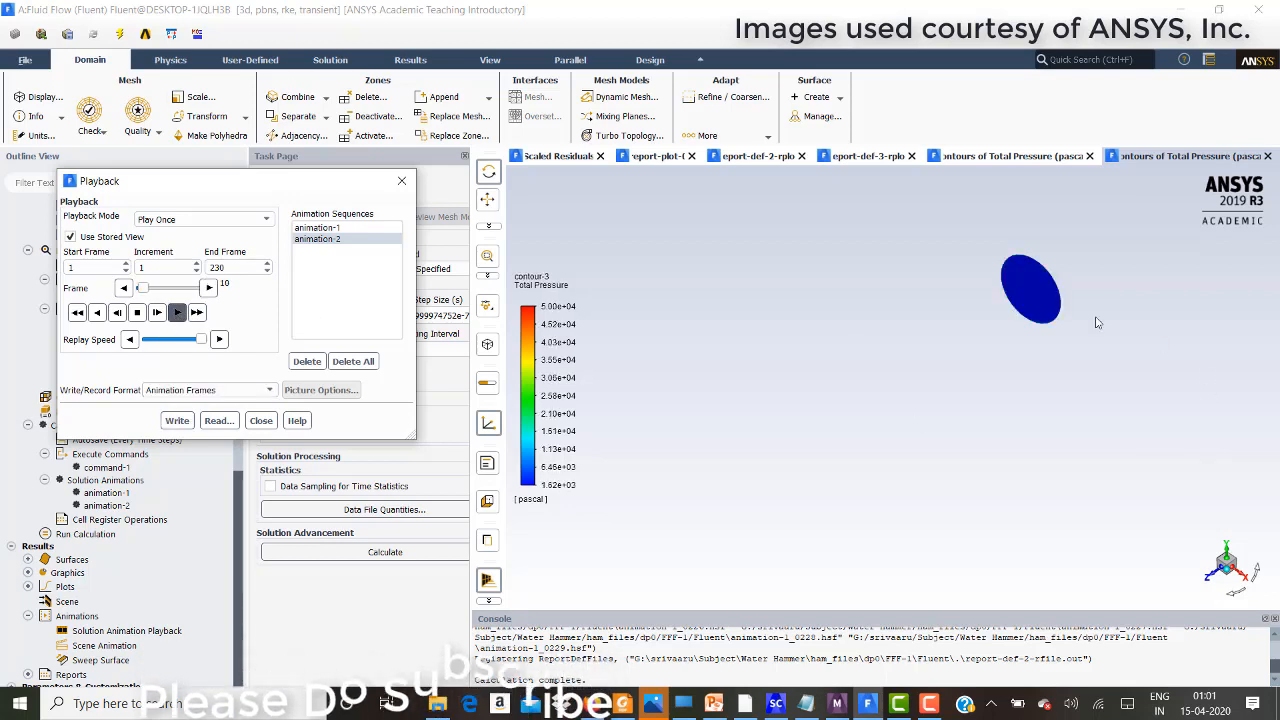
pyautogui.click(213, 312)
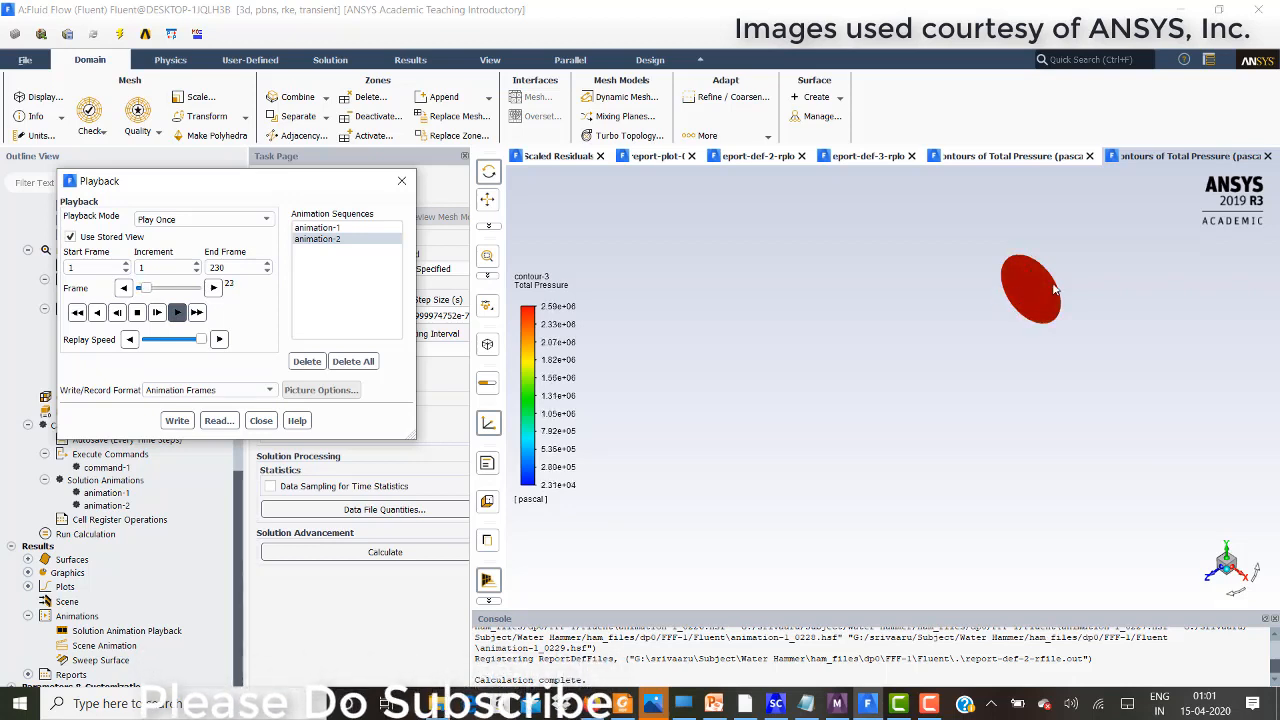
pyautogui.click(177, 312)
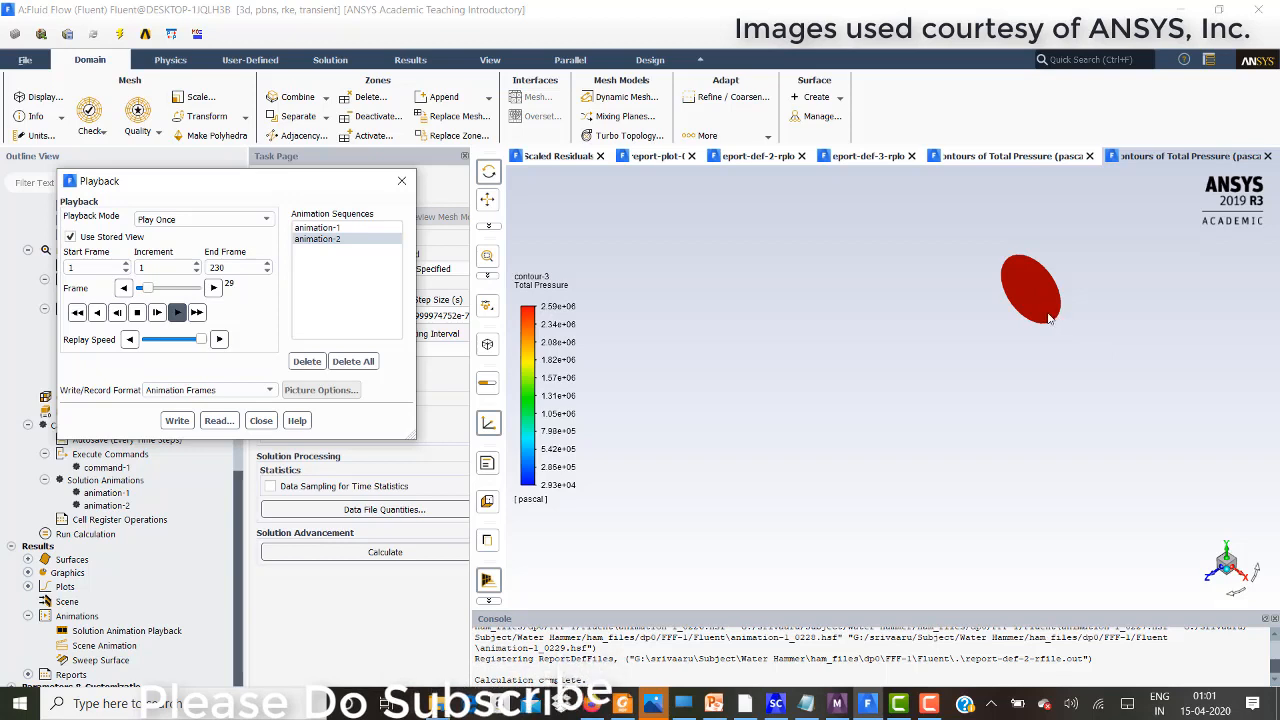
pyautogui.click(178, 311)
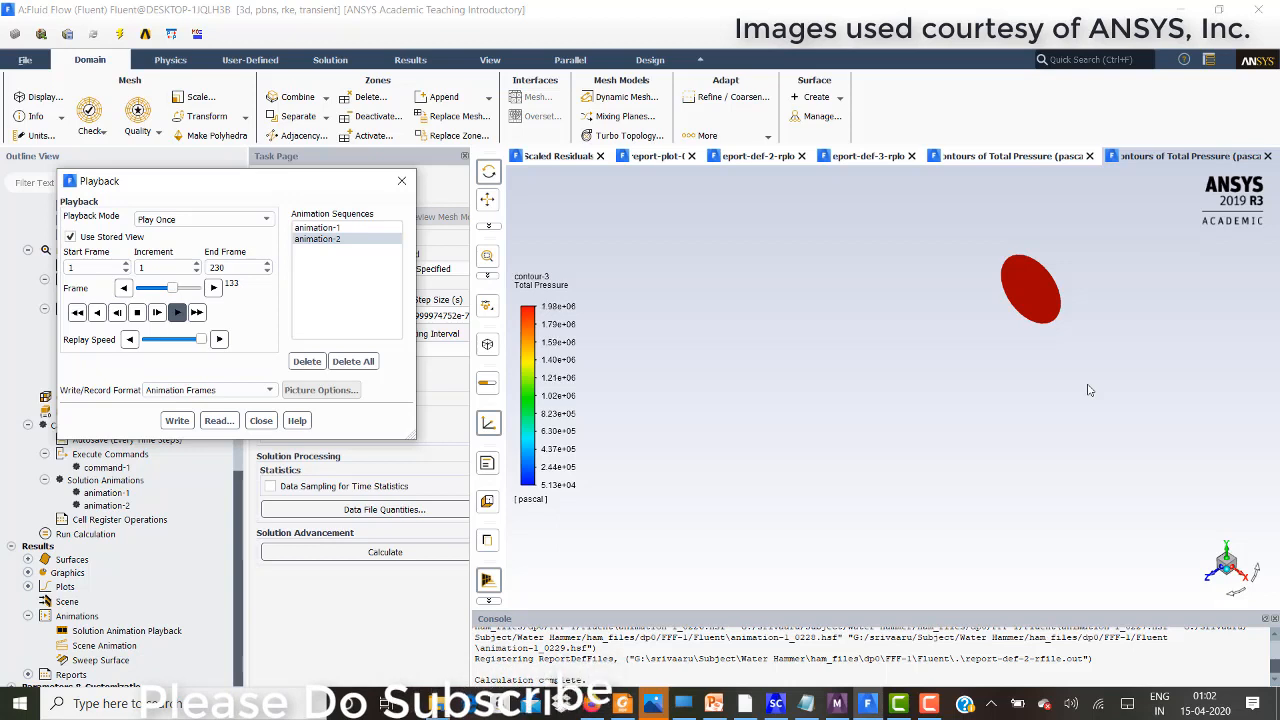
pyautogui.click(178, 312)
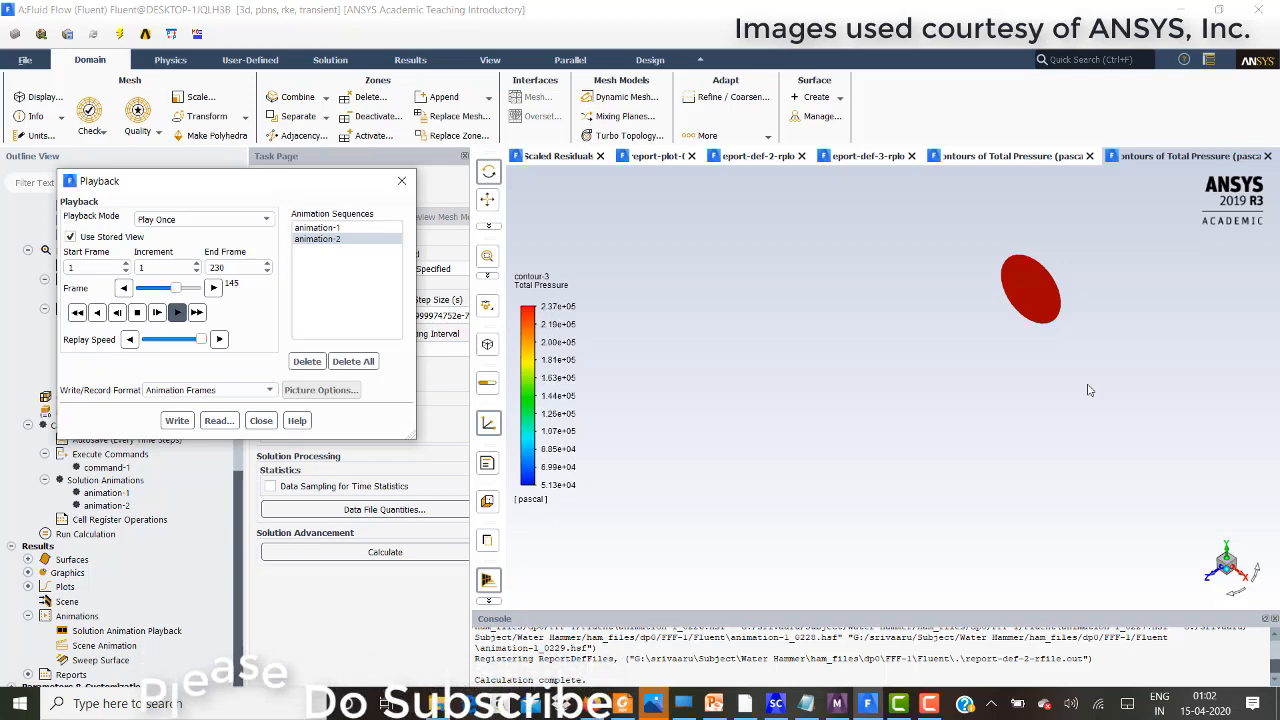
pyautogui.click(177, 312)
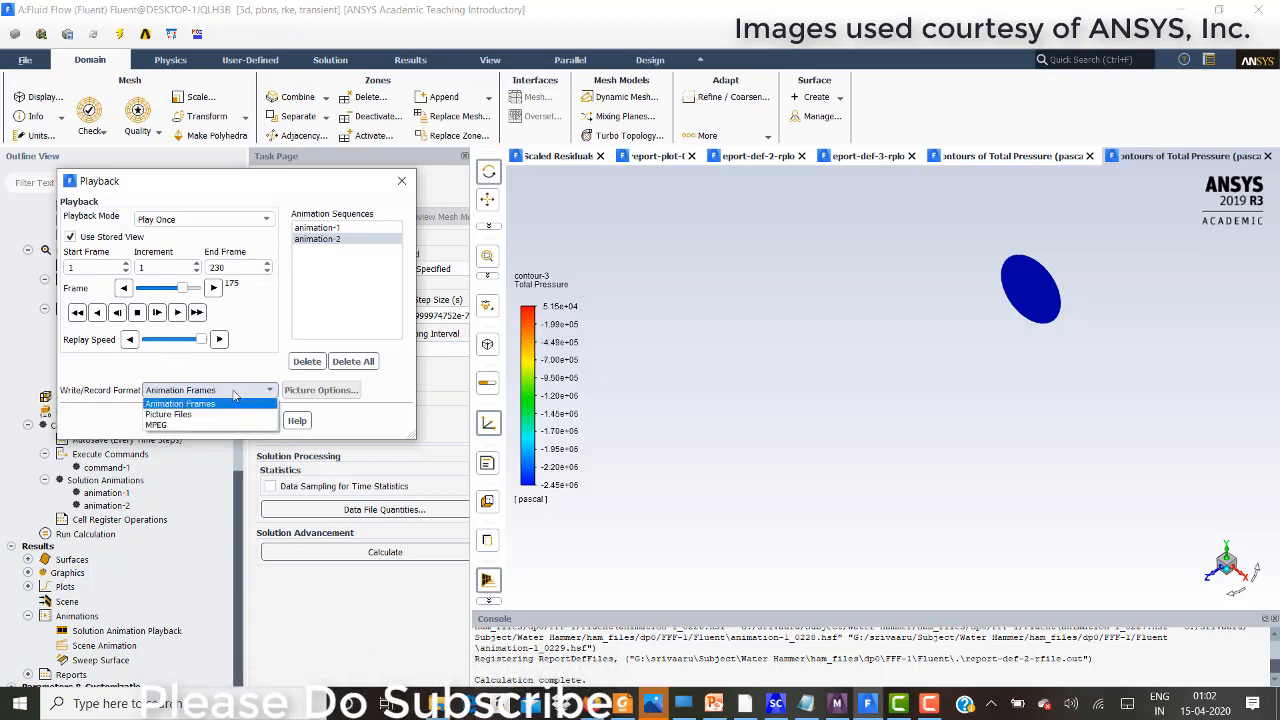
# - Set Write/Record Format to MPEG and reload the animation-1 sequence
pyautogui.click(156, 425)
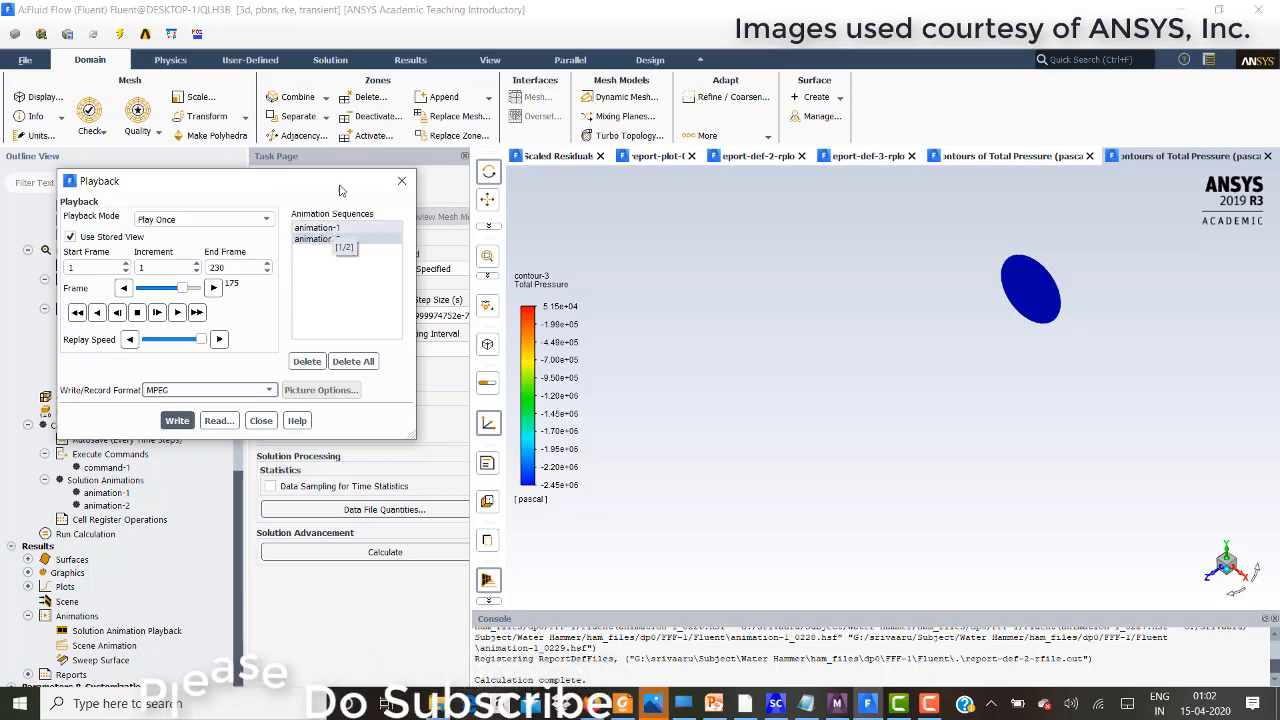
pyautogui.click(317, 238)
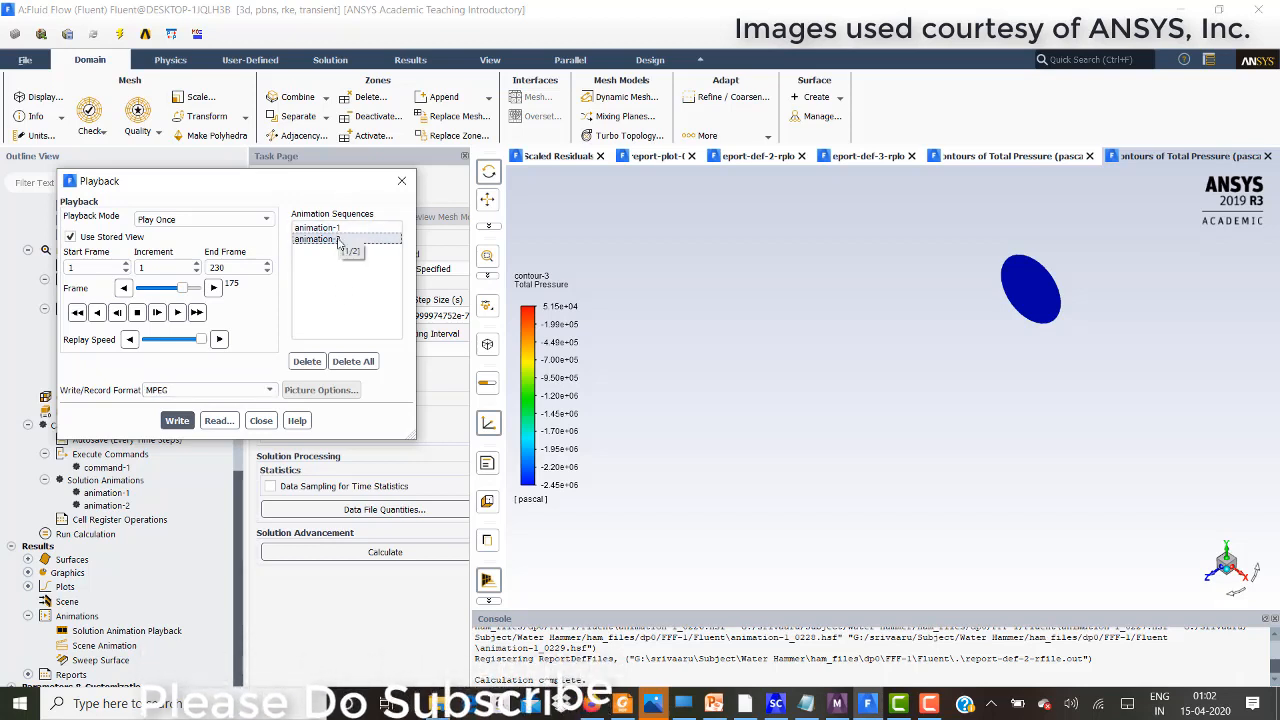
pyautogui.click(316, 227)
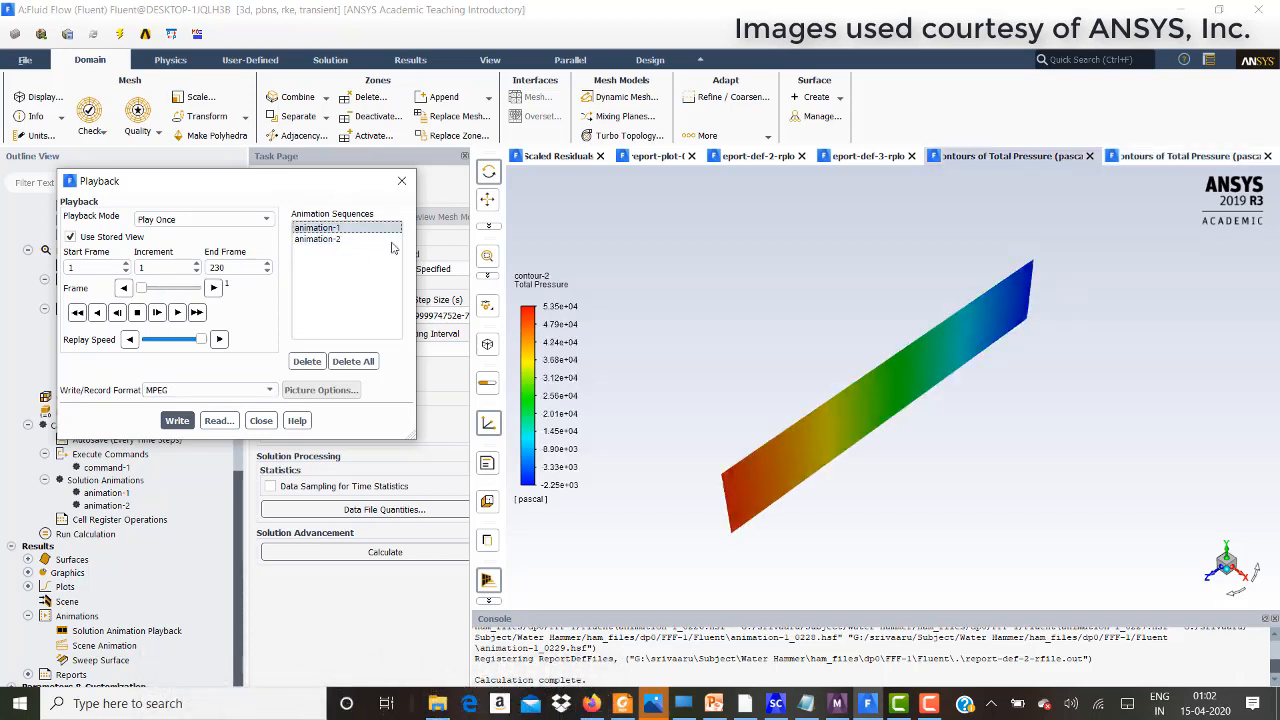